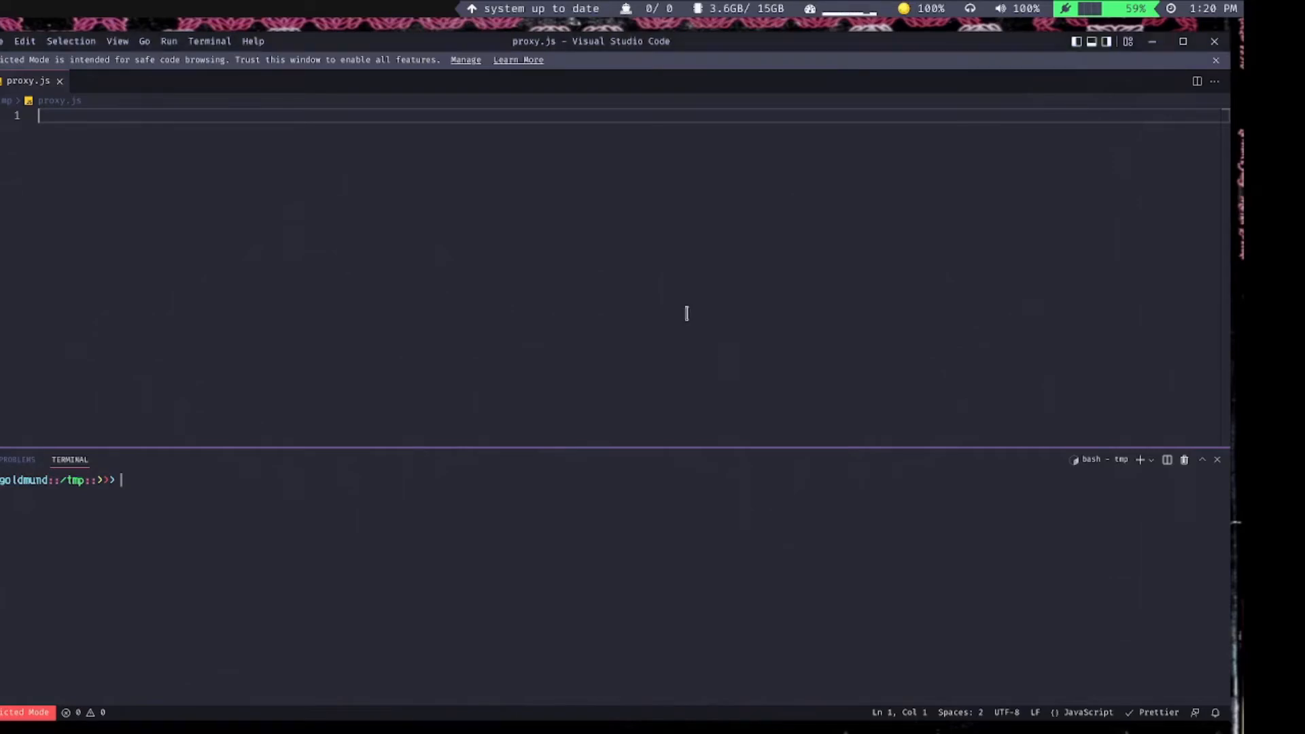
- Define const obj = { message: 'hello' } in proxy.js
key("Enter")
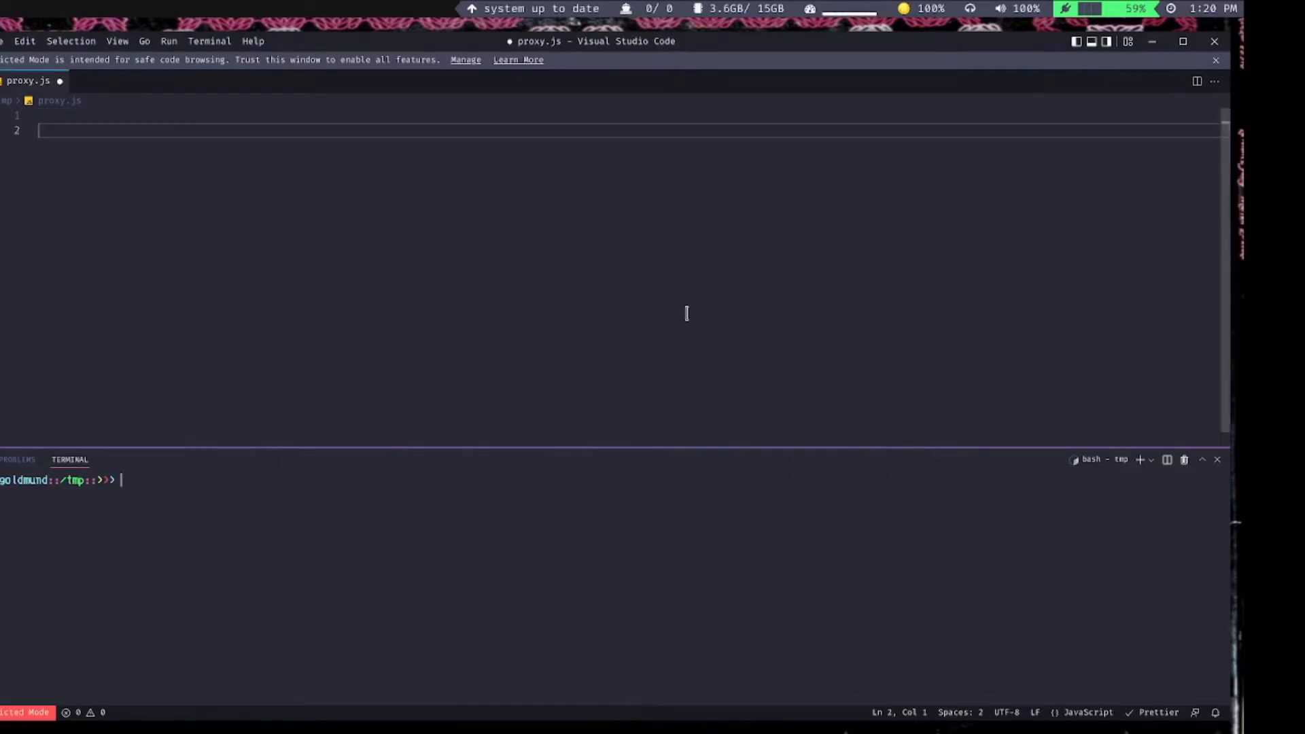
type("const obj = {")
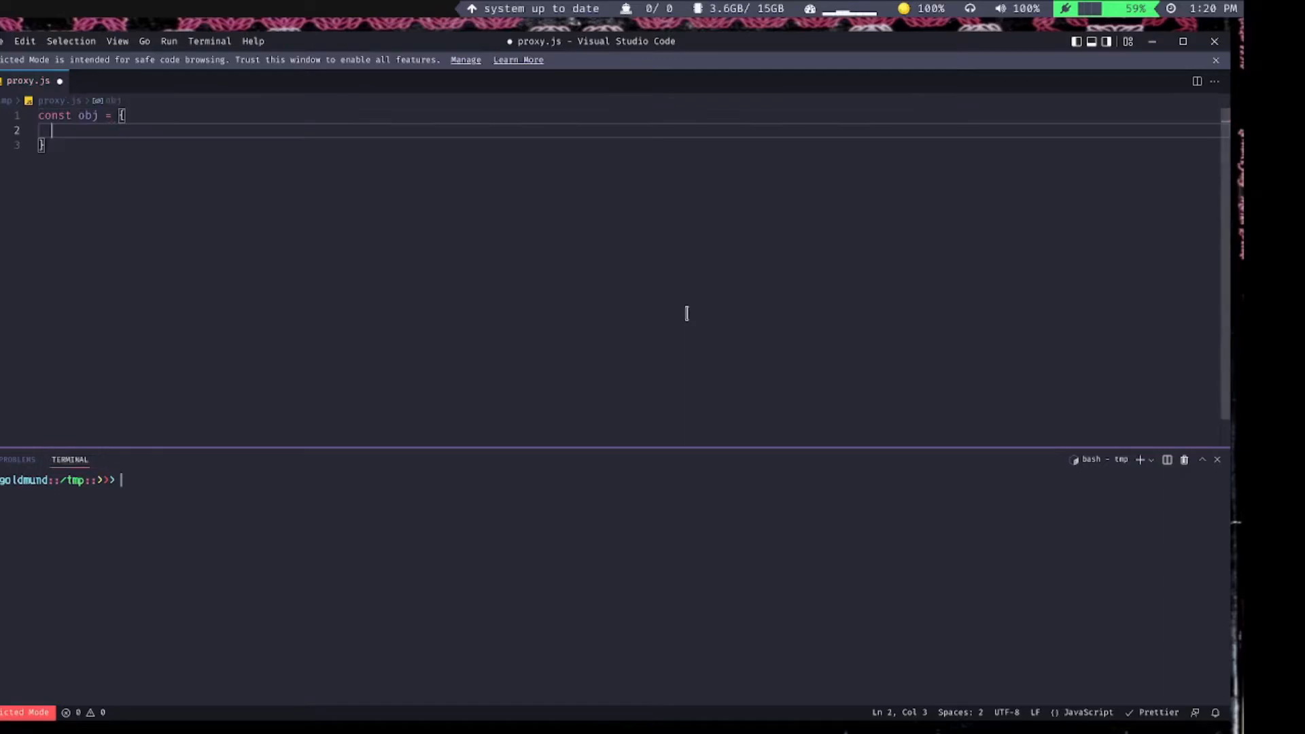
type("message: 'h'")
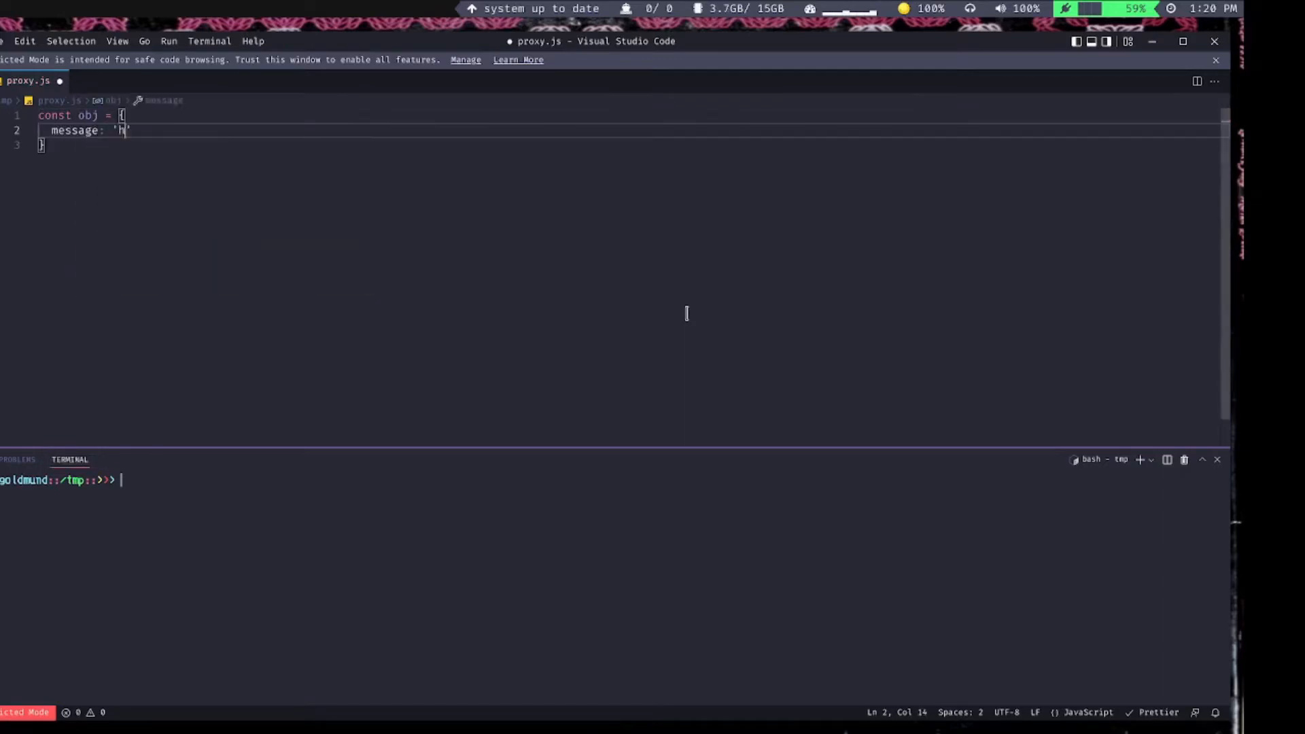
type("ello")
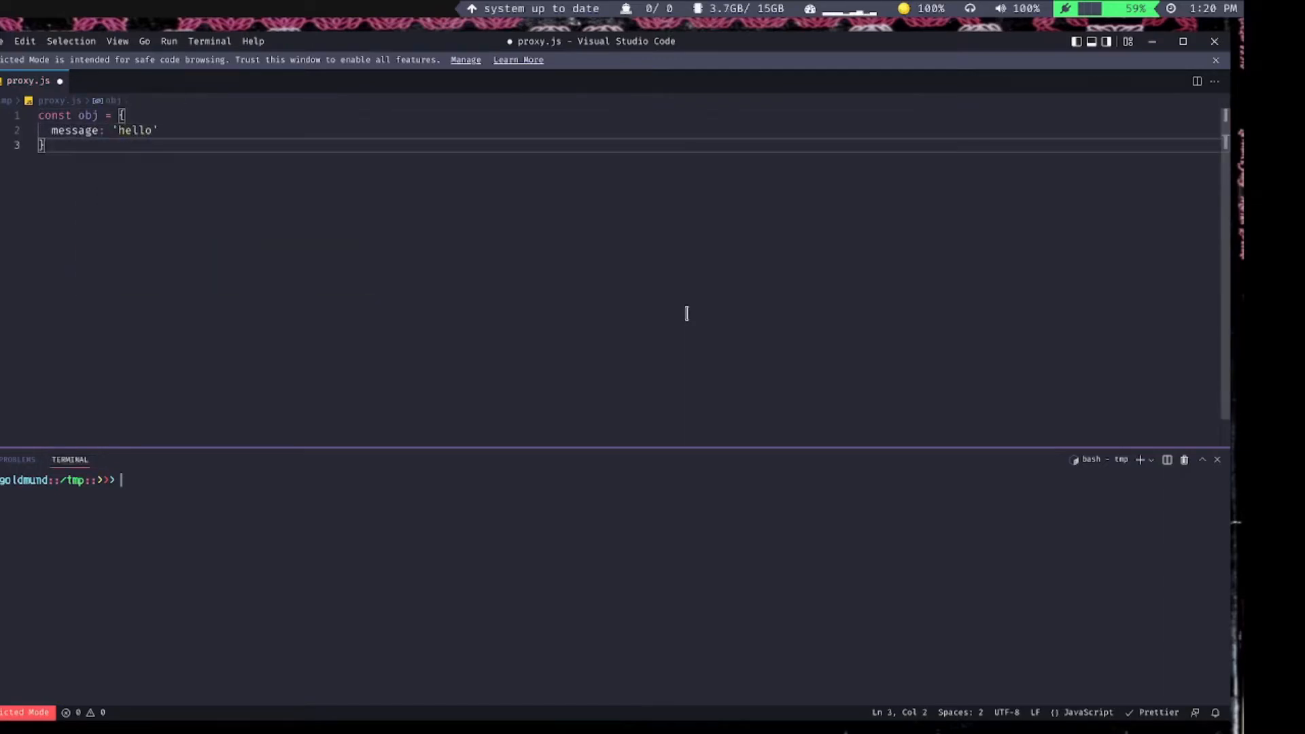
type("cop")
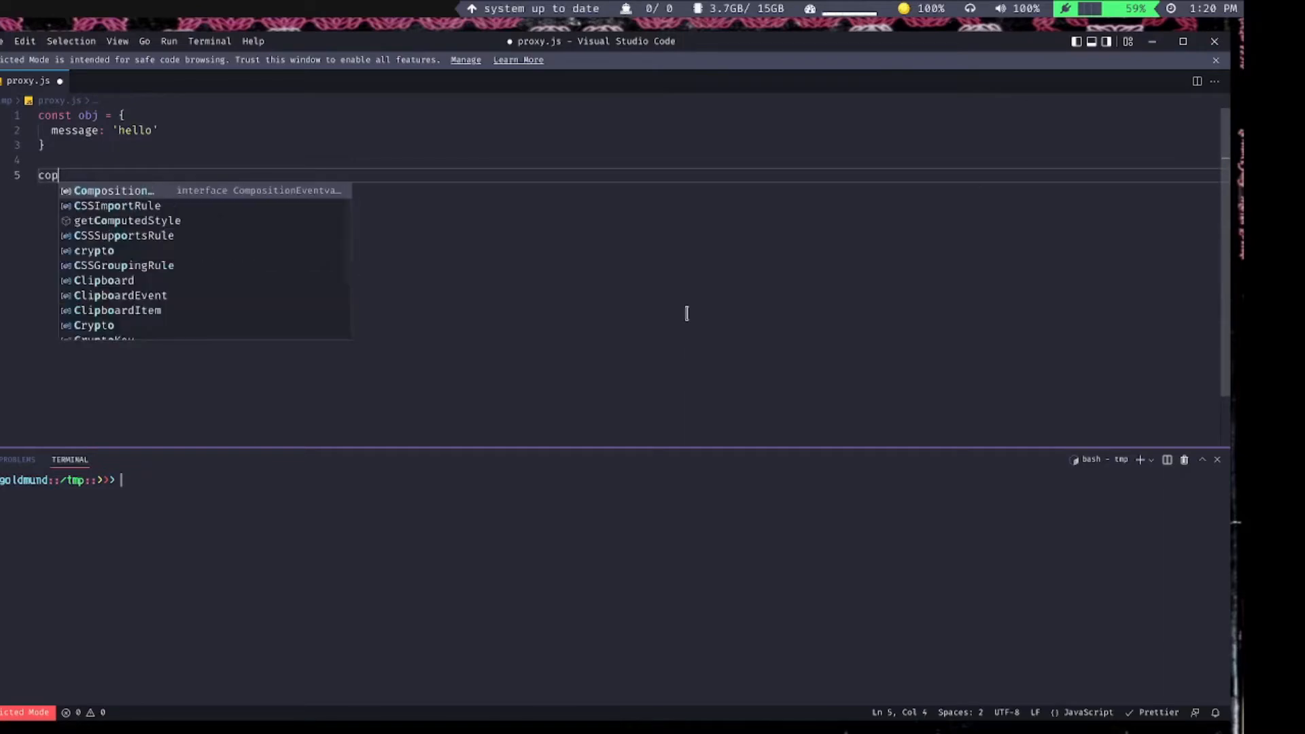
- Start const proxy = new Proxy(obj, { with an open handler object
type("const proxy = new Proxy(")
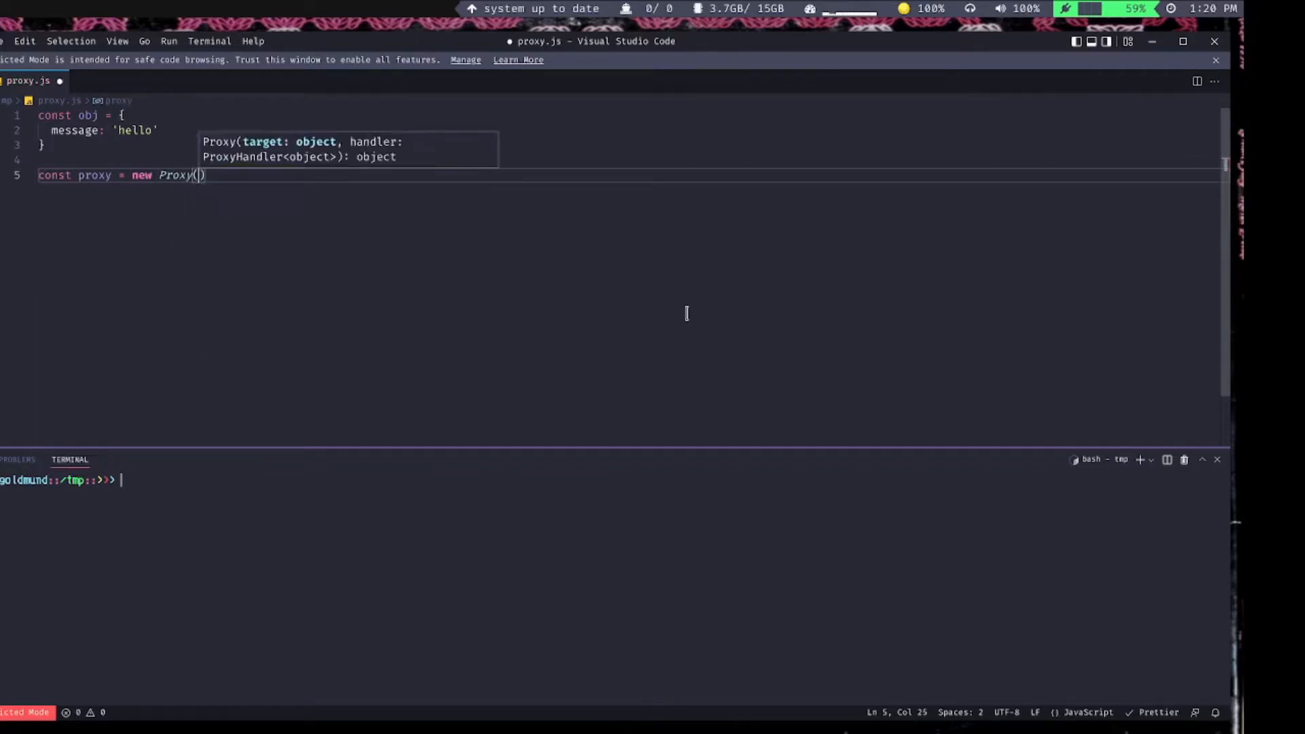
type("obj")
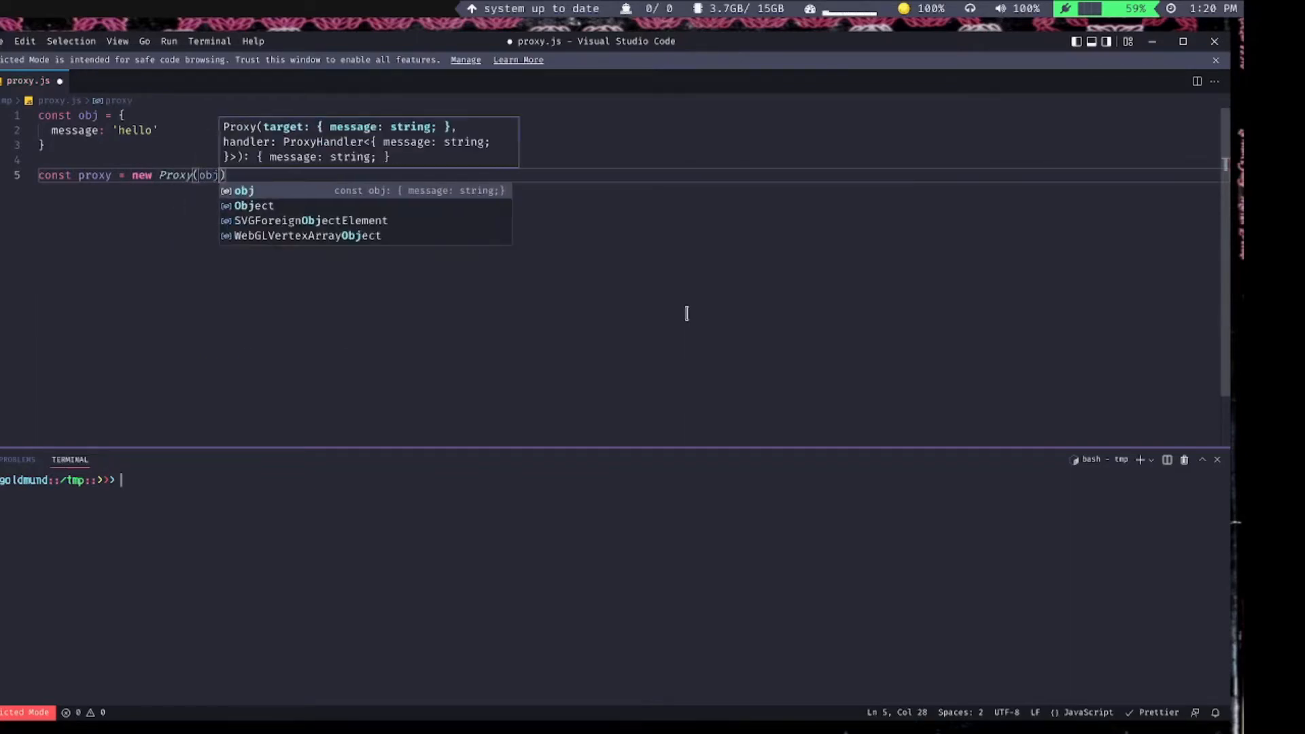
mouse_move(360, 200)
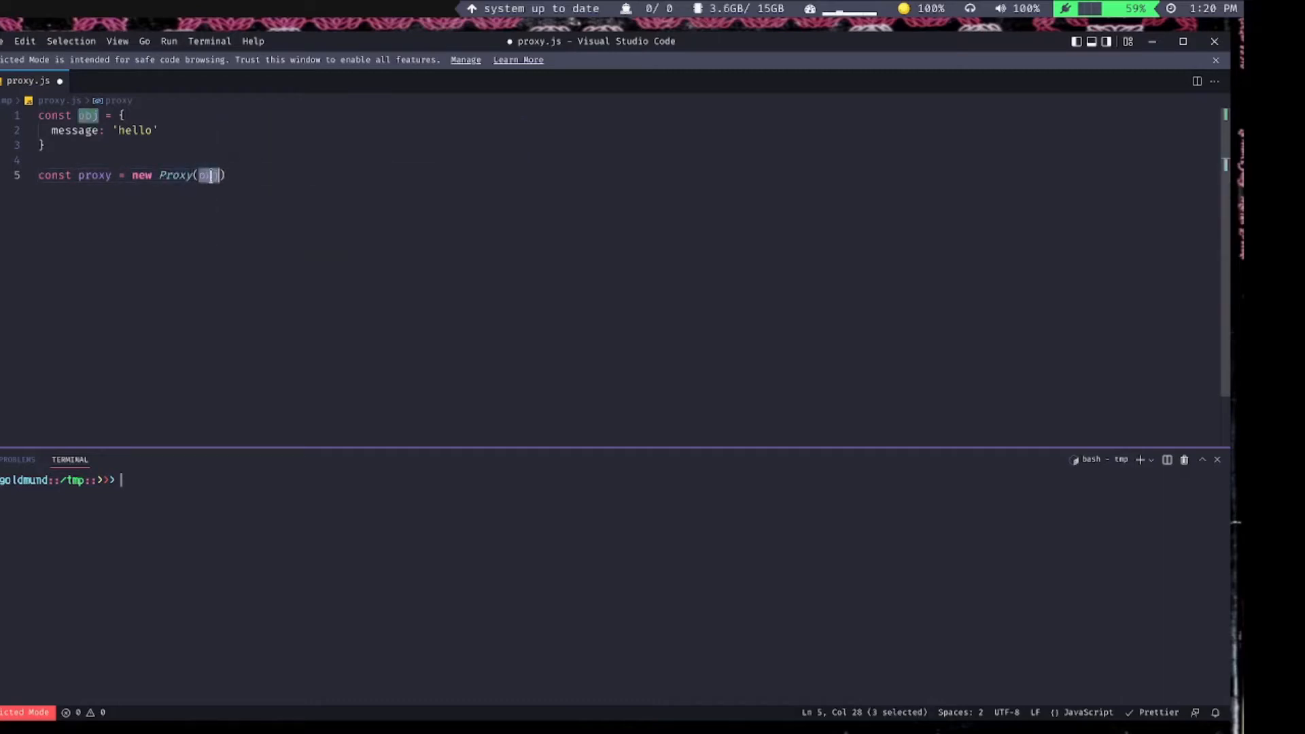
type(",")
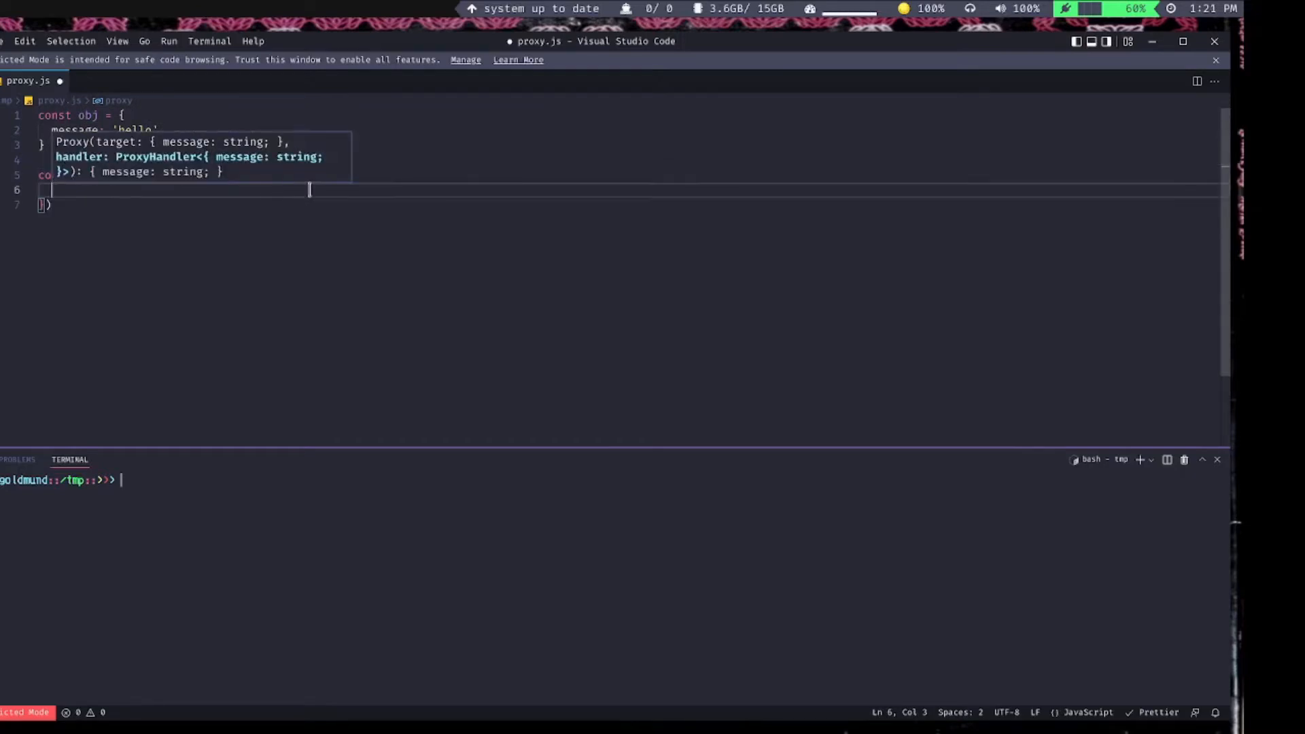
- Add an empty get() {} trap inside the proxy handler object
type("get () {},")
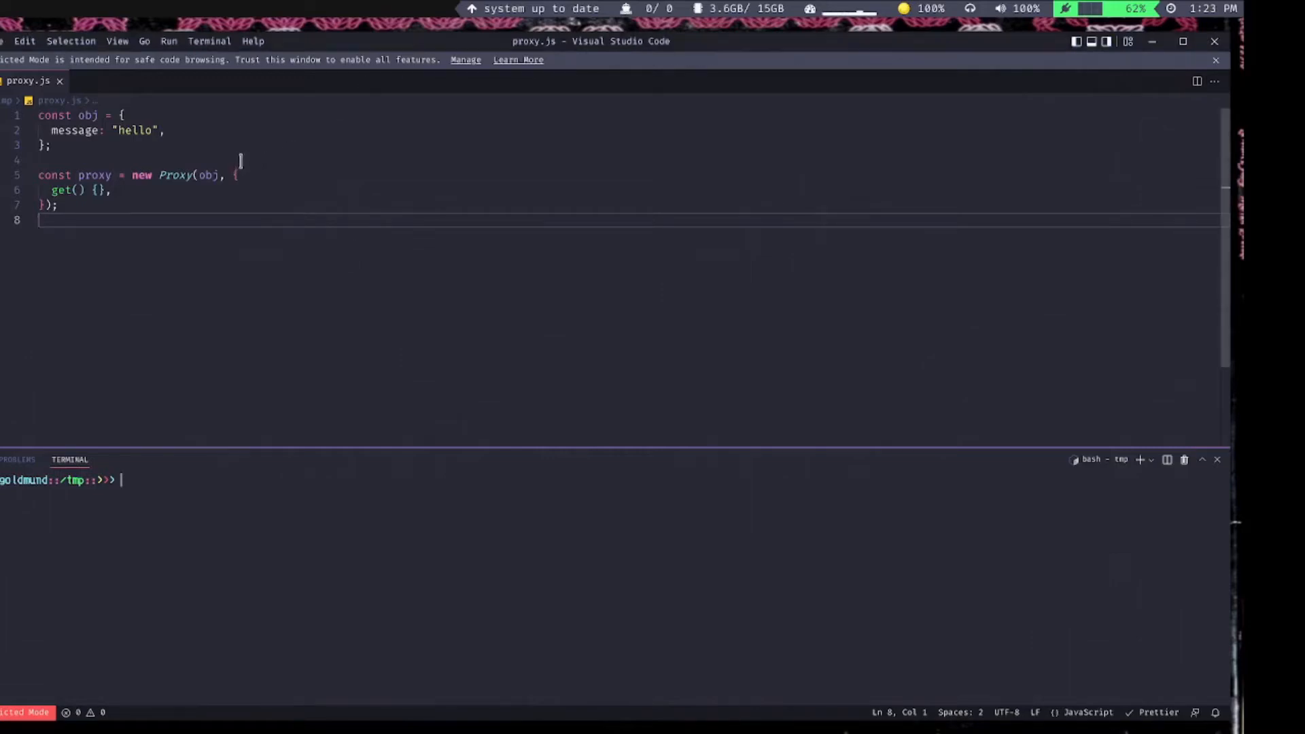
- Add empty set, has, deleteProperty and apply traps after get
type("get() {},")
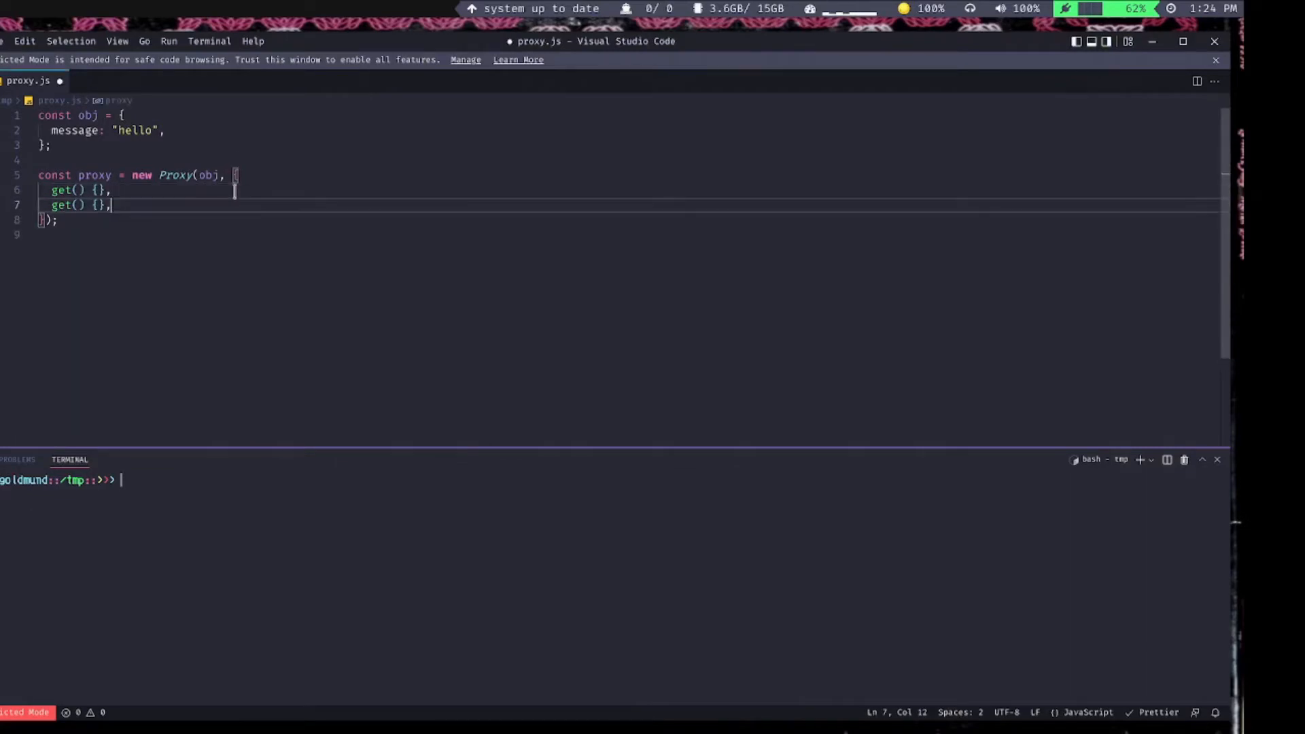
type("set")
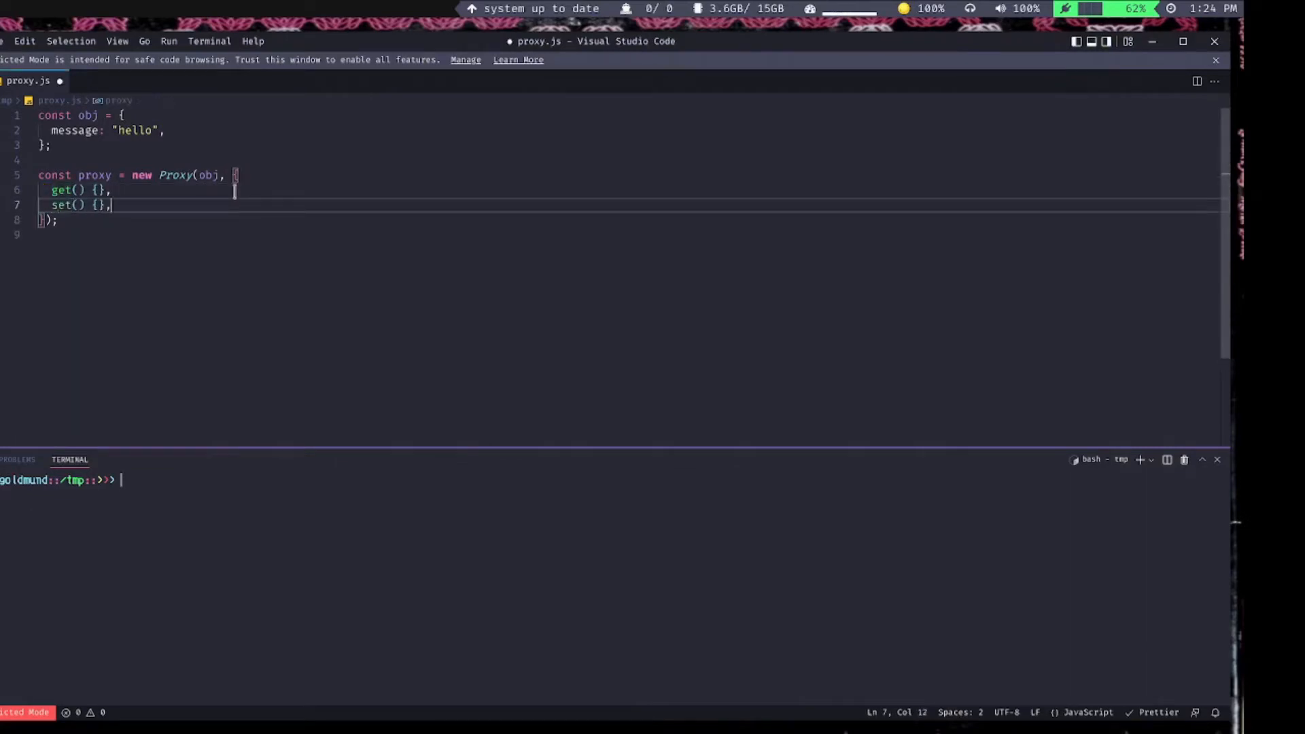
type("has () {")
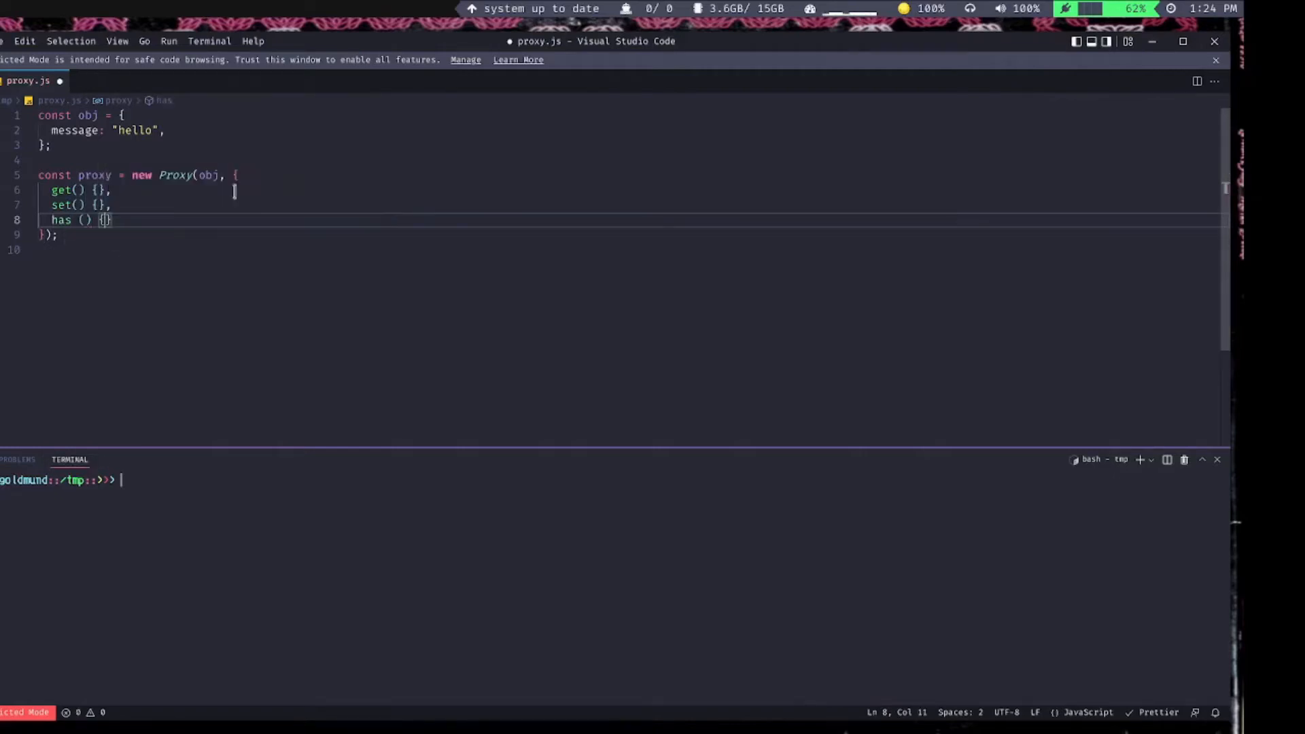
type(",")
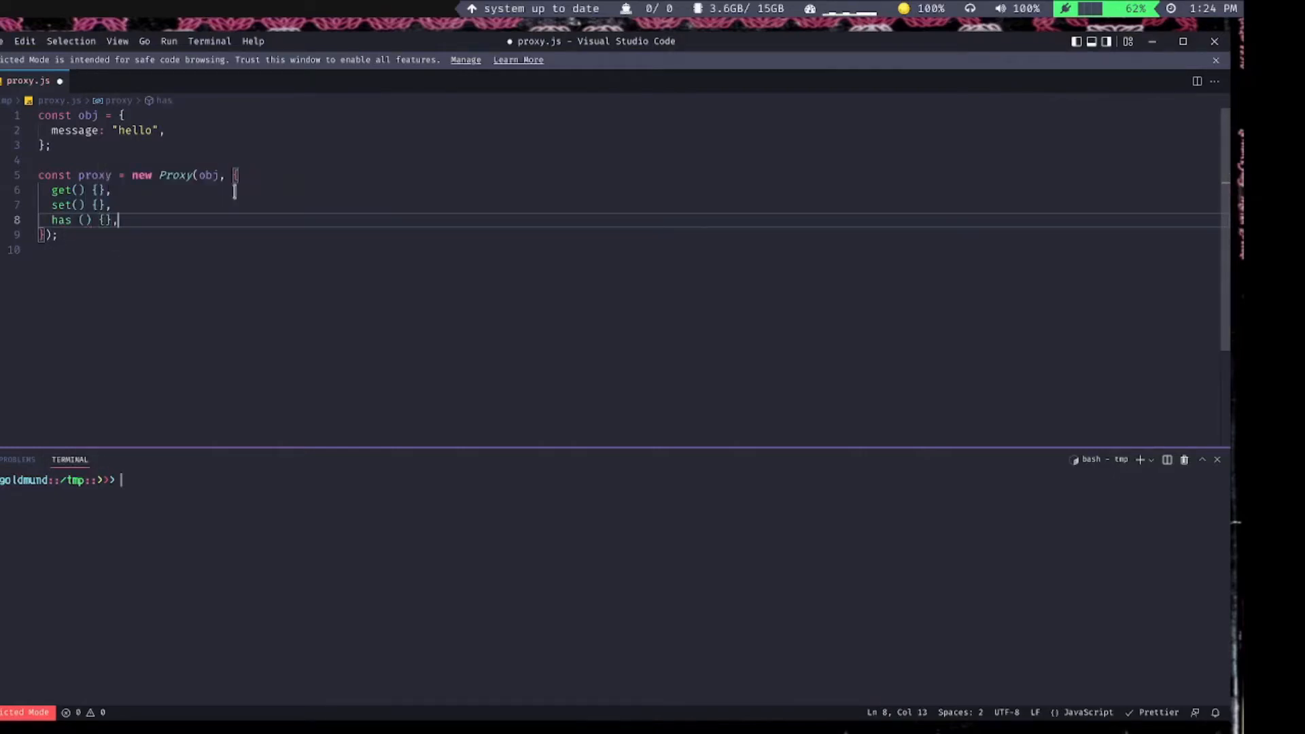
type("deleteProperty( ) {},")
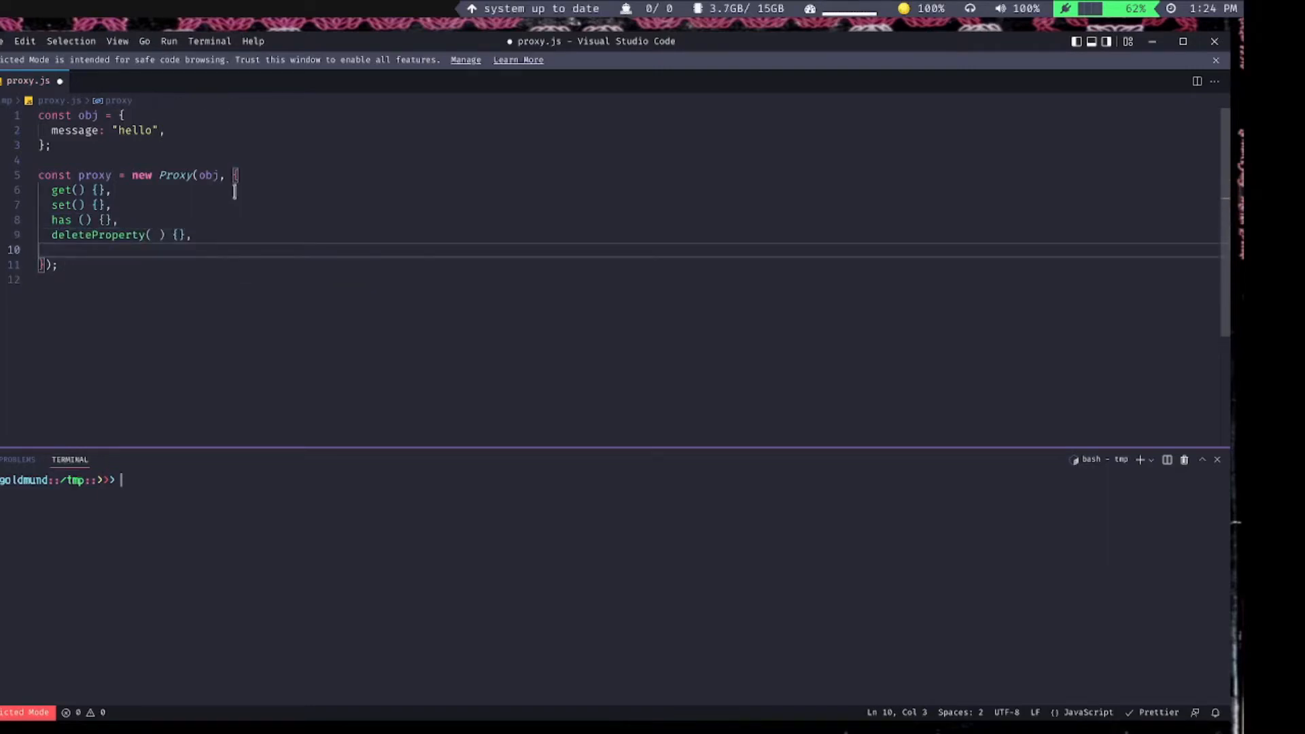
type("apply")
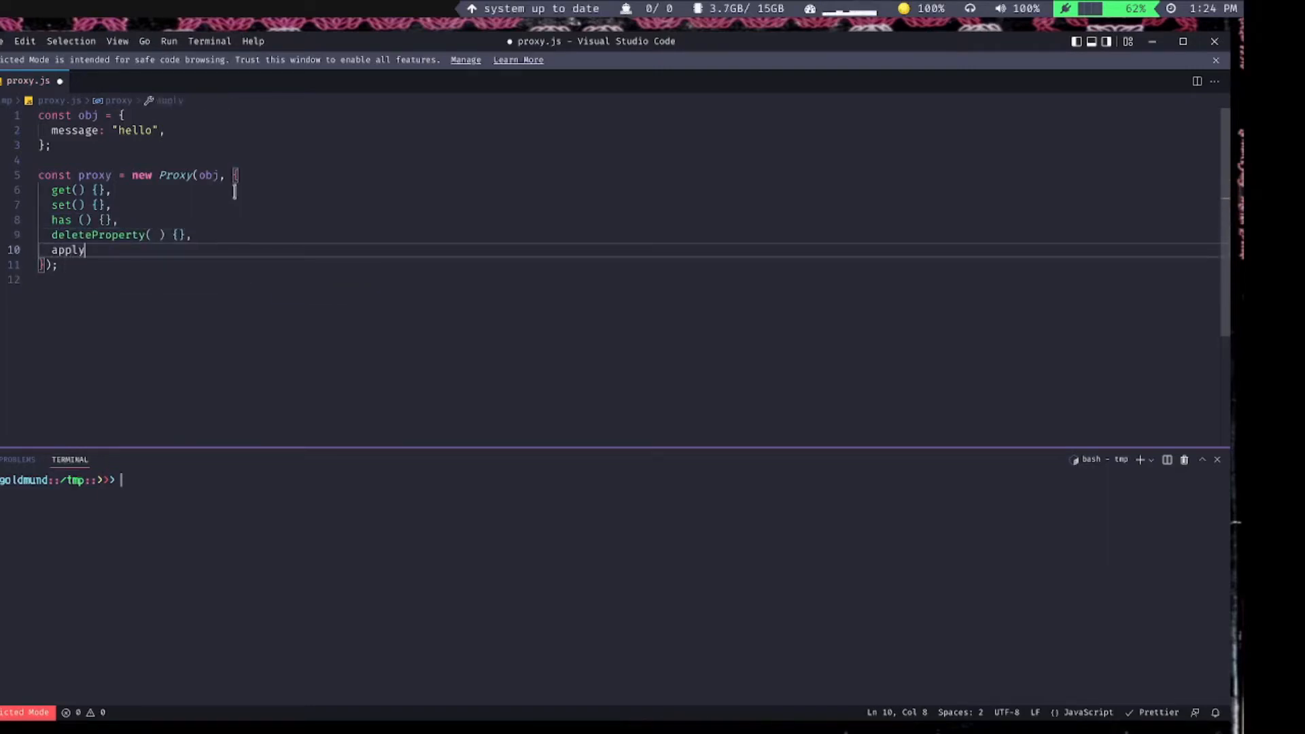
type("() {}")
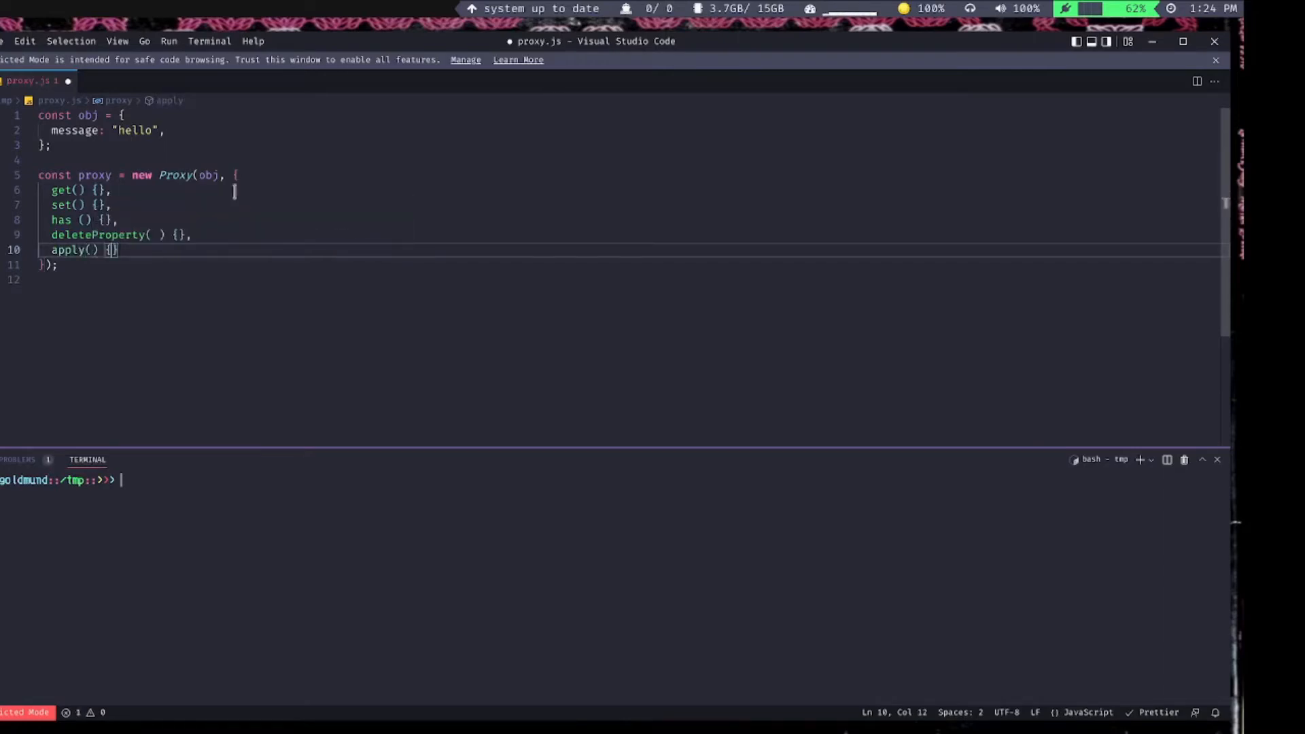
type(",")
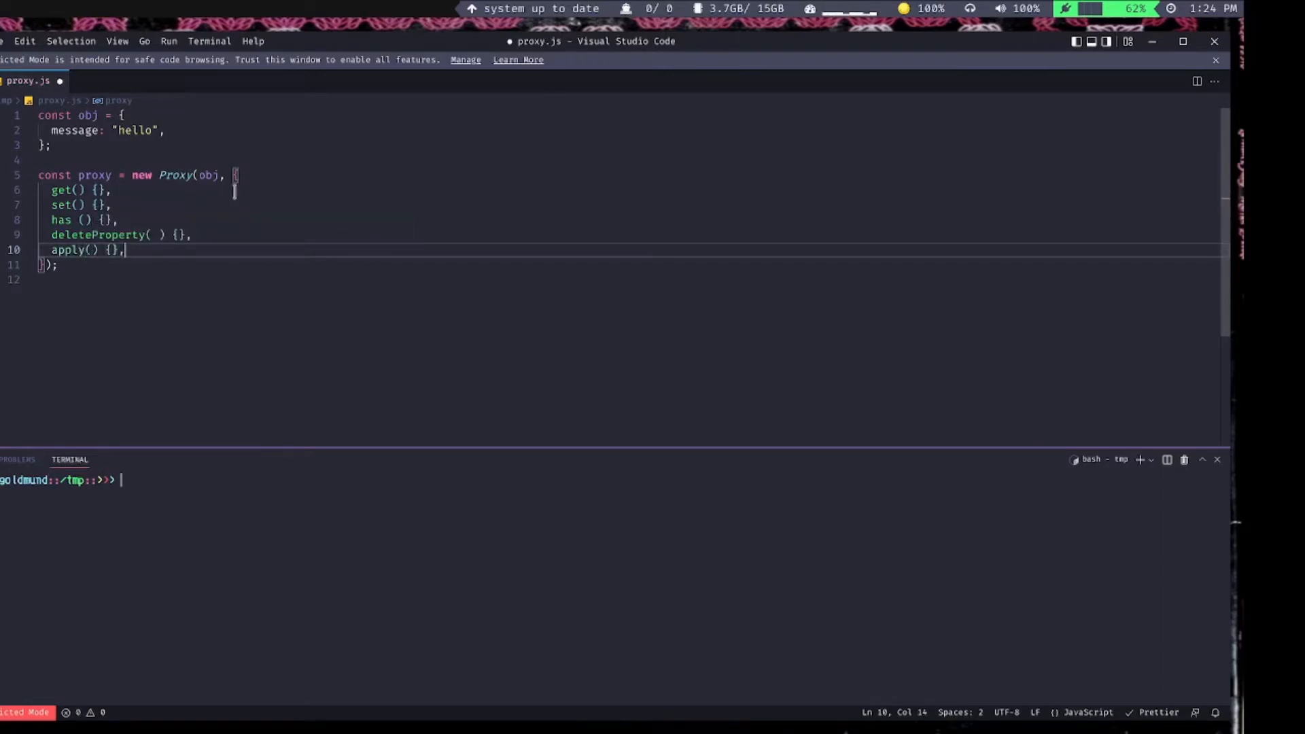
- Add construct, getPrototypeOf, isExtensible, preventExtensions, defineProperty and getOwnPropertyDescriptor stubs
type("construct () {")
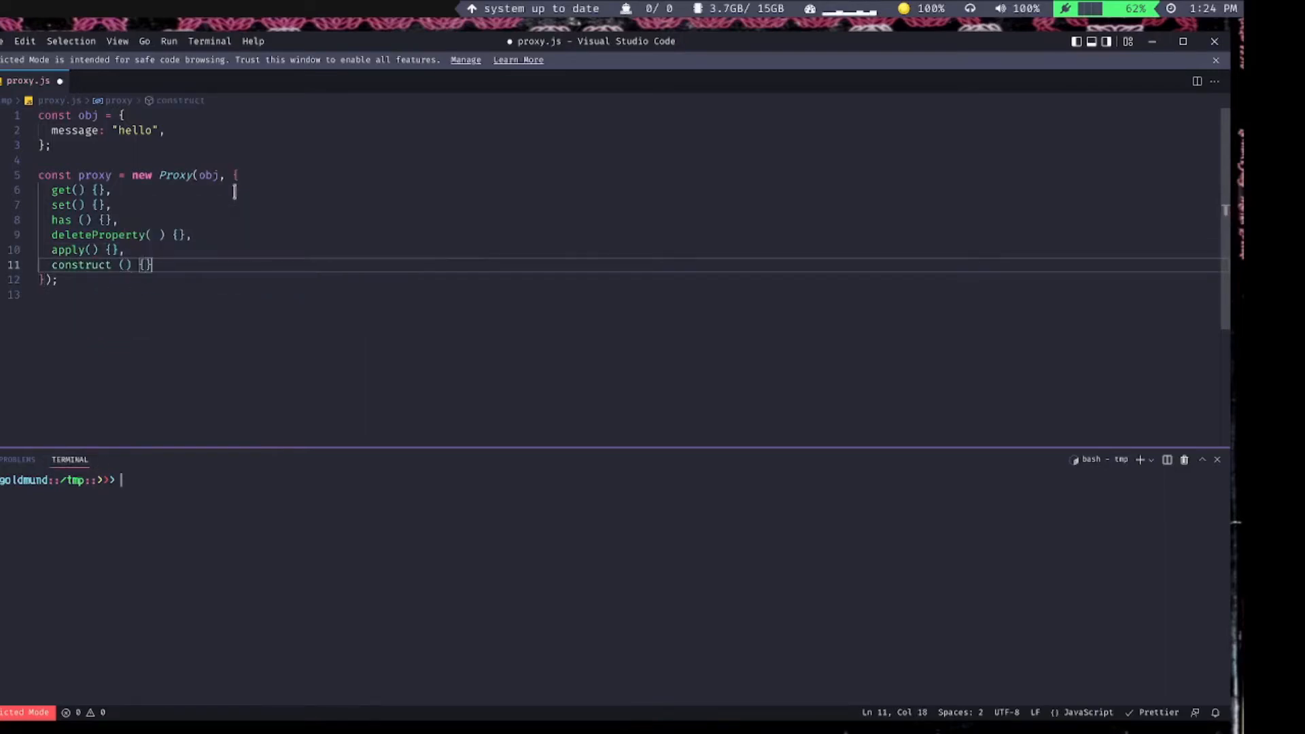
key("Enter")
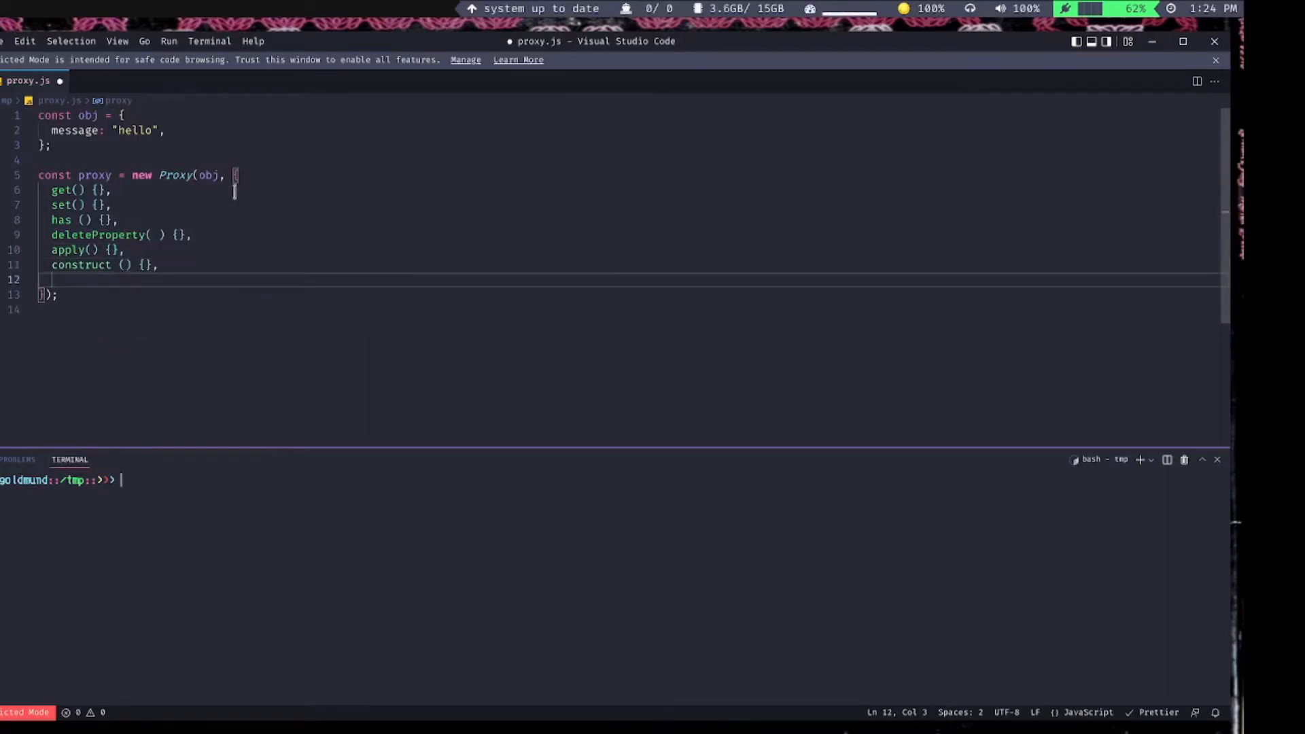
type("getPrototypeOf() {},")
type("setPrototypeOf() {")
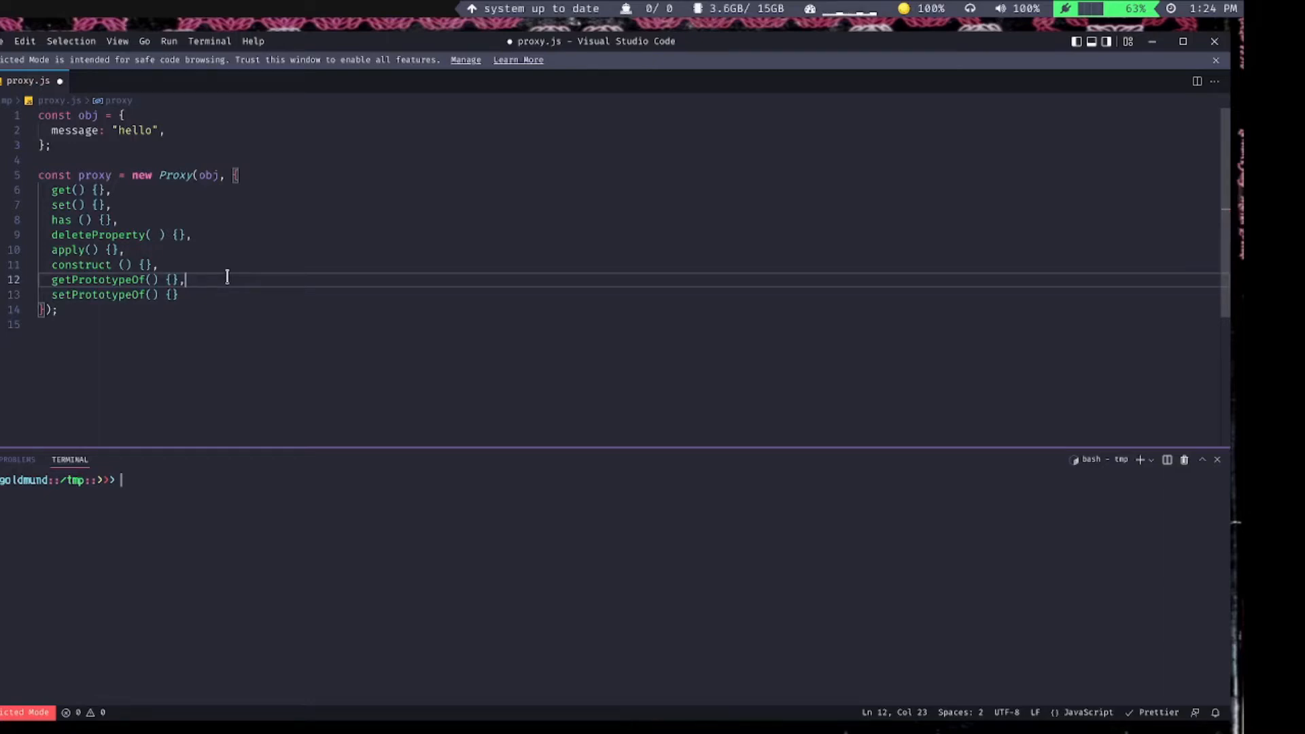
type("isExtensible() {},")
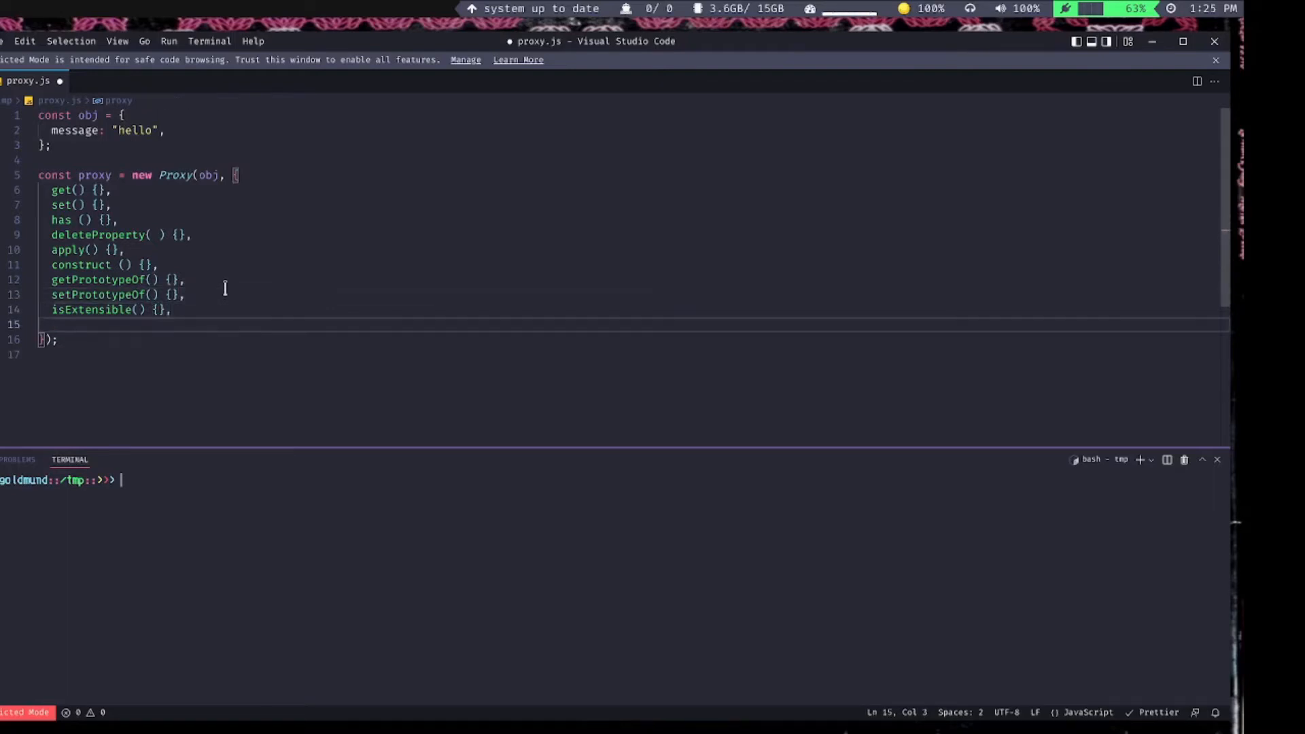
type("preventExtensions() {},")
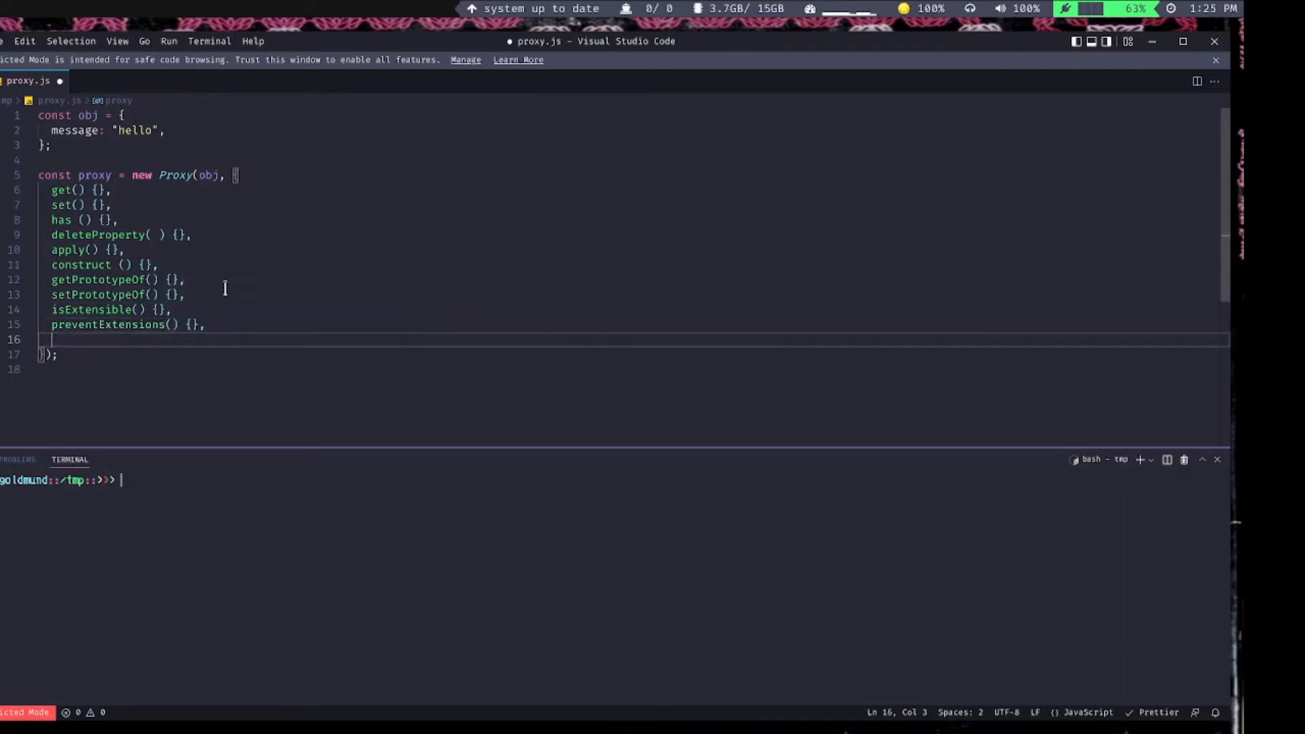
type("defineProperty() {},")
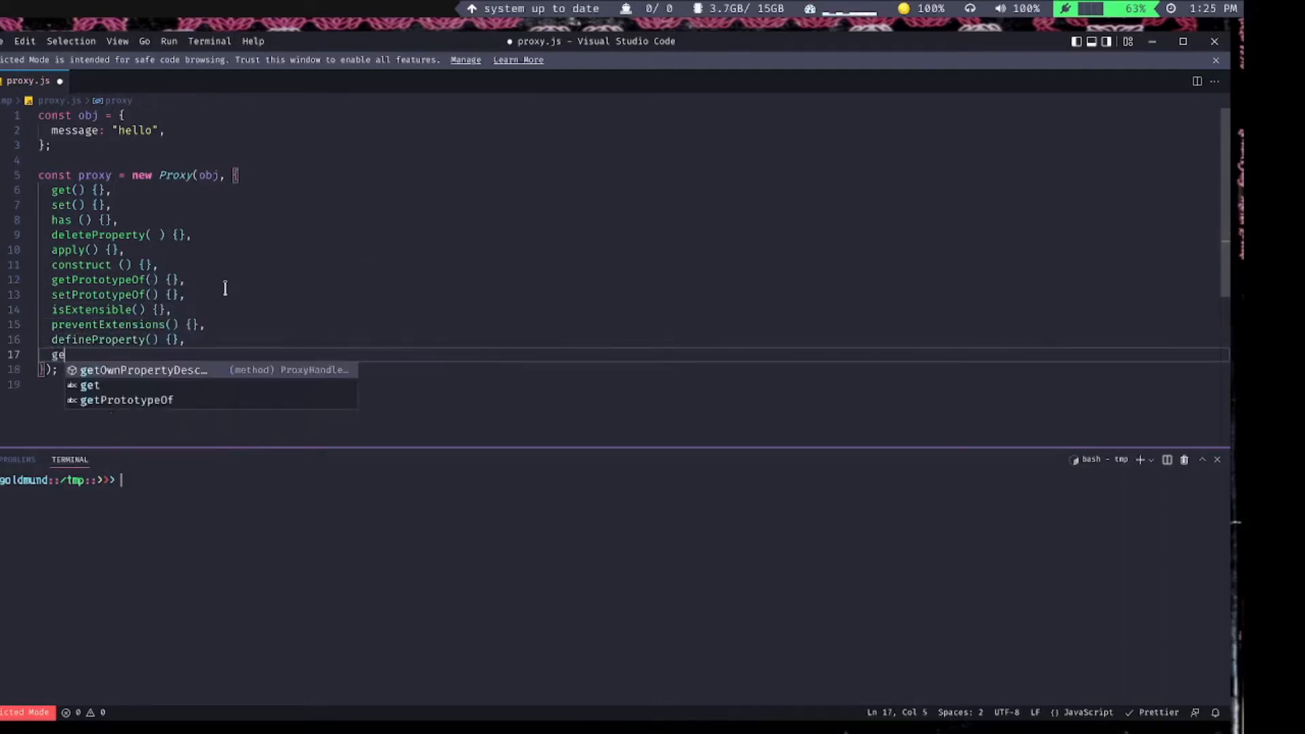
key("Tab")
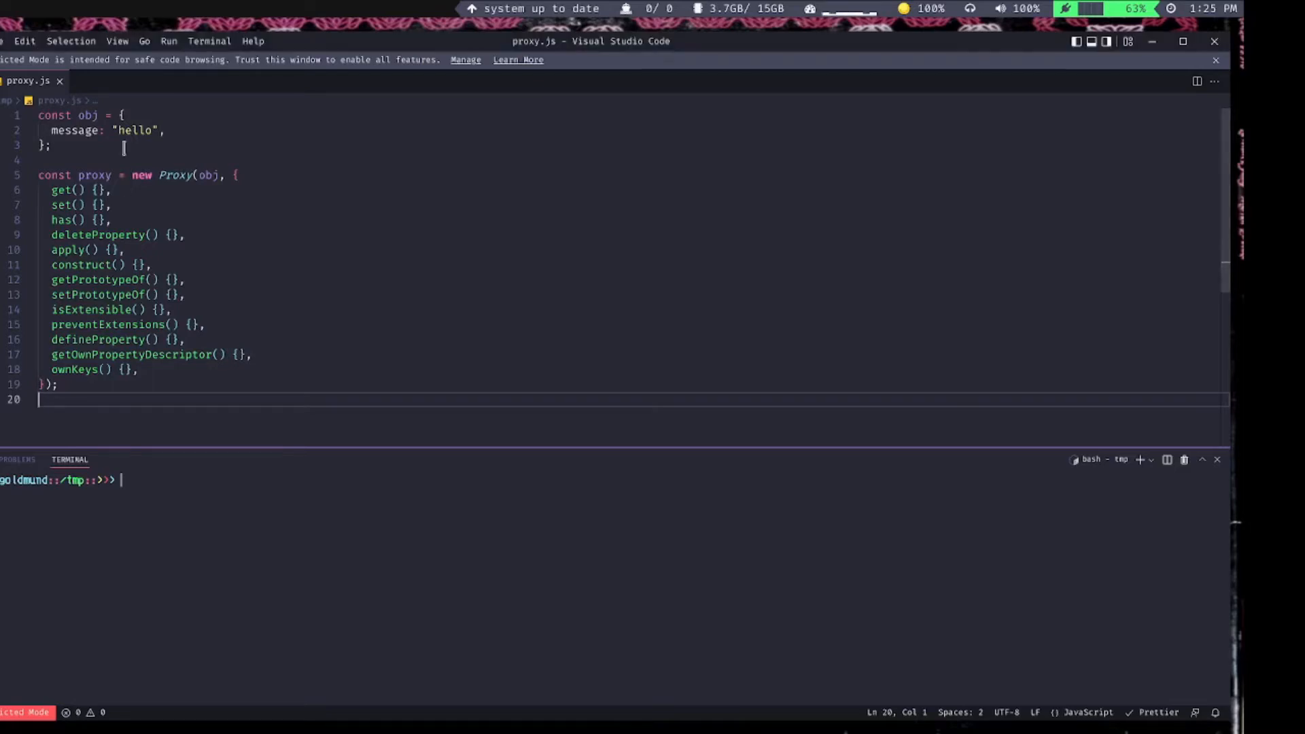
double_click(60, 204)
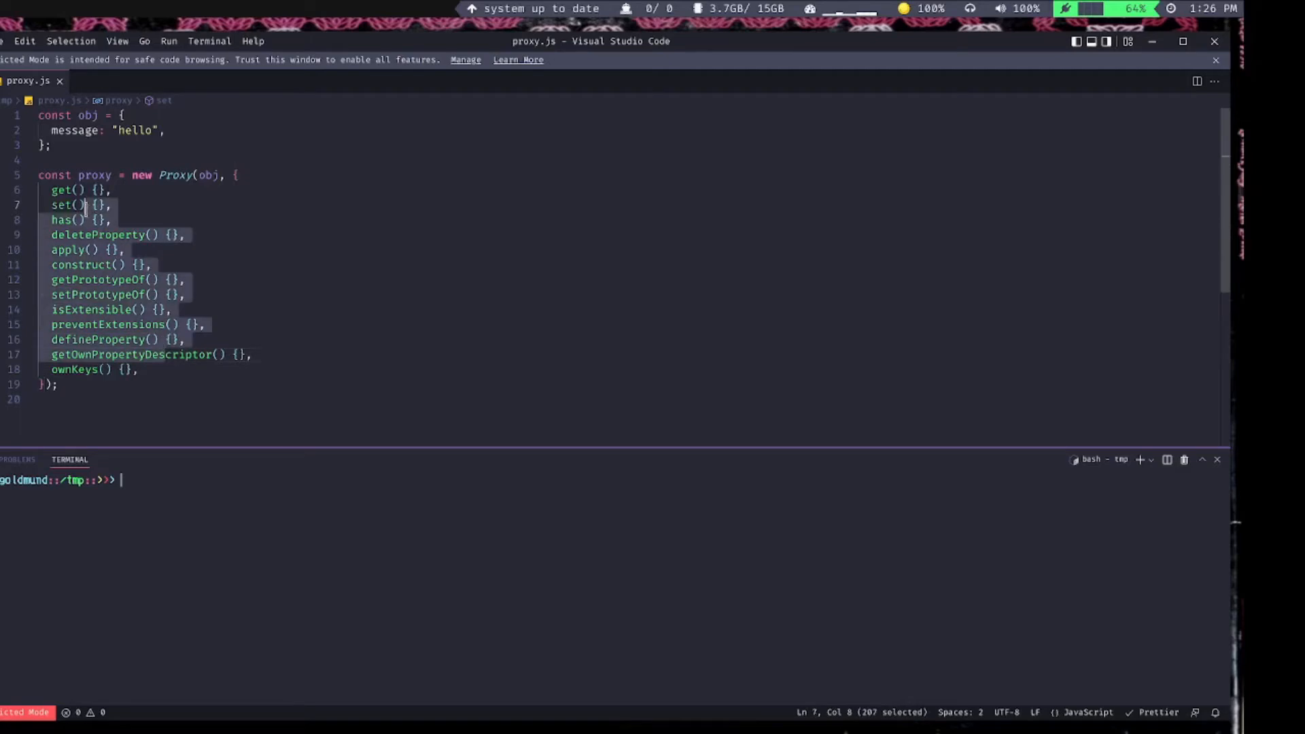
left_click(83, 205)
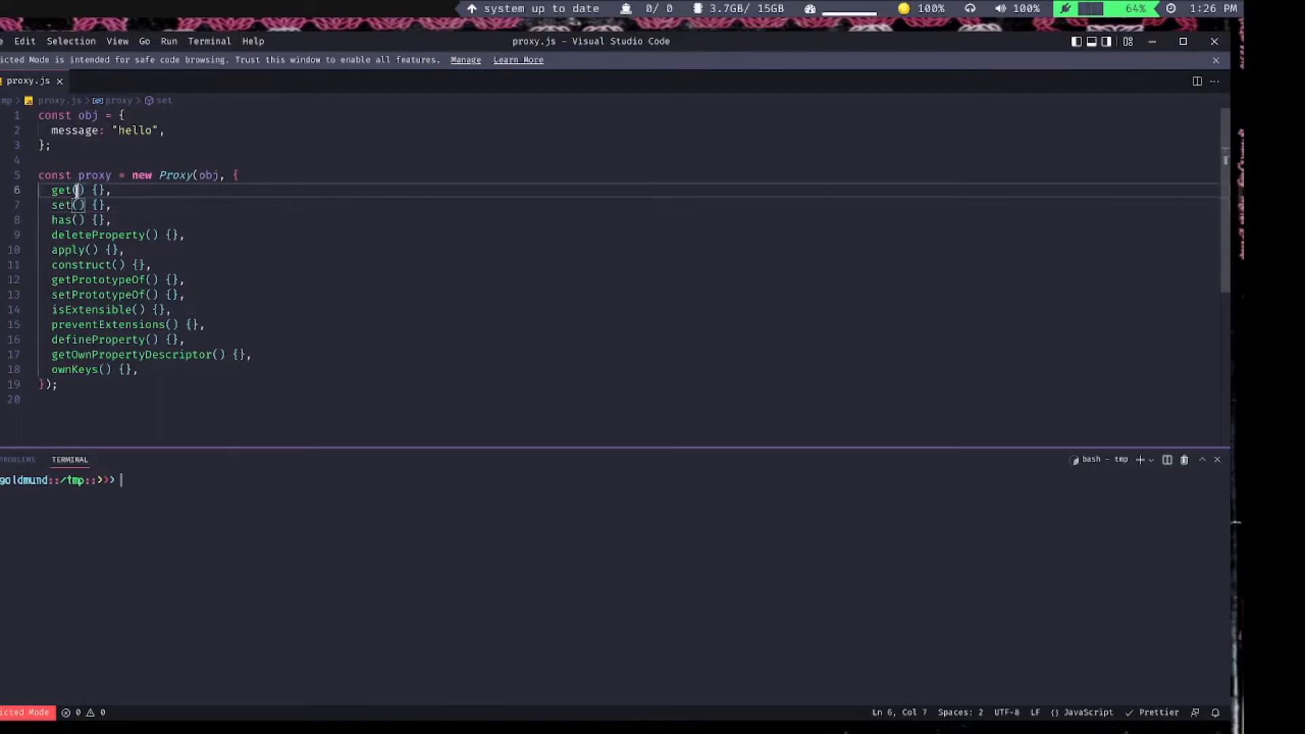
- Comment out every trap below get in the handler
key("Enter")
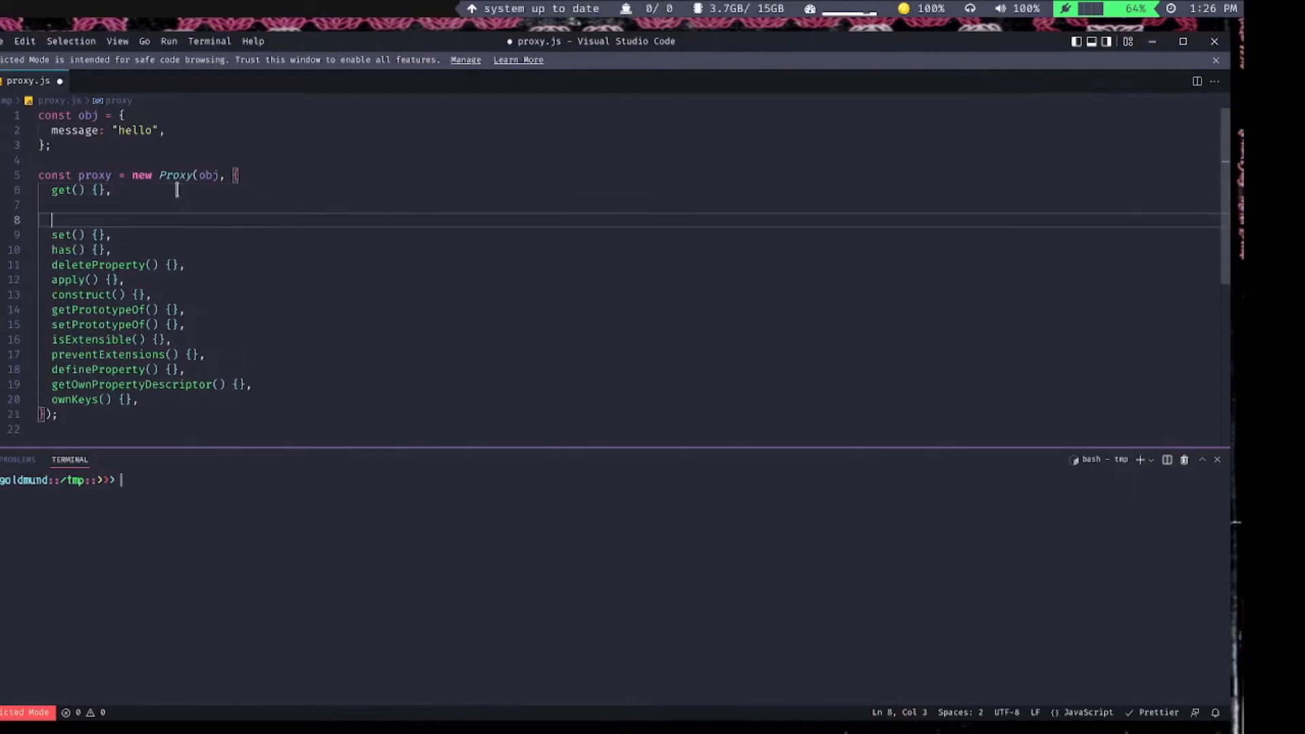
left_click_drag(51, 219, 52, 294)
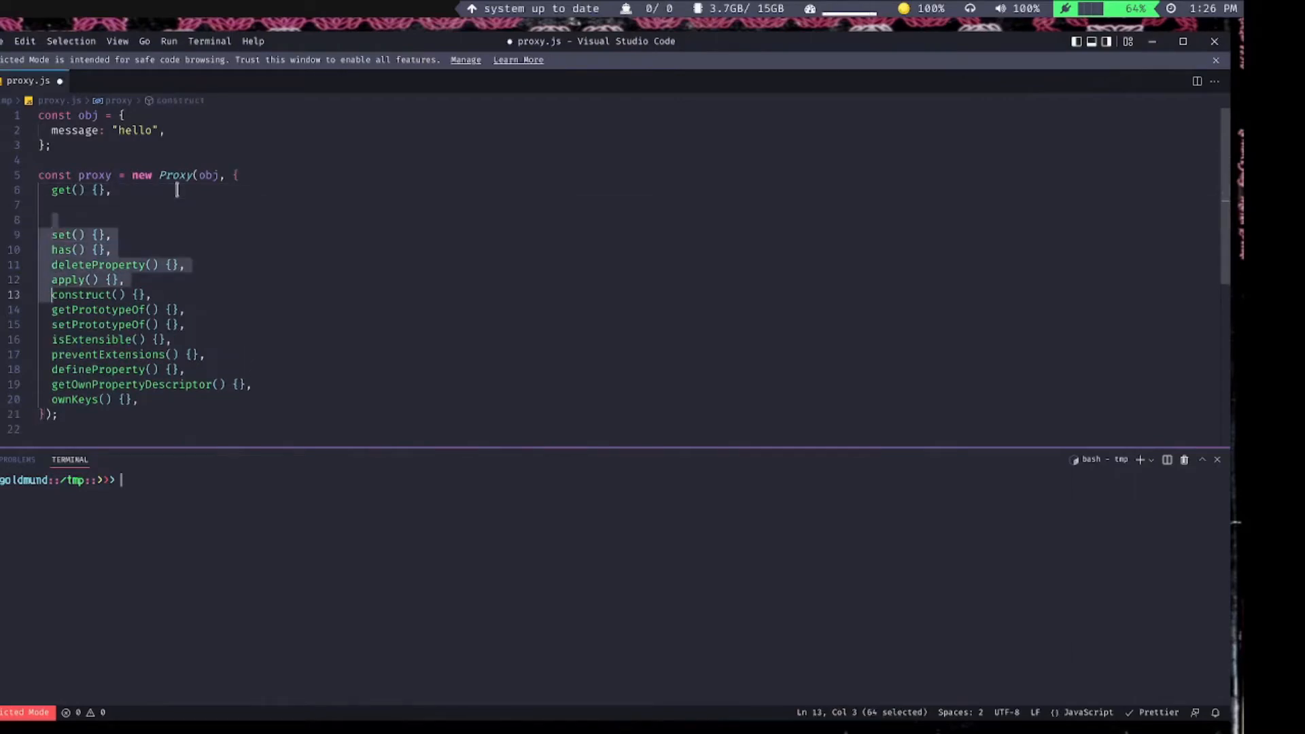
key("ctrl+/")
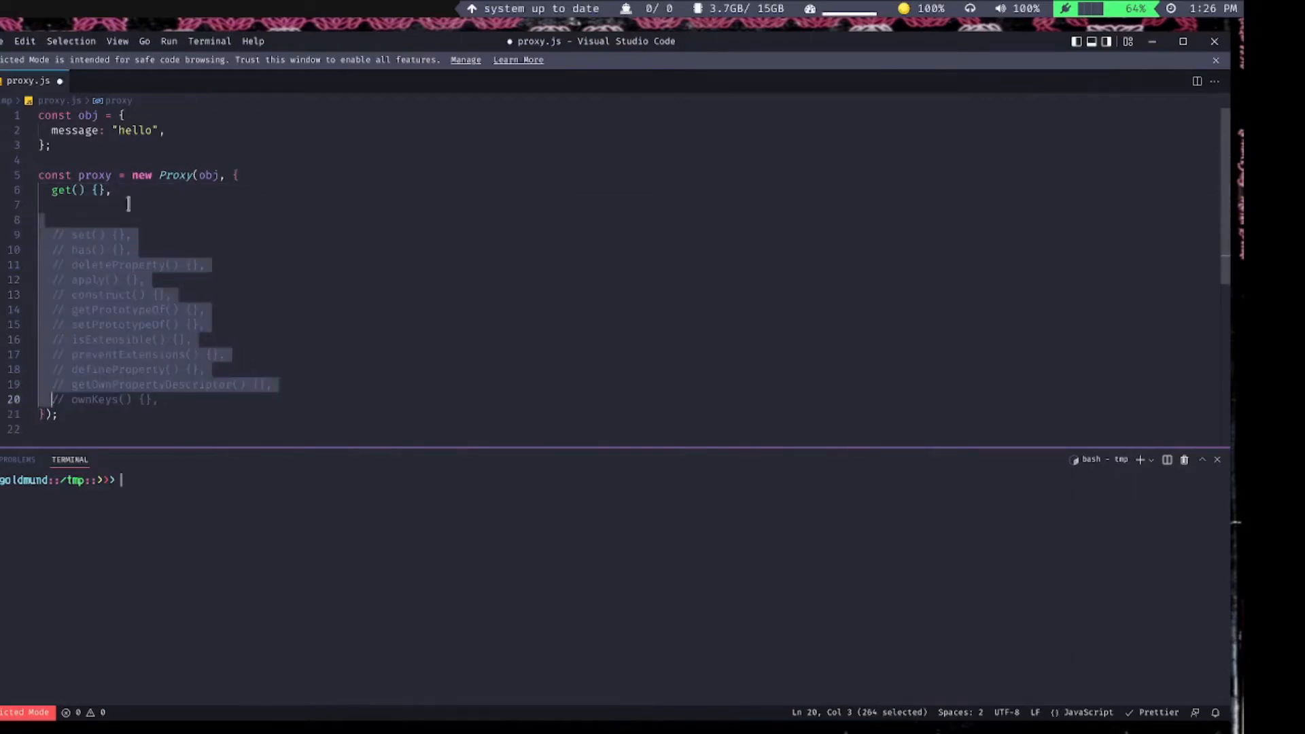
- Give the get trap target and prop parameters, dropping receiver
type("t")
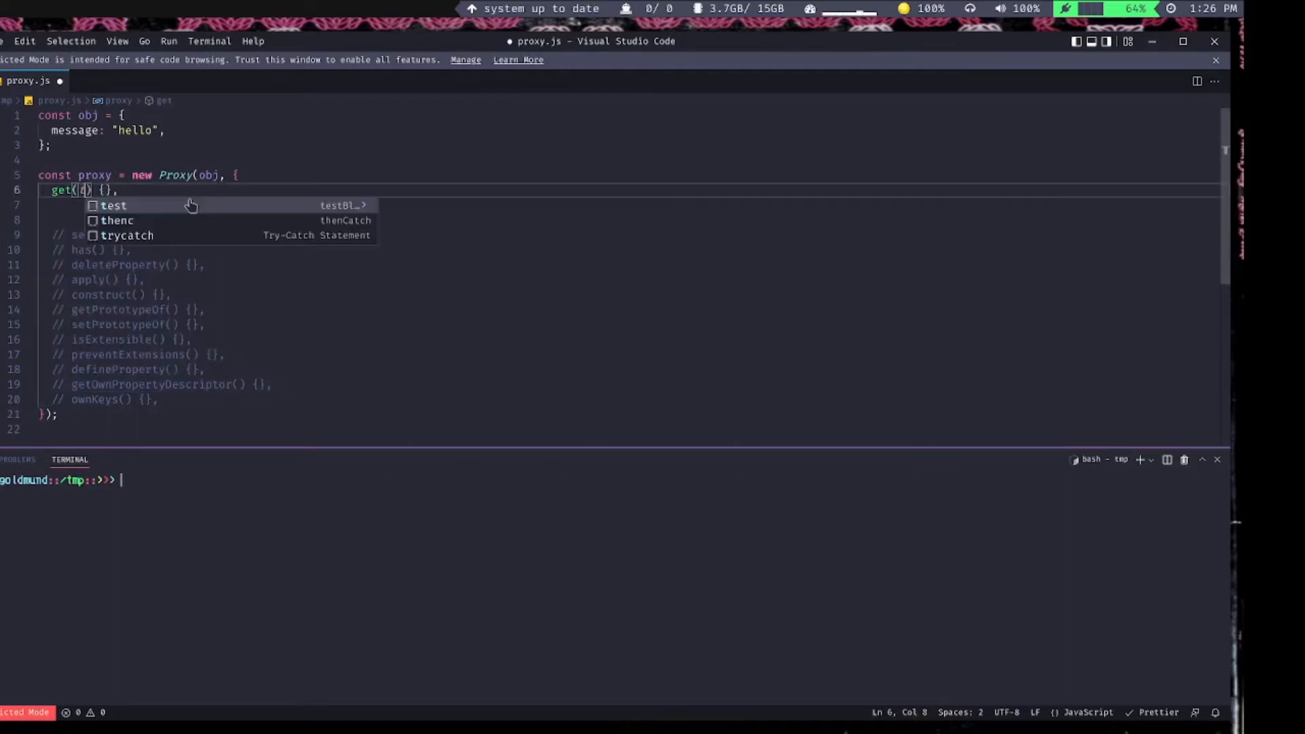
type("target,")
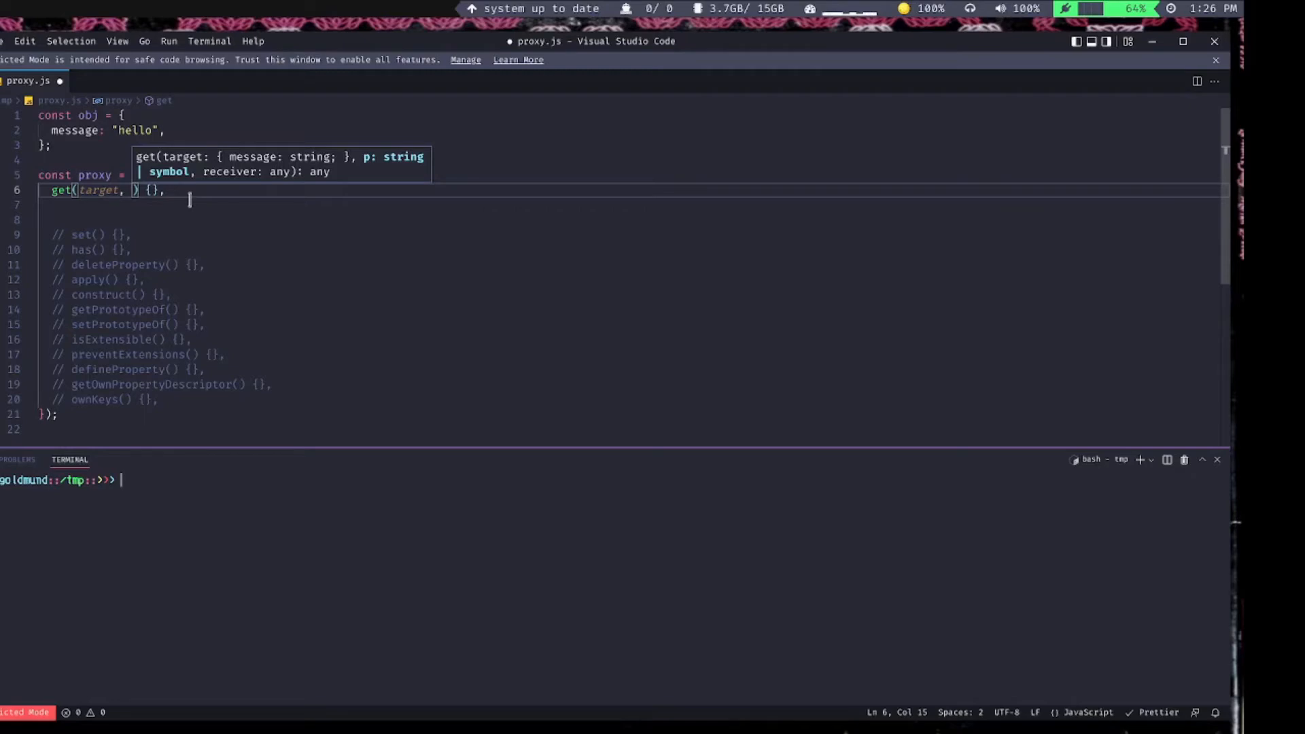
type("prop,")
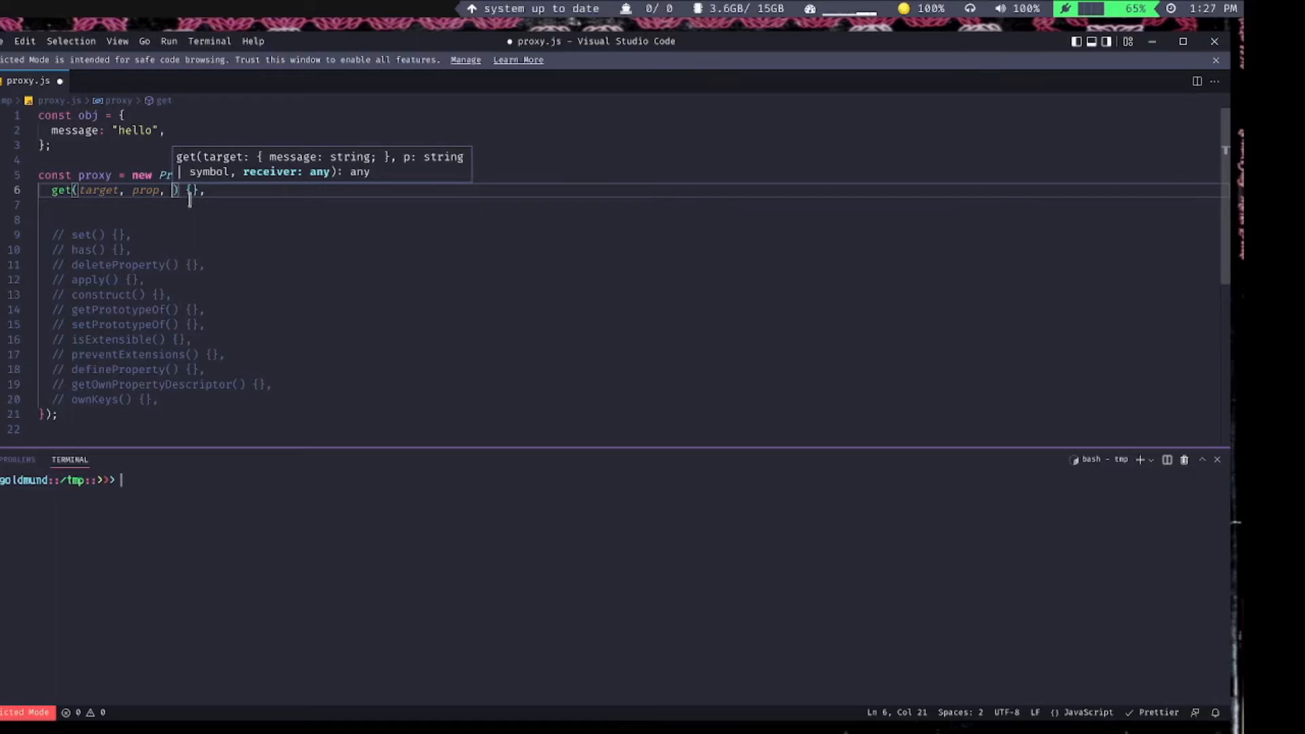
type("receiv")
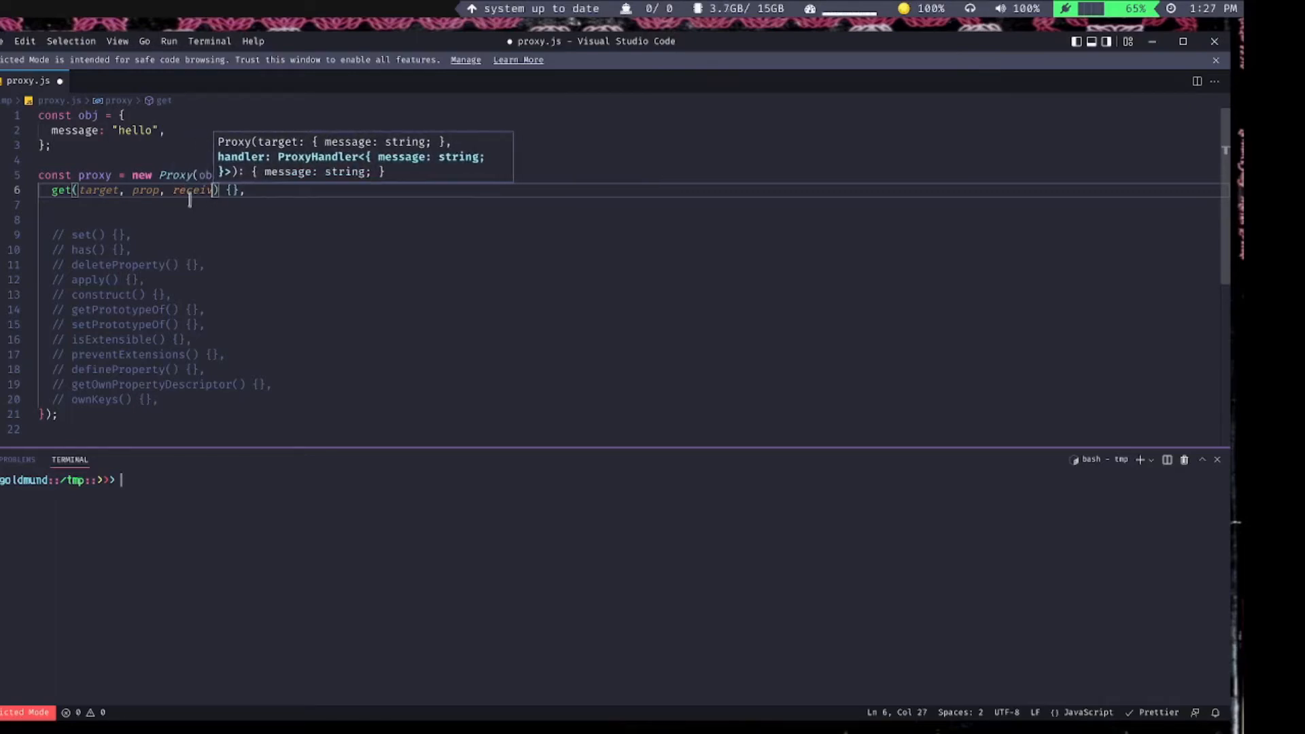
type("er")
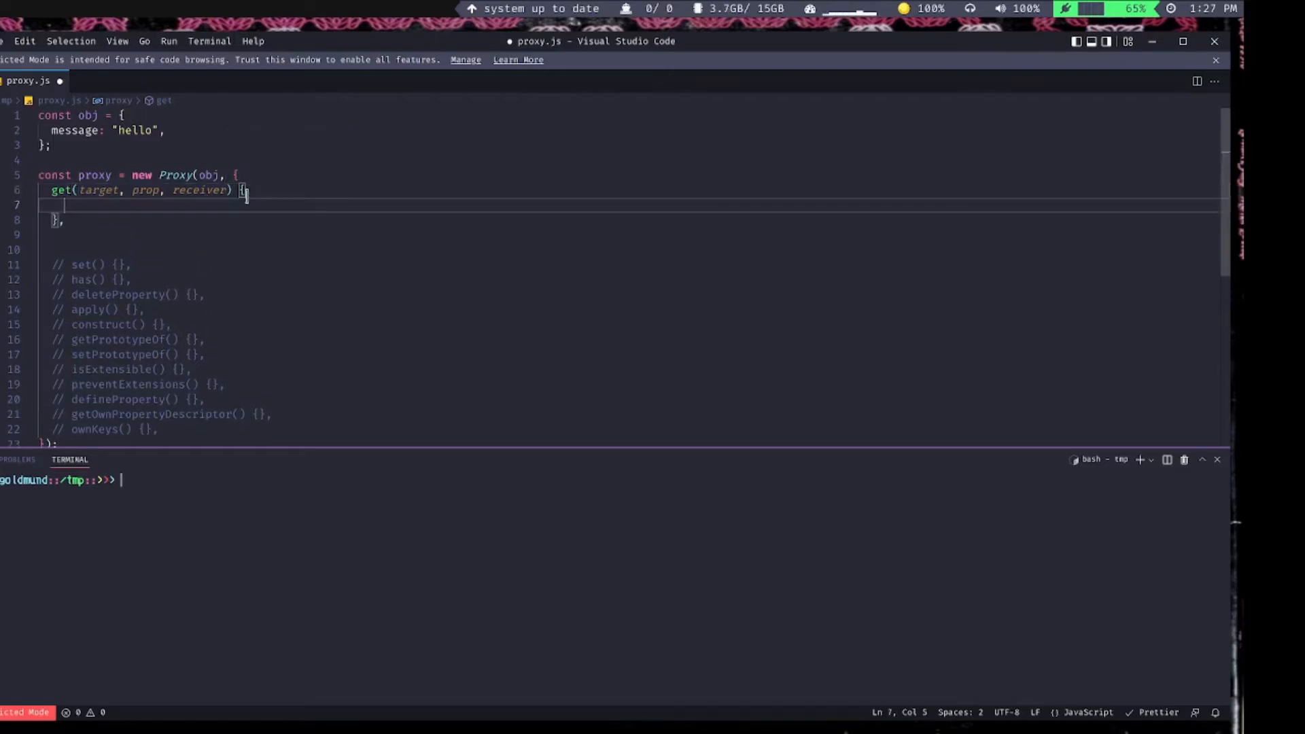
key("BackSpace")
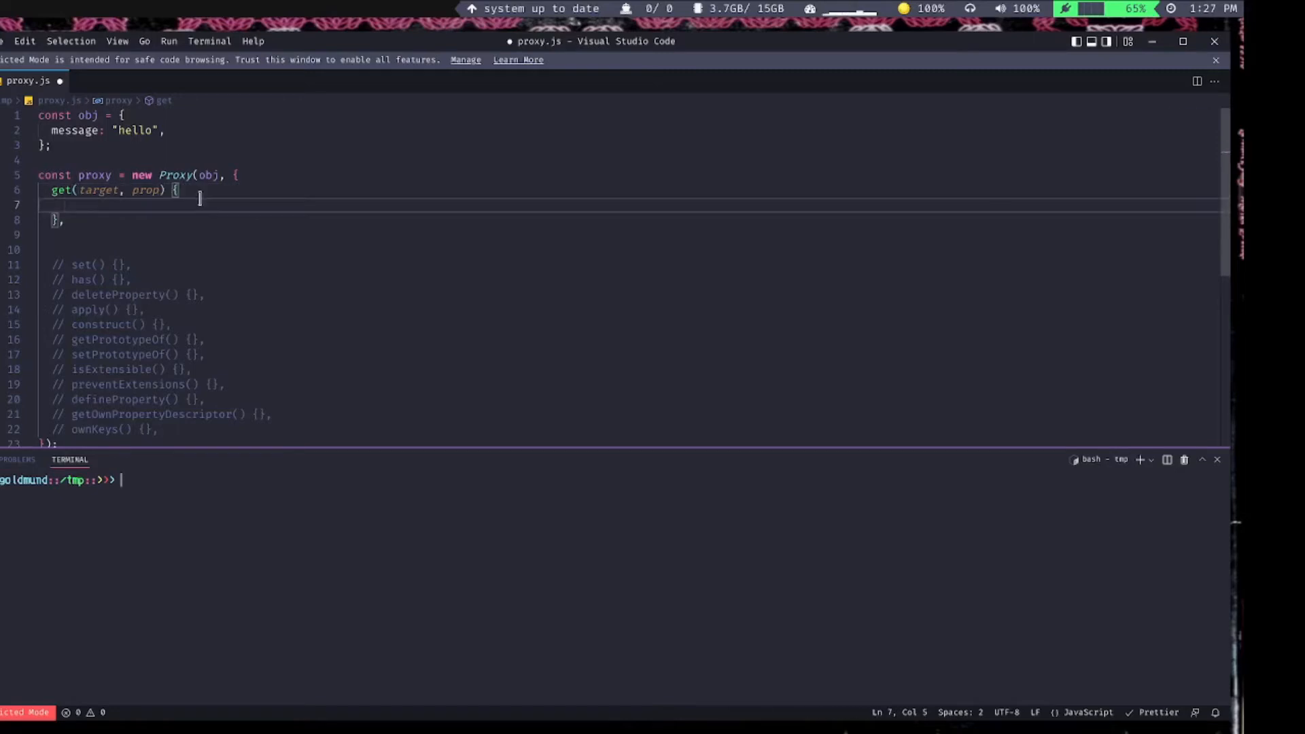
- Log { target, prop } in the get trap and start a proxy. access below
type("console.log({ target, prop });")
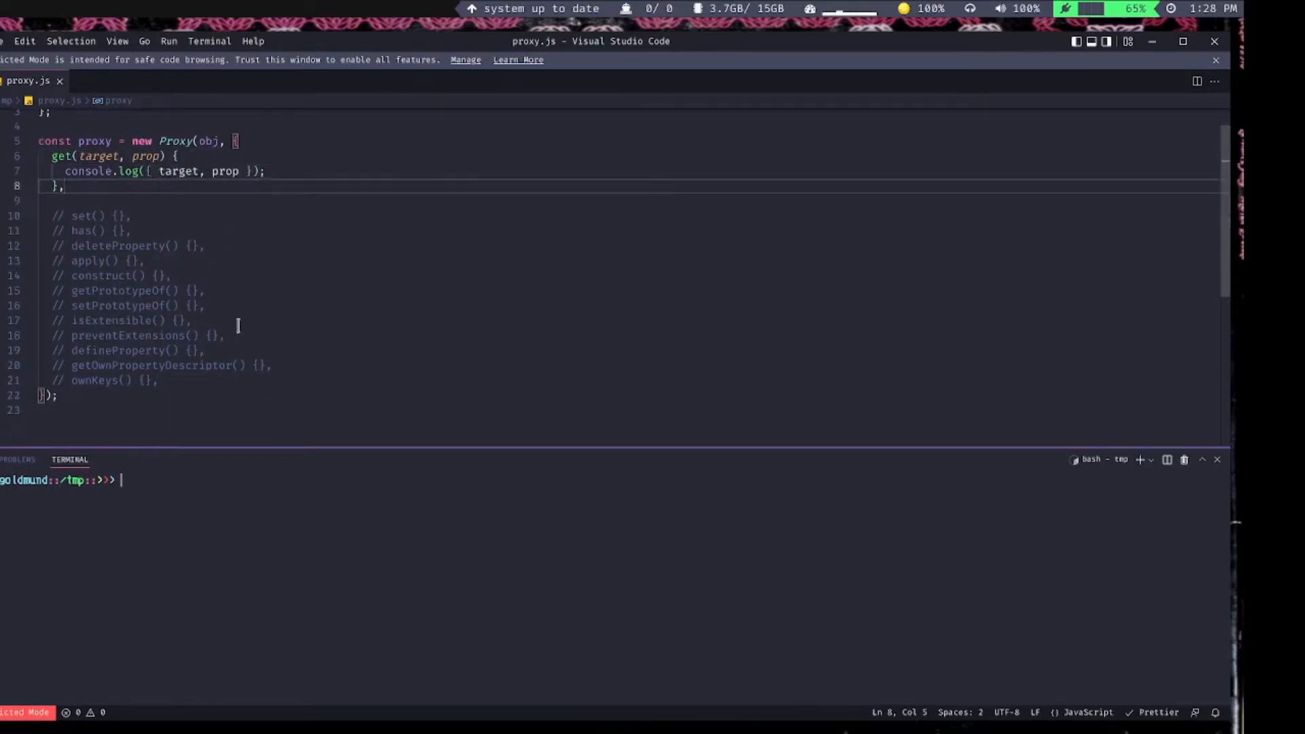
type("prox")
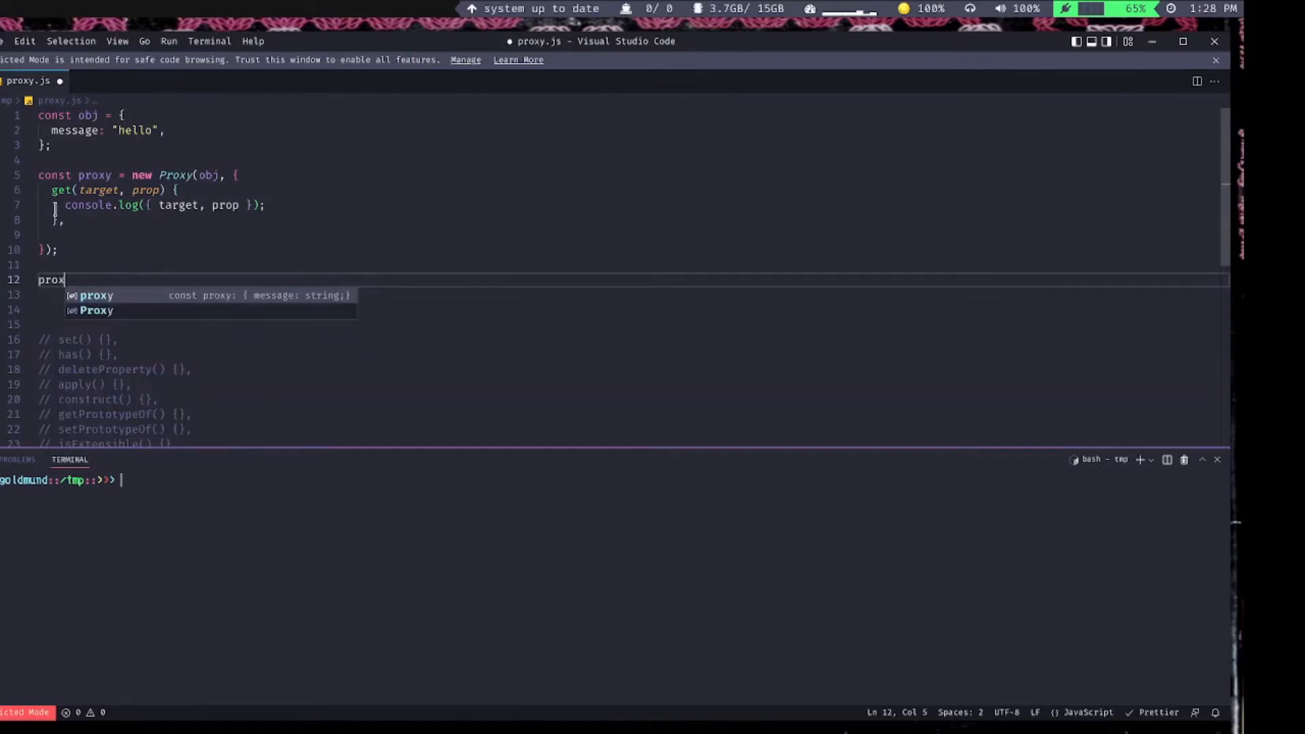
type(".message;")
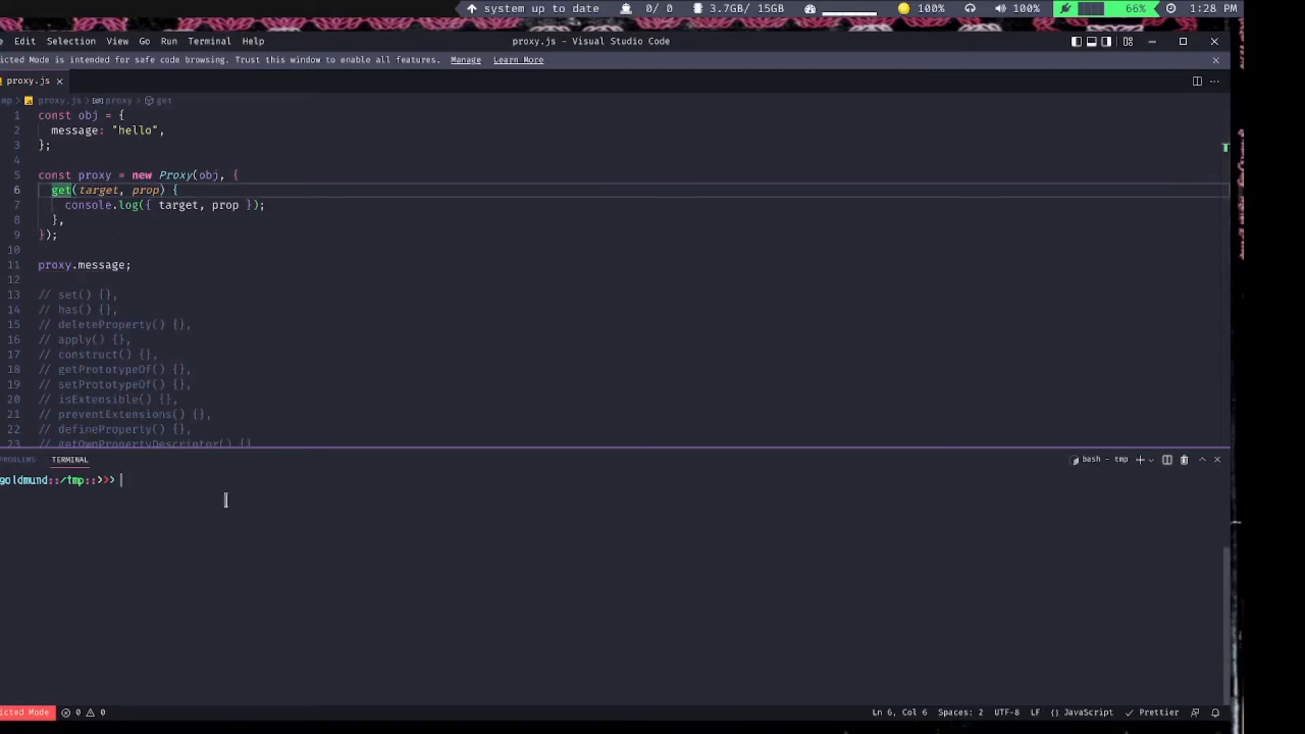
- Run node proxy.js and log proxy.message as { proxyProp }
type("node proxy.js")
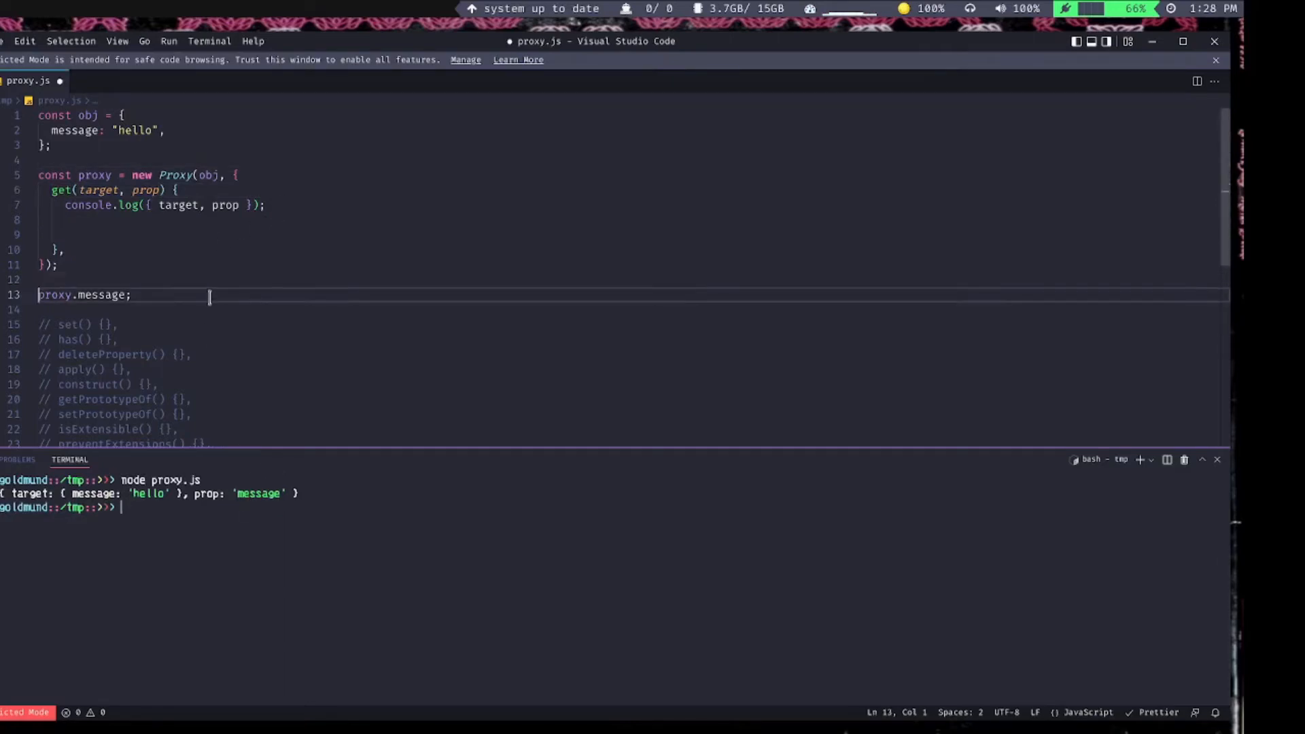
type("console.log")
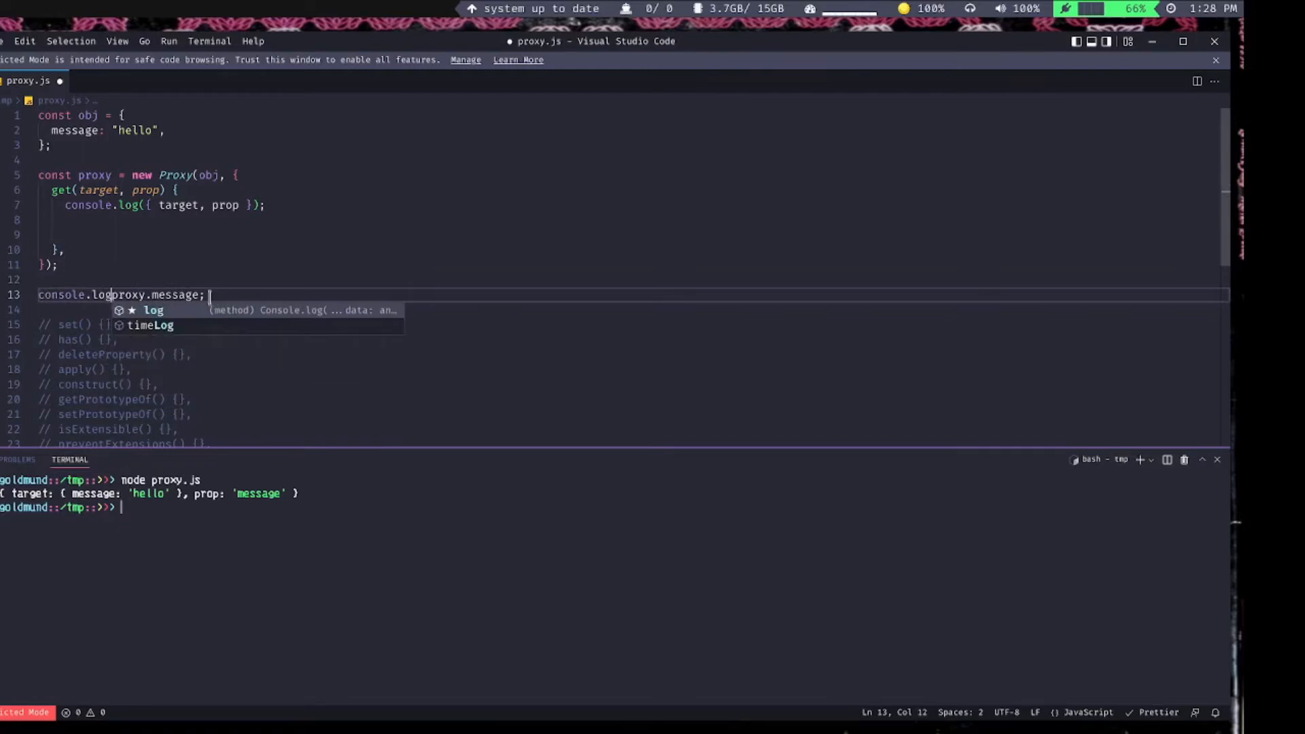
type("({ proxyProp:")
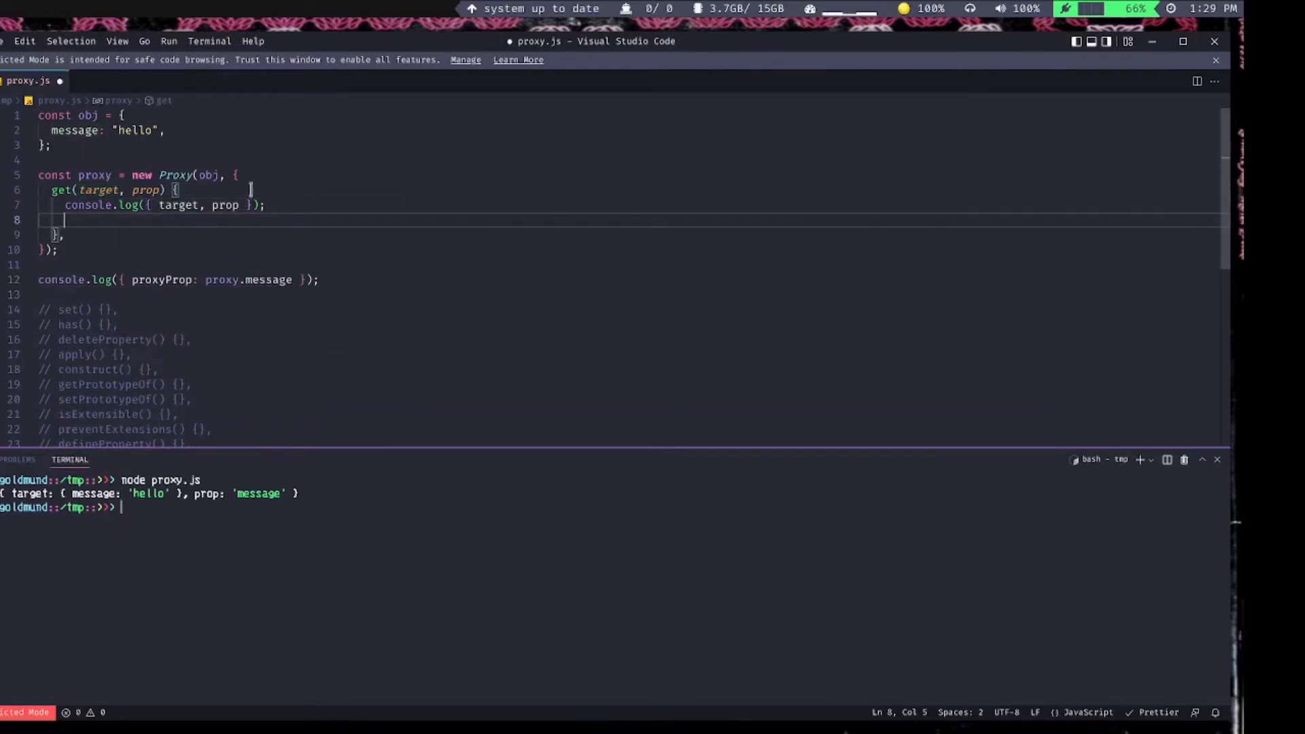
- Make the get trap return 'something else' and select that string
type("return")
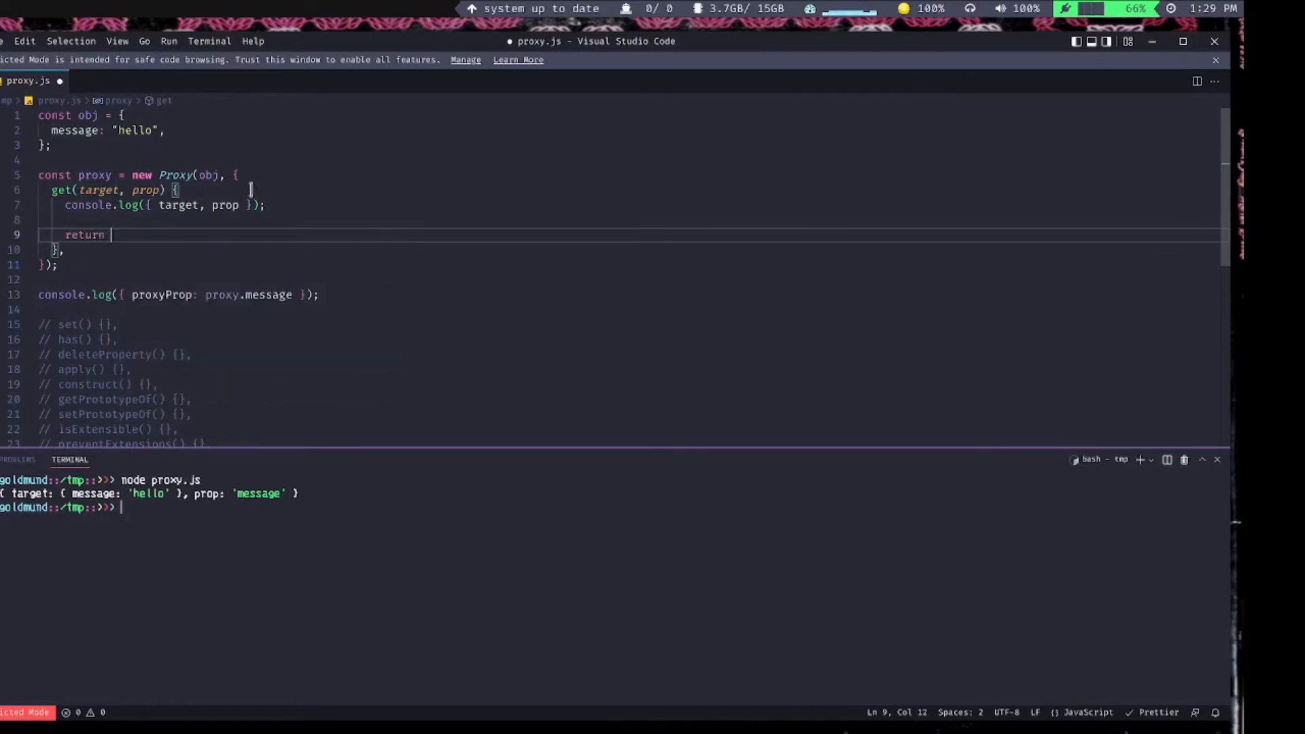
type("targ")
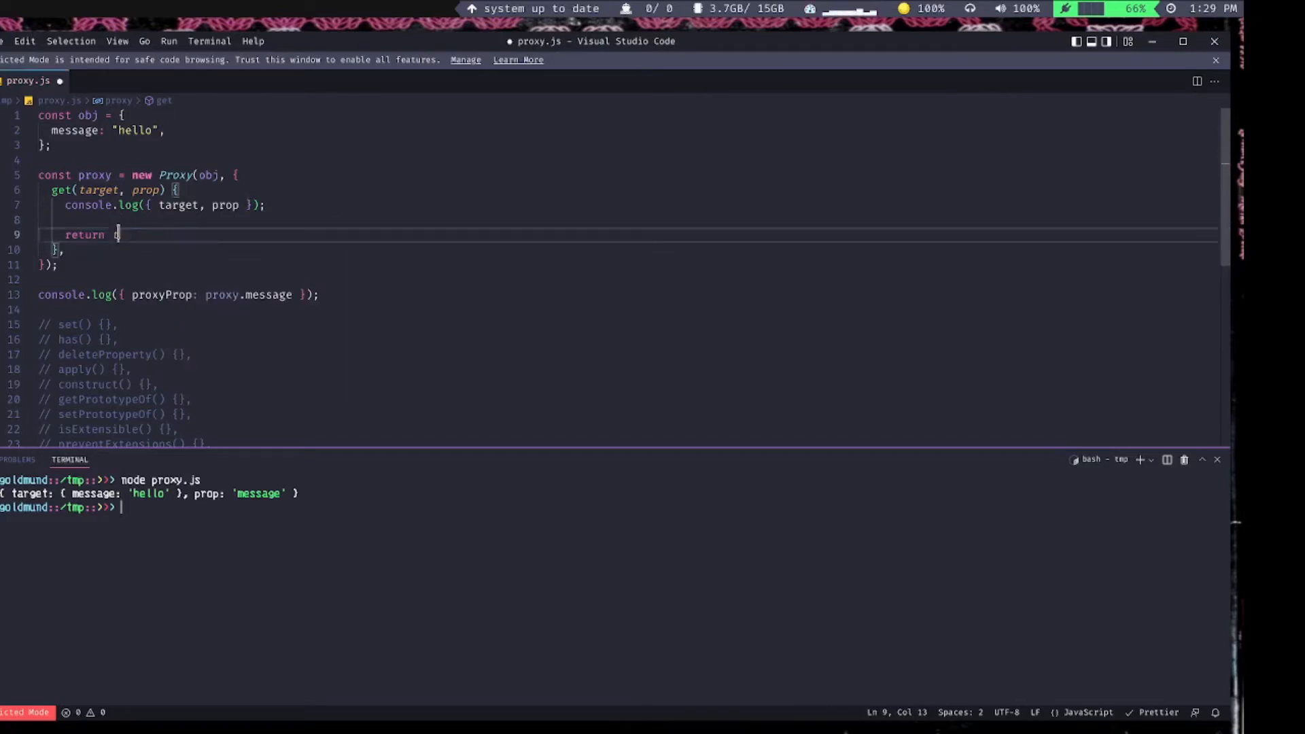
type("'something else\";")
left_click(612, 507)
type("node proxy.js")
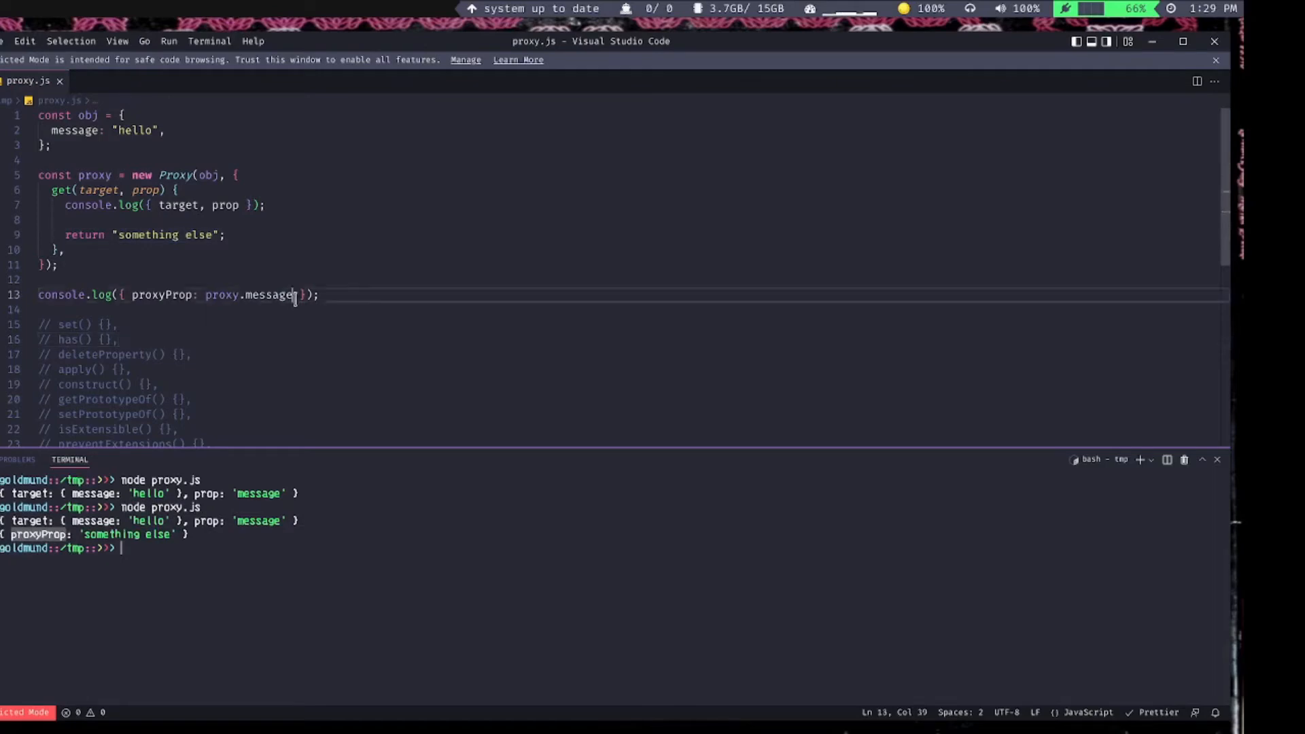
double_click(269, 294)
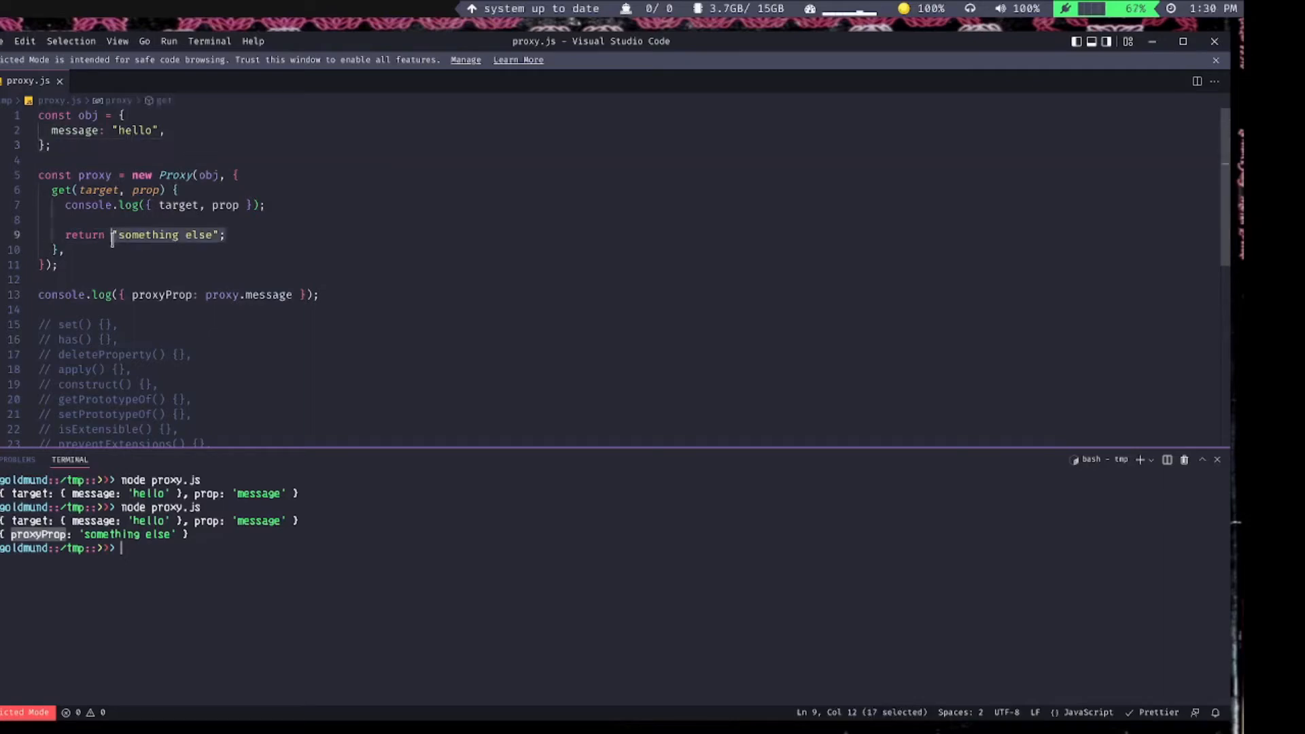
- Return Reflect.get(target, prop) from the get trap instead of the string
type("Reflect.get(")
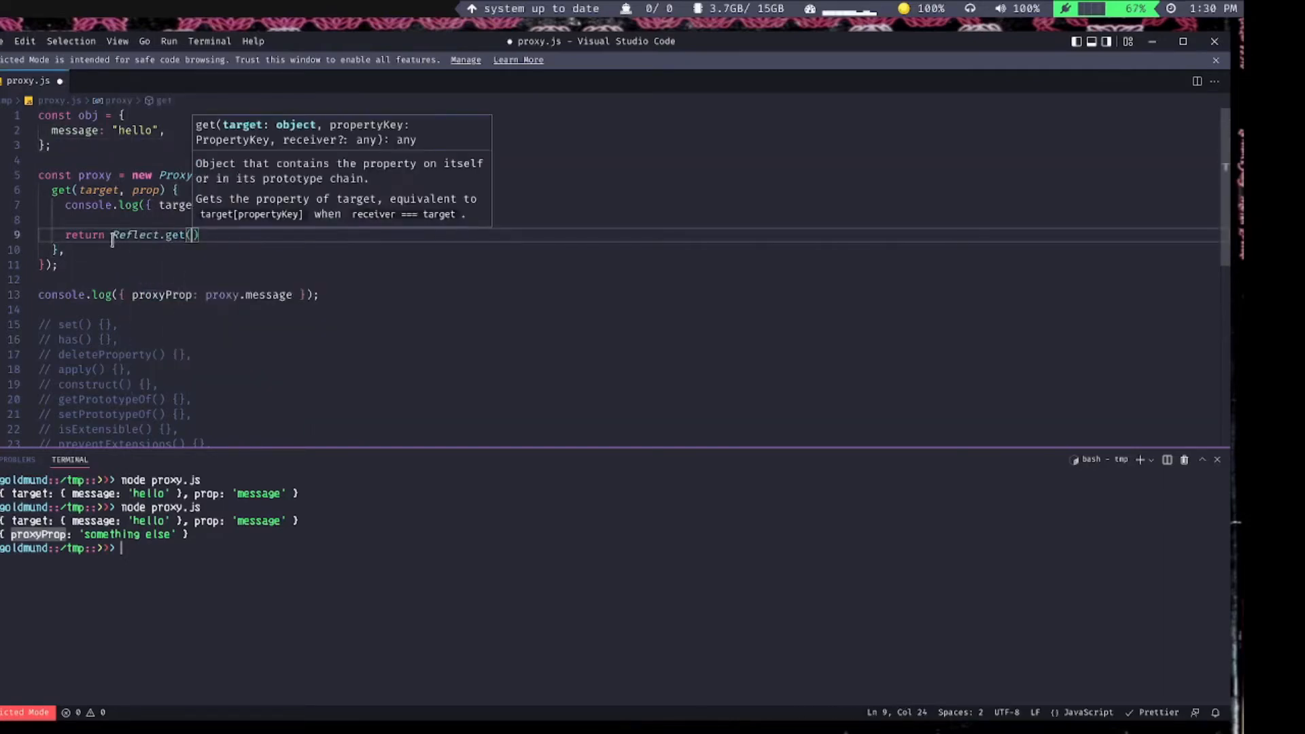
type("target, prop")
type("set")
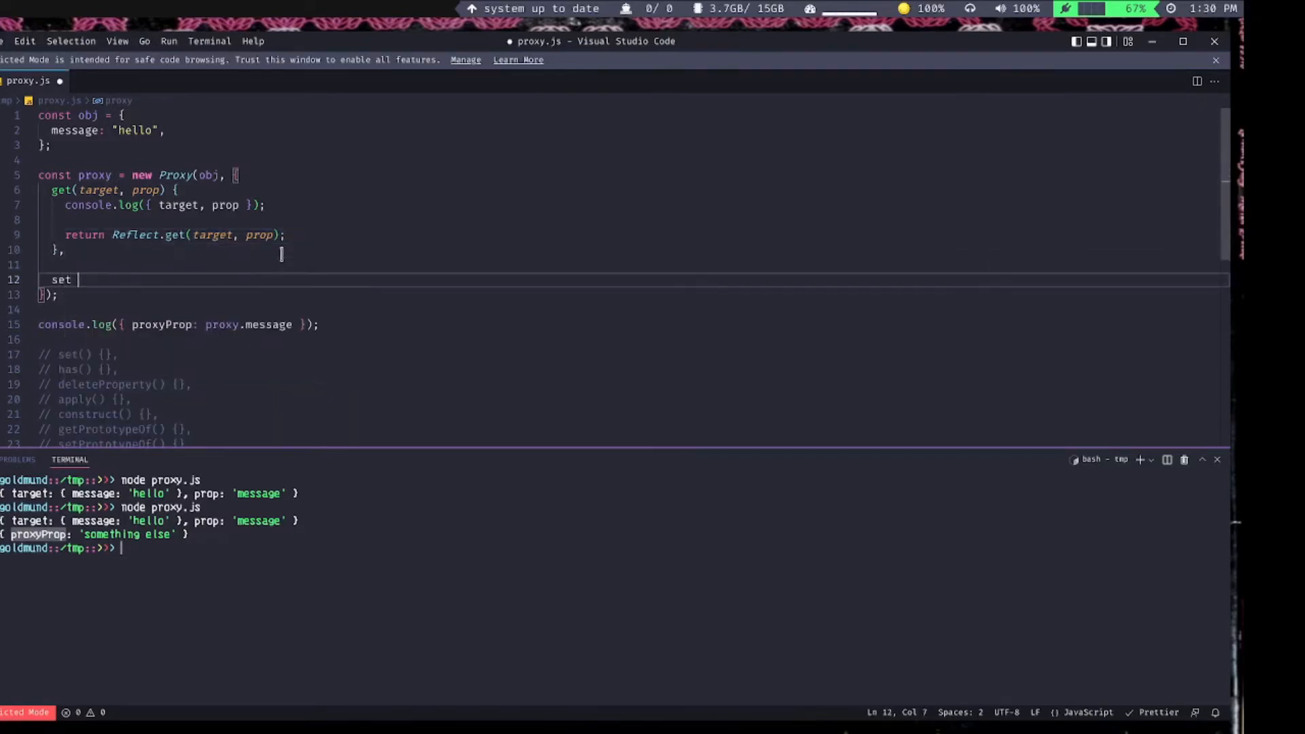
- Write a set(target, prop, value, recv) trap in the handler
type("() {")
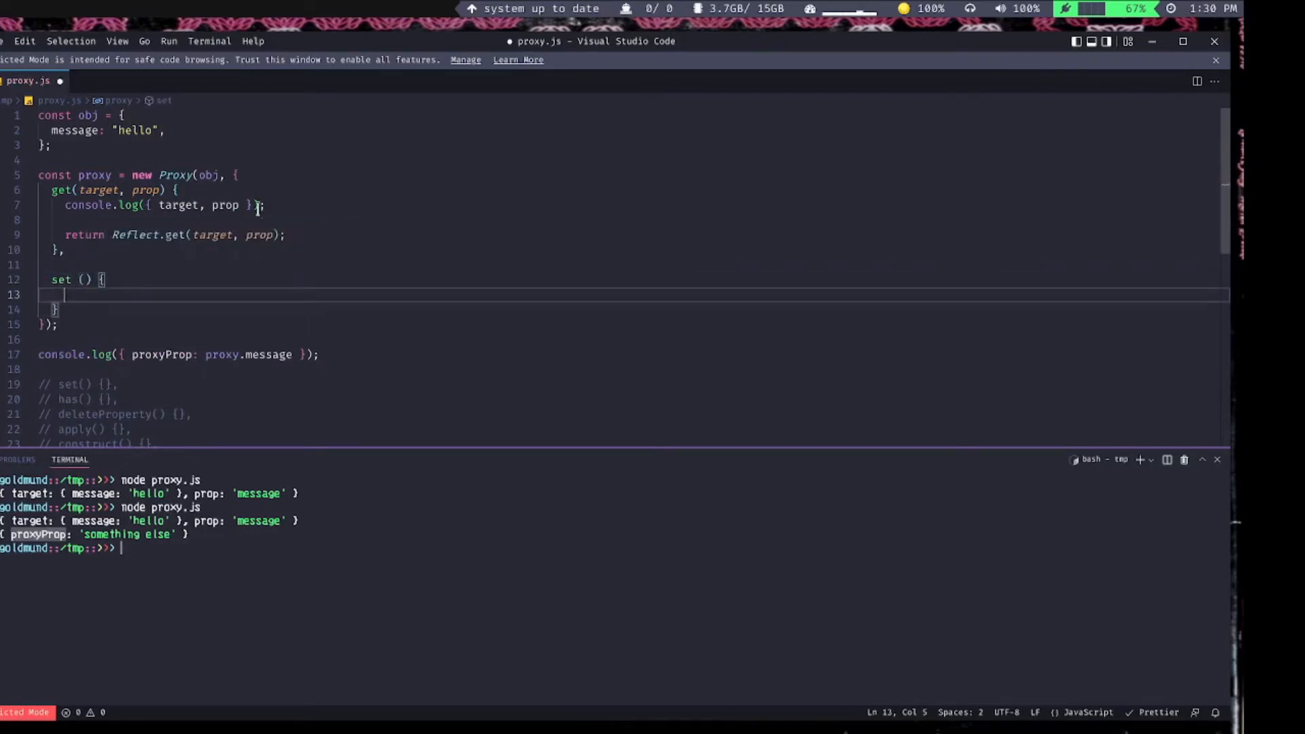
type("target,")
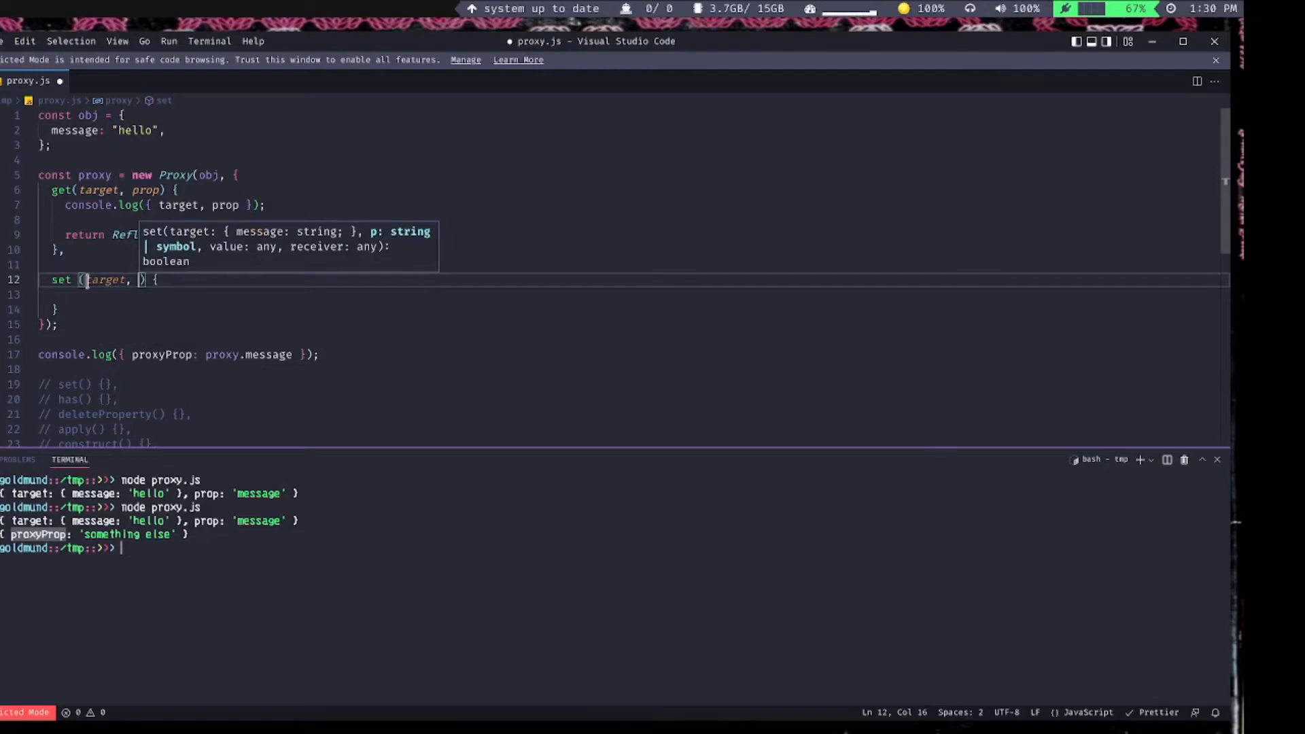
type("prop,")
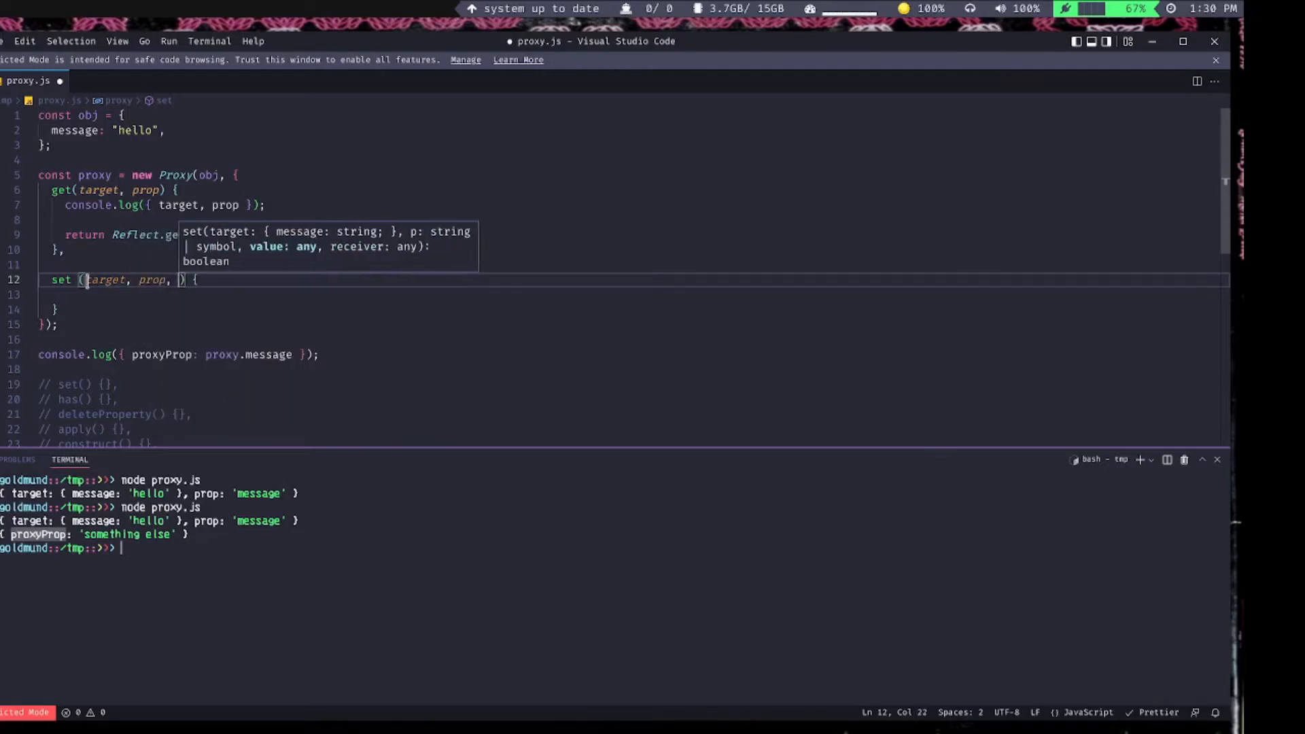
type("value, recv")
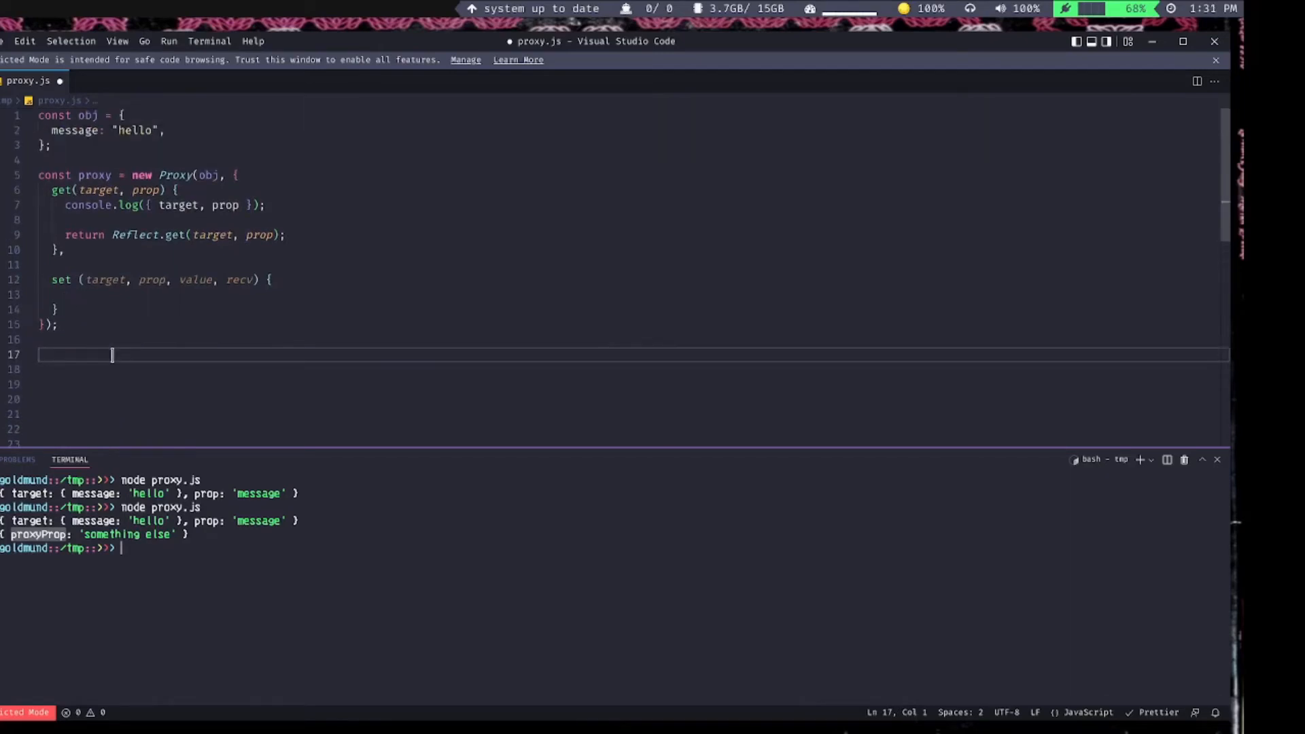
- Assign 'goodbye' to message below the proxy definition
type("obj.m")
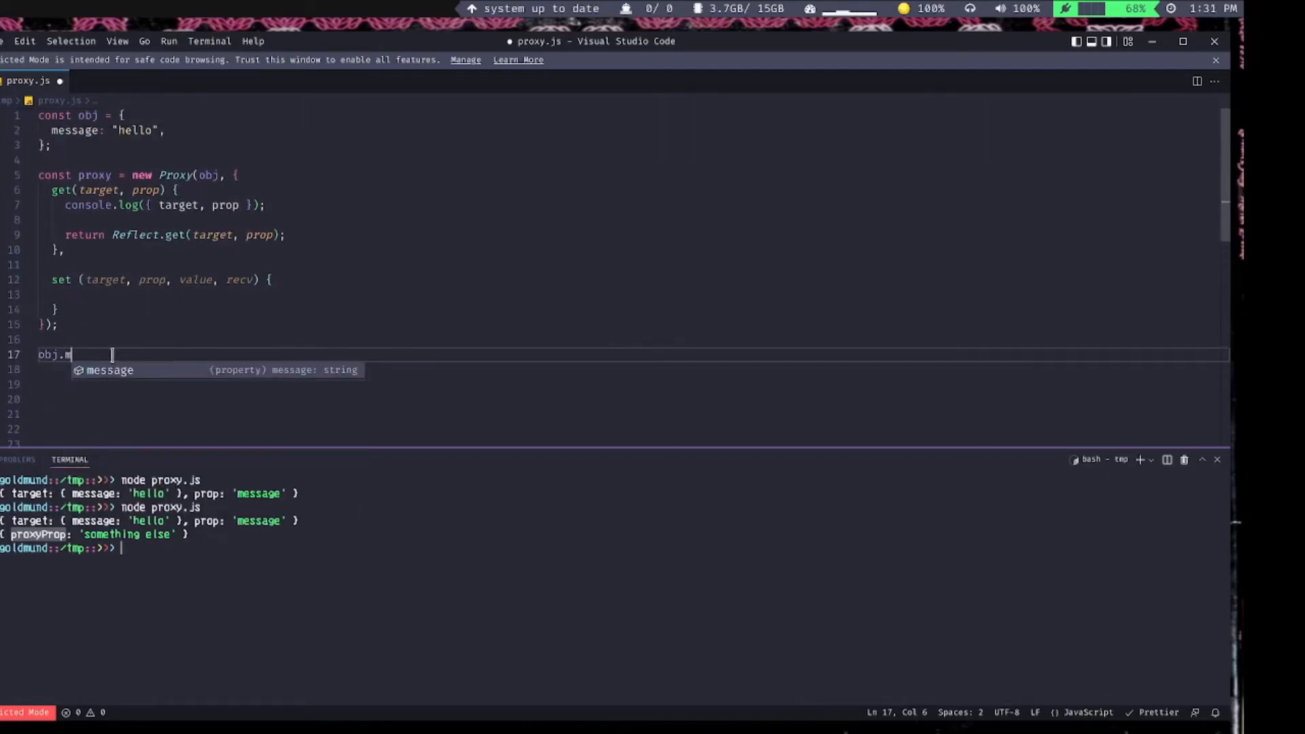
type("essage = '")
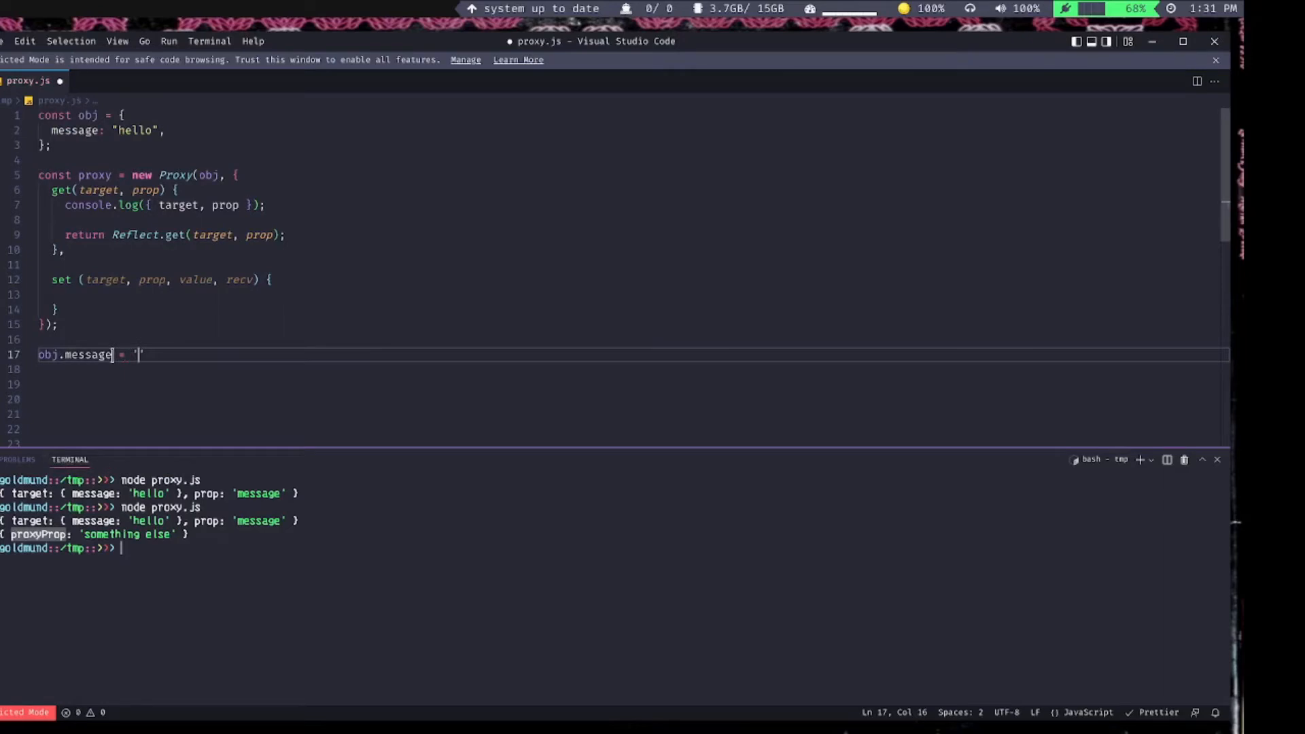
type("goodbye\";")
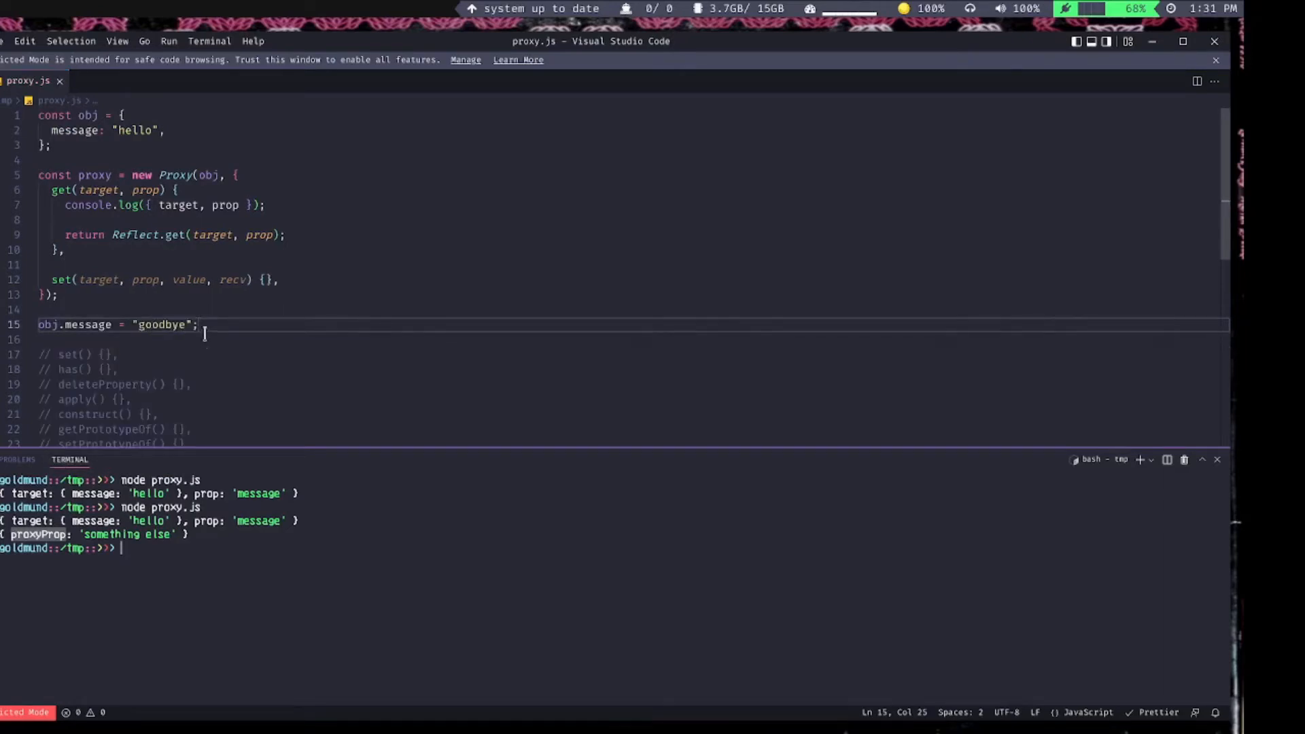
left_click(264, 279)
type("node proxy.js")
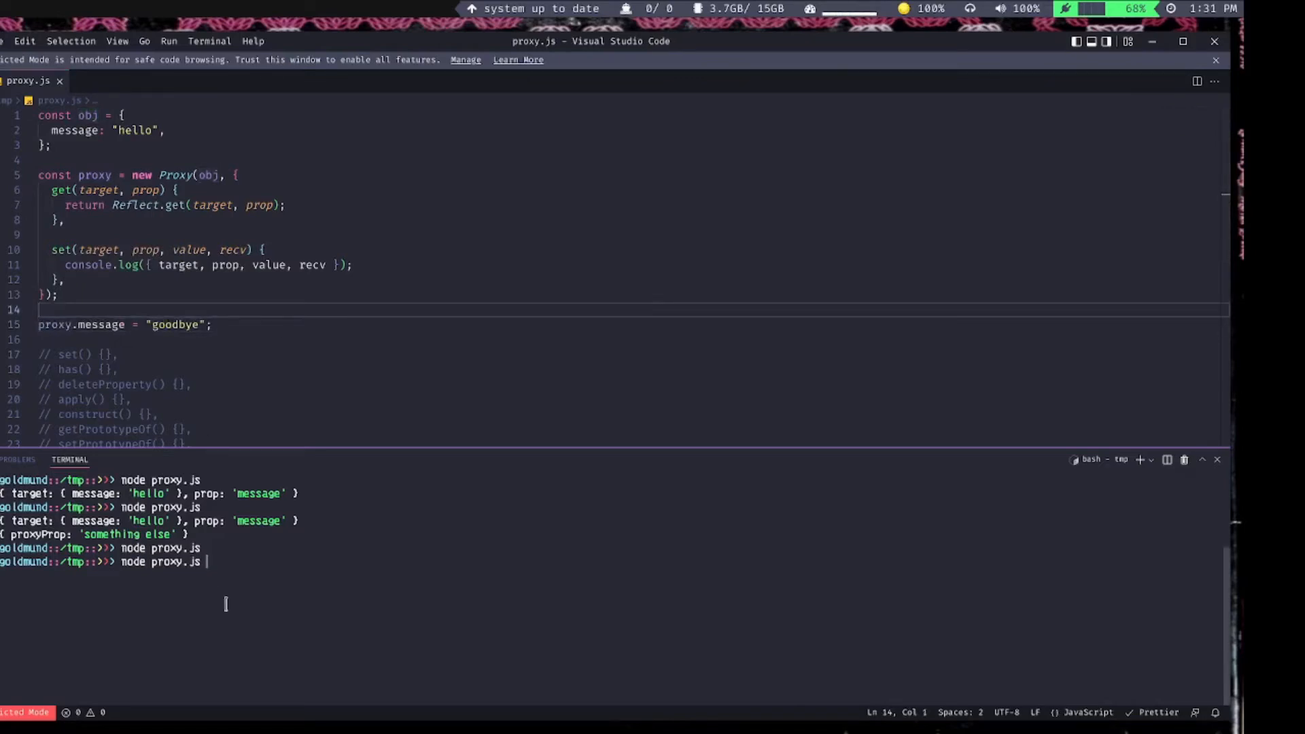
- Run node proxy.js showing the set trap log 'goodbye', then add console.log({ proxy })
key("enter")
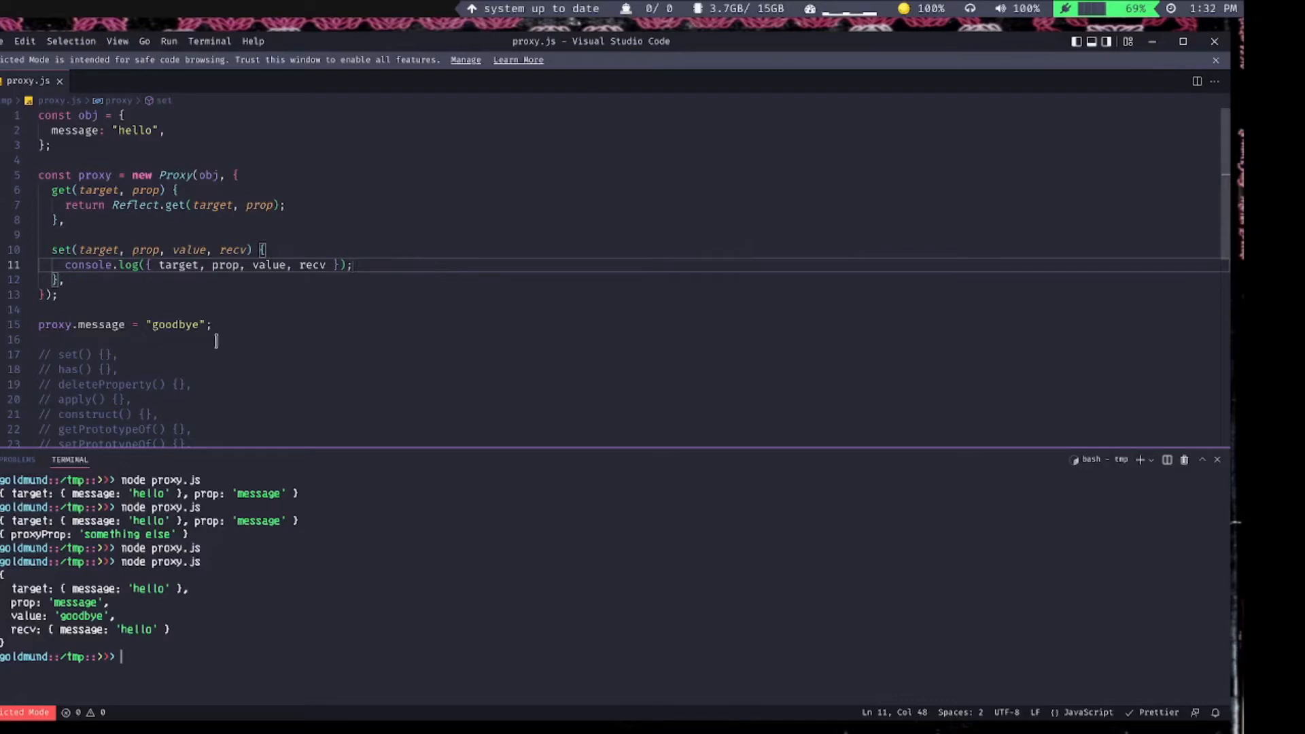
type("console.log({ proxy });")
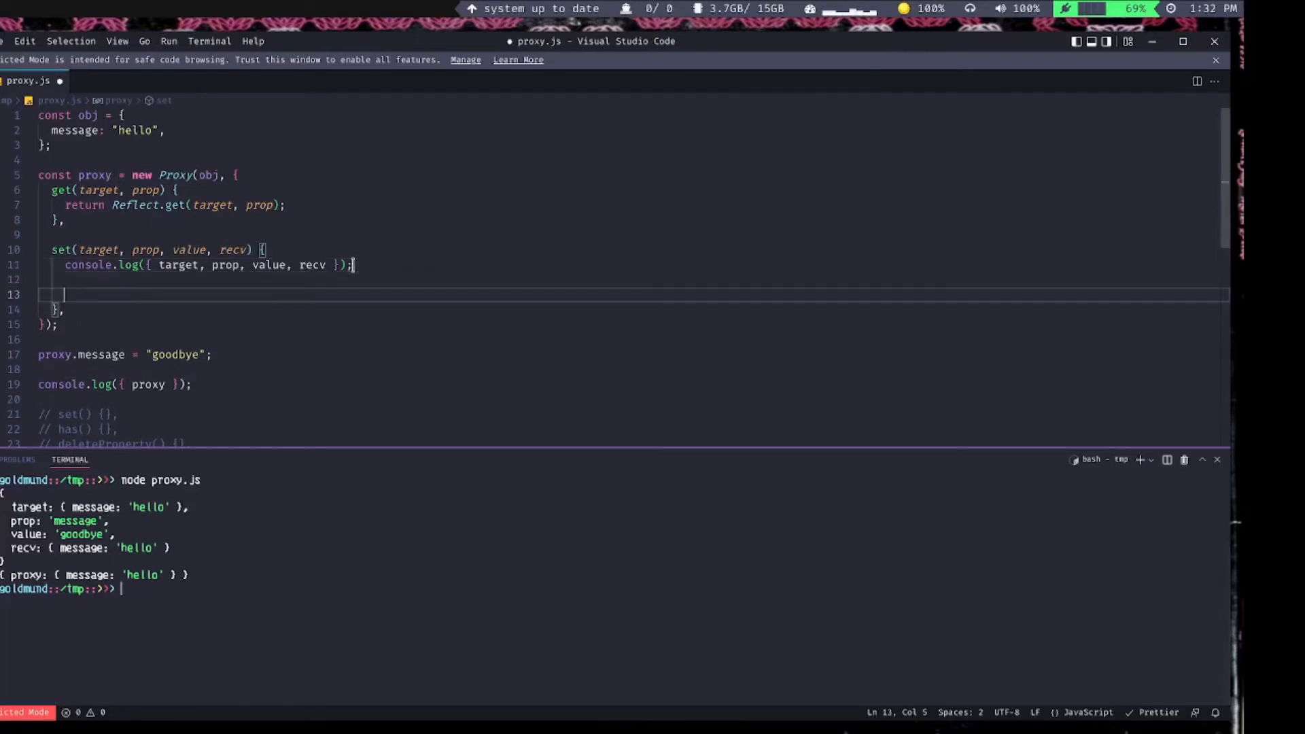
- Reduce the set trap to return Reflect.set(target, prop, value, recv), removing logging and manual assignment
type("Reflect.set(")
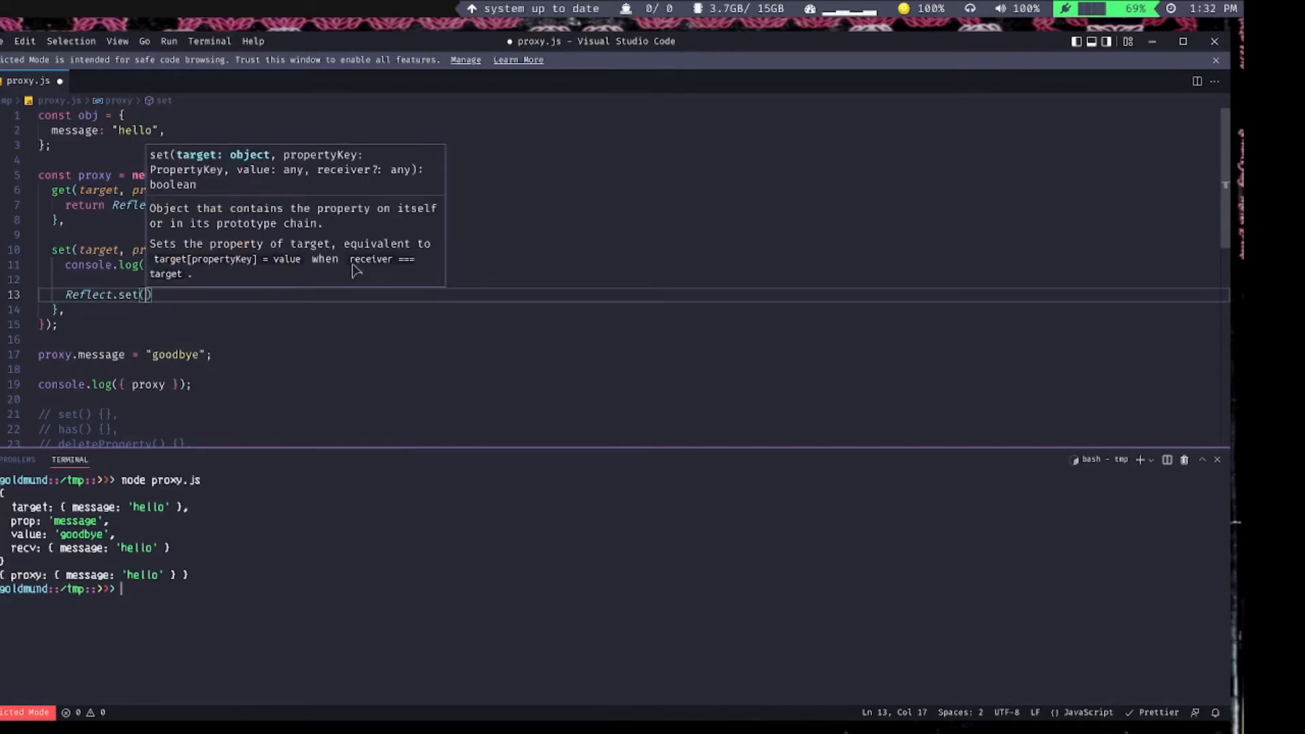
type("target")
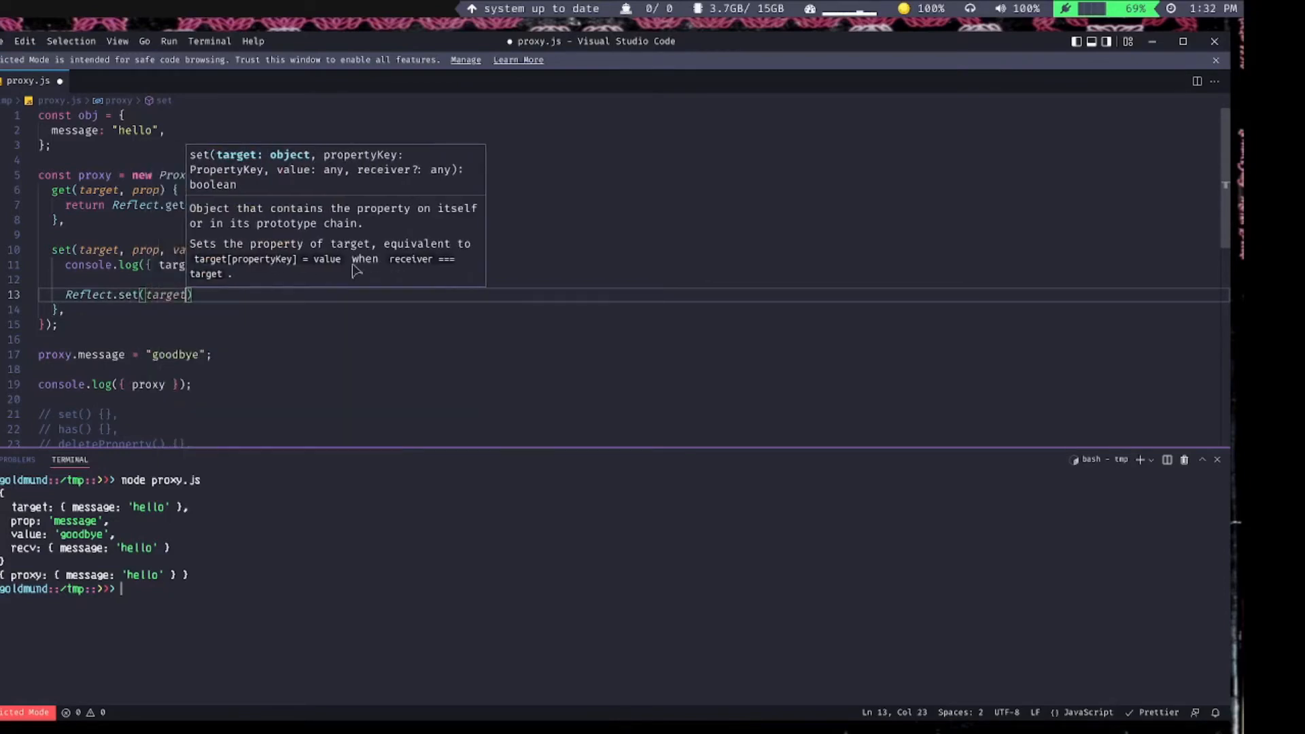
type(", prop")
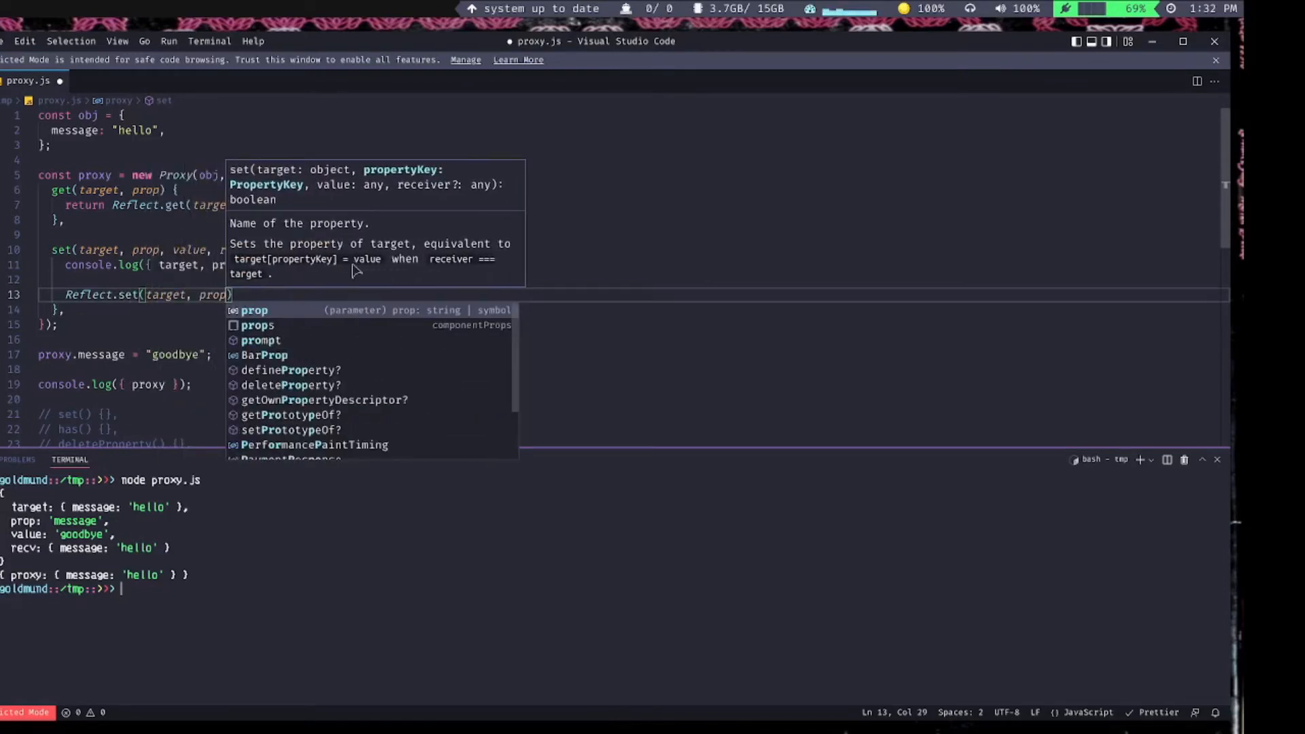
type(", value, recv")
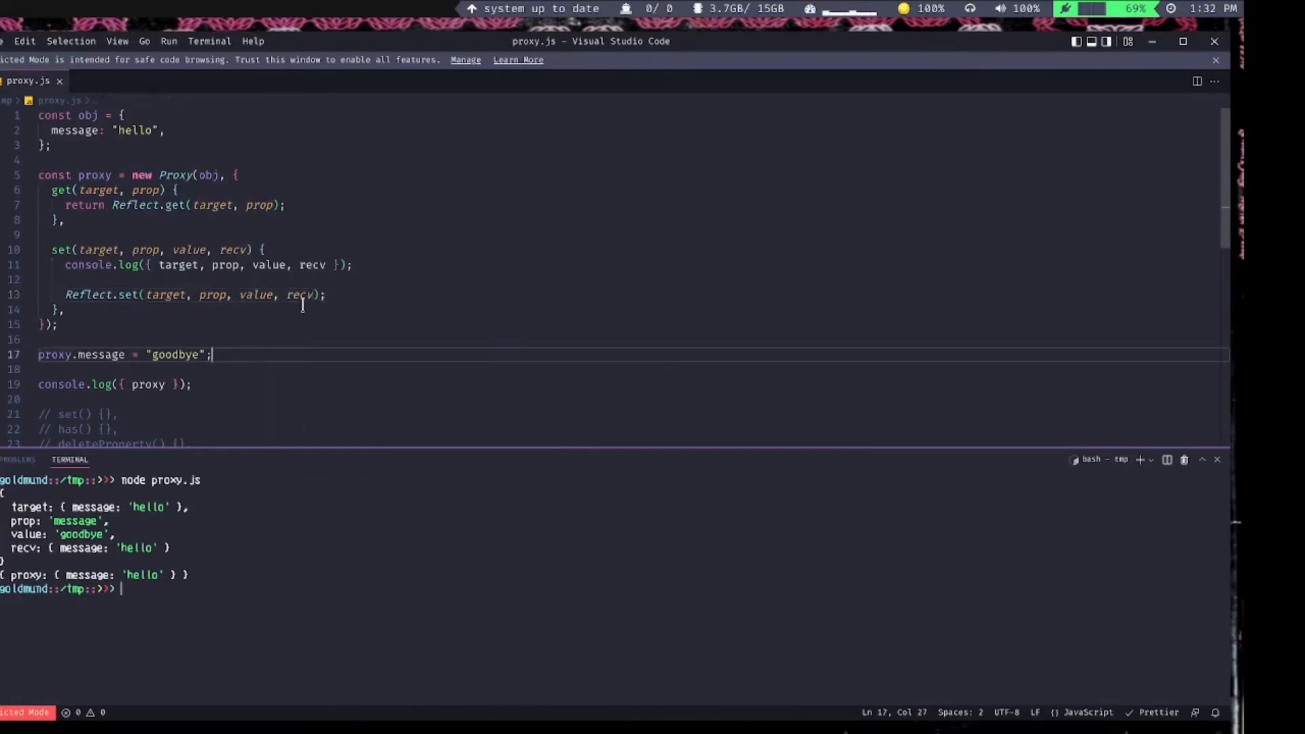
double_click(300, 295)
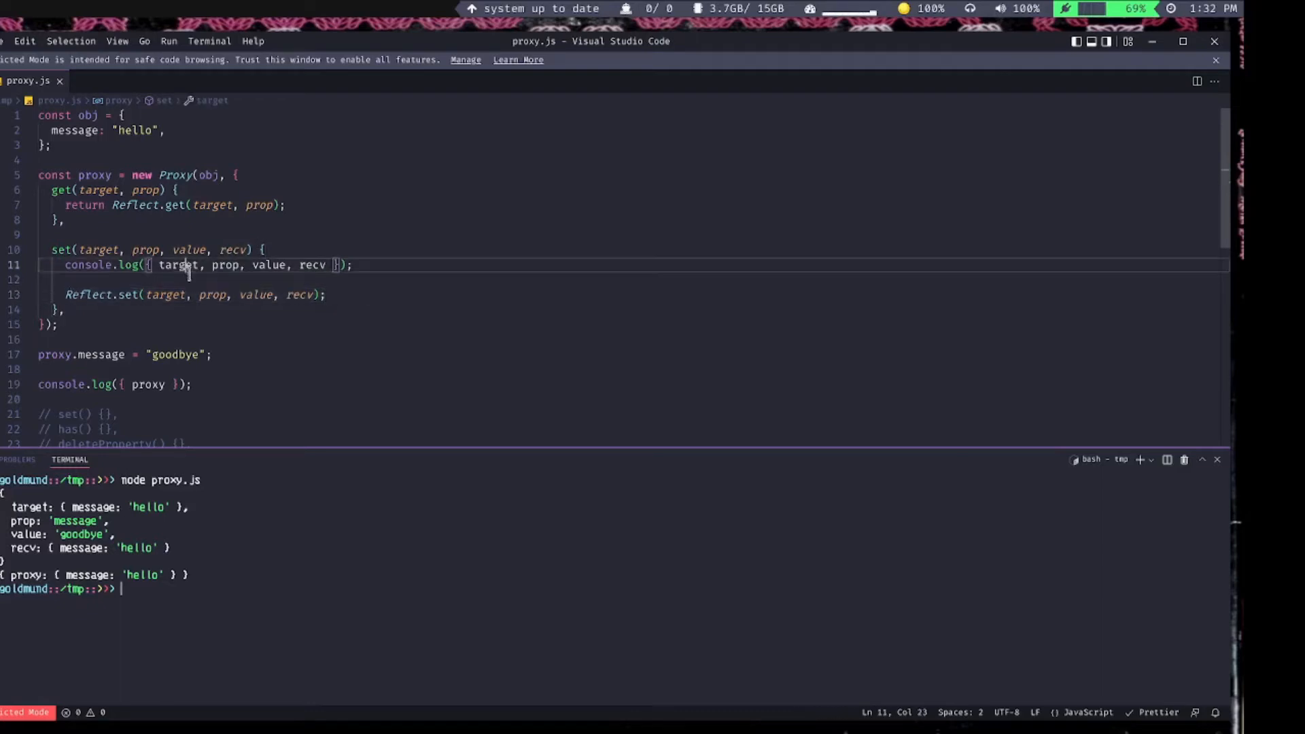
type("target")
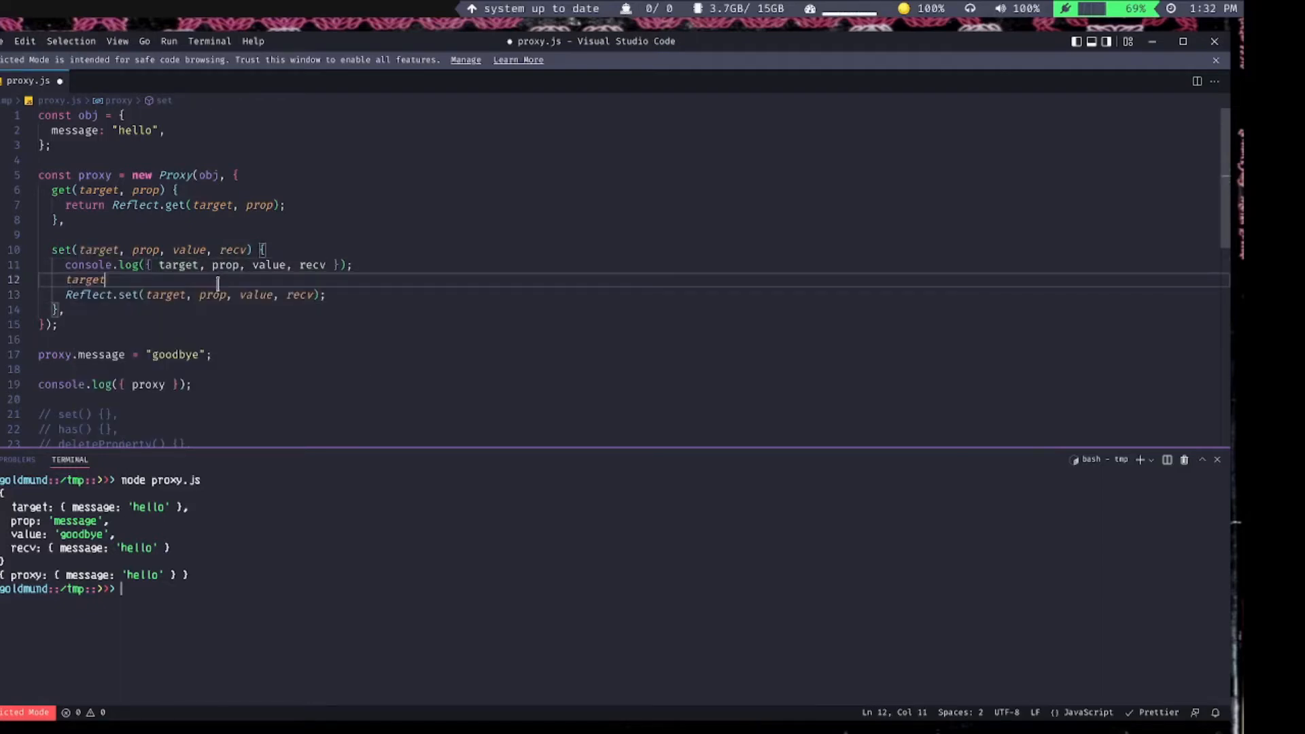
type("[prop] =")
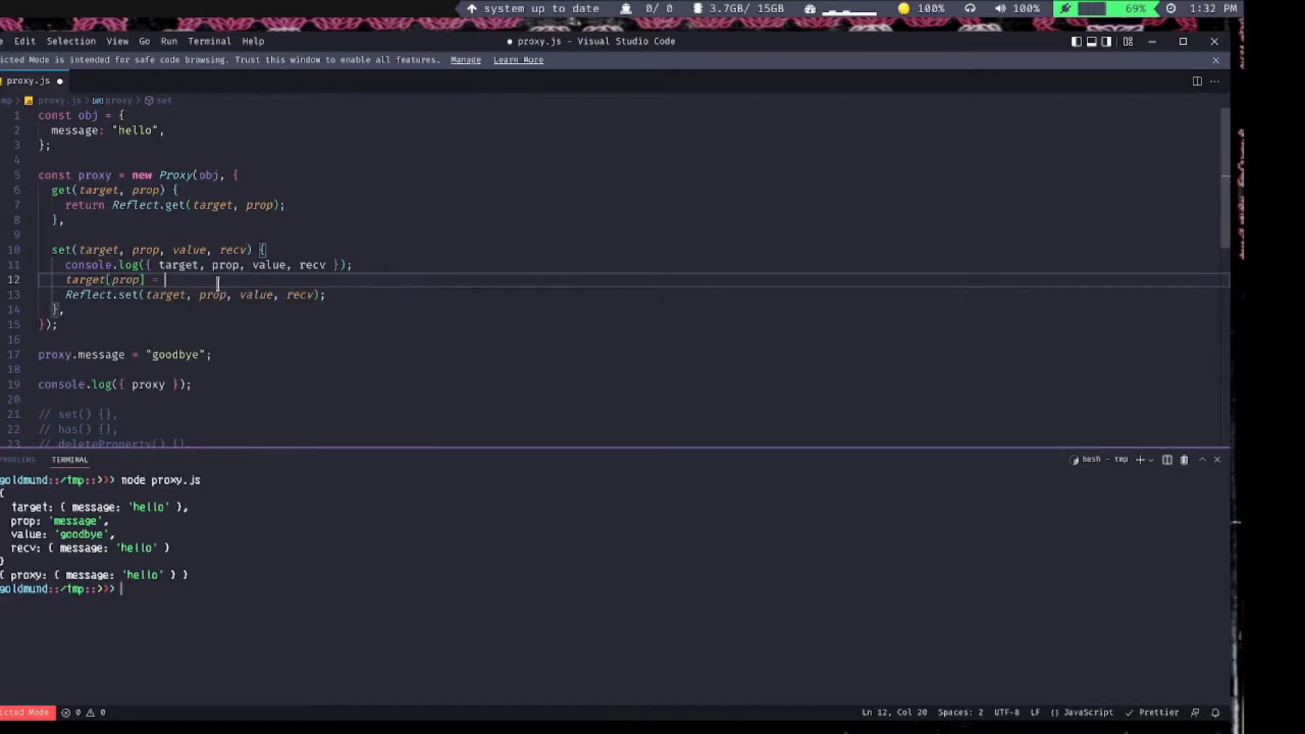
type("value;")
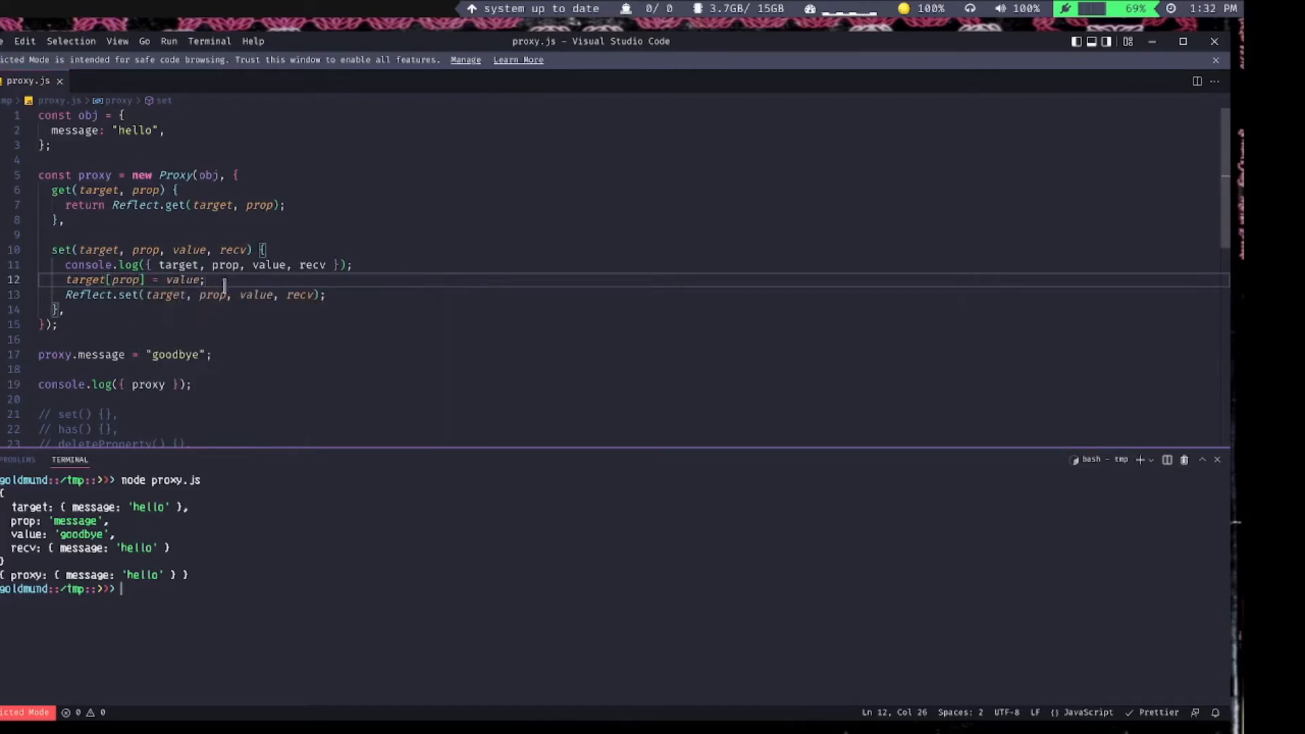
key("Delete")
type("return ")
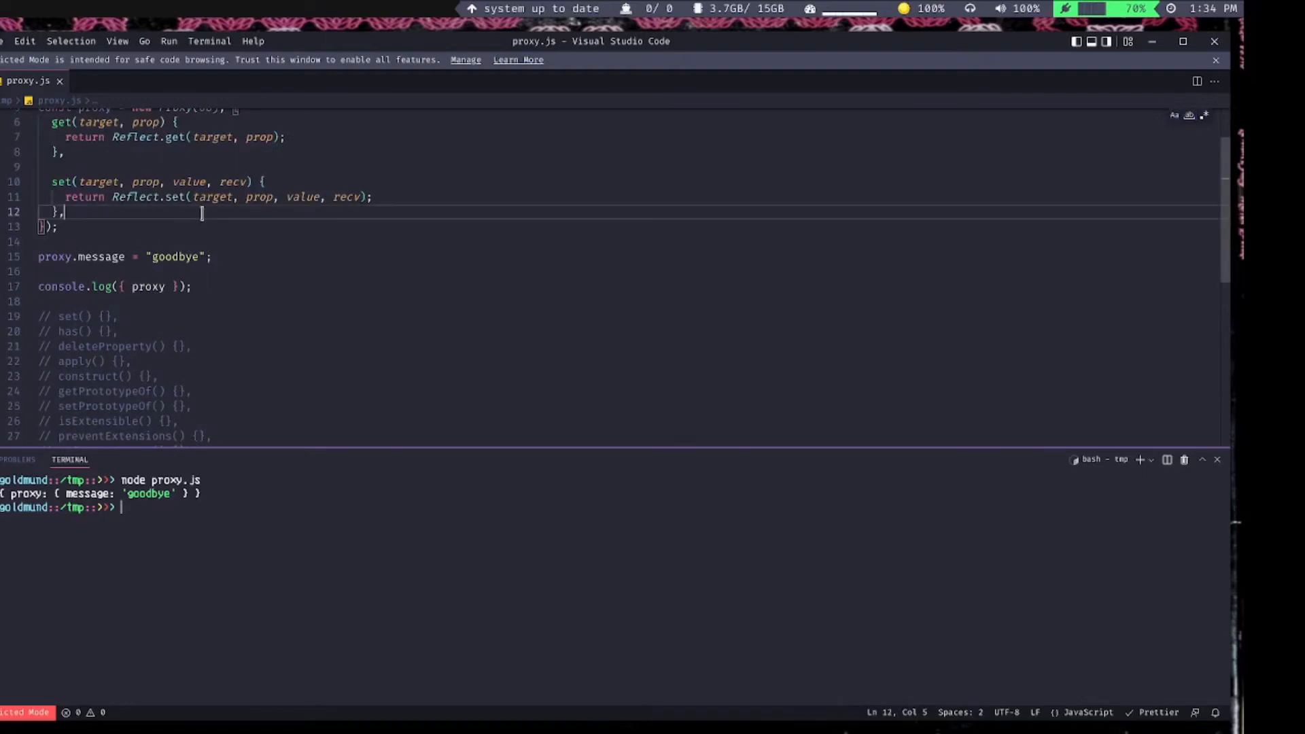
- Add an ownKeys(target) trap stub and obj properties name 'zito' and channel 'The Peer Dependency'
type("ownKeys")
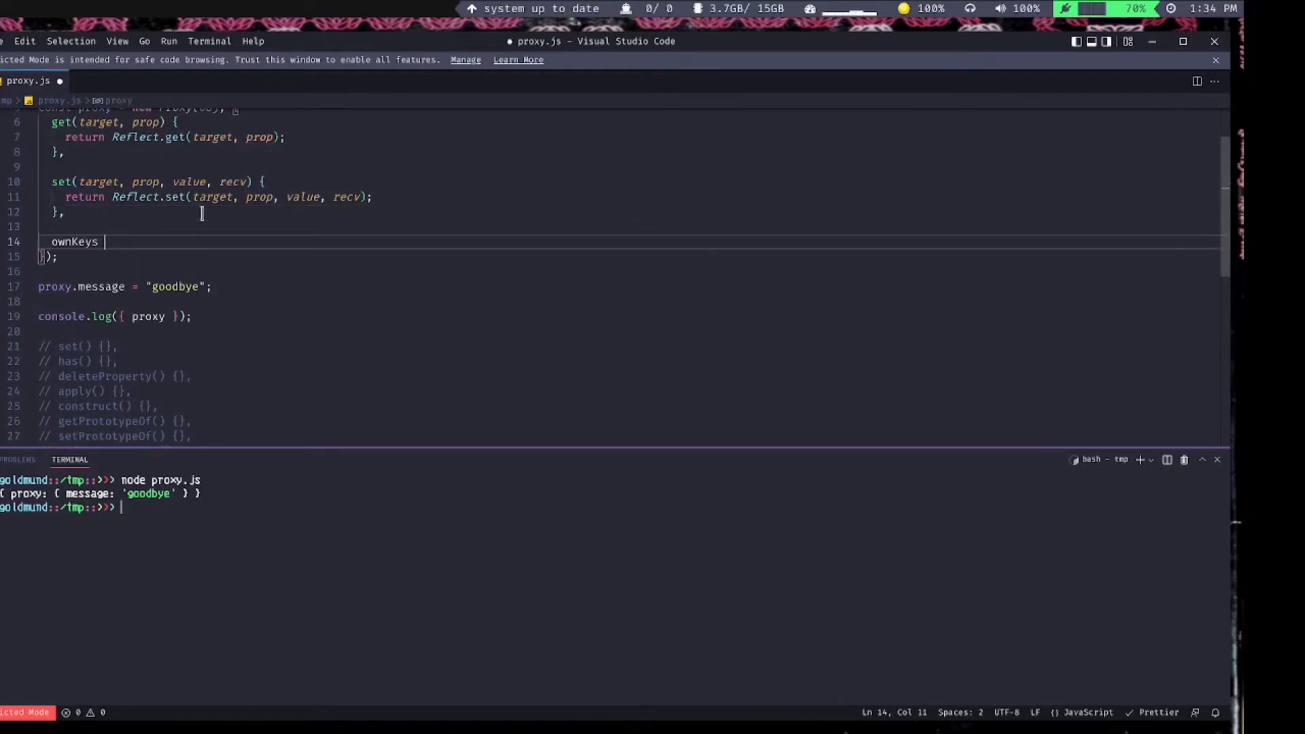
type("() {")
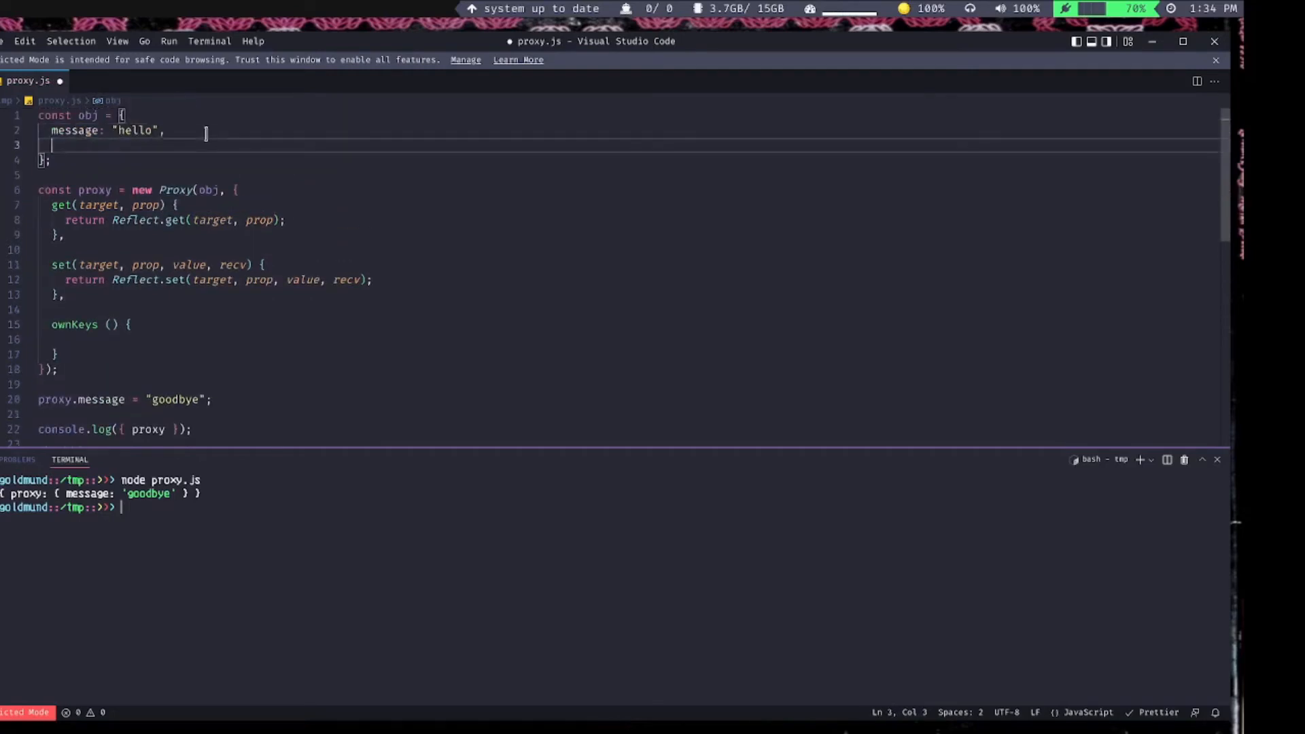
type("name: 'z'")
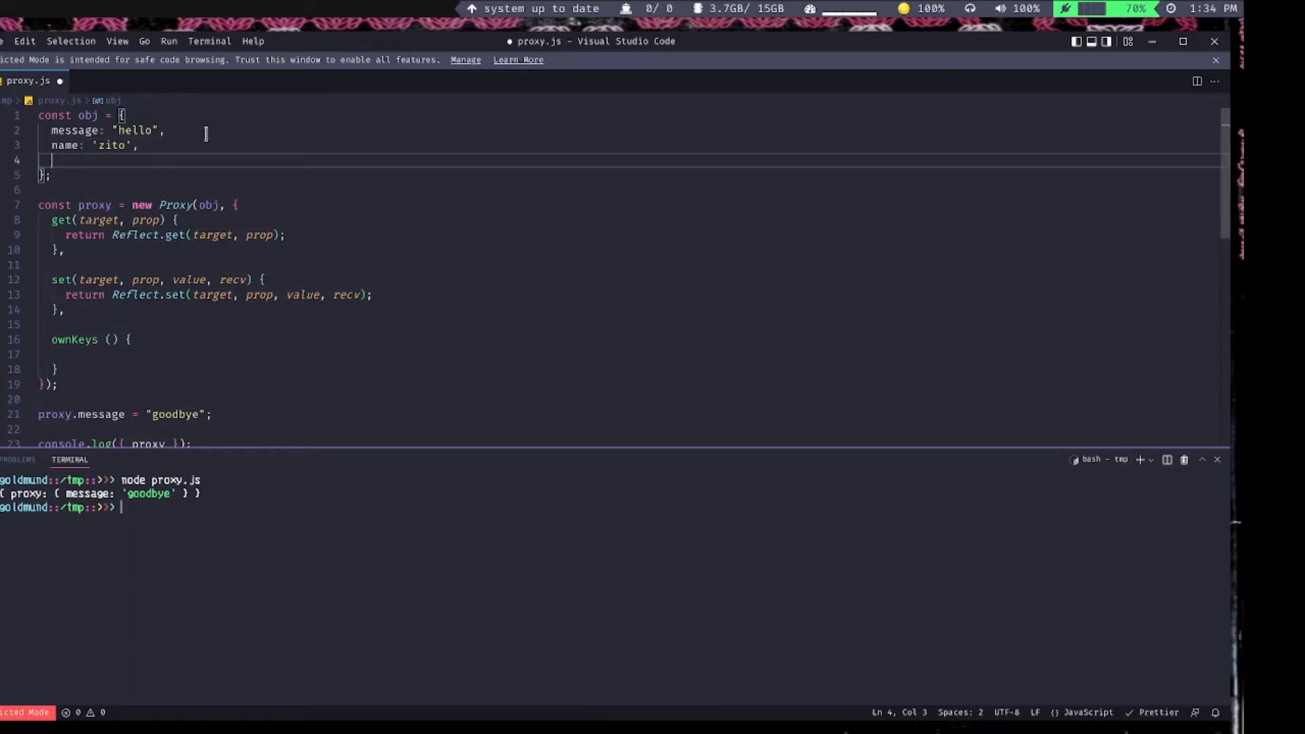
type("channel: '")
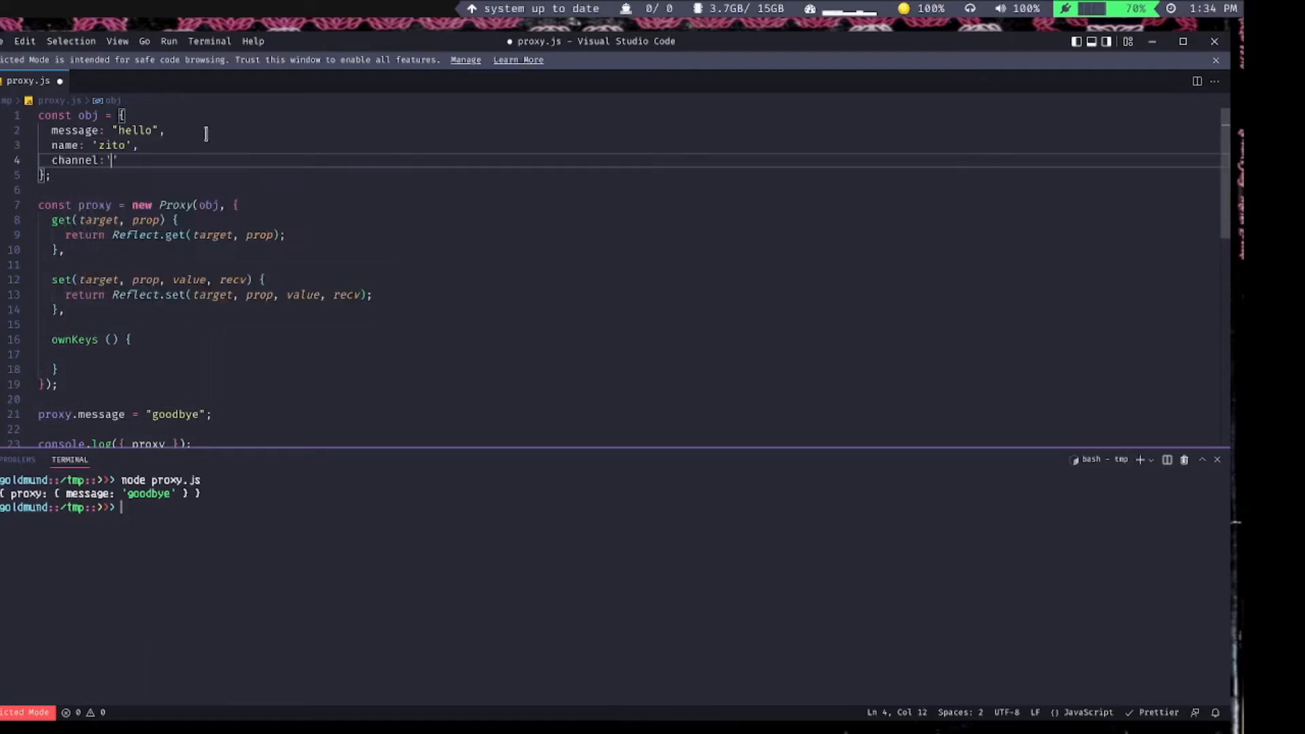
type("The Peer Dependency\",")
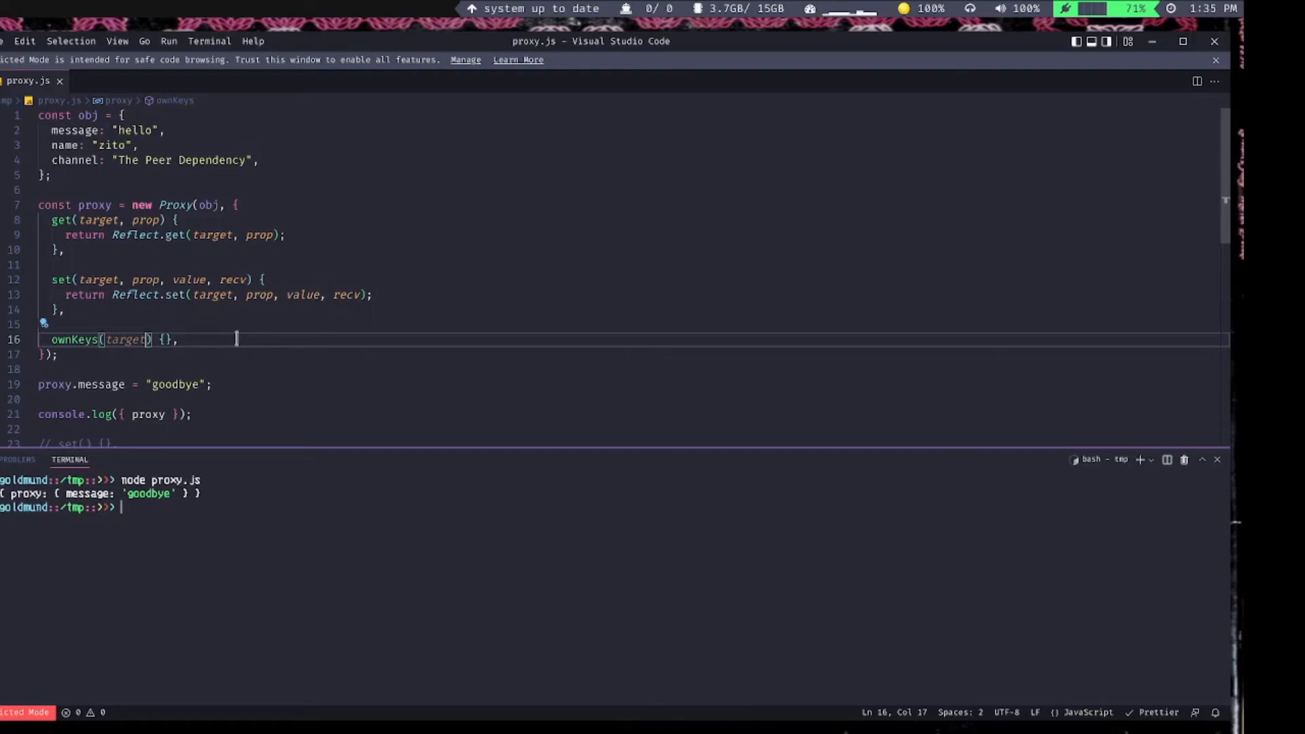
- Return Object.keys(target) from ownKeys and loop over the proxy logging each property's value
left_click(138, 144)
type("return Object")
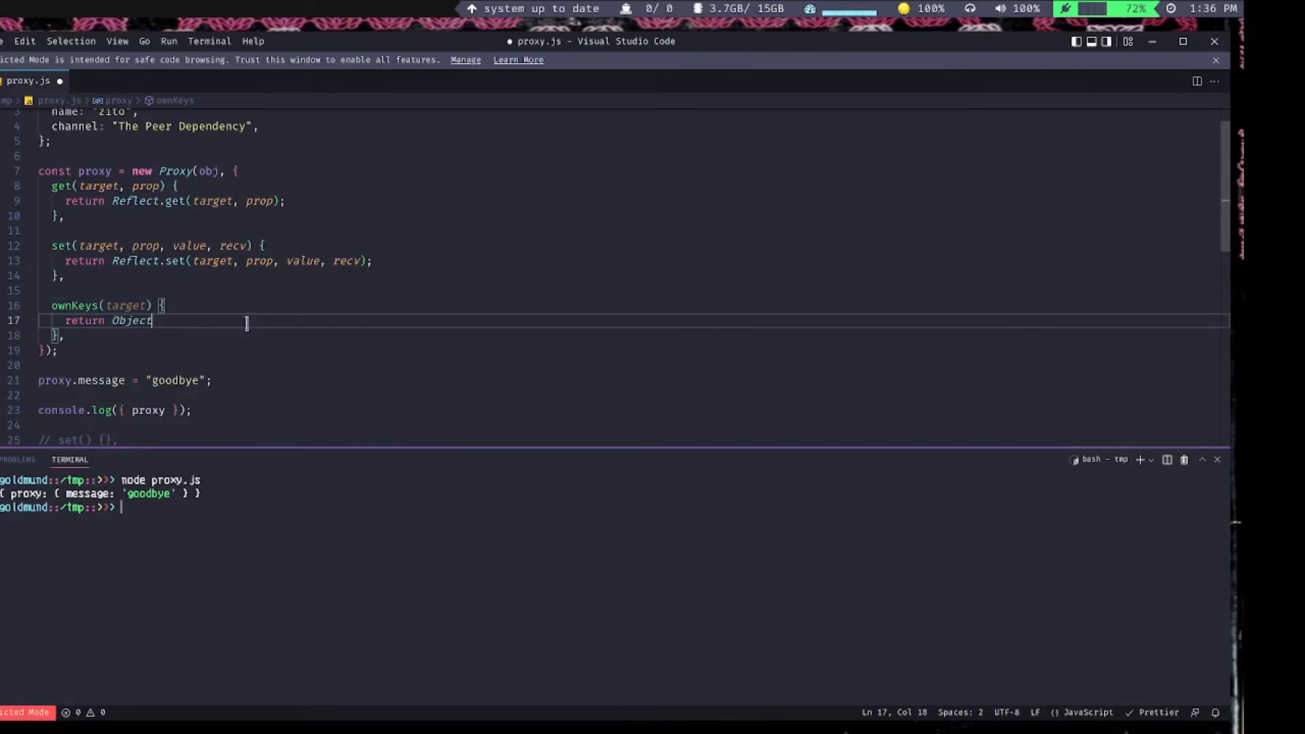
type(".keys(target);")
left_click(614, 410)
type("for (")
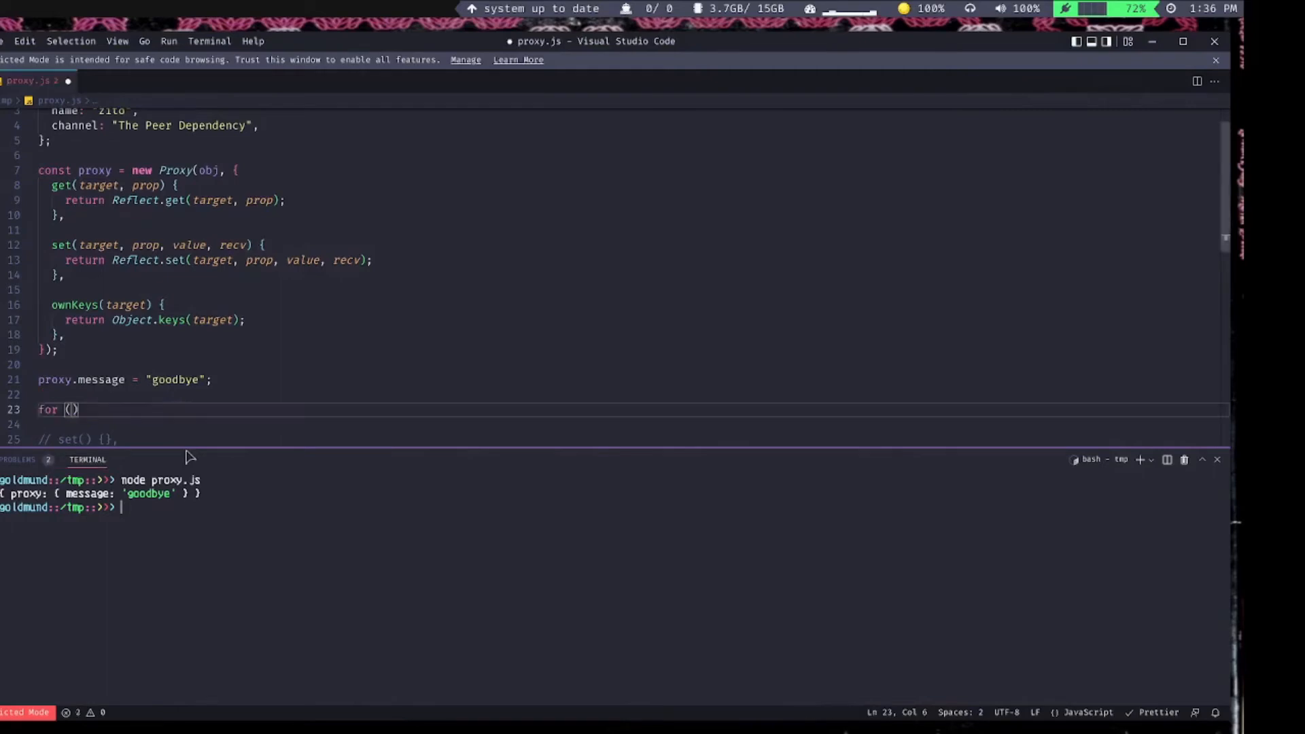
type("const prop in proxy")
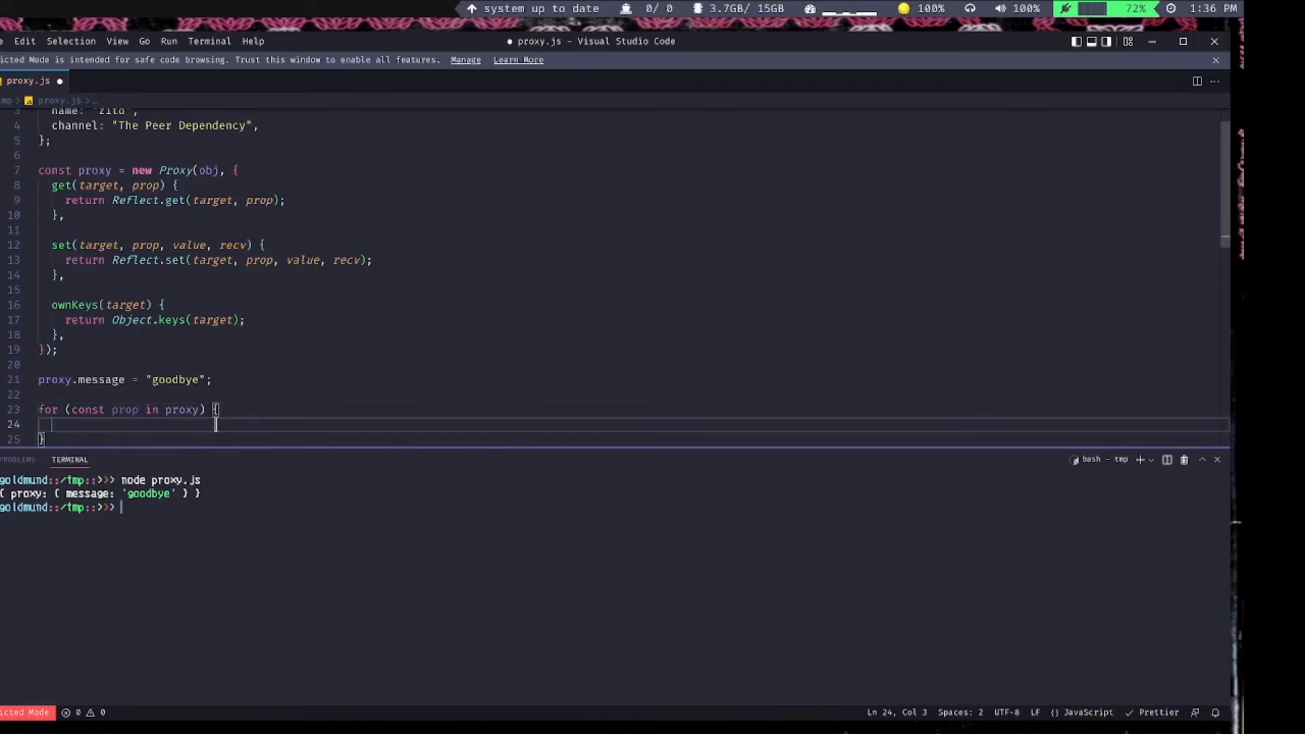
type("console.log")
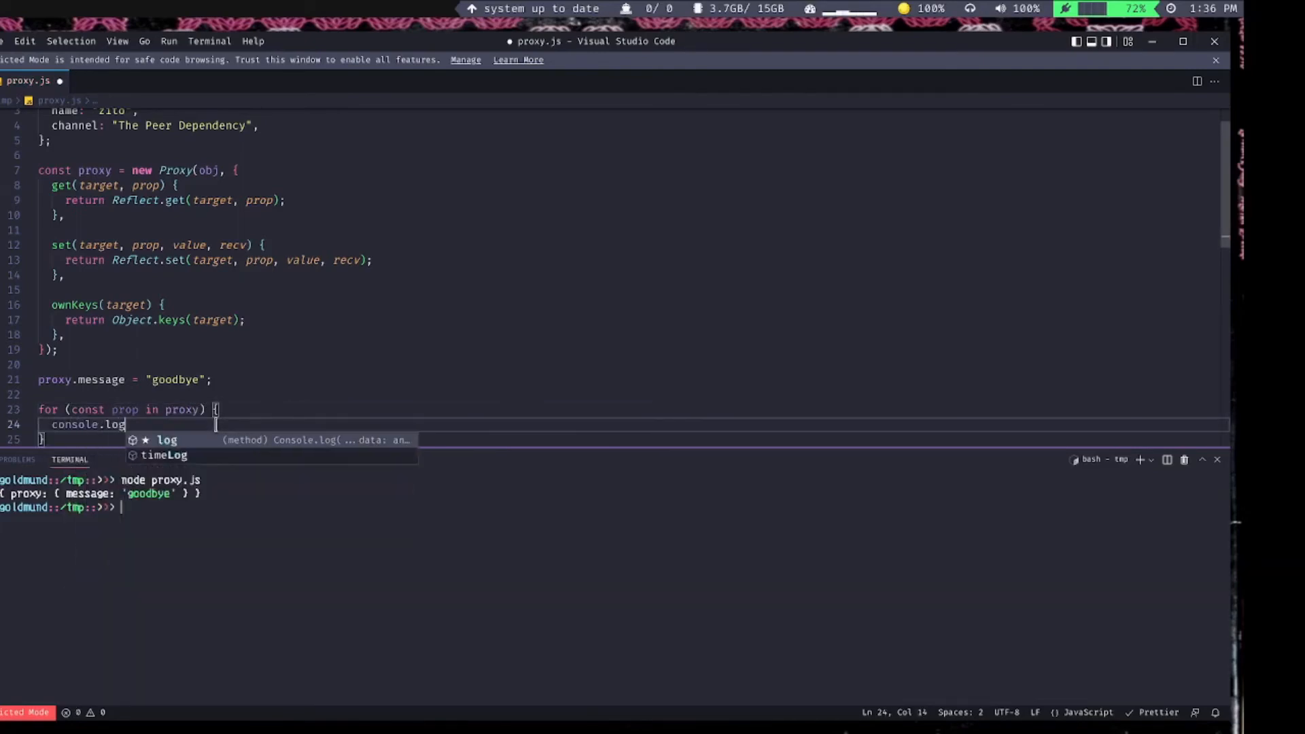
type("(`${}`)")
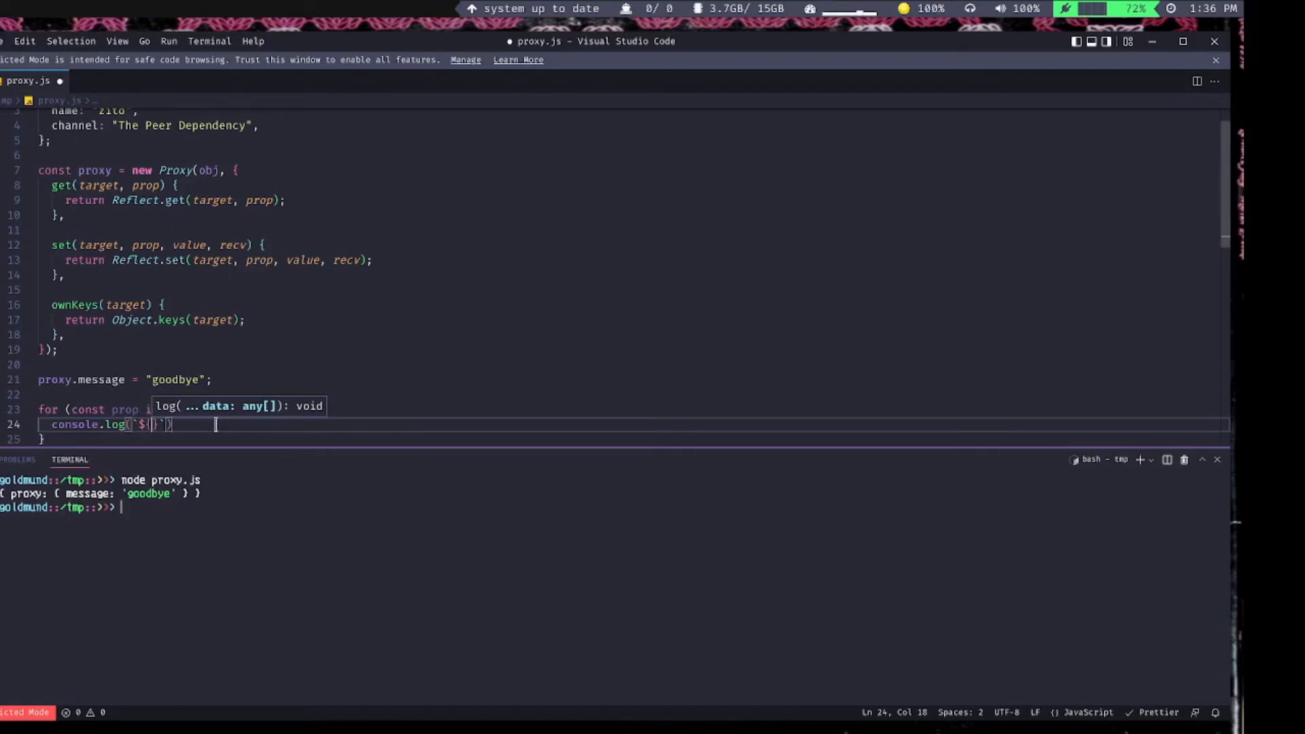
type("prop} fr")
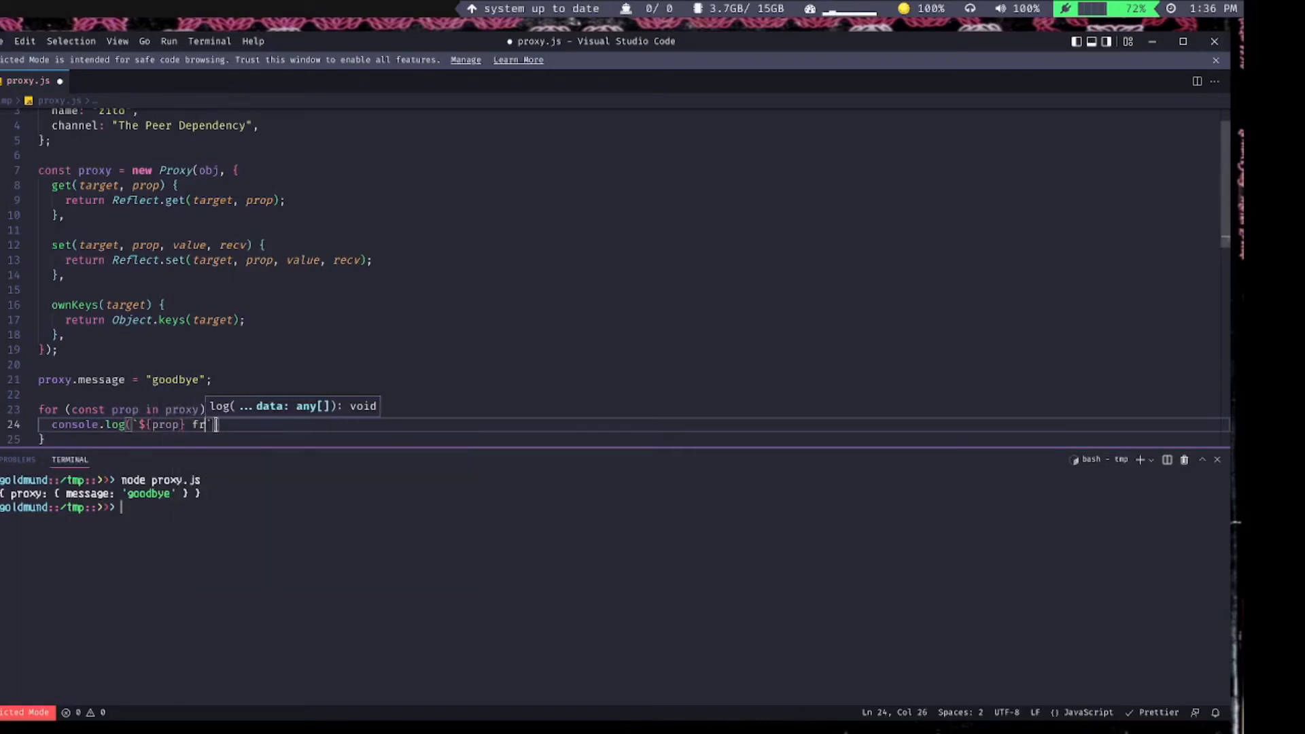
type("om proxy is")
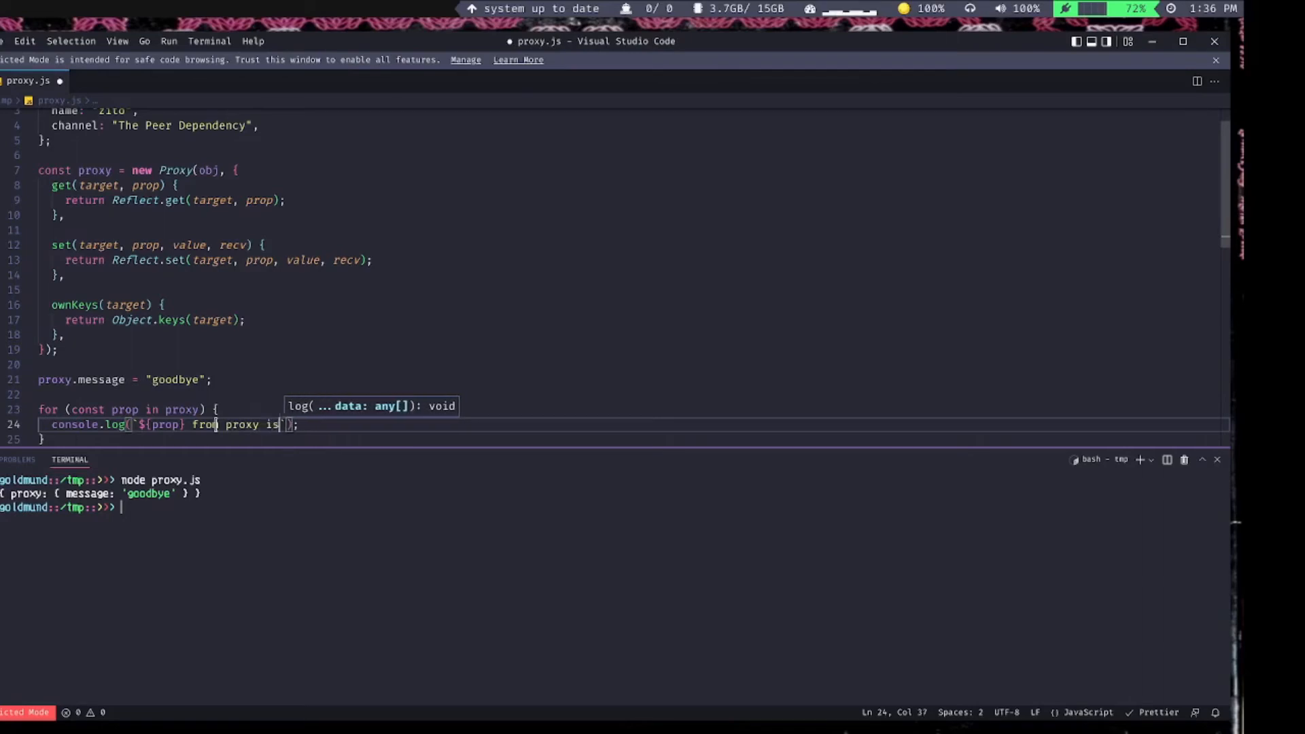
type("${proxy}")
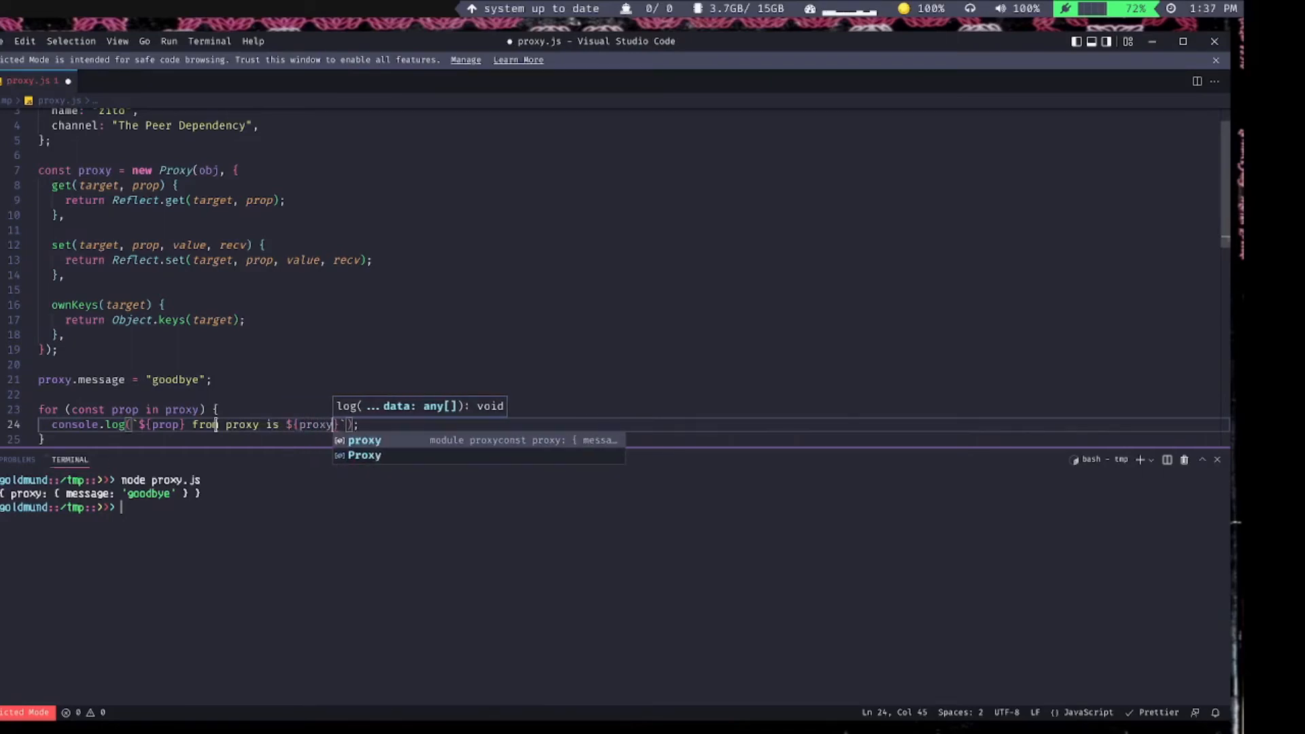
type("[prop")
left_click(612, 507)
type("node proxy.js")
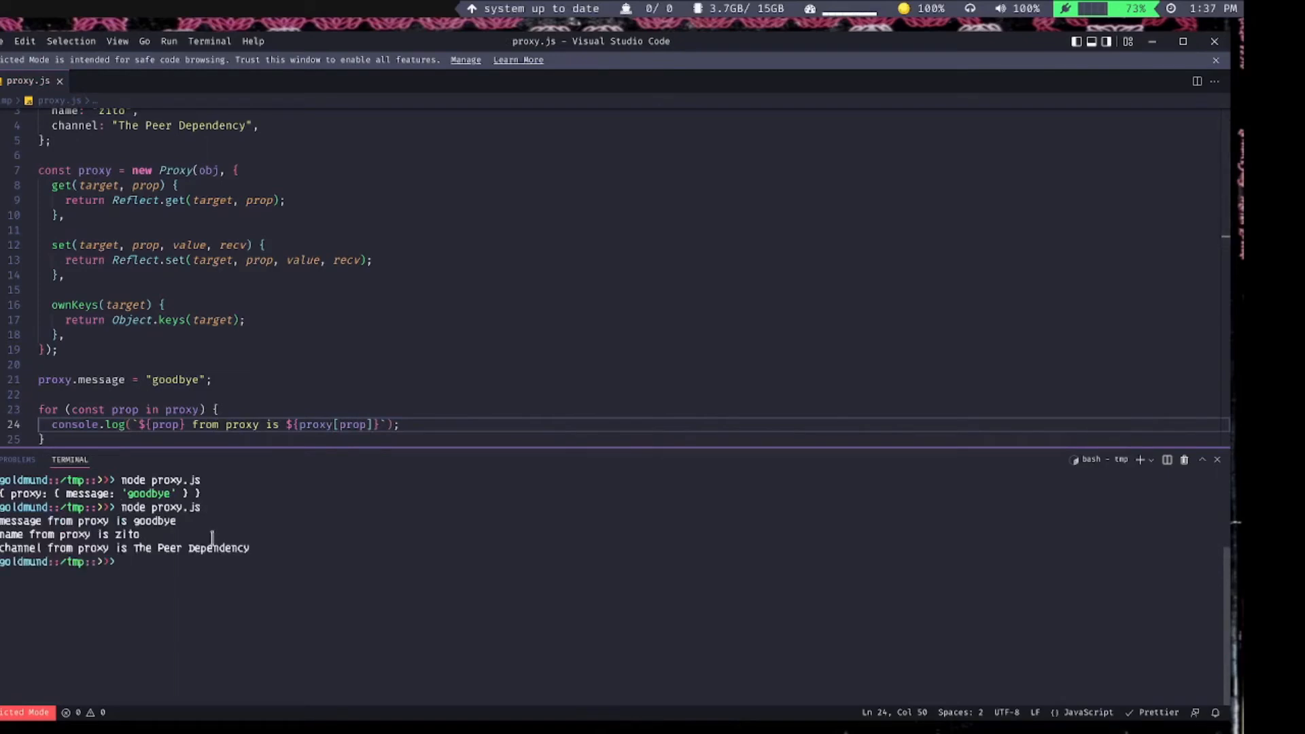
left_click(162, 305)
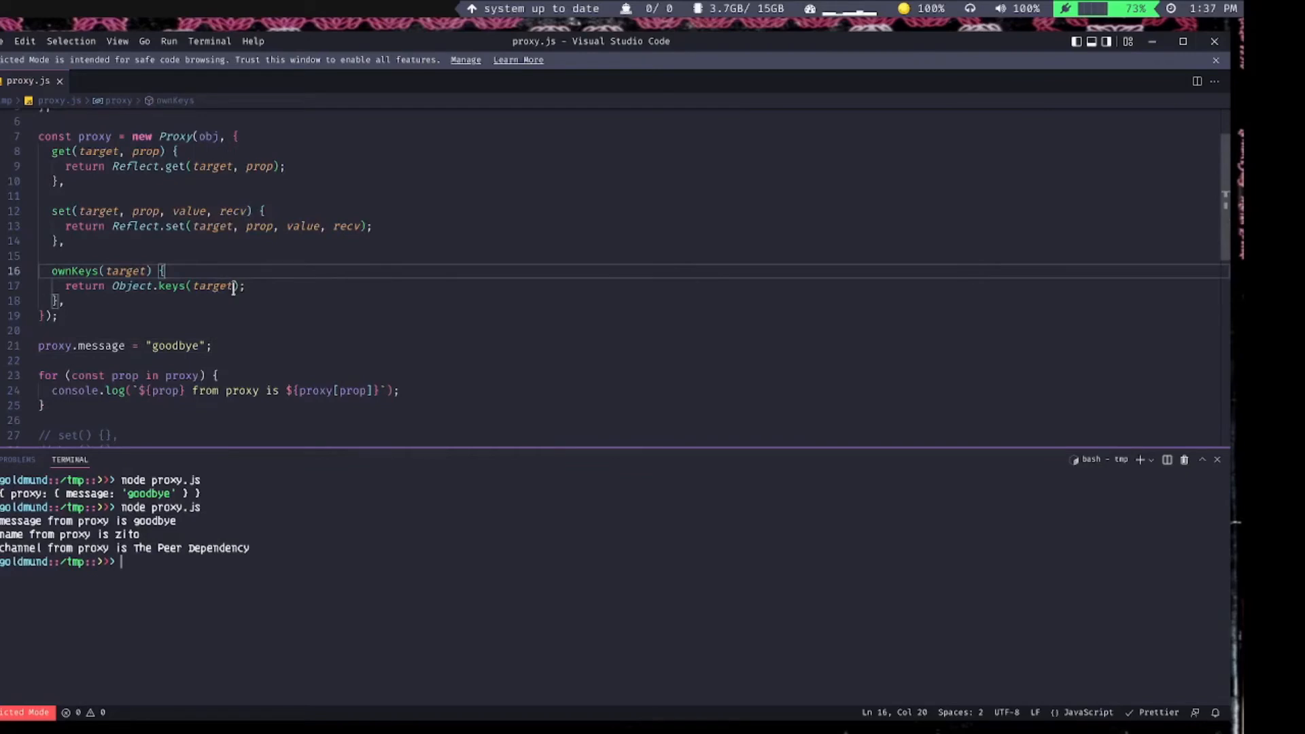
- Make ownKeys return [...Object.keys(target), 'doesnotexist']
double_click(130, 286)
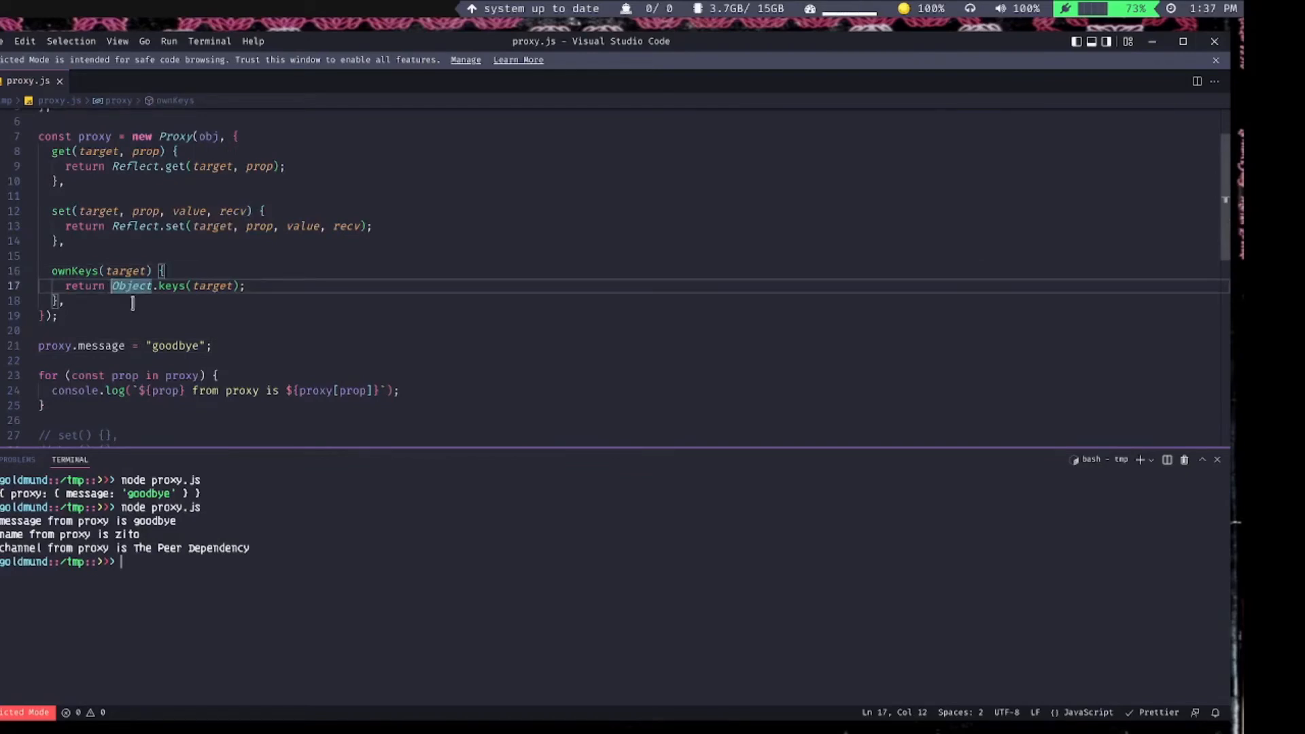
type("[ ...")
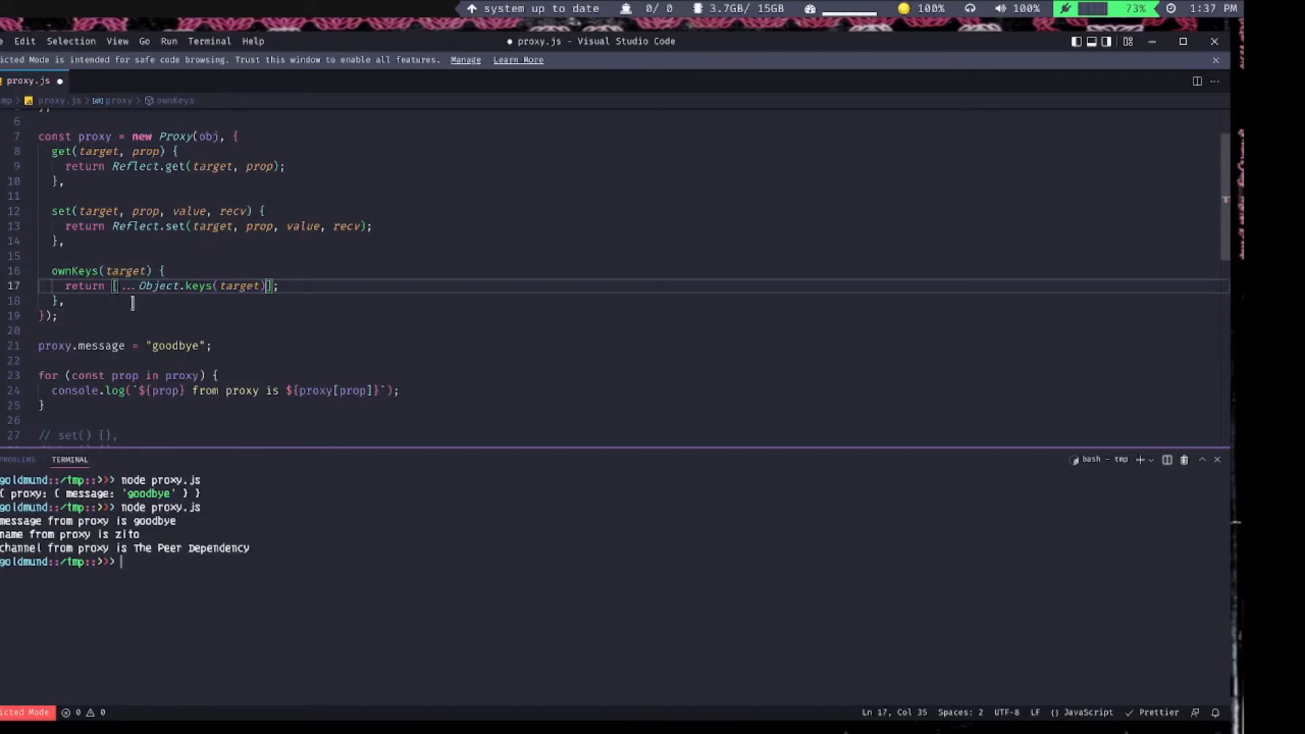
type(",")
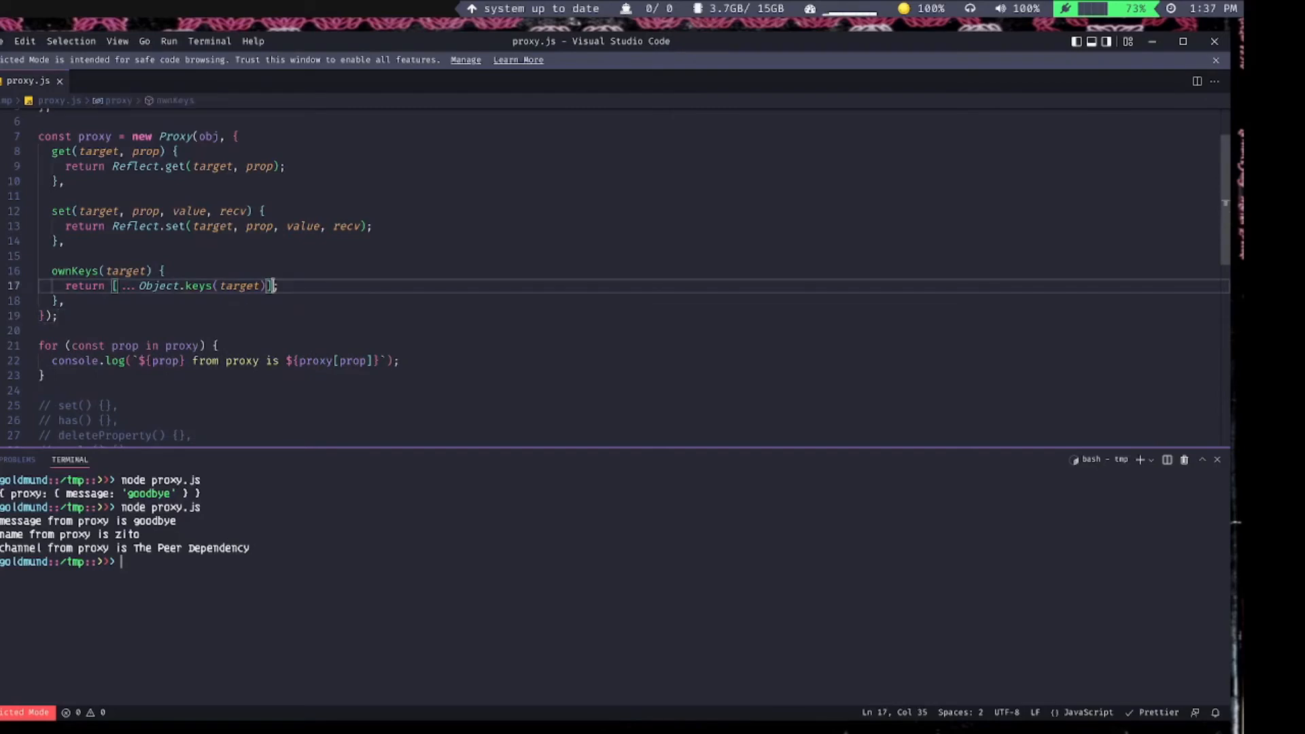
type(",")
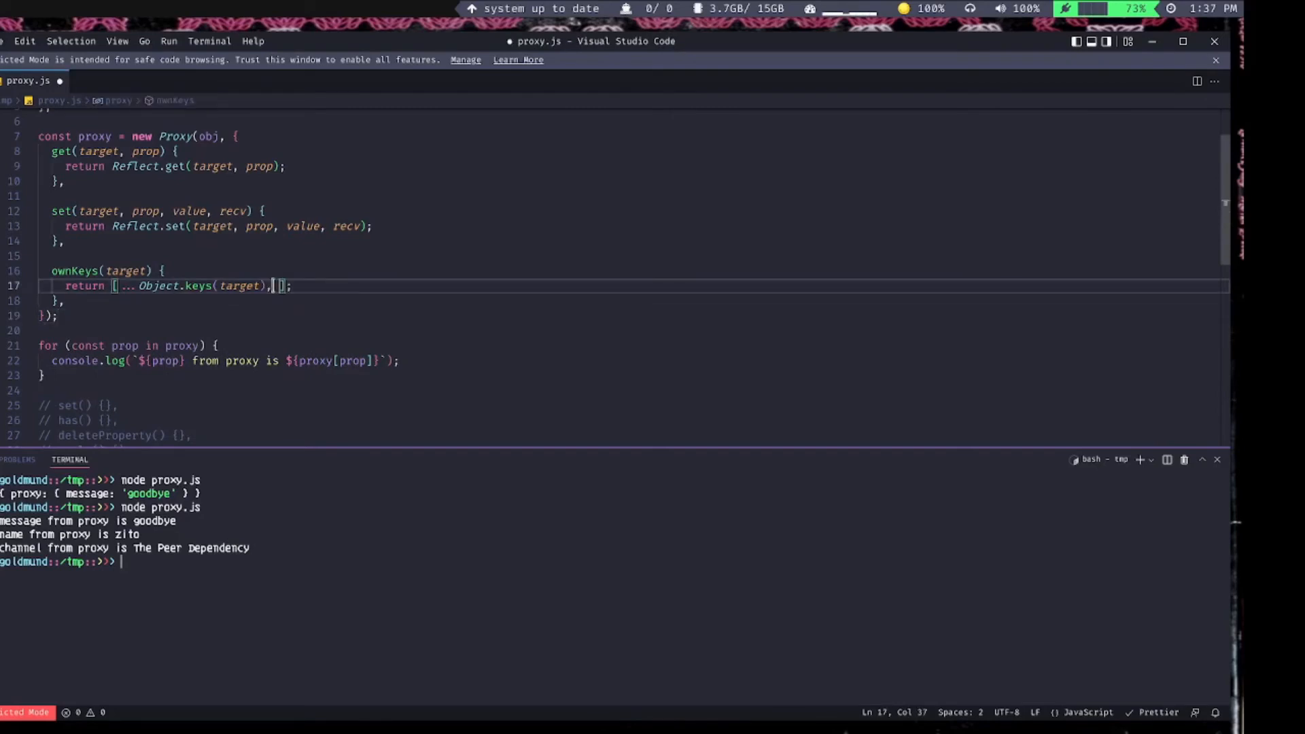
type("'")
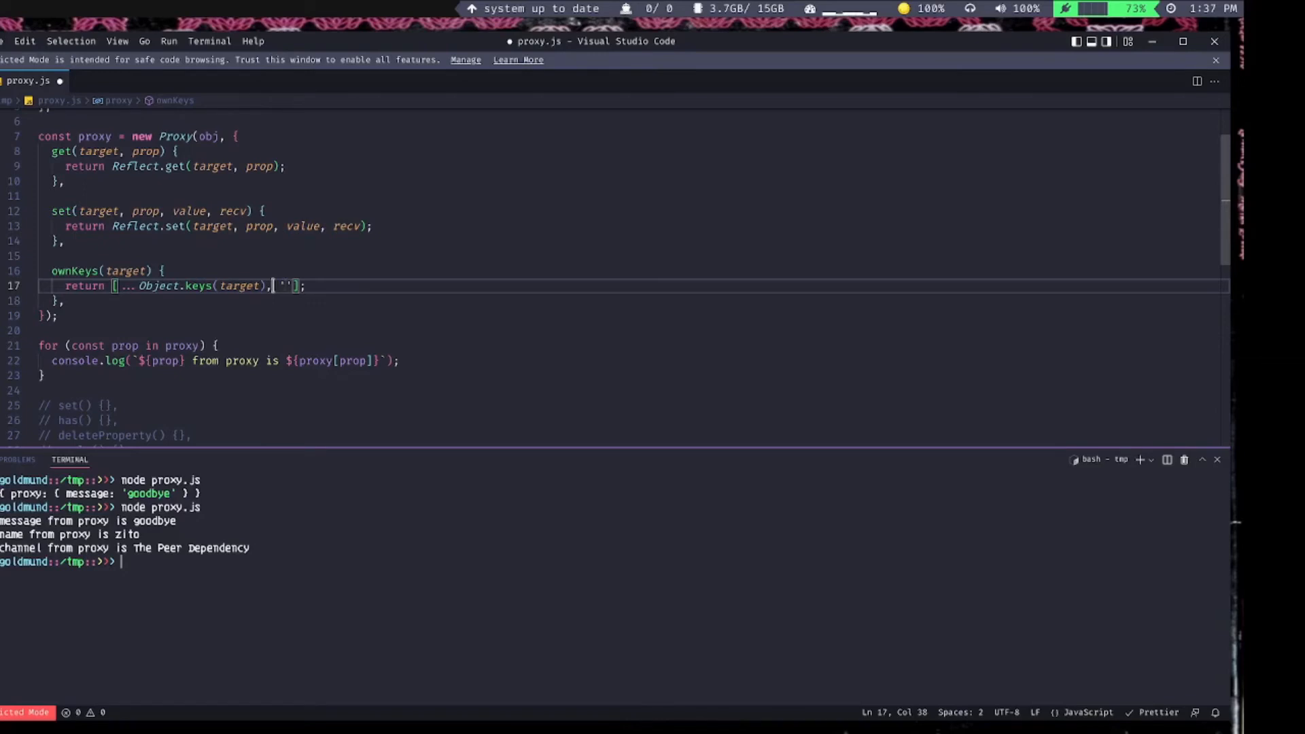
type("doesnotex")
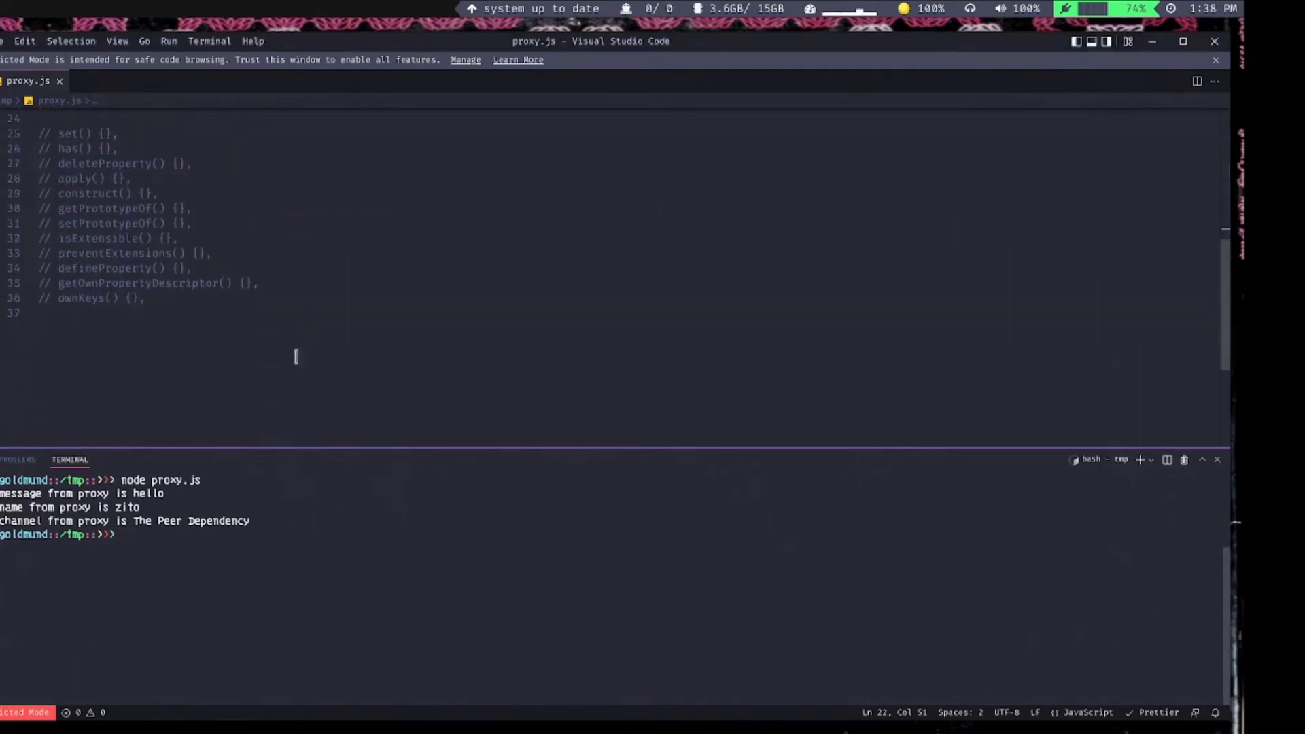
- Add a getOwnPropertyDescriptor(target, prop) trap returning enumerable: true
type("getOwnPropertyDescriptor (")
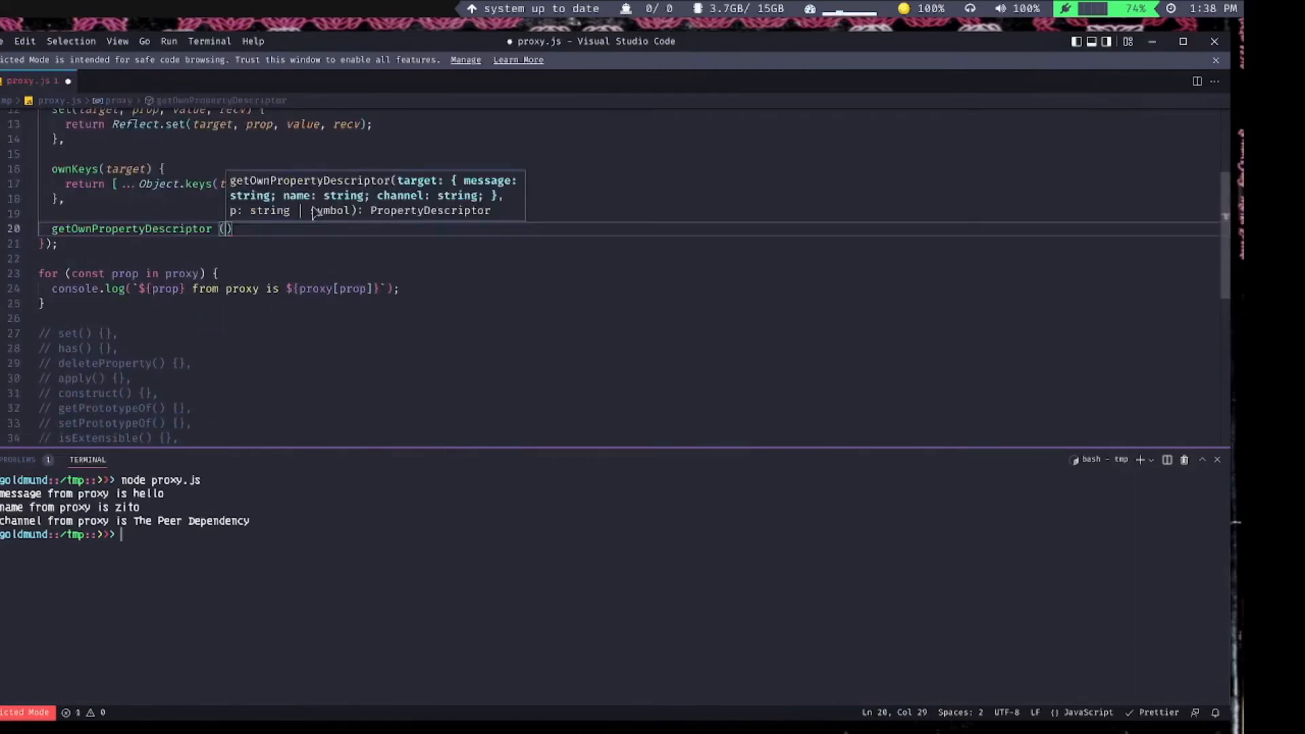
type("target,")
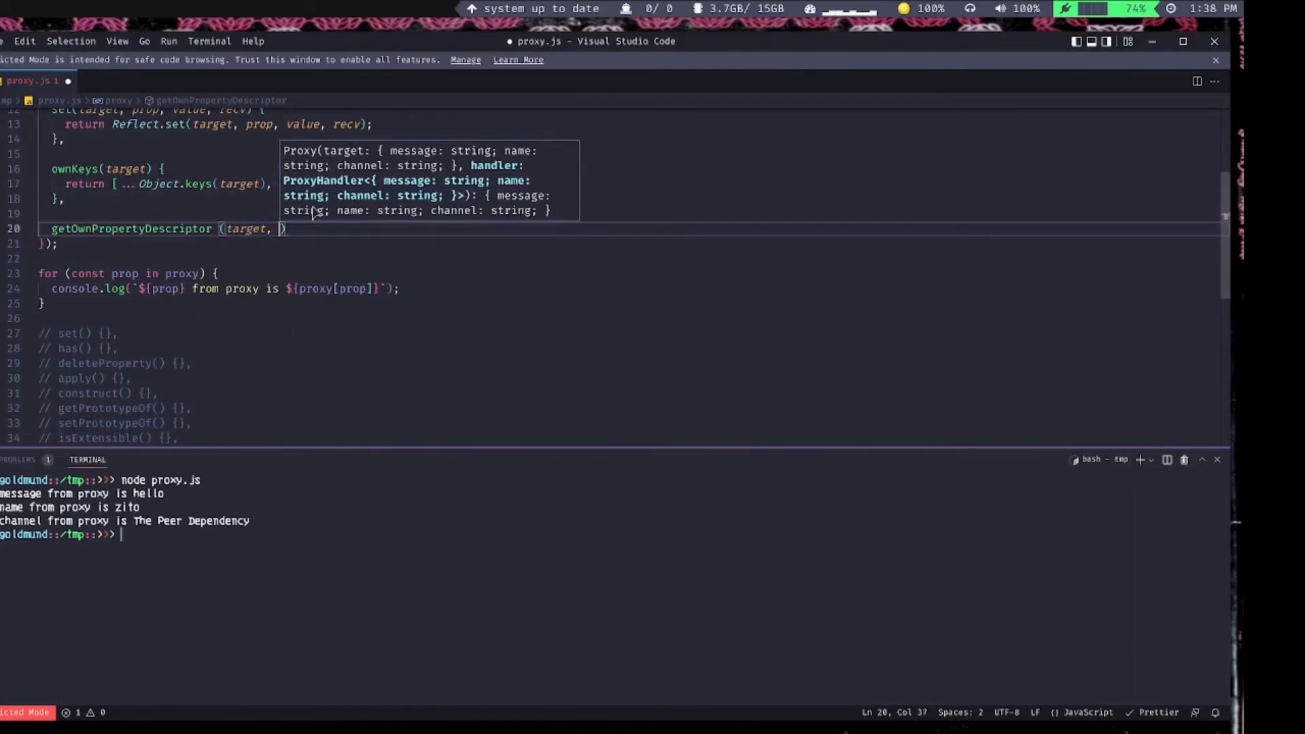
type("prop) {")
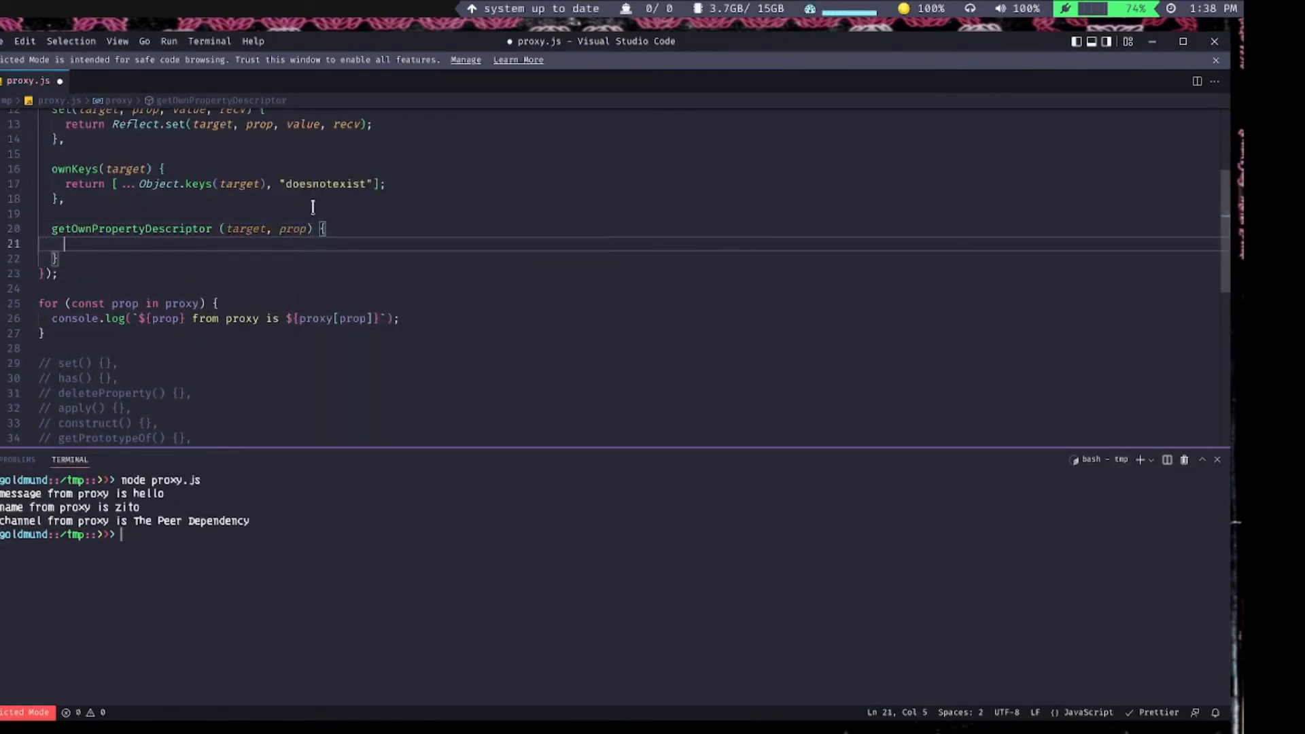
type("return {")
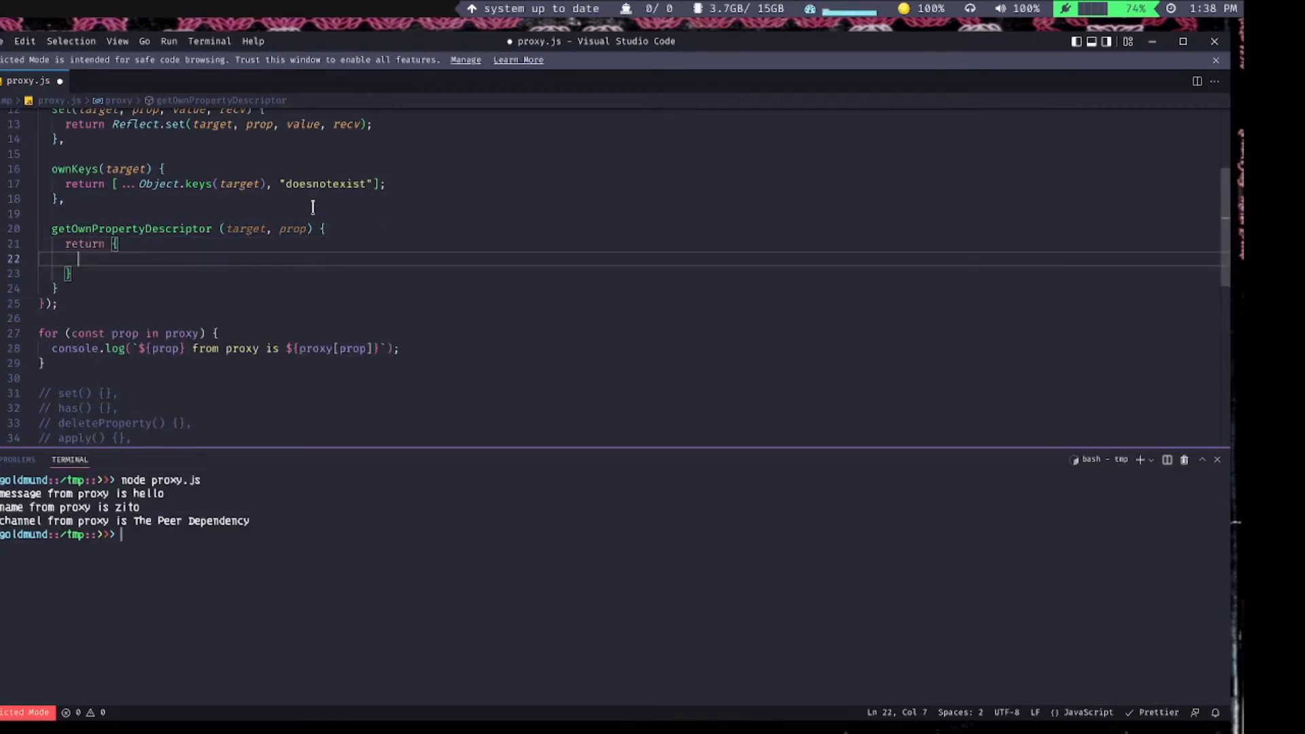
type("enumerable: true,")
type("copnm")
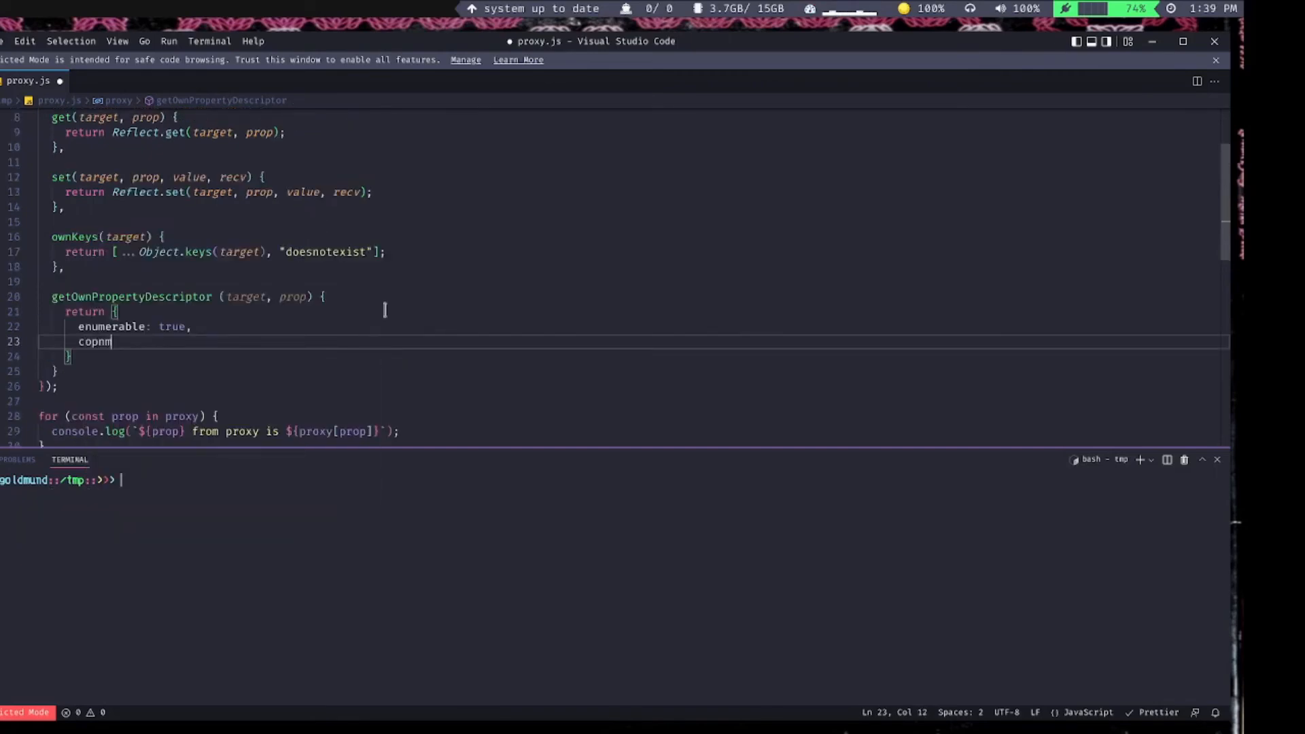
- Add configurable: true to the descriptor and run proxy.js, showing doesnotexist as undefined
type("configurable: true,")
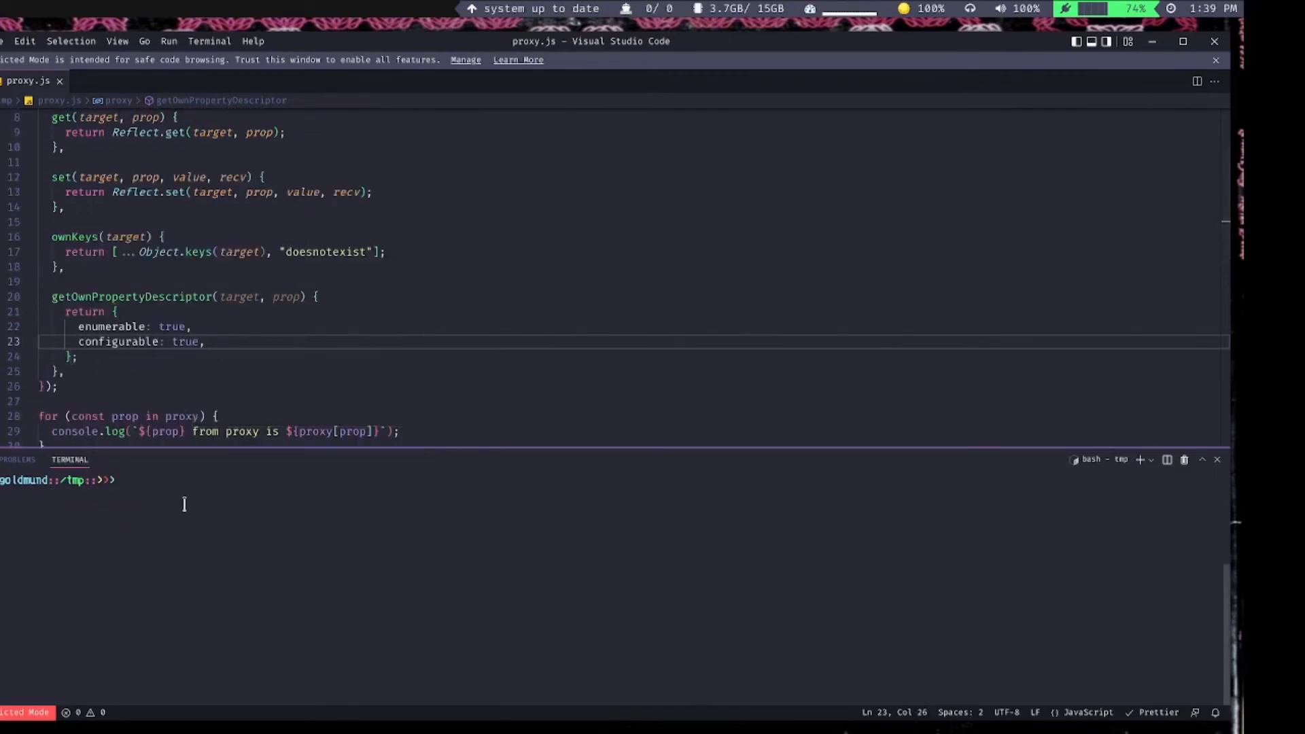
type("node proxy.js")
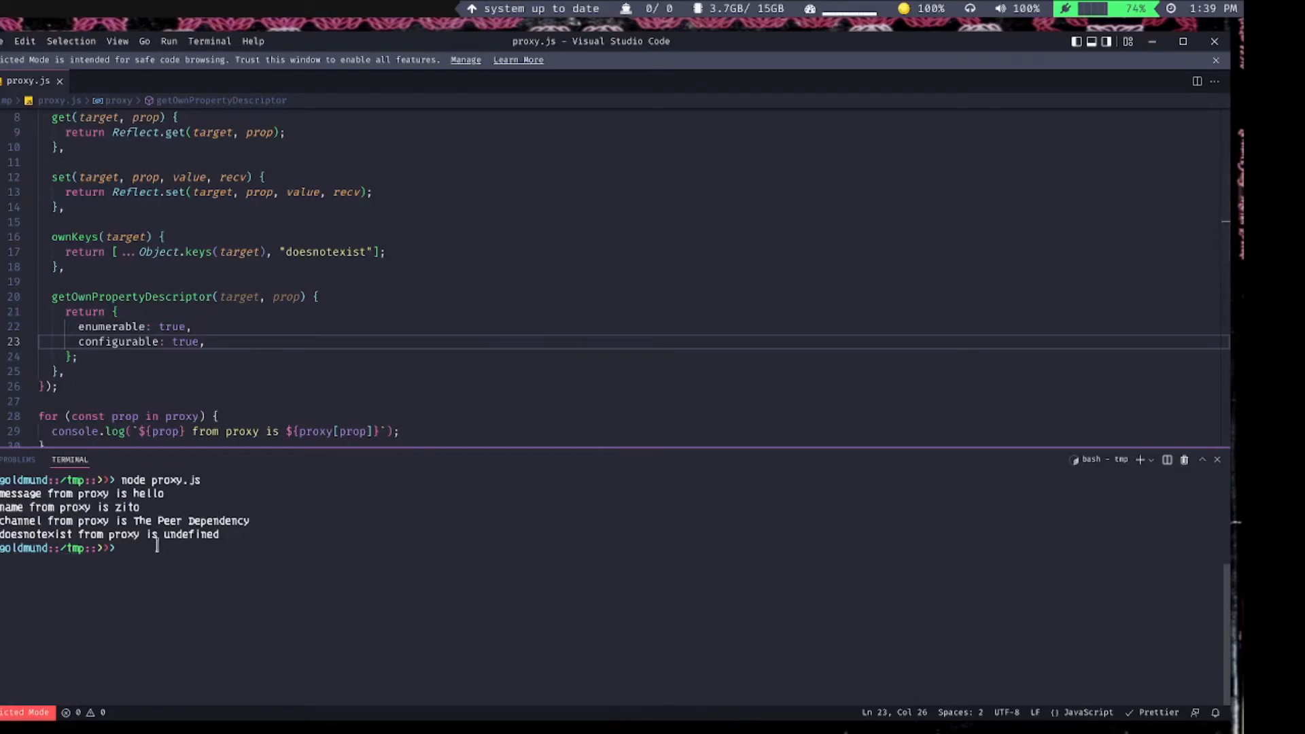
double_click(190, 535)
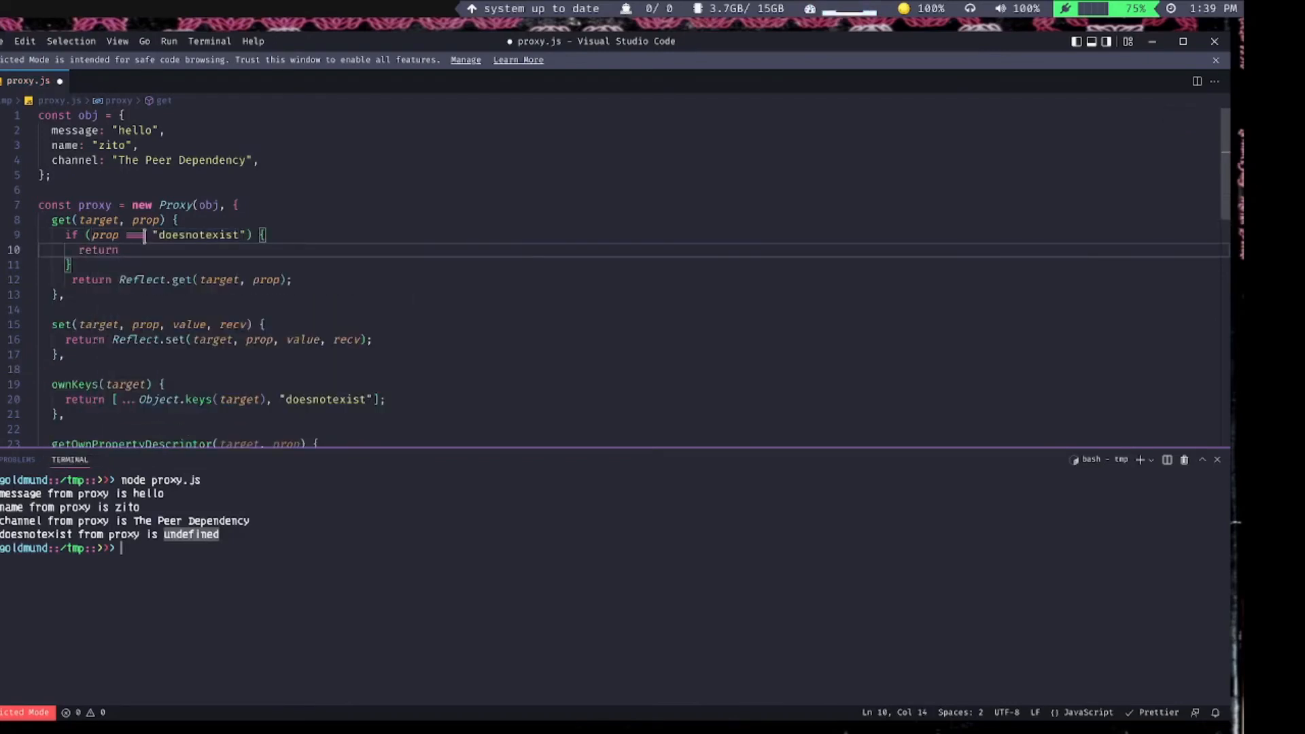
- Return "somevalue" for doesnotexist in the get trap and rerun node proxy.js
type("'s")
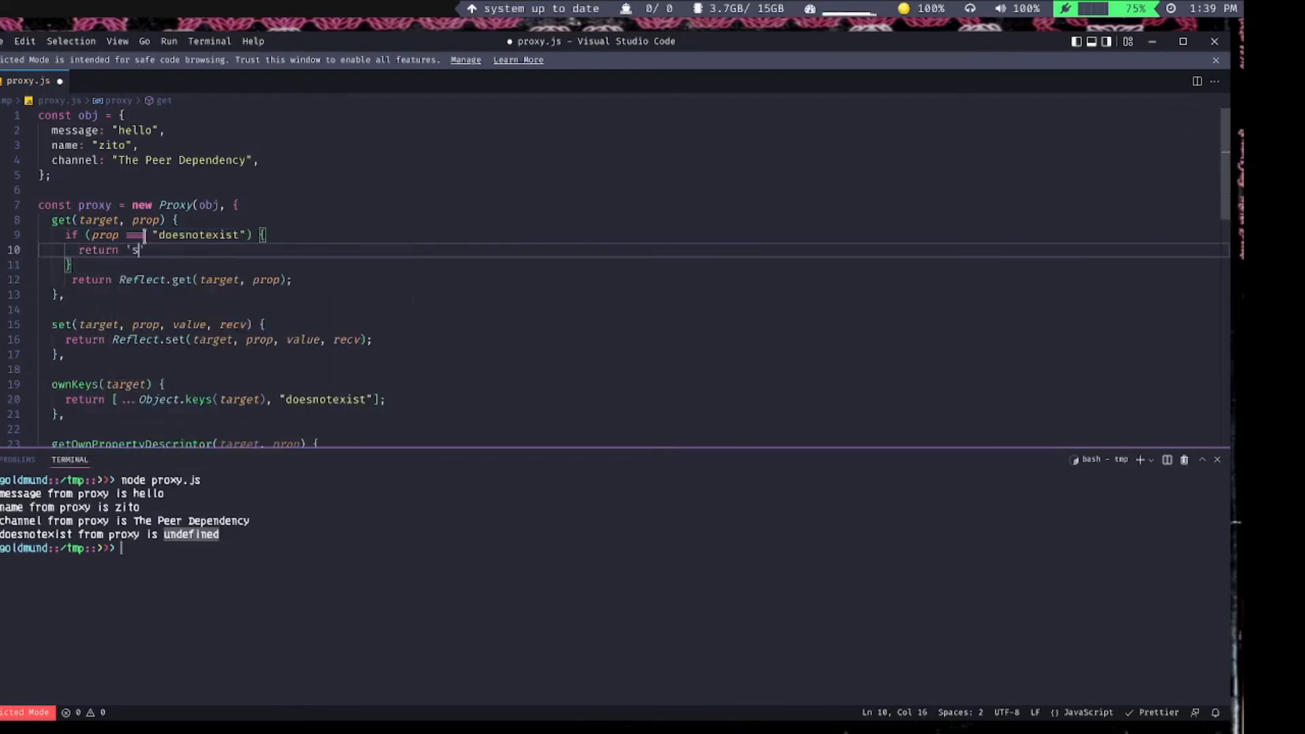
type("omevalue\";")
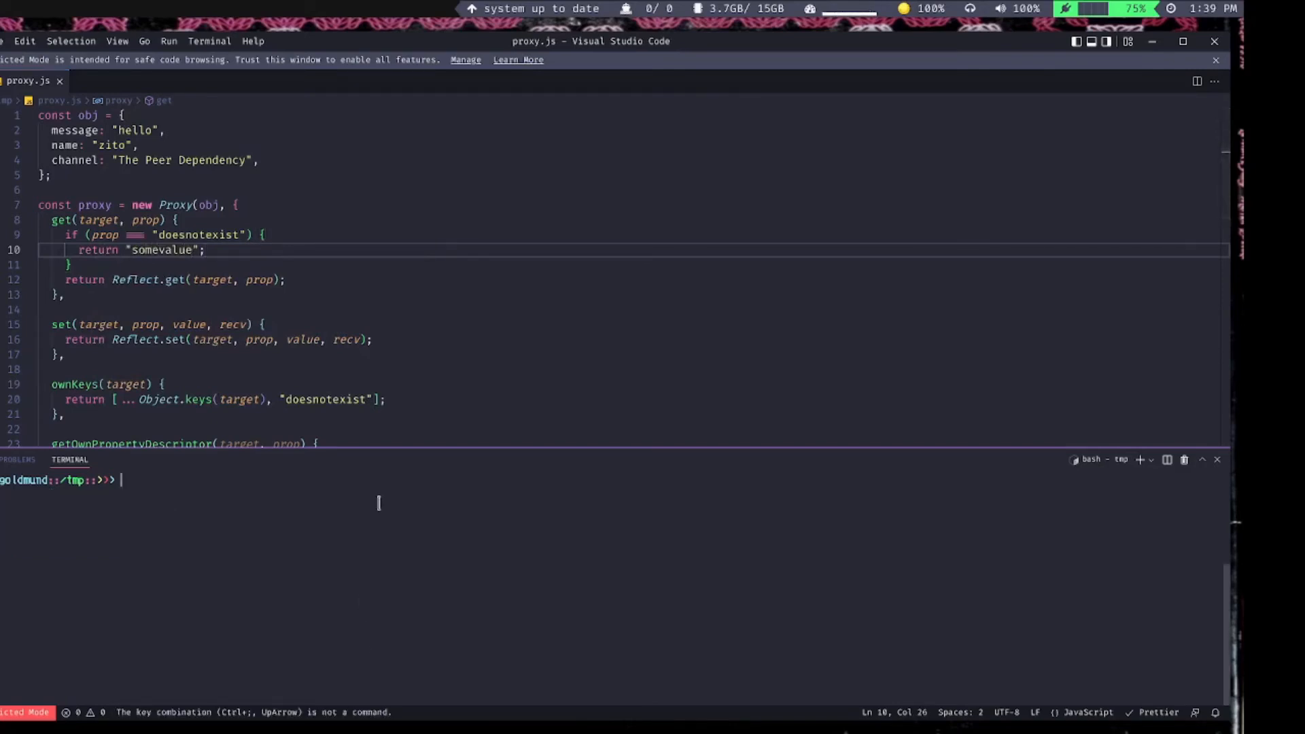
type("node proxy.js")
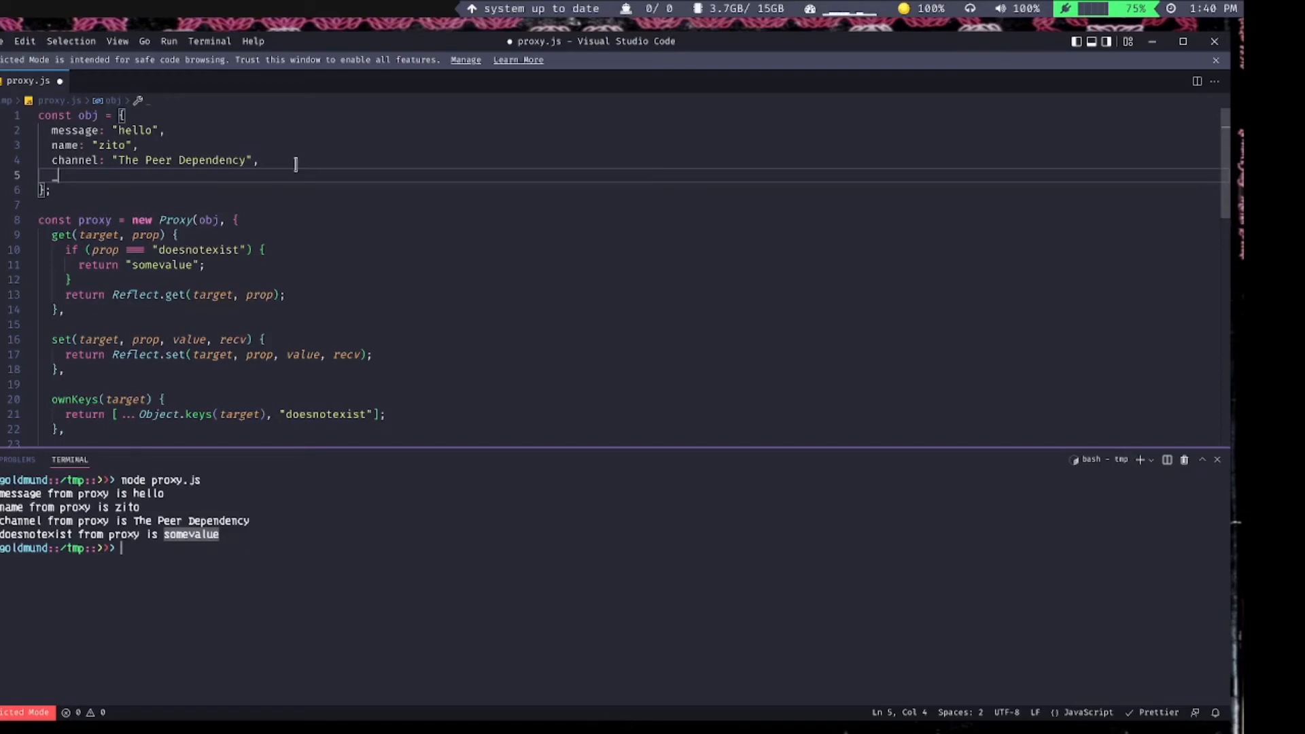
- Add an _internal property to obj, then delete proxy._internal and log { proxy }
type("_int")
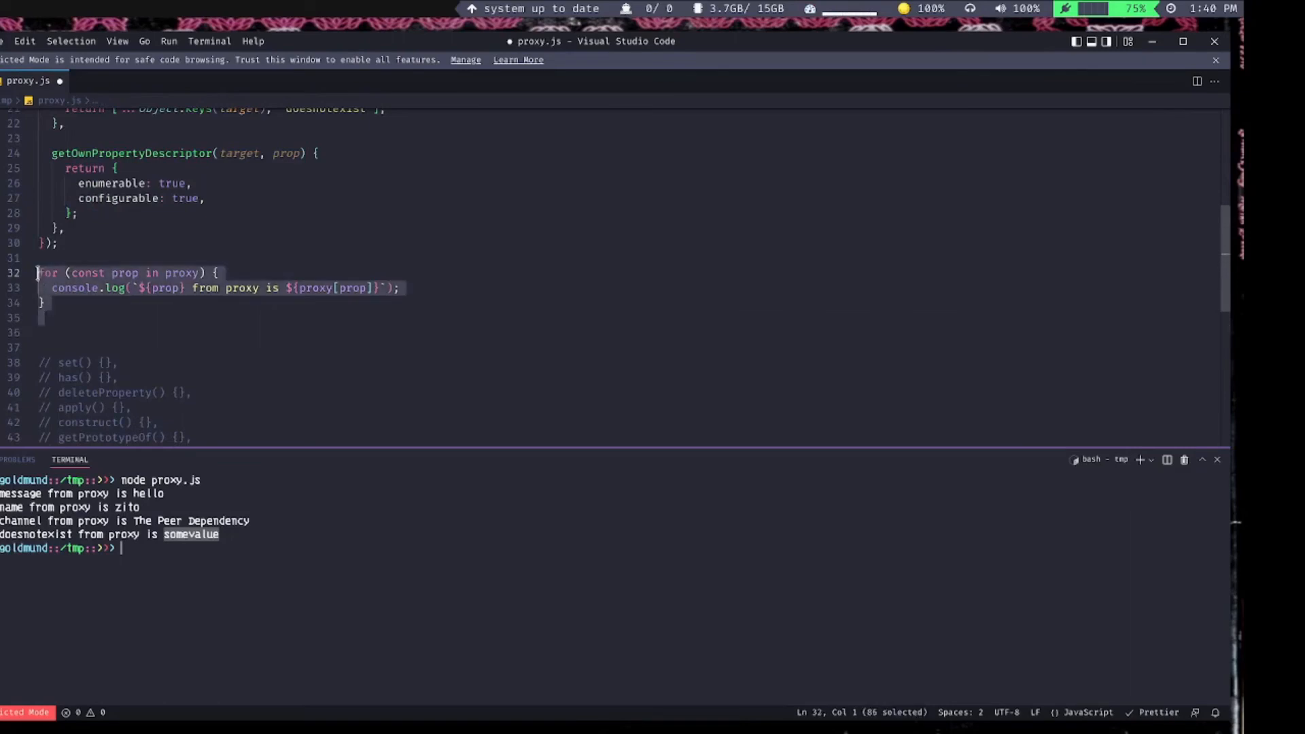
type("delete proxy.")
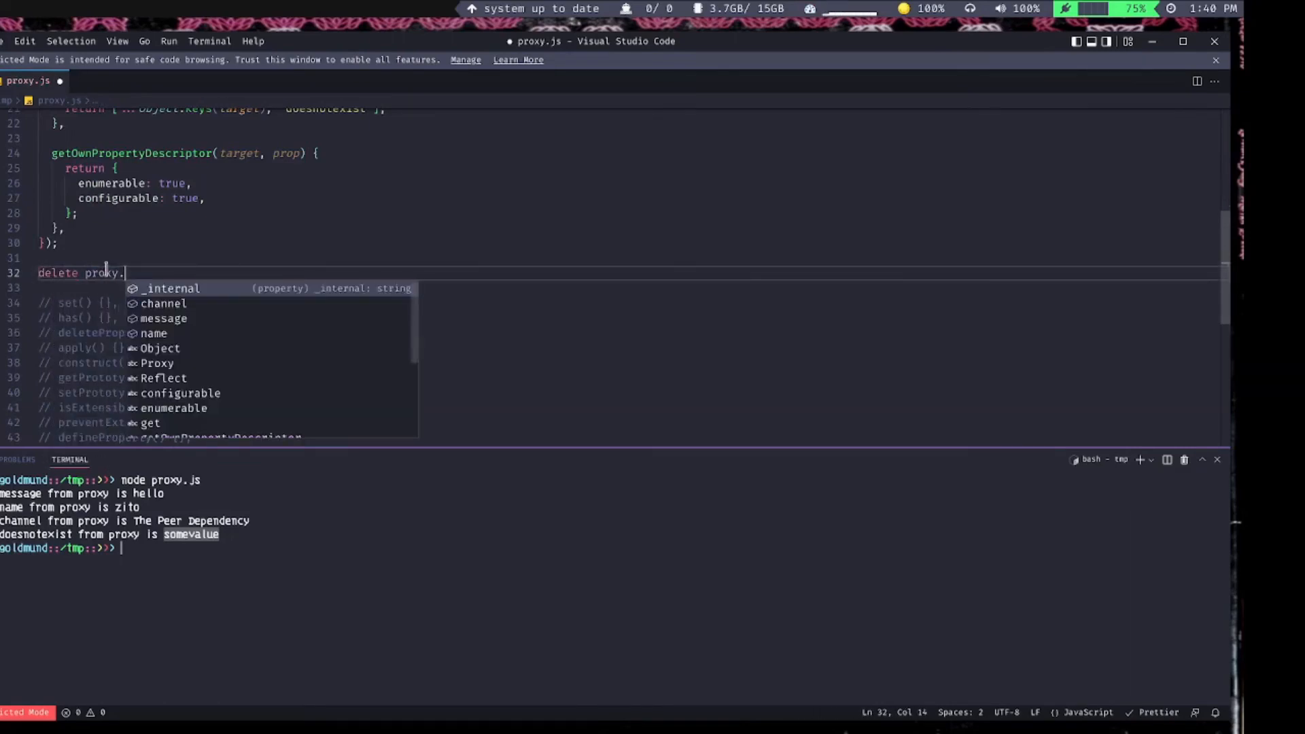
type("_internal;")
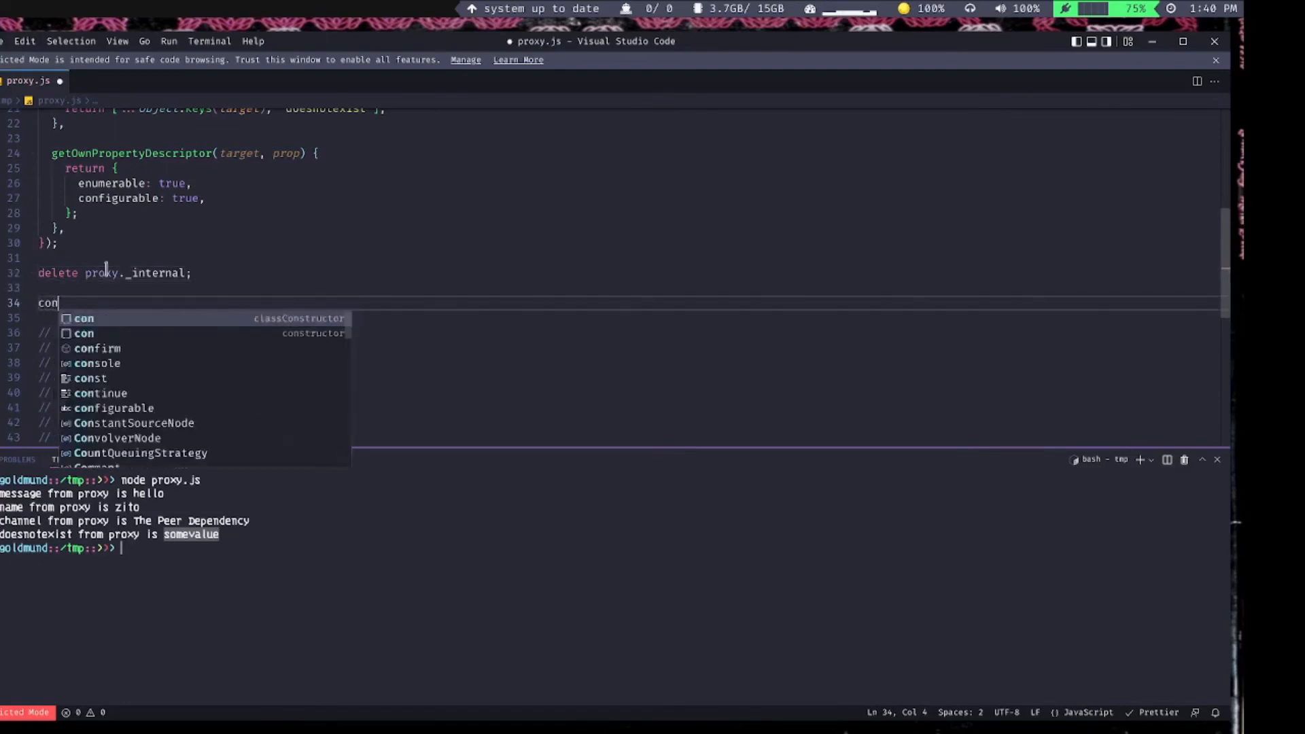
type("sole.log(")
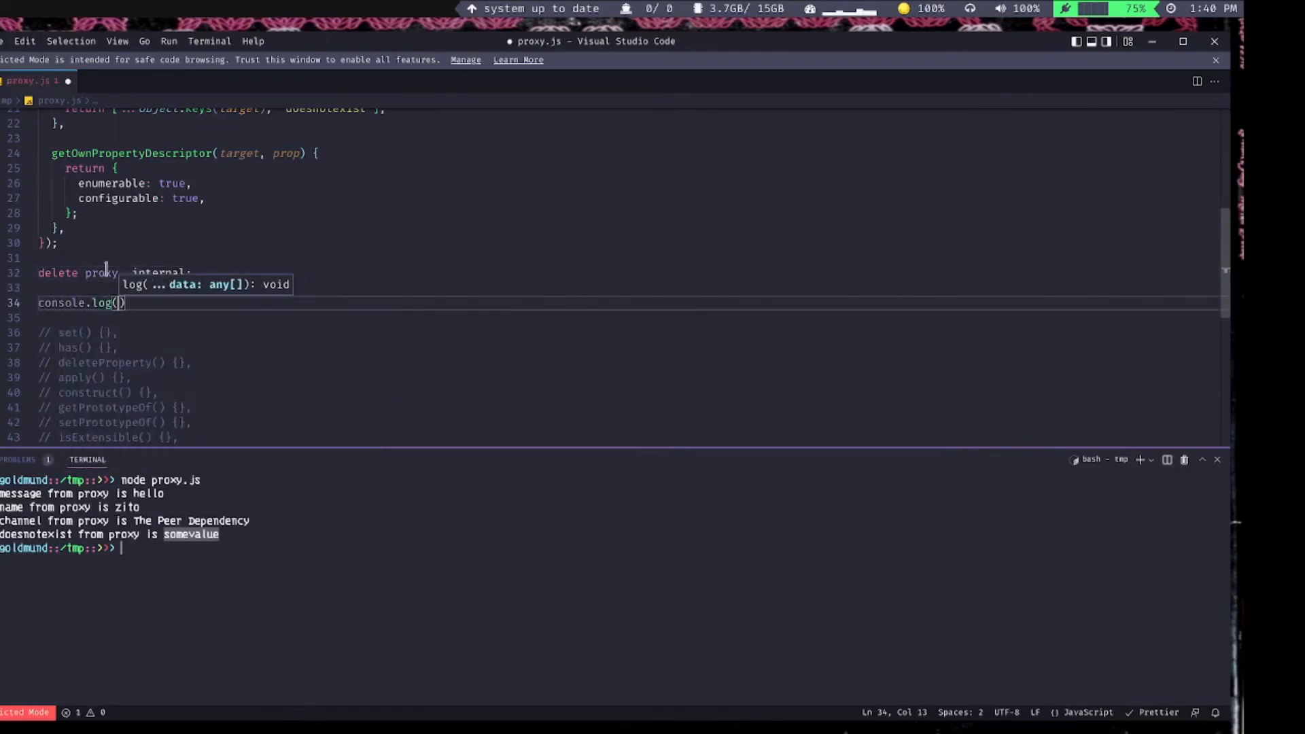
type("proxy }")
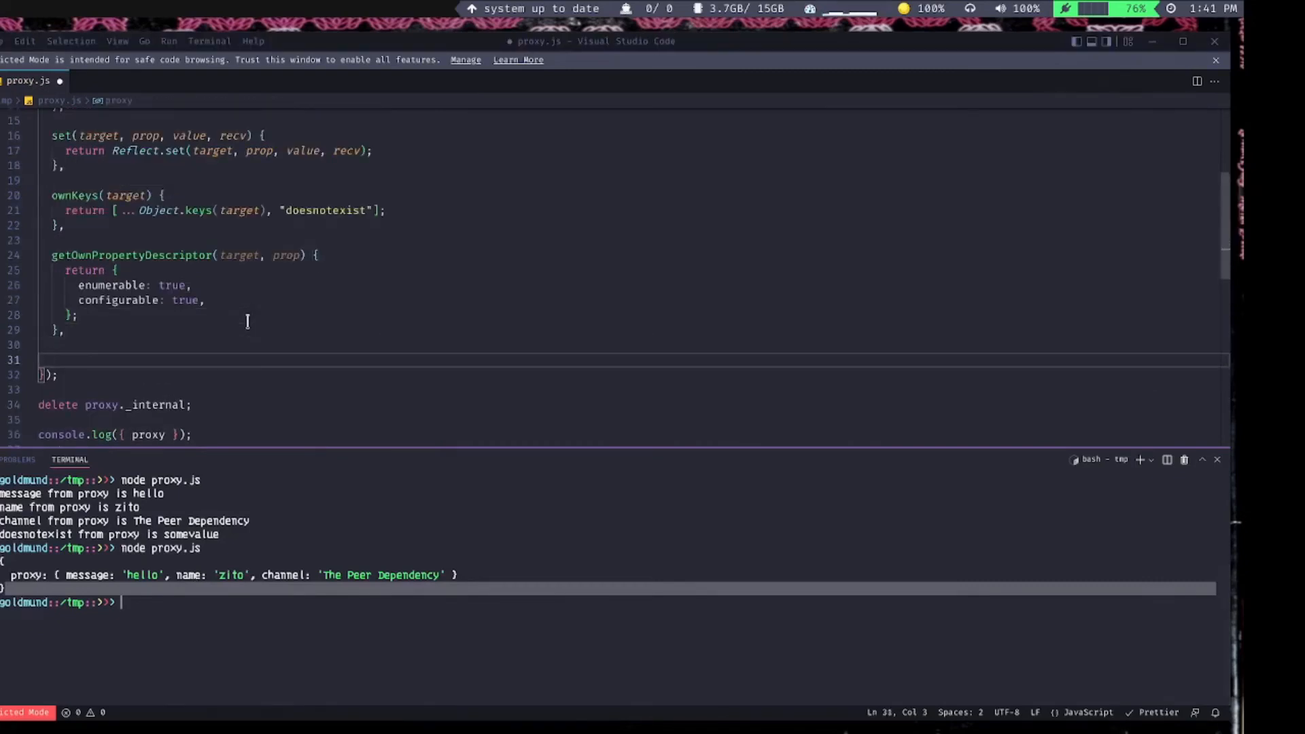
- Add a deleteProperty(target, prop) trap that throws an Error for props starting with "_"
type("deleteProperty ()")
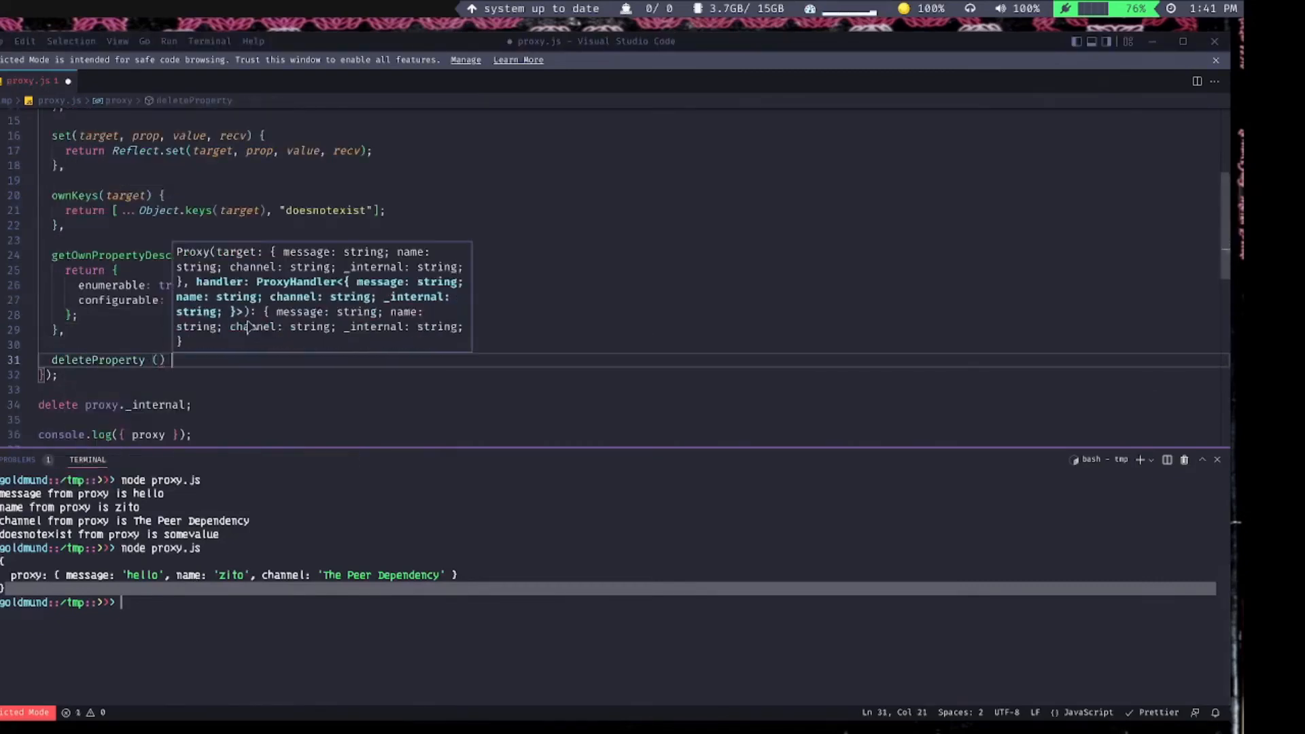
type("{")
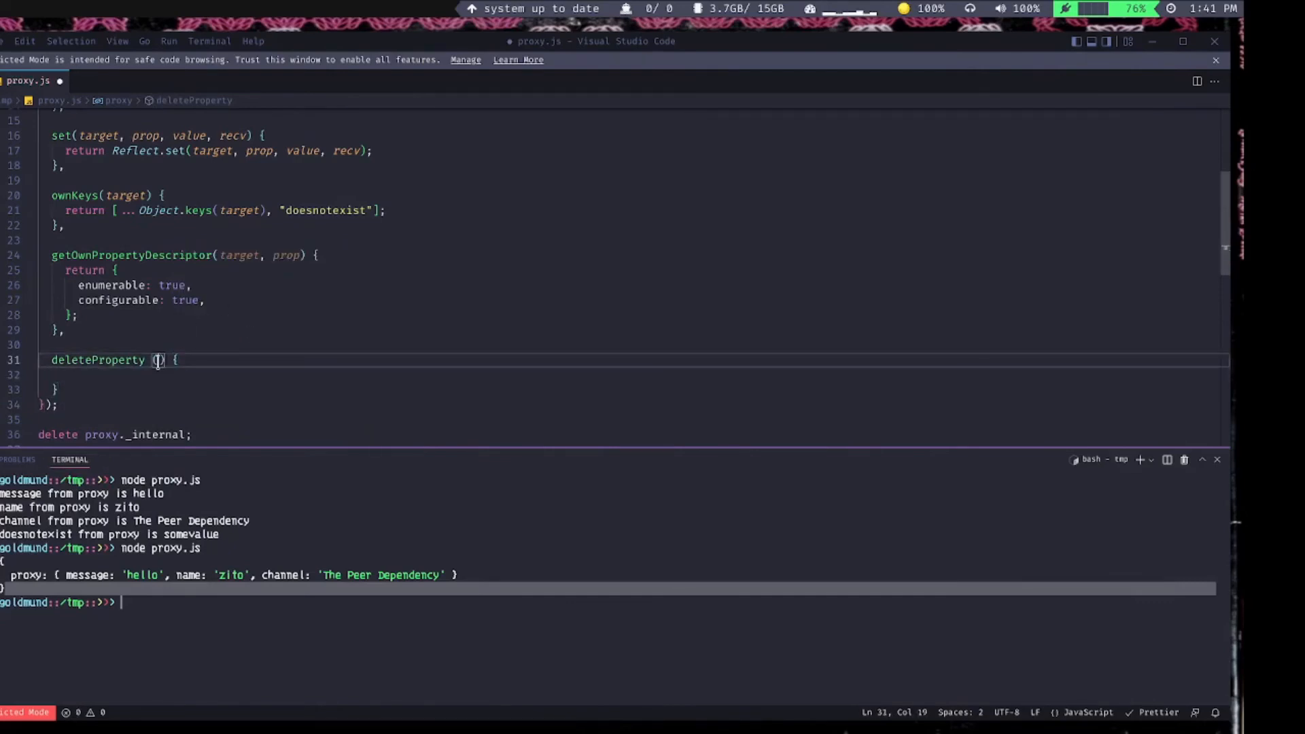
type("target, prop")
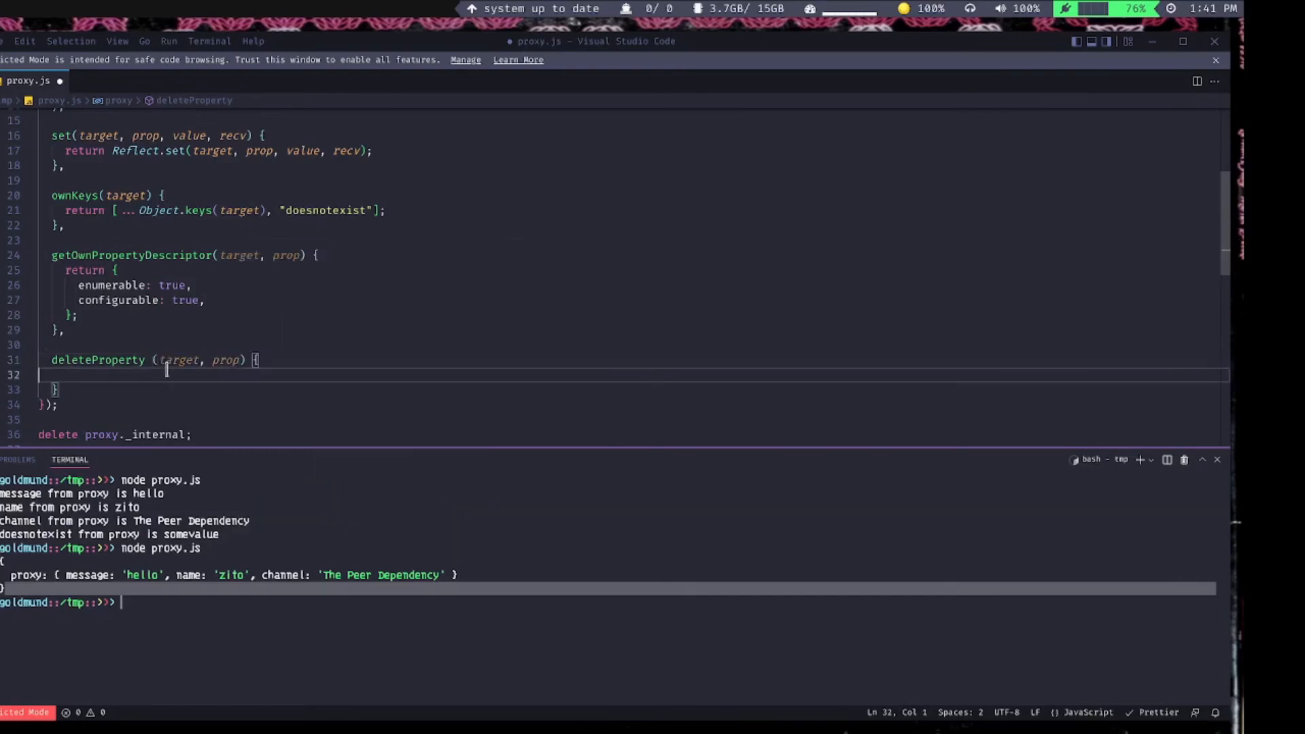
type("if (")
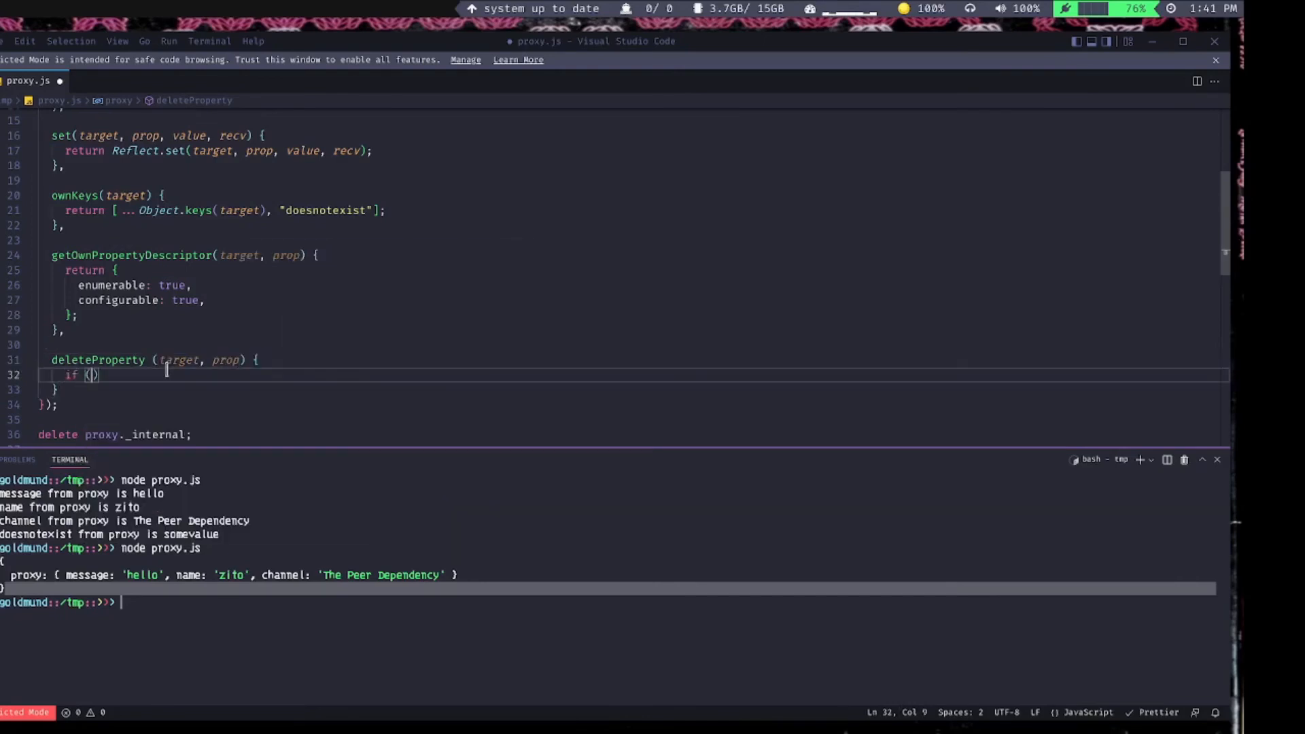
type("prop.startsWith('_'")
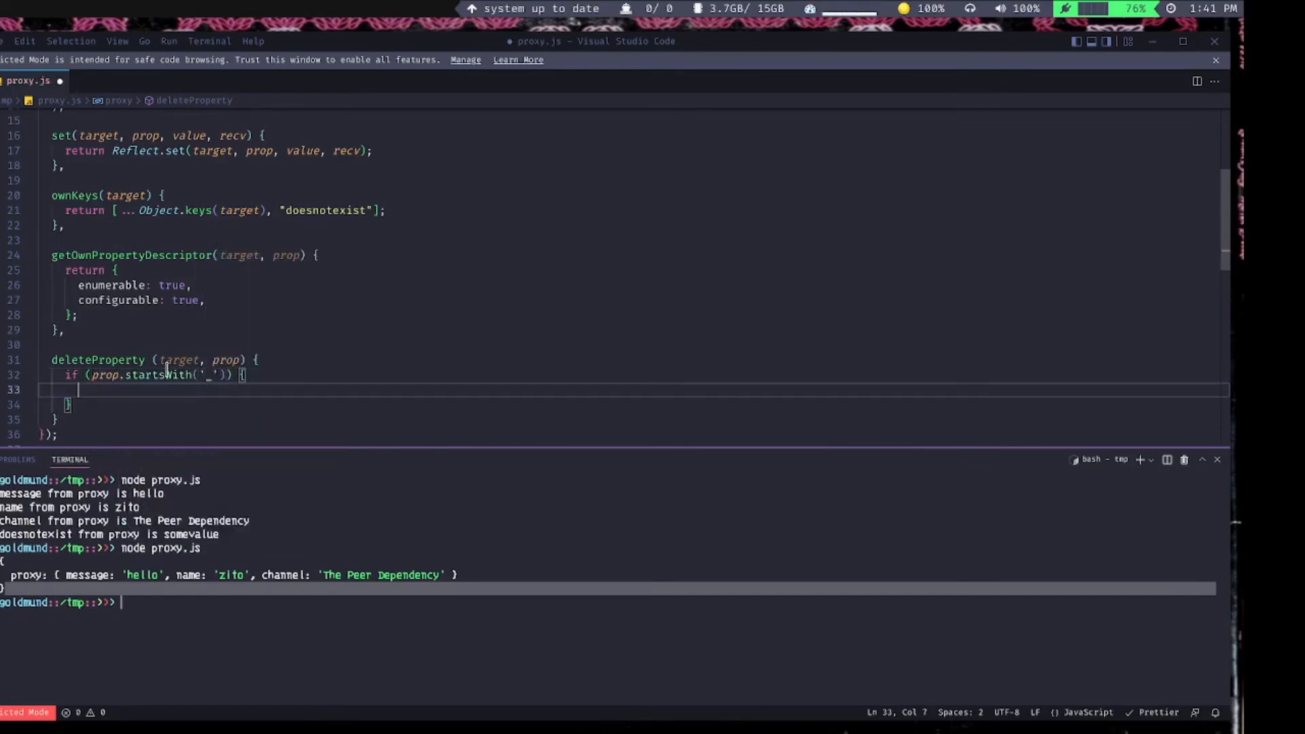
type("throw Error('No'")
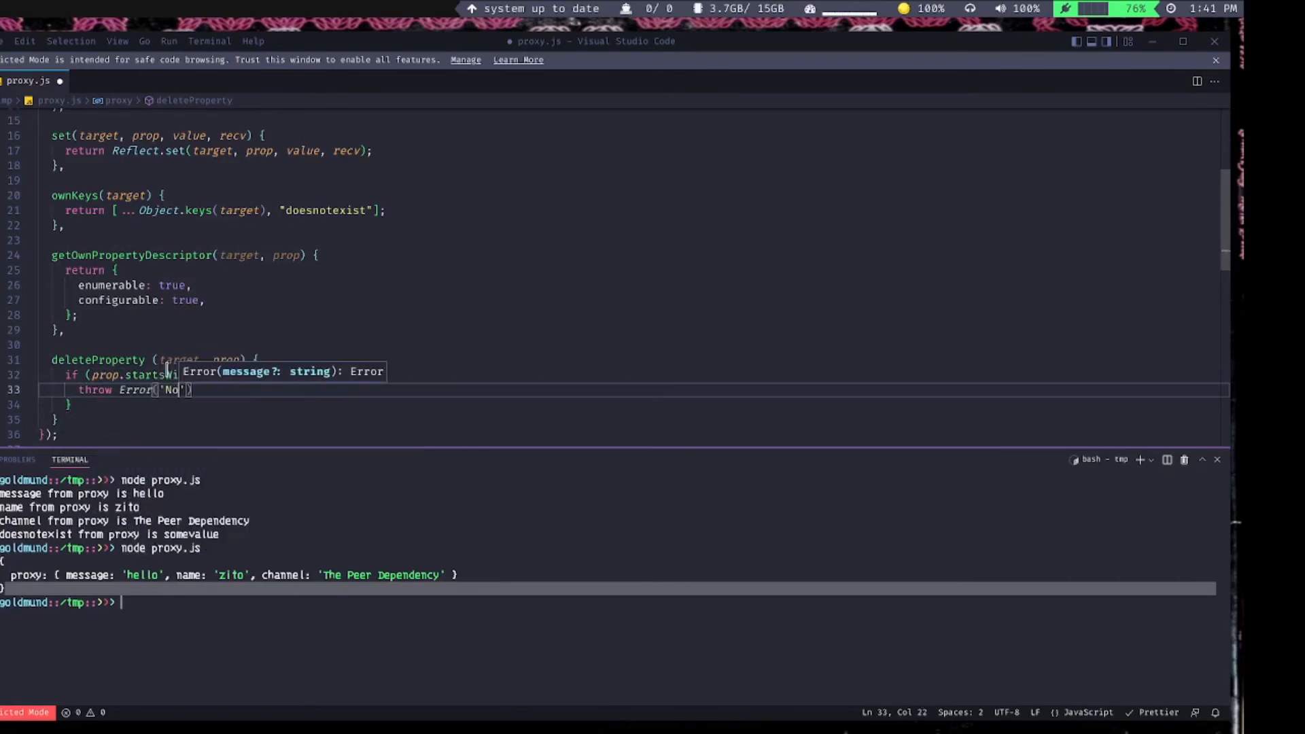
- Otherwise delete target[prop] and return true, then run node proxy.js
type("delete")
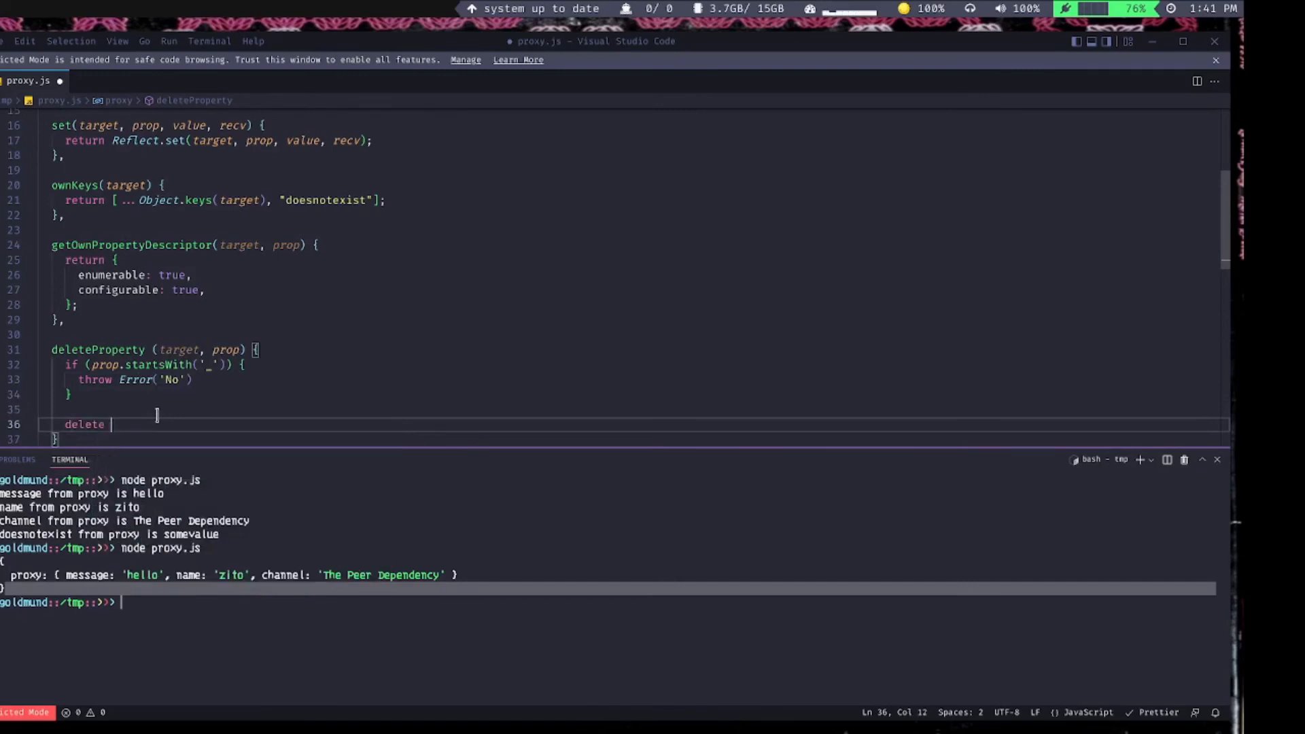
type("target[prop];")
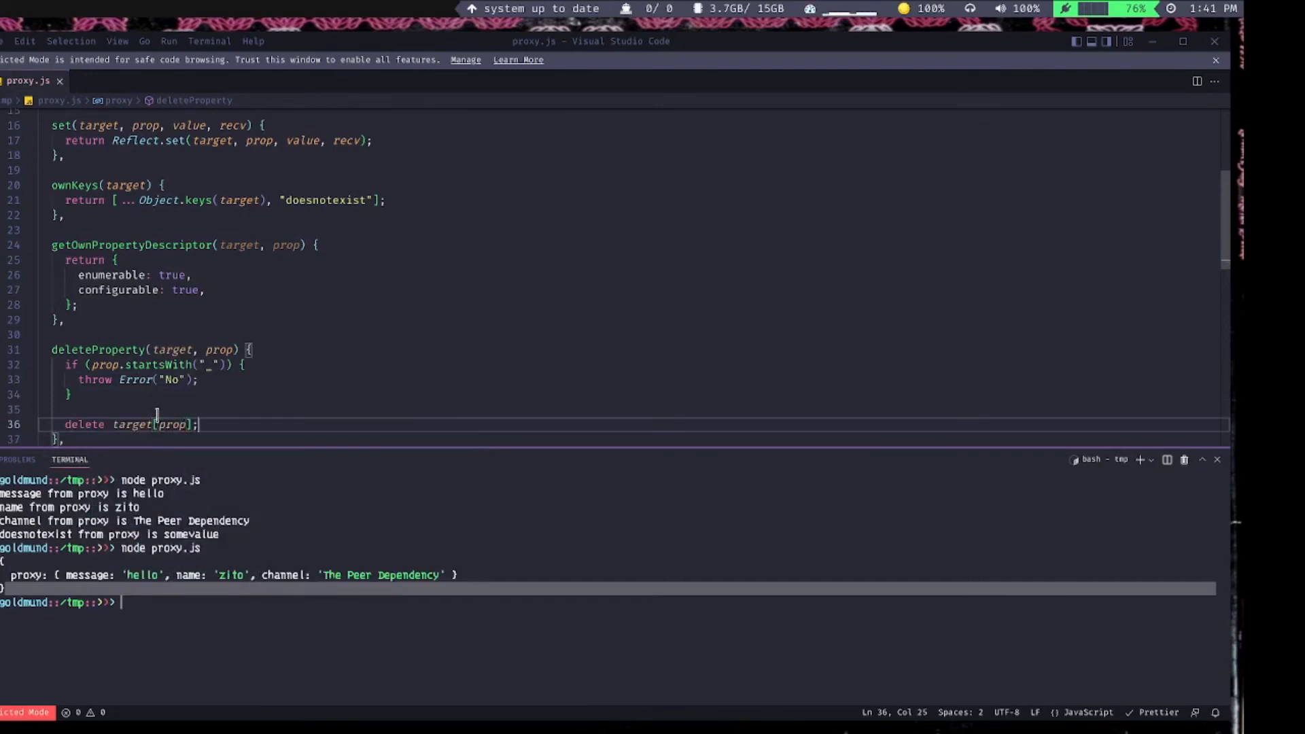
type("return")
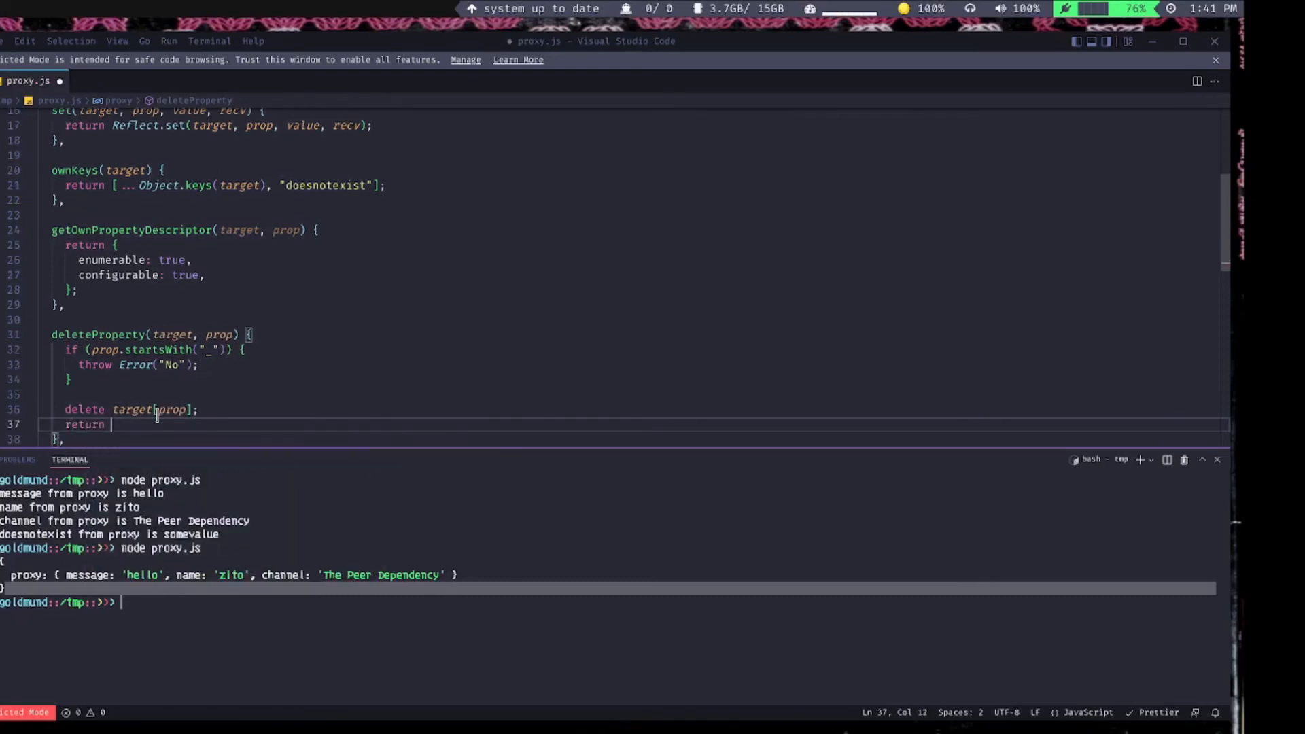
type("true;")
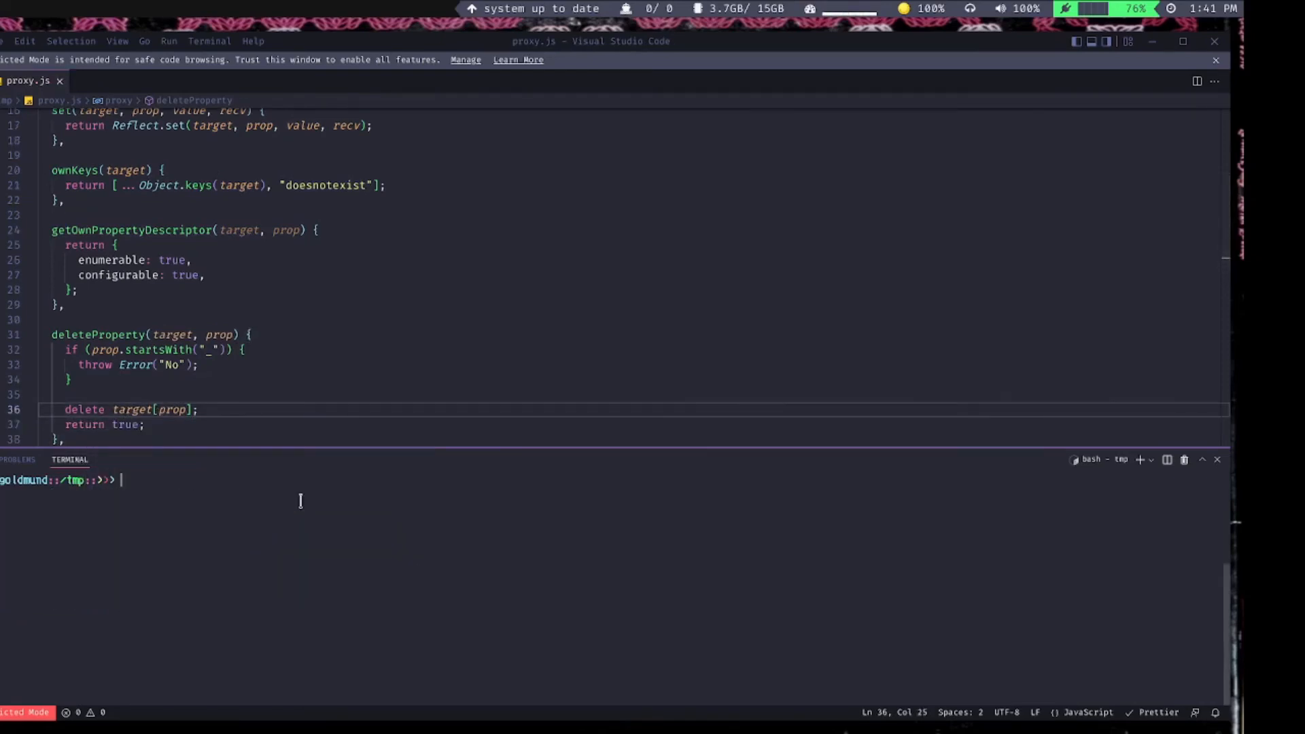
type("node proxy.js")
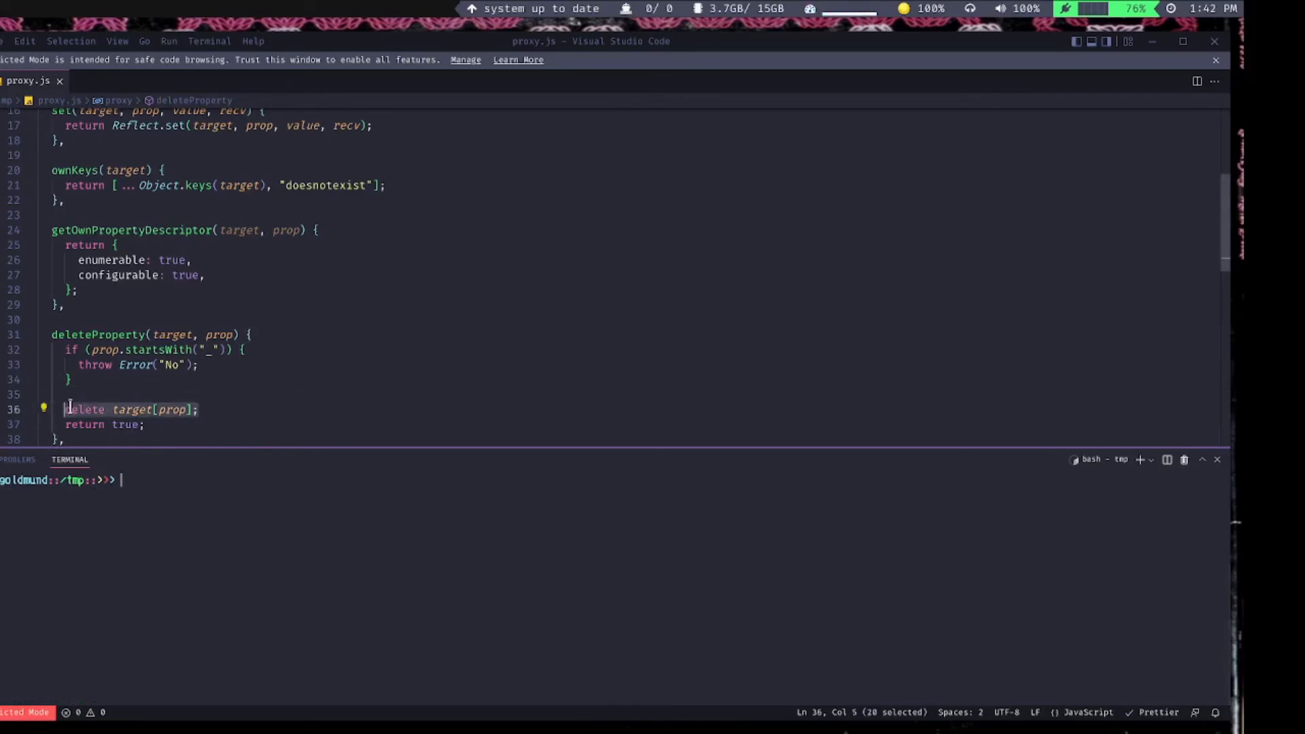
- Return Reflect.deleteProperty(target, prop) instead and remove the delete proxy._internal line
type("Reflect.deleteProperty(")
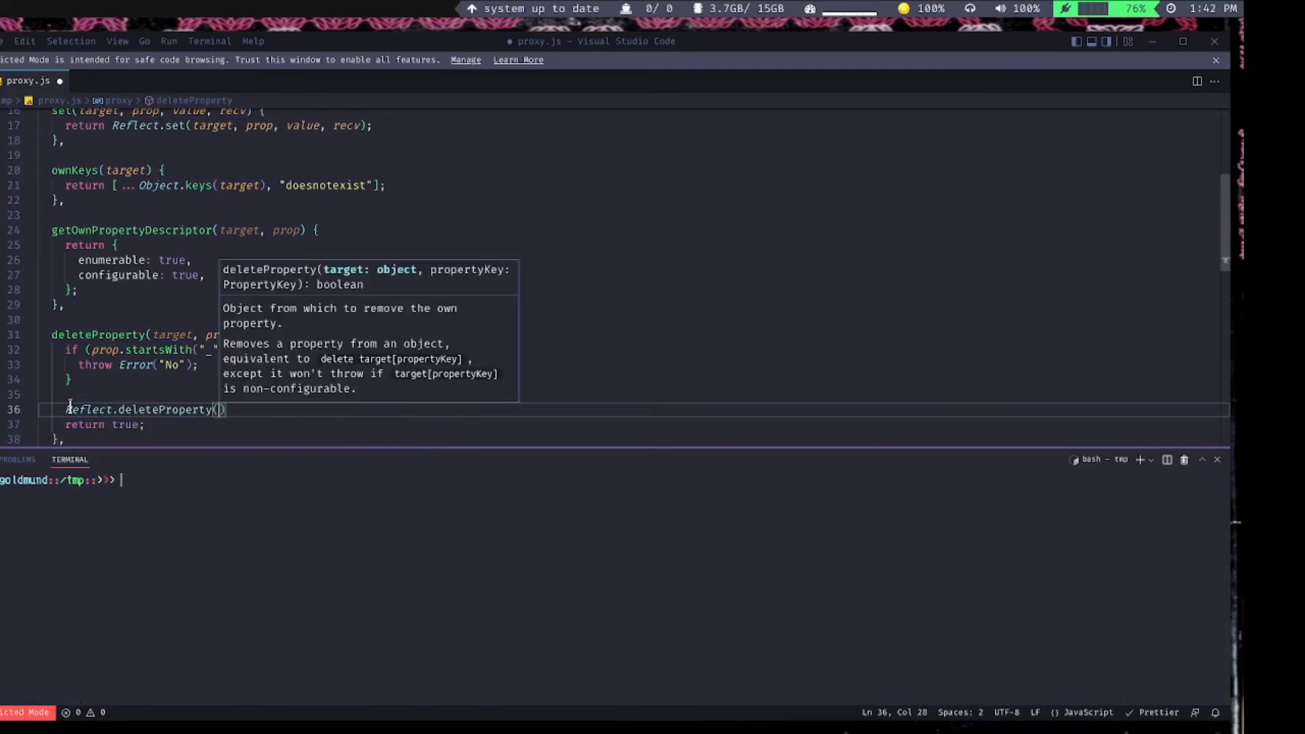
type("target,")
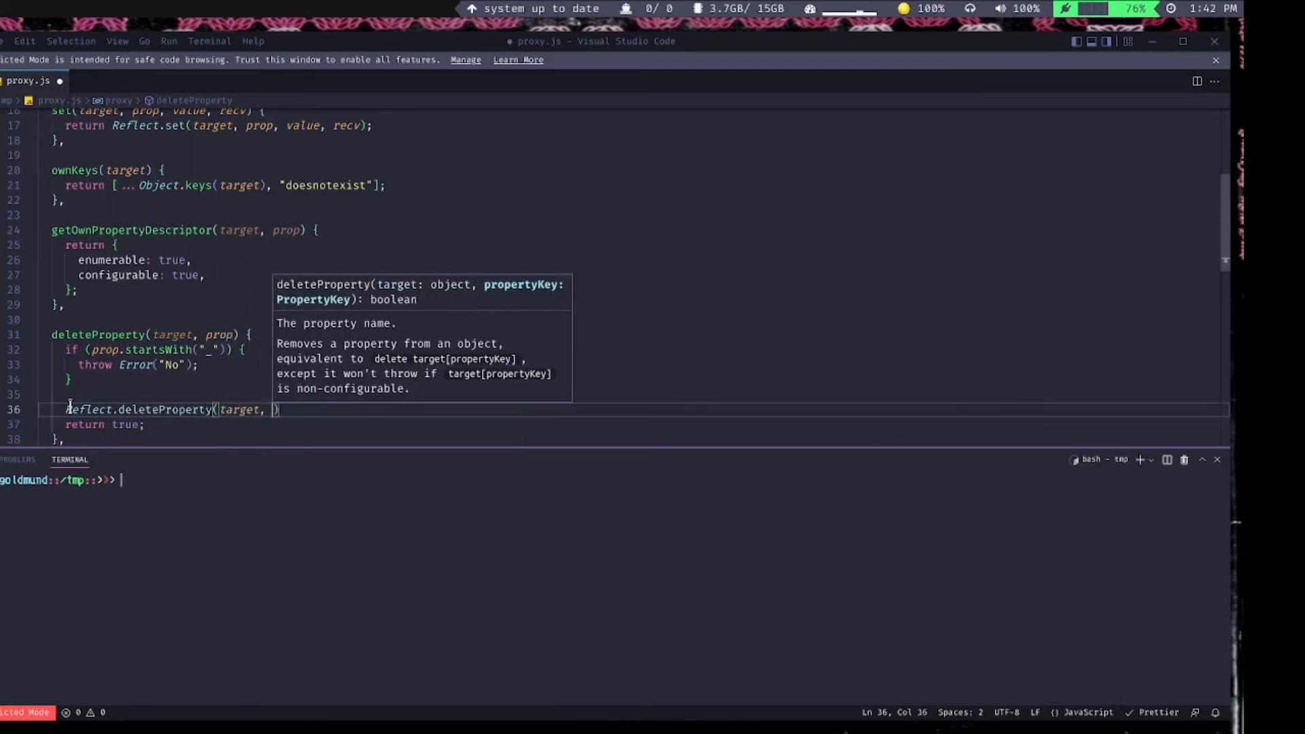
type("prop")
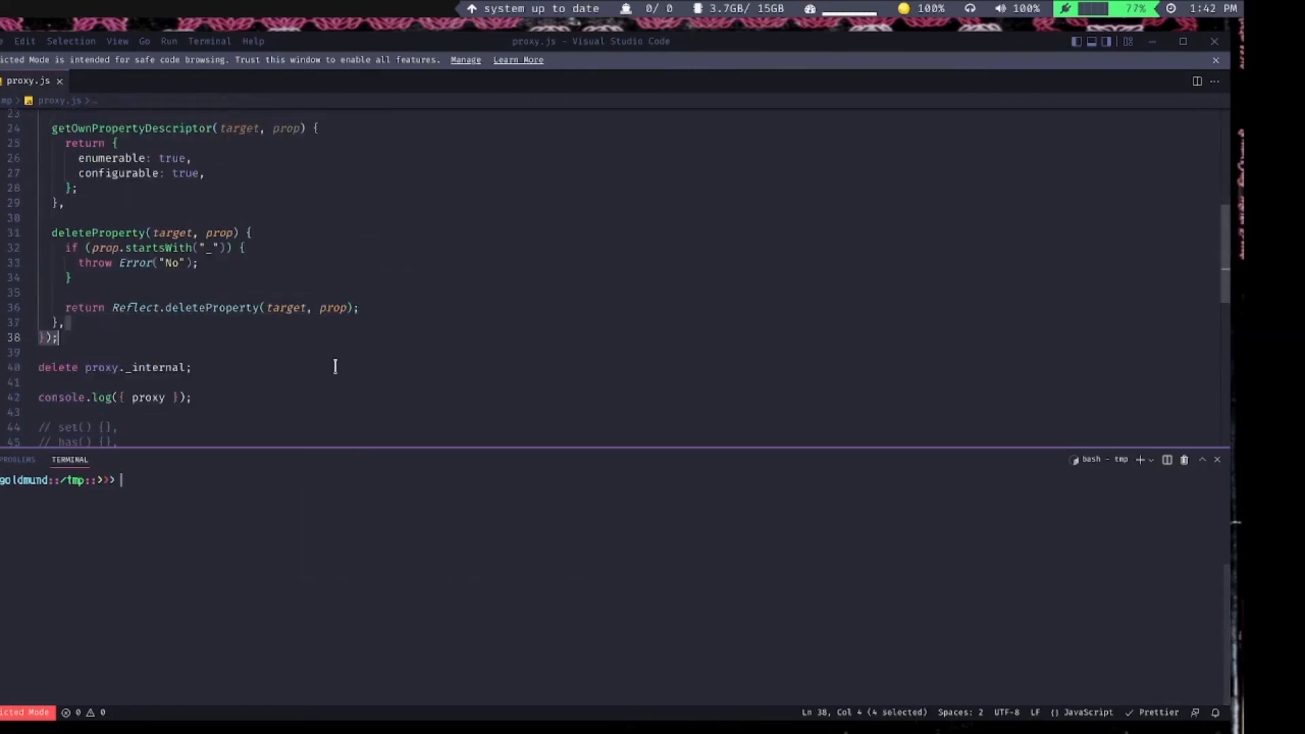
left_click(192, 367)
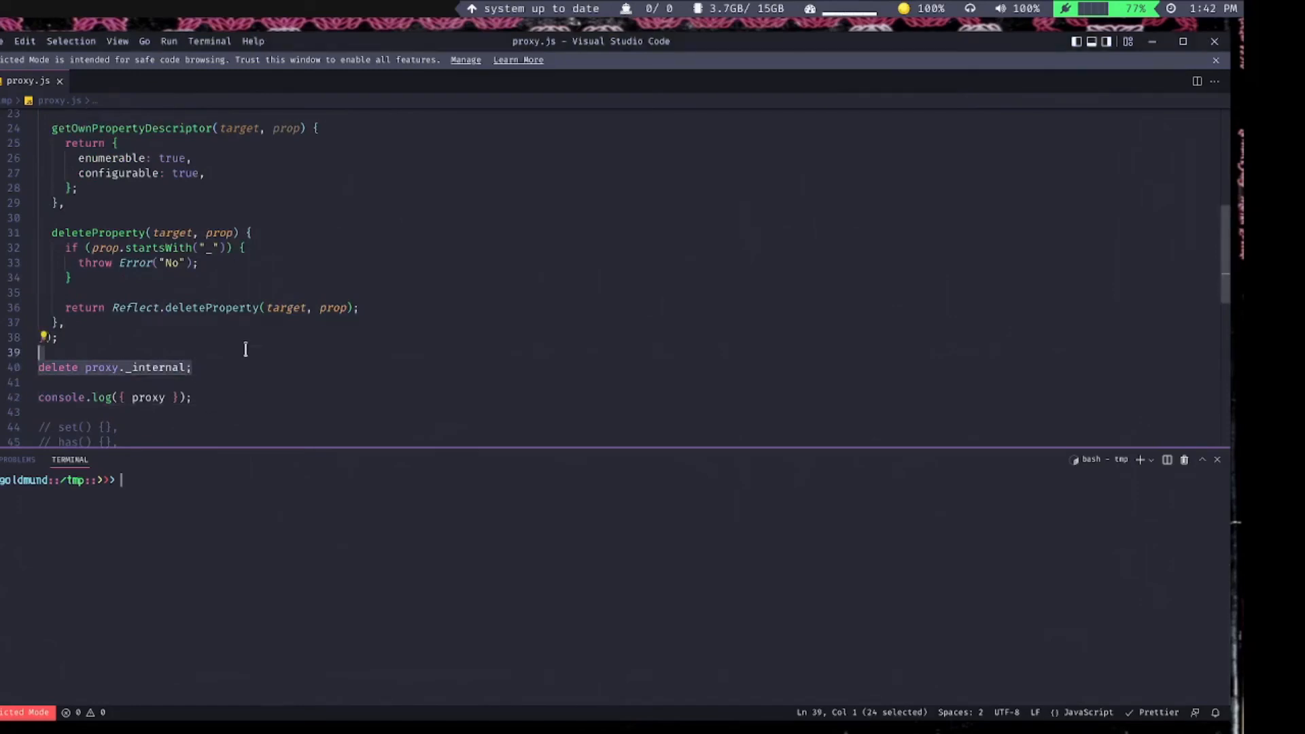
key("Delete")
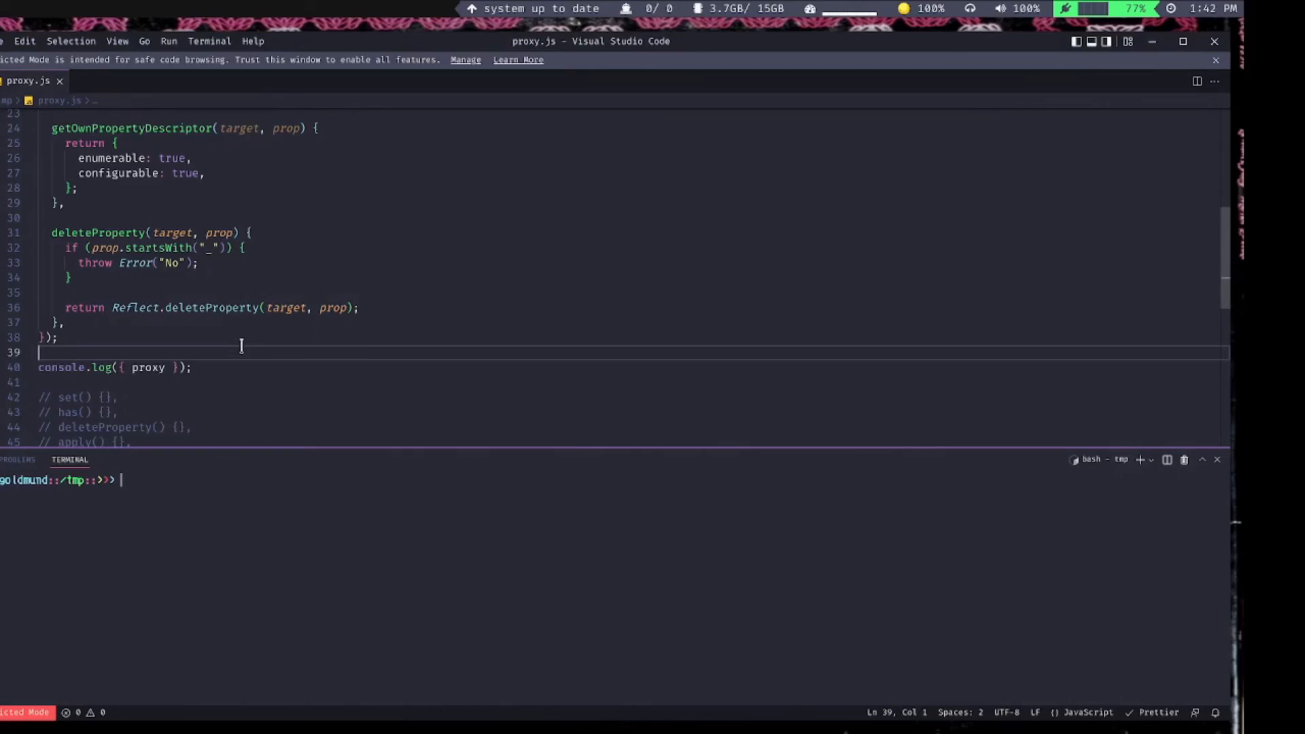
double_click(97, 232)
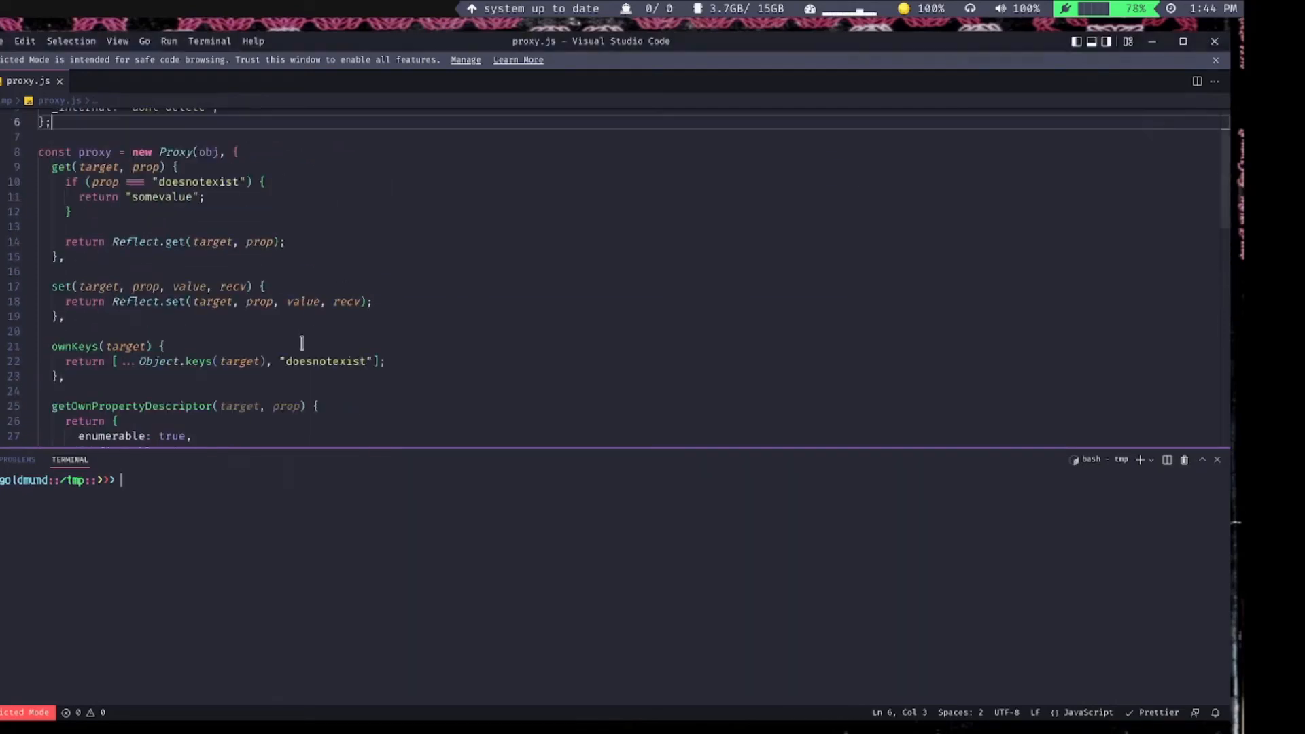
- Add a range object with start 1 and end 10
scroll("down", 3)
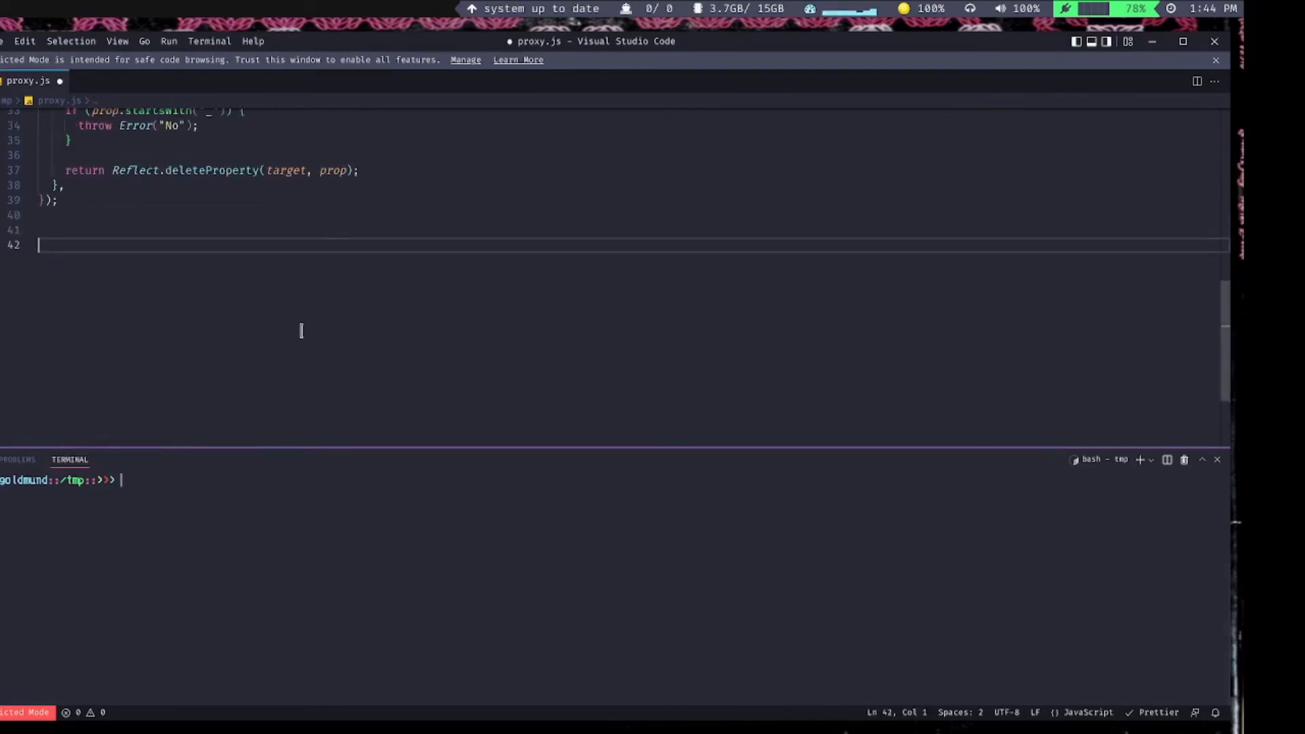
type("const range")
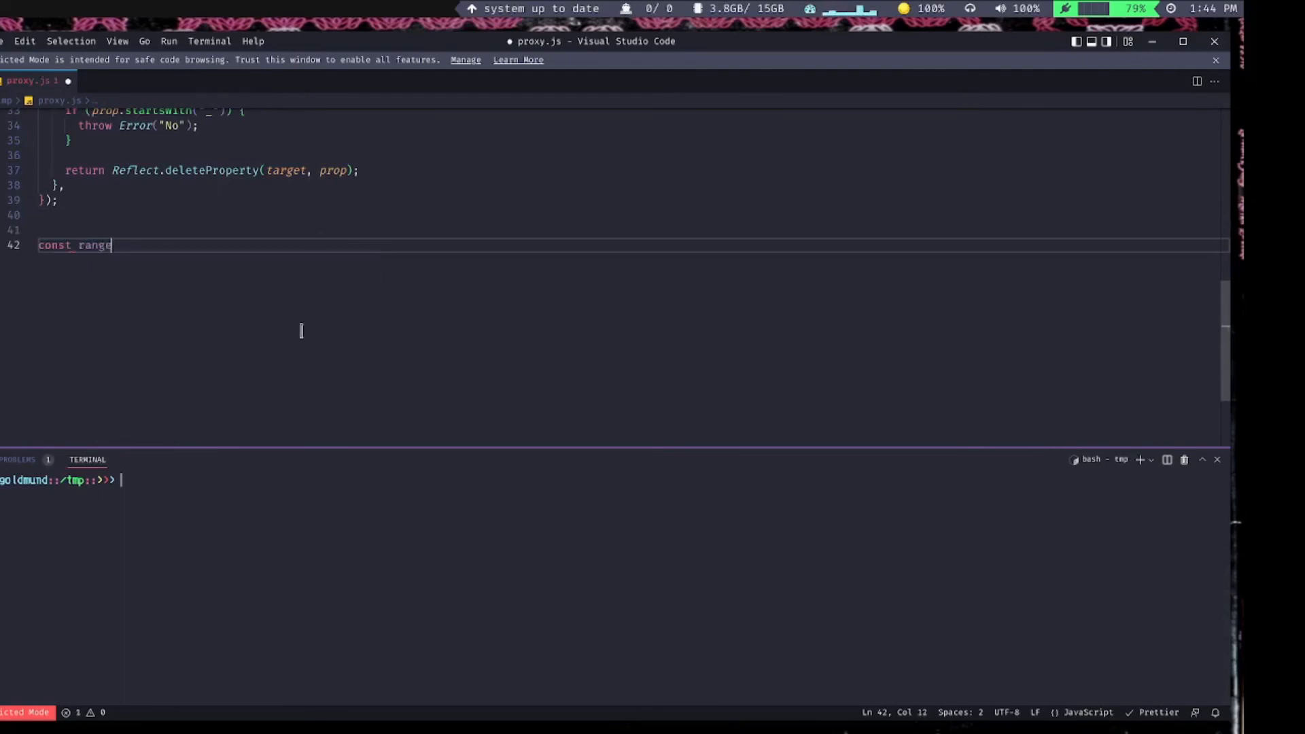
type("= {")
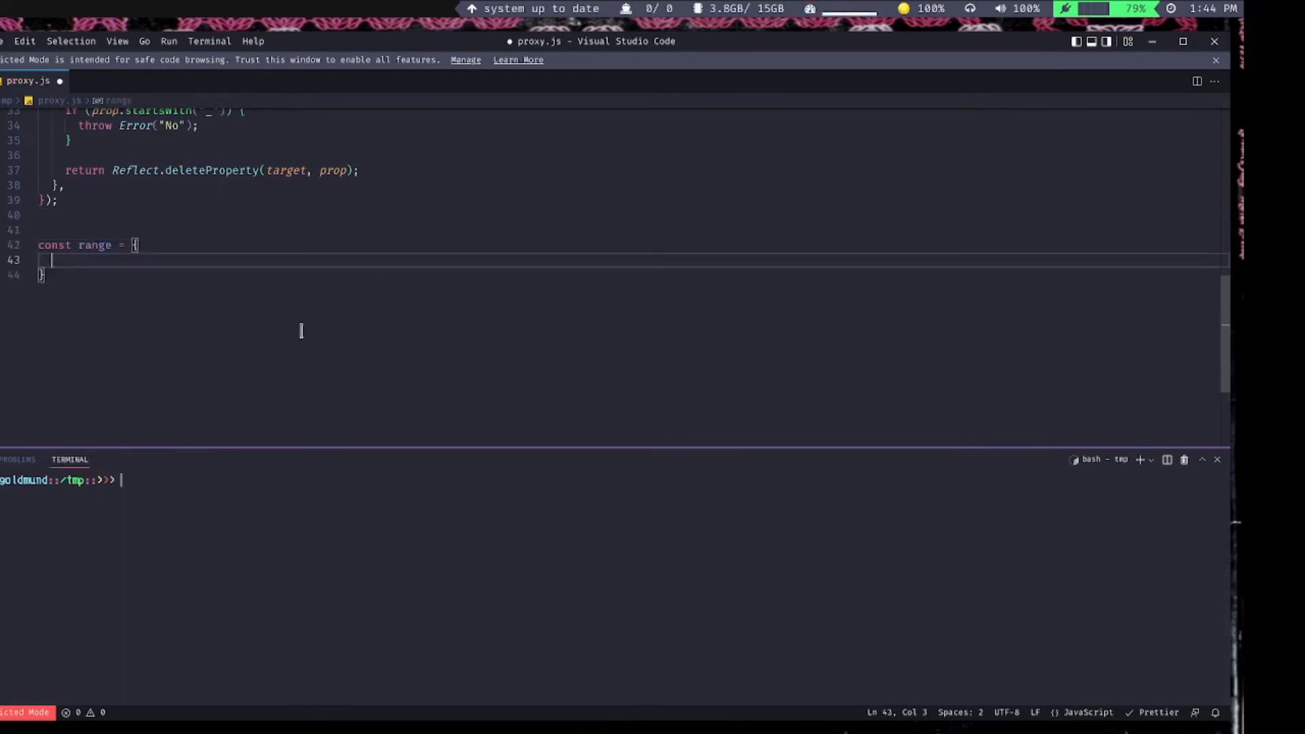
type("start: 1,")
type("end:")
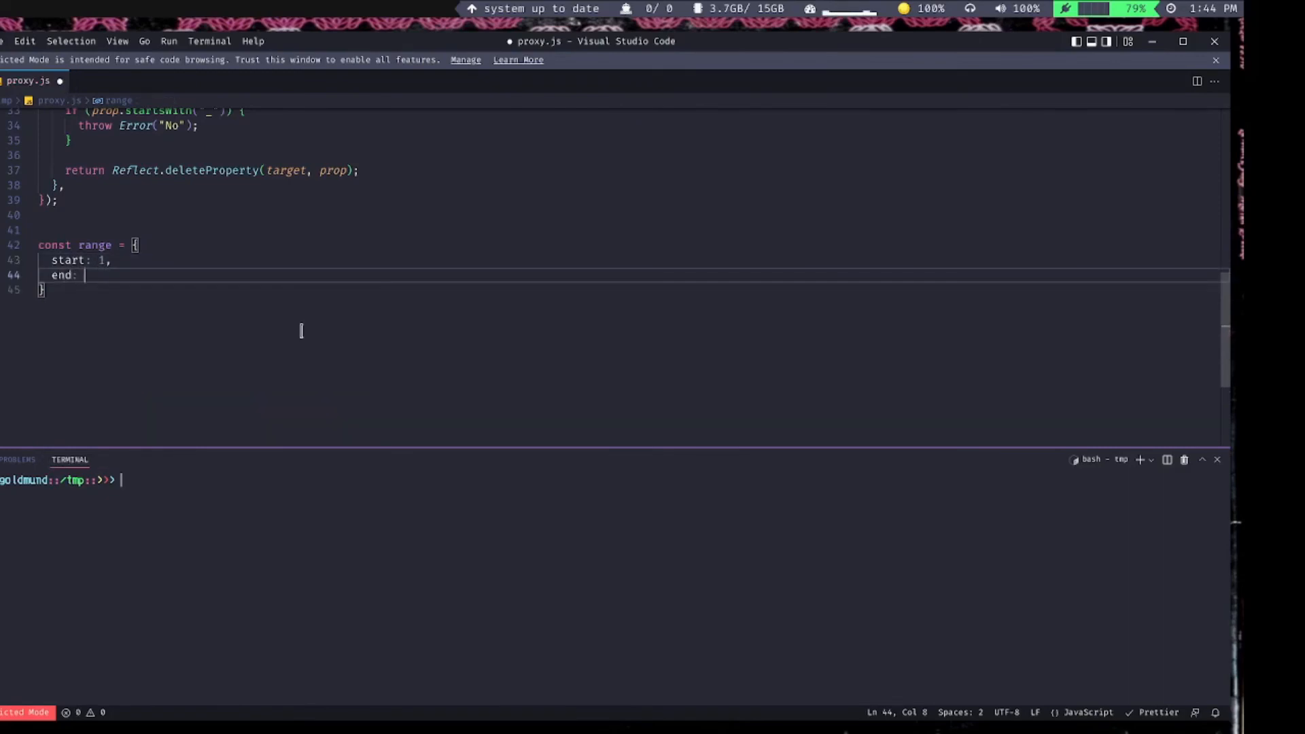
type("10")
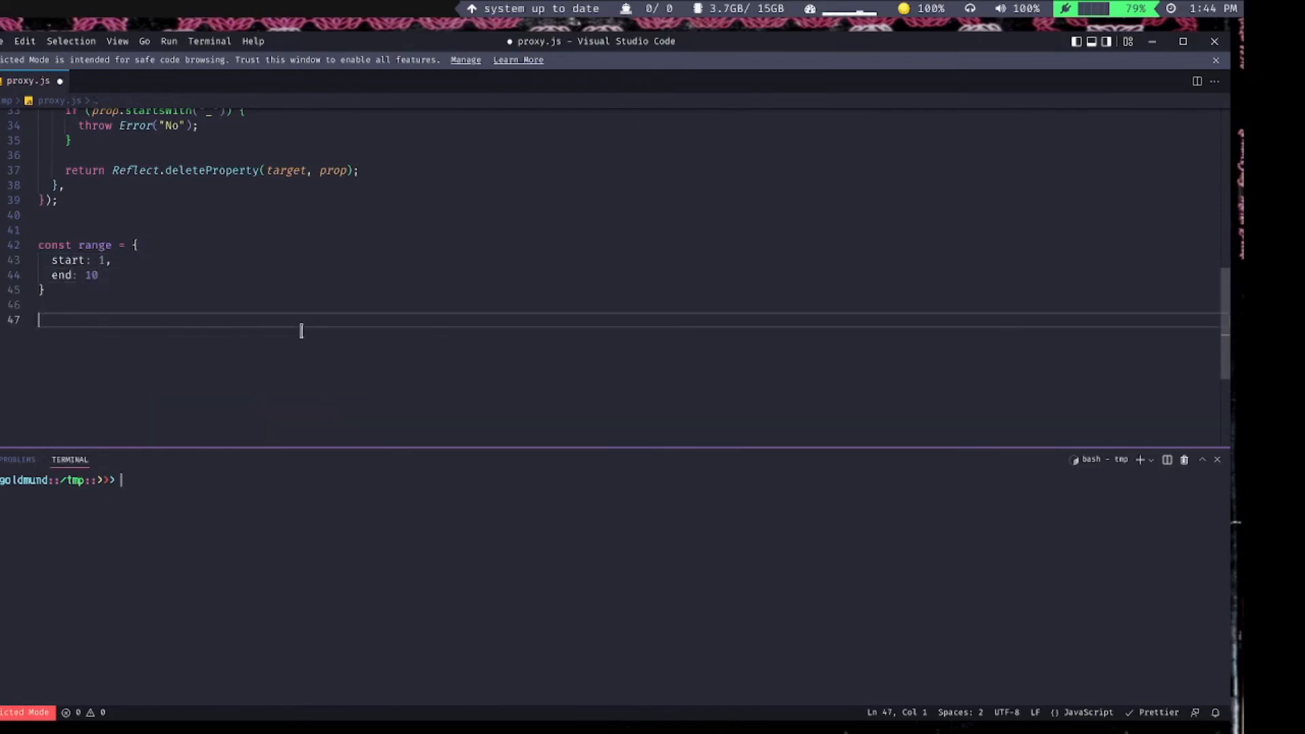
- Wrap range in a rangeP Proxy whose has trap checks prop lies between start and end
type("const rangeP = new P")
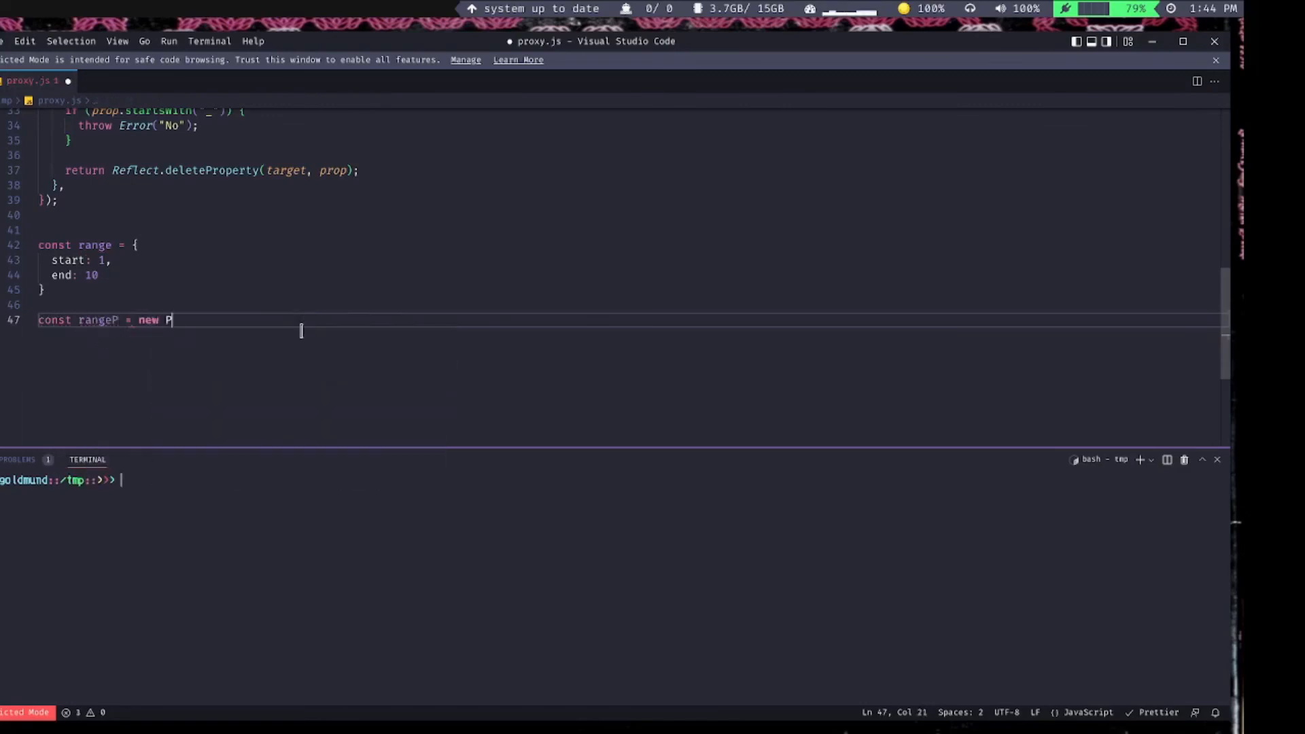
type("roxy(ran")
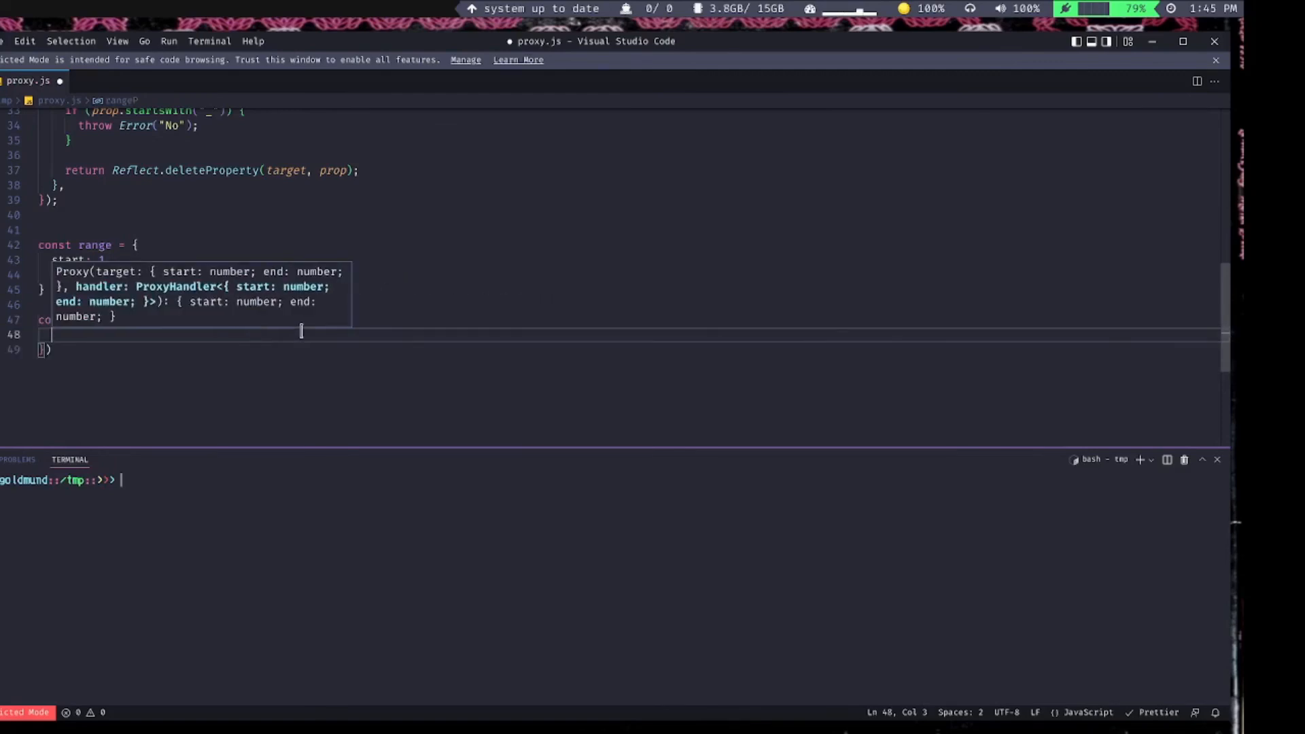
type("has ()")
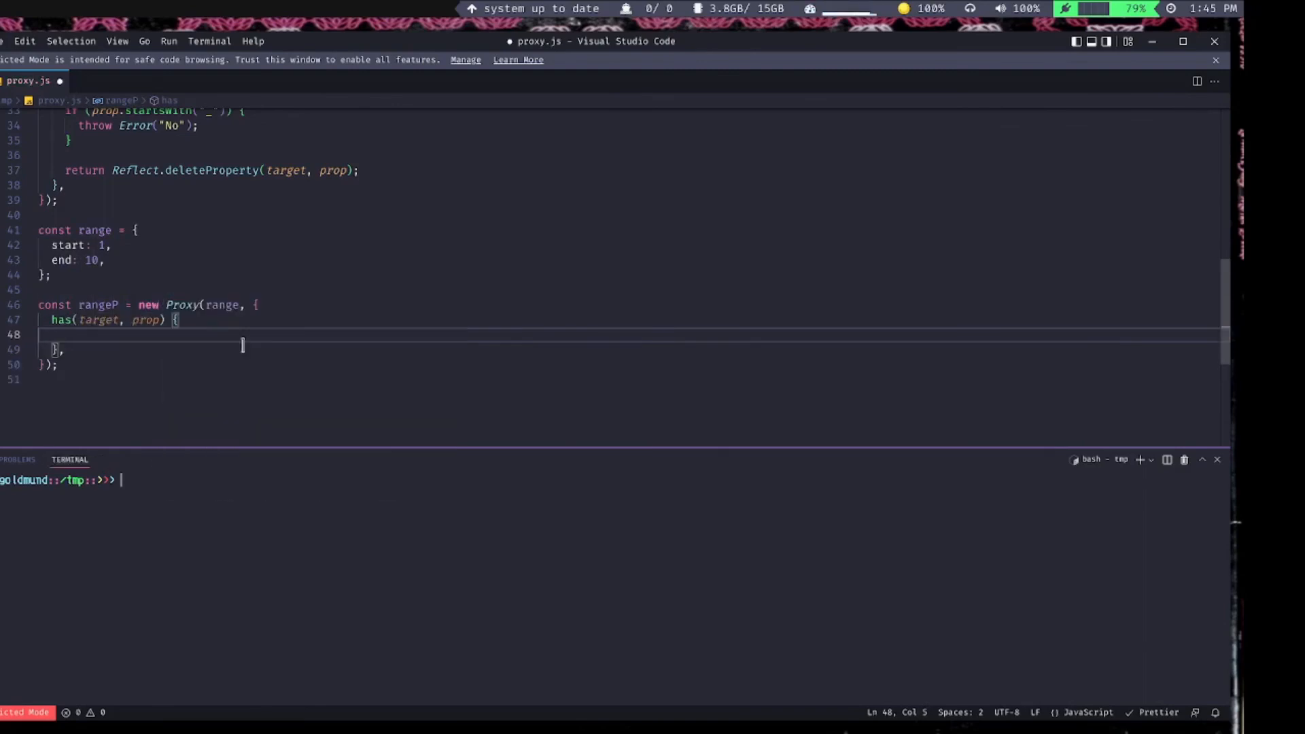
type("return")
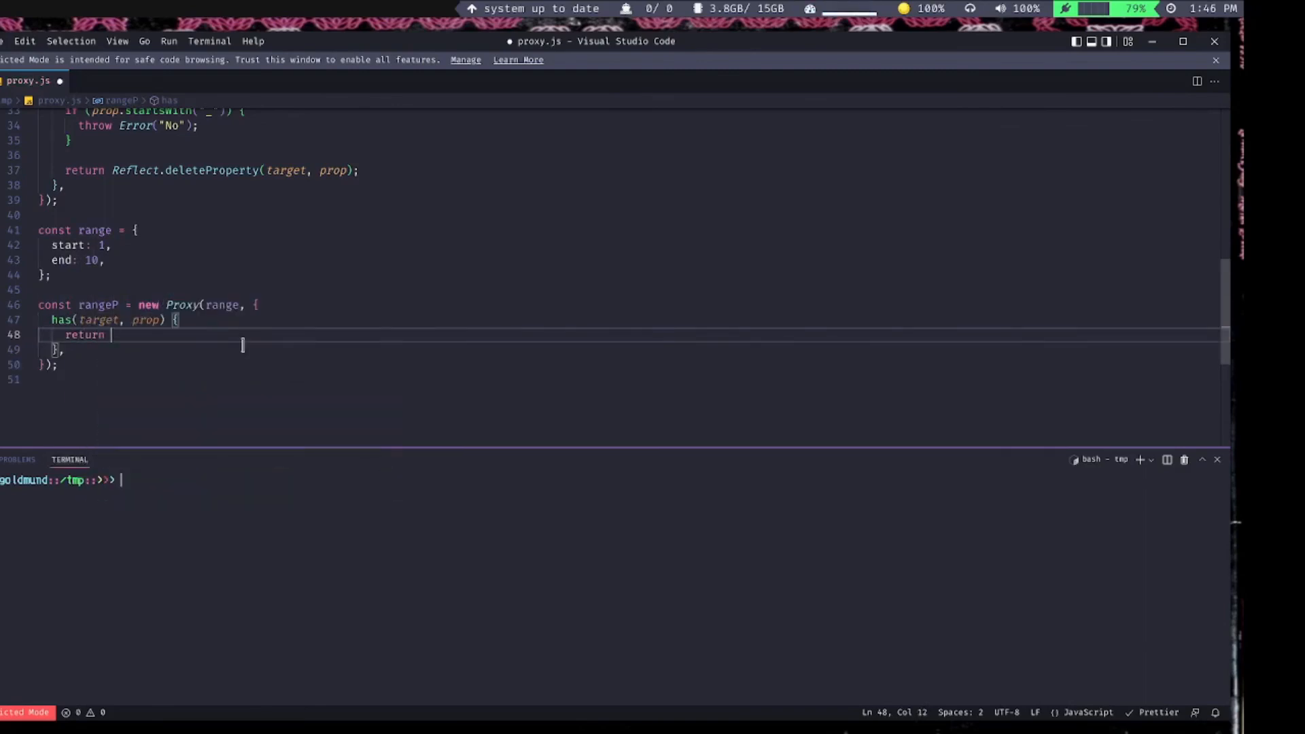
type("prop >=")
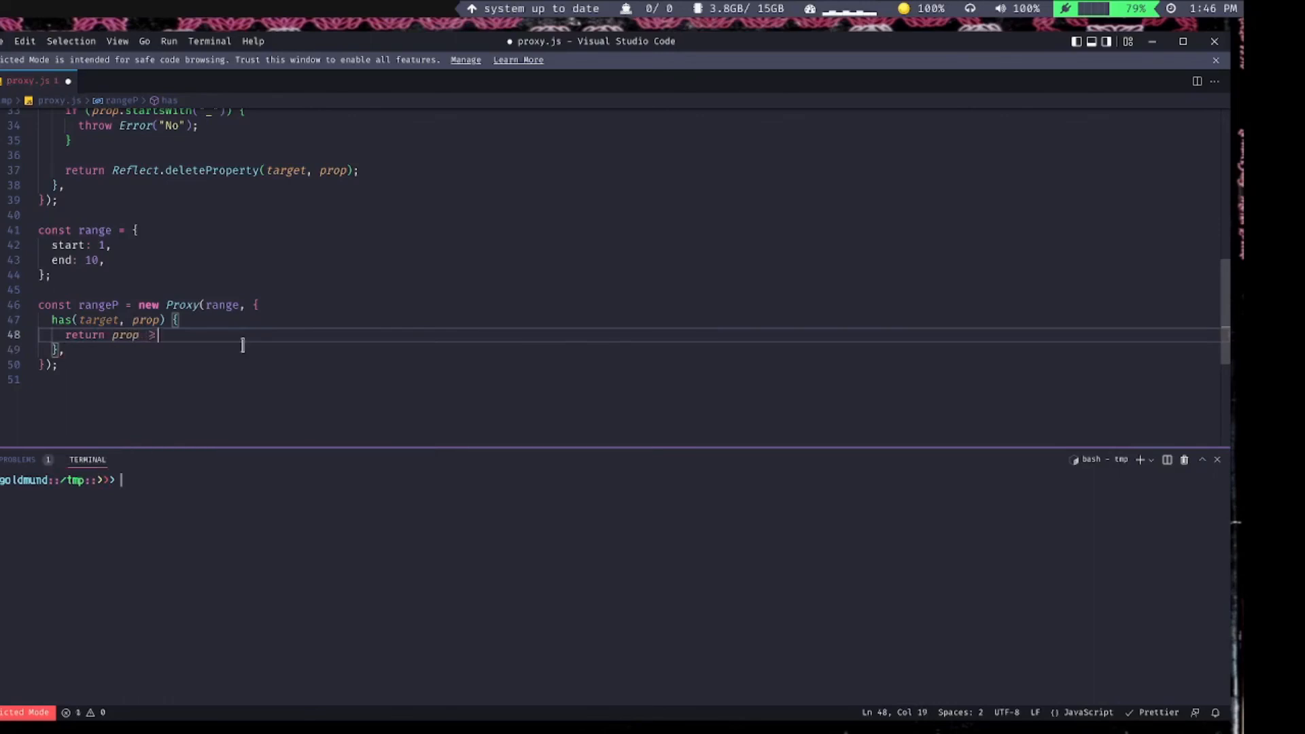
type("targe")
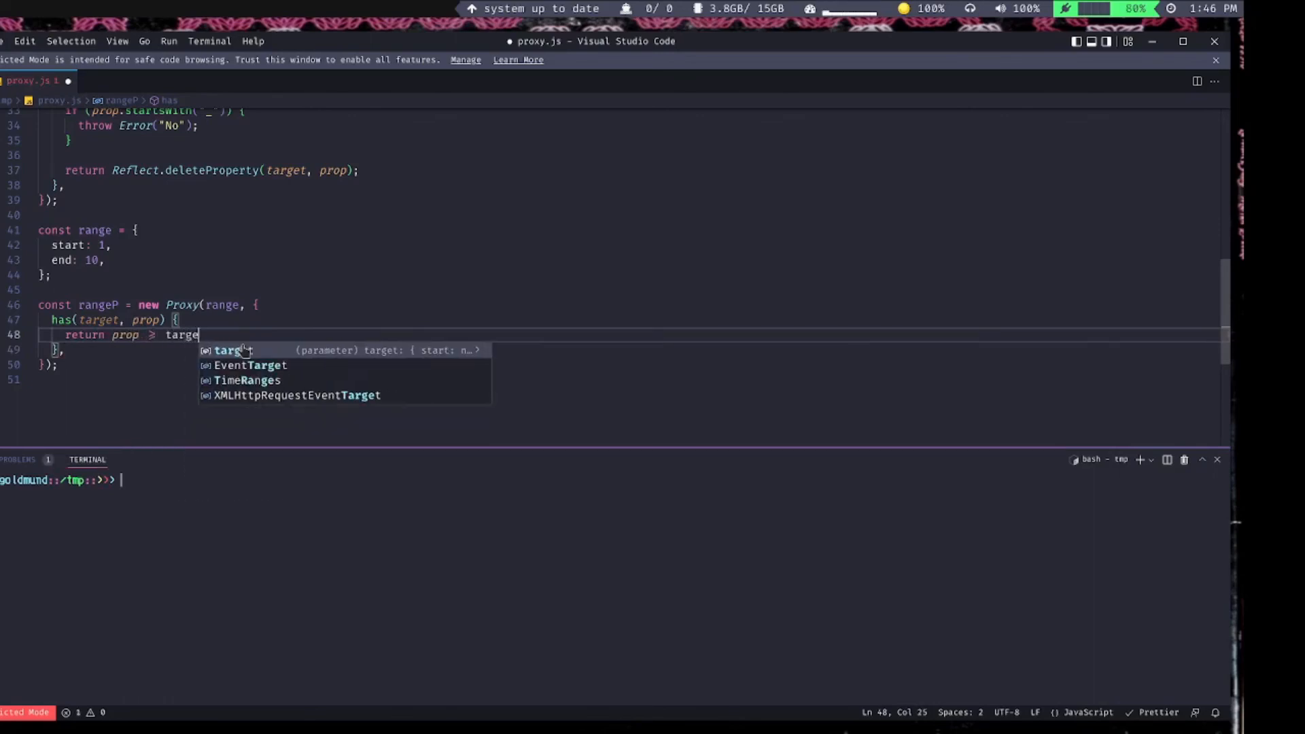
type("t.start &&")
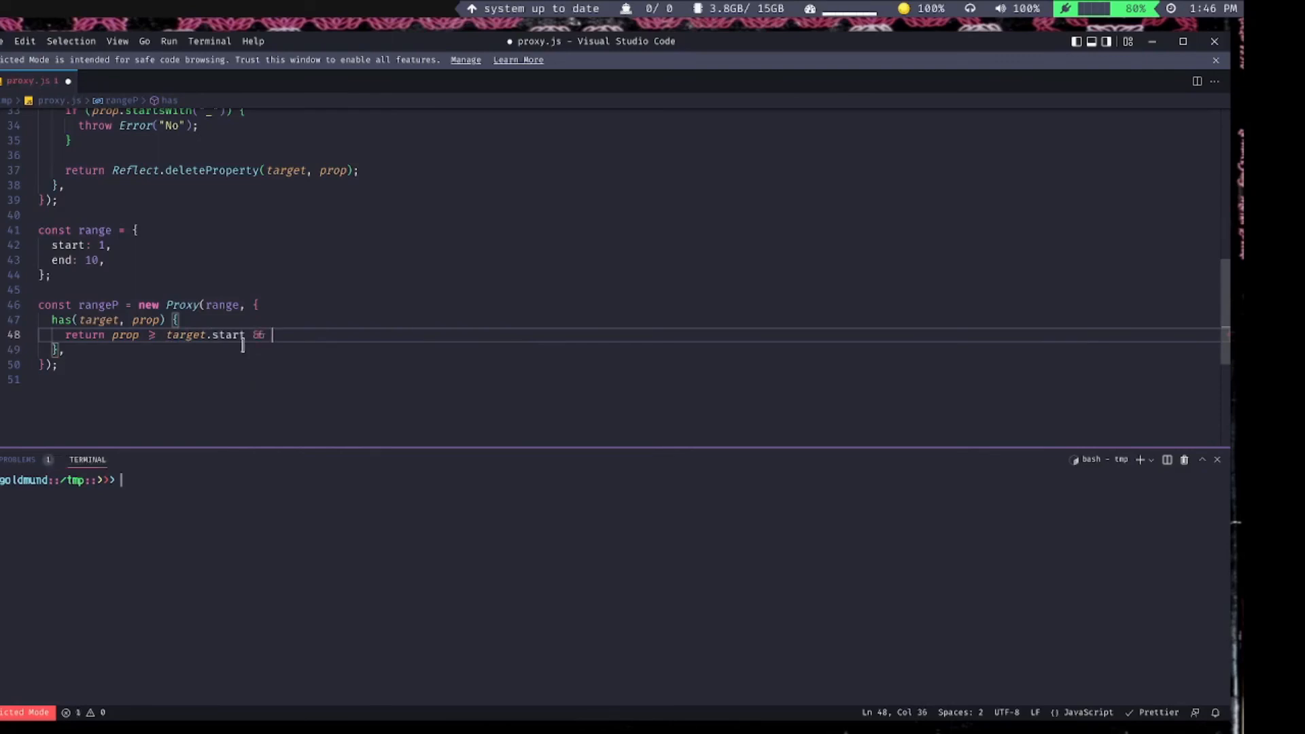
type("prop <= target.end;")
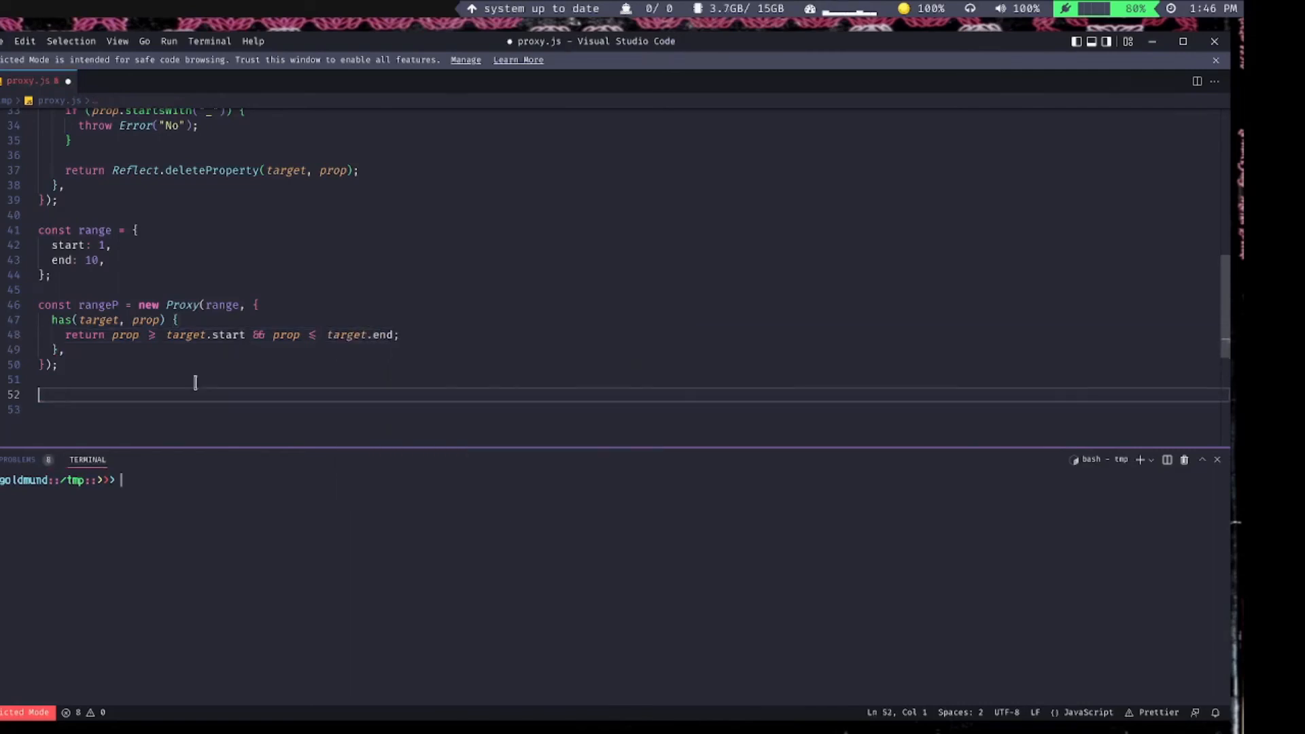
- Log 5 in rangeP and run node proxy.js
type("console.log(5 in r")
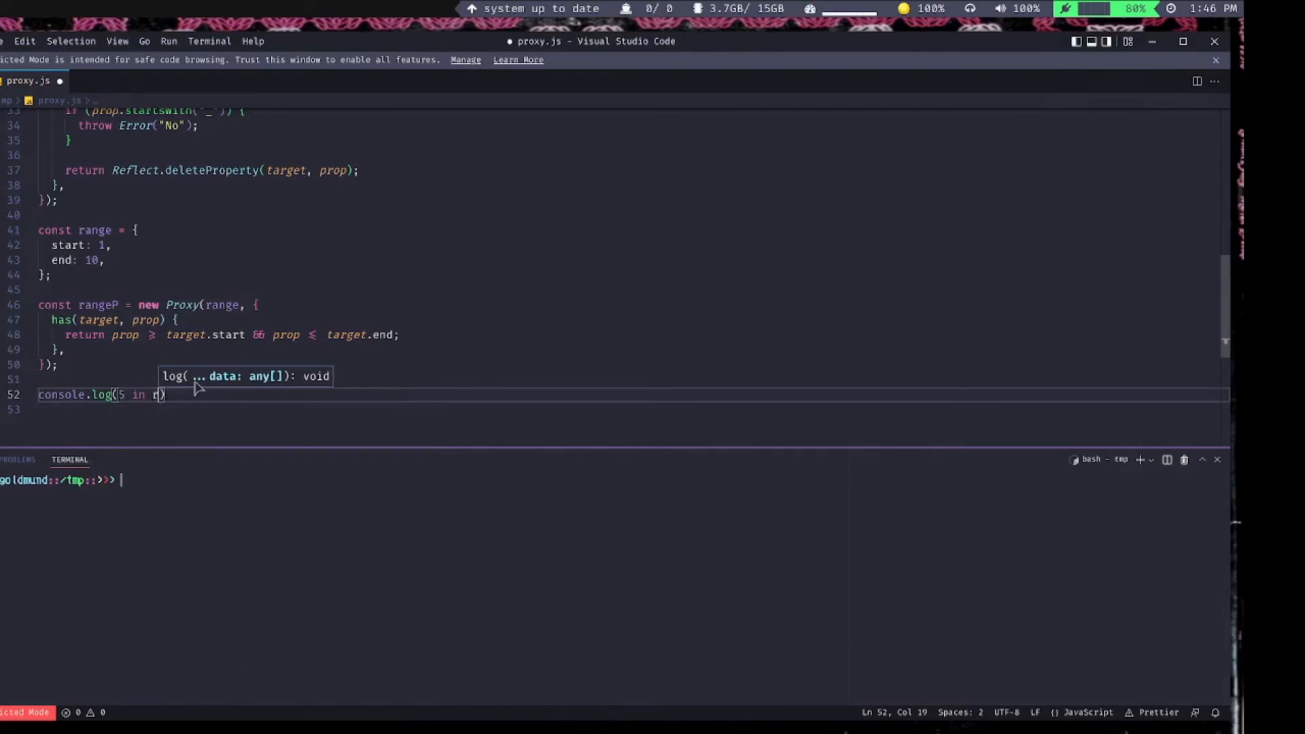
type("age")
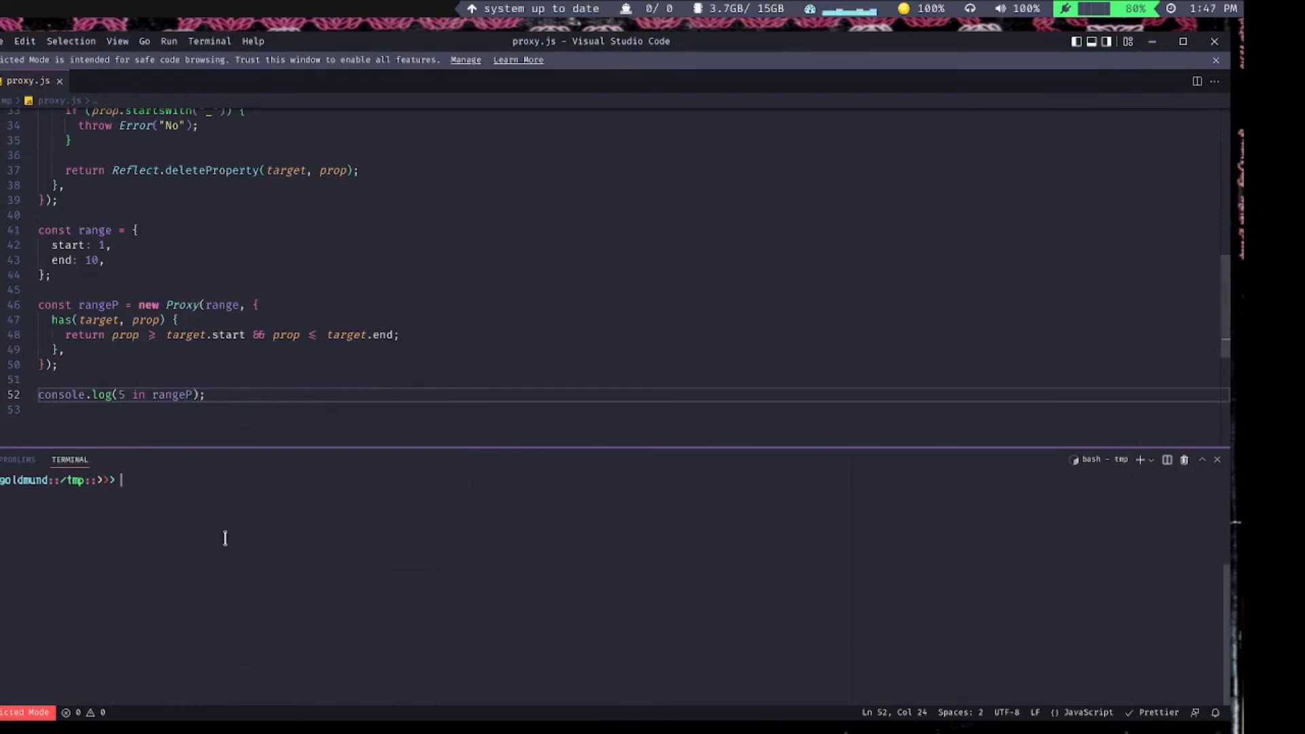
type("node proxy.js")
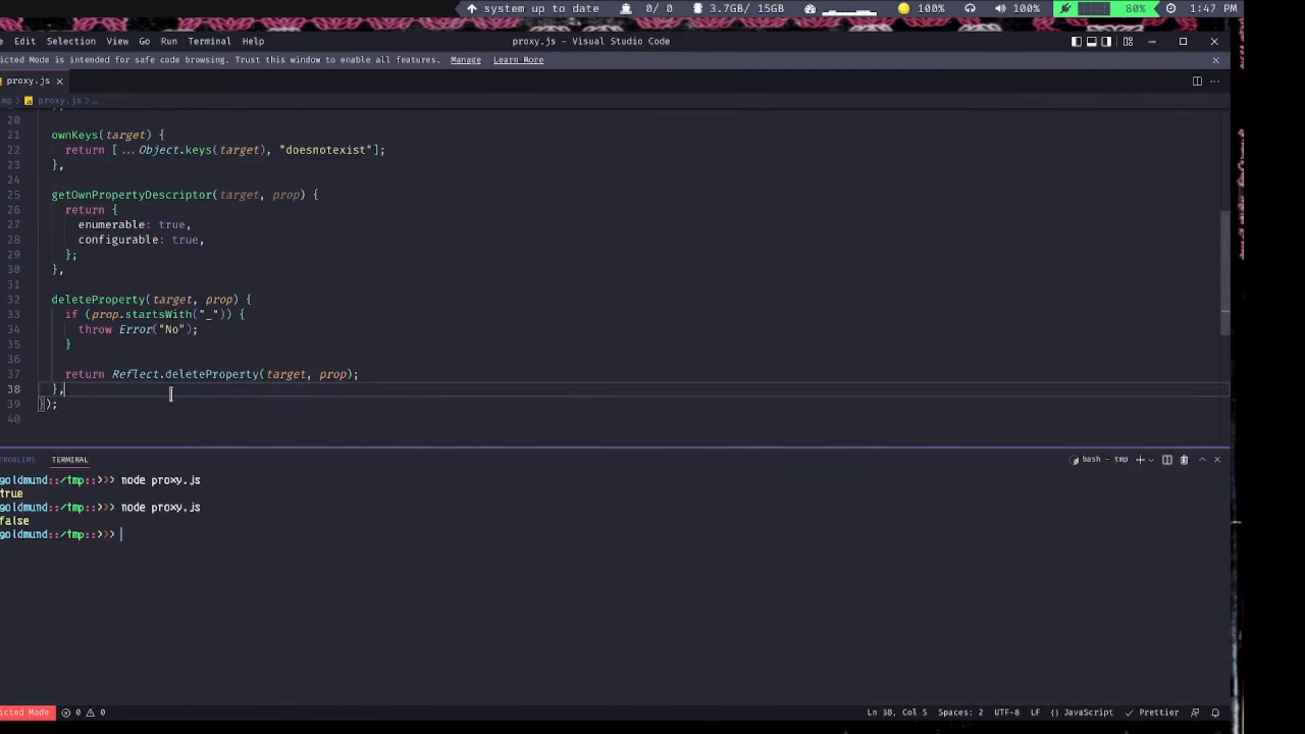
- Give the fn proxy an apply trap logging target, thisArg and args
type("apply(")
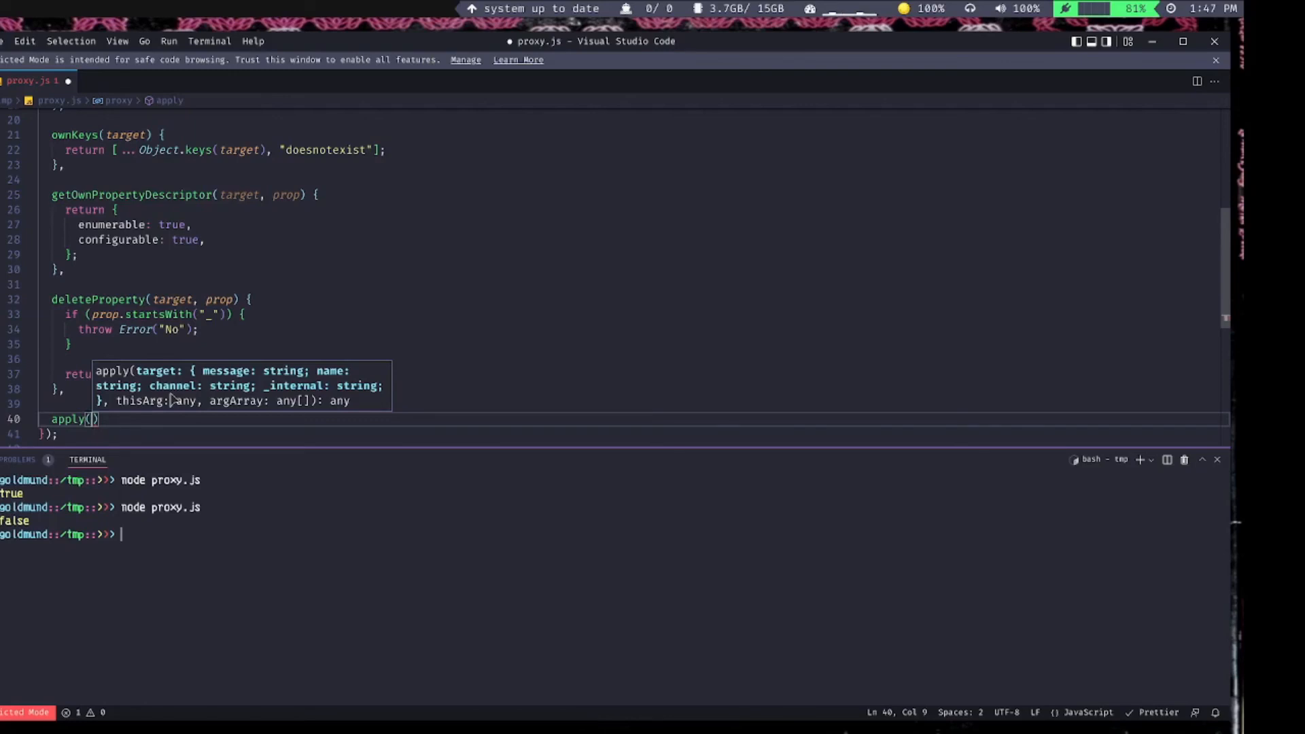
type("target,")
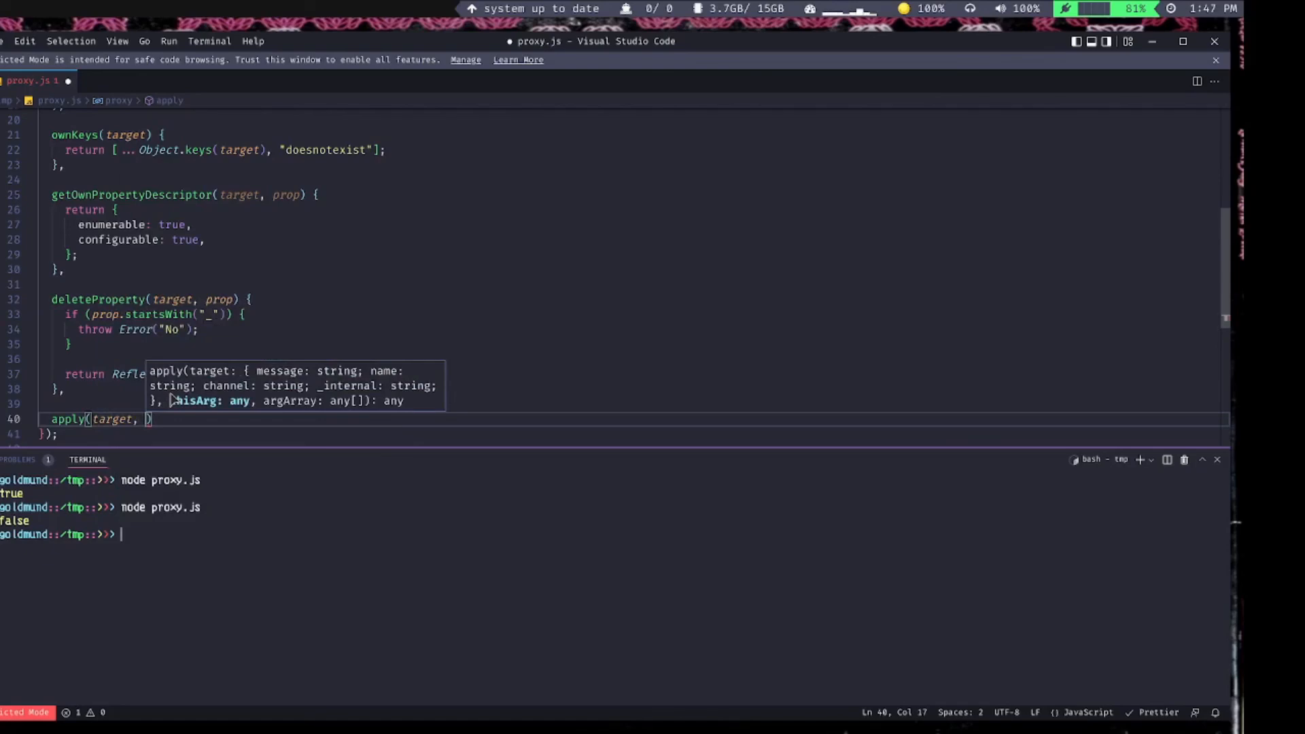
type("thisArg, args")
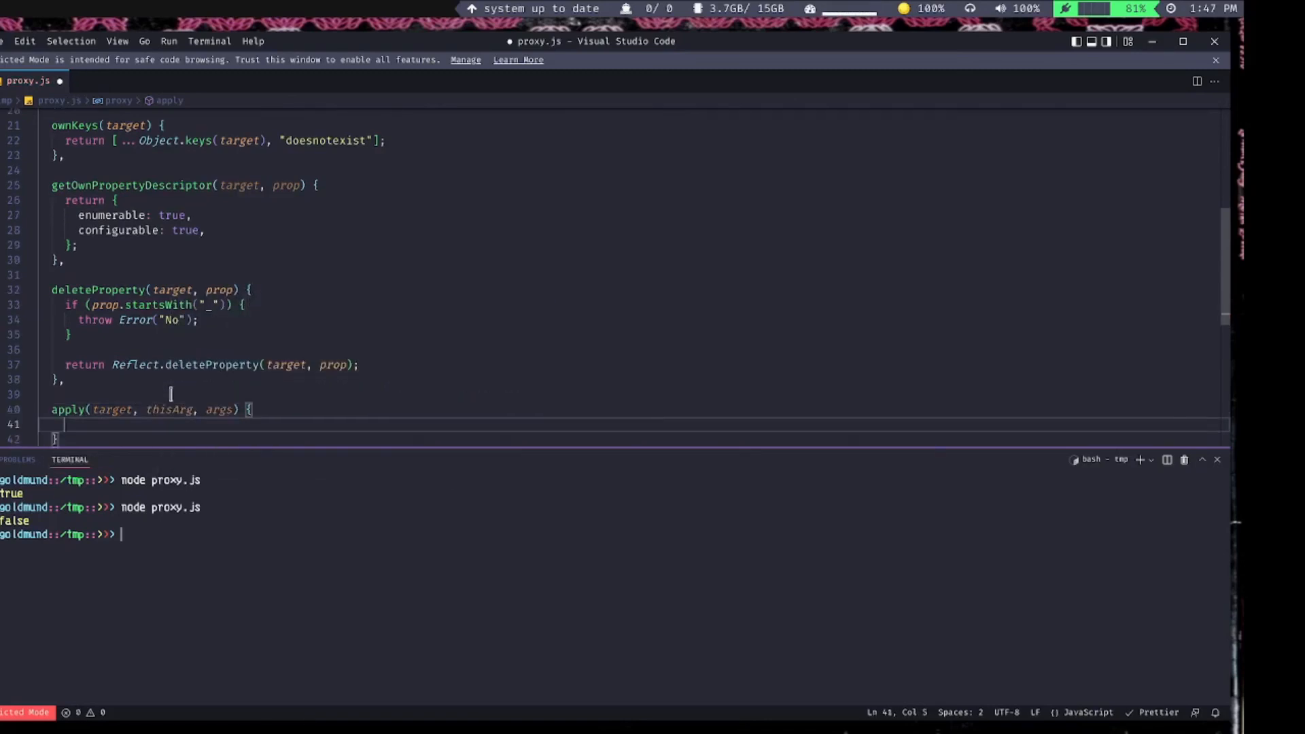
- Return Reflect.apply(target, thisArg, args) and make the target (x, y) => x + y
type("return")
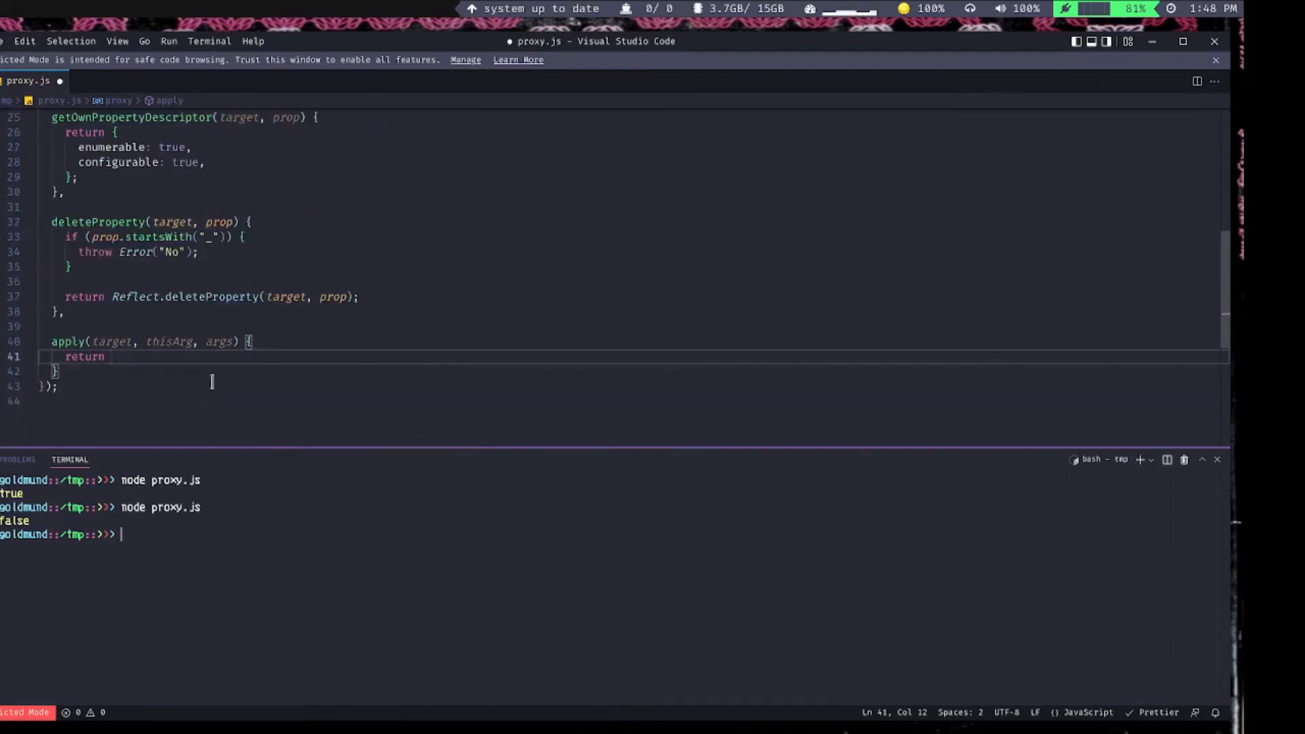
type("Ref")
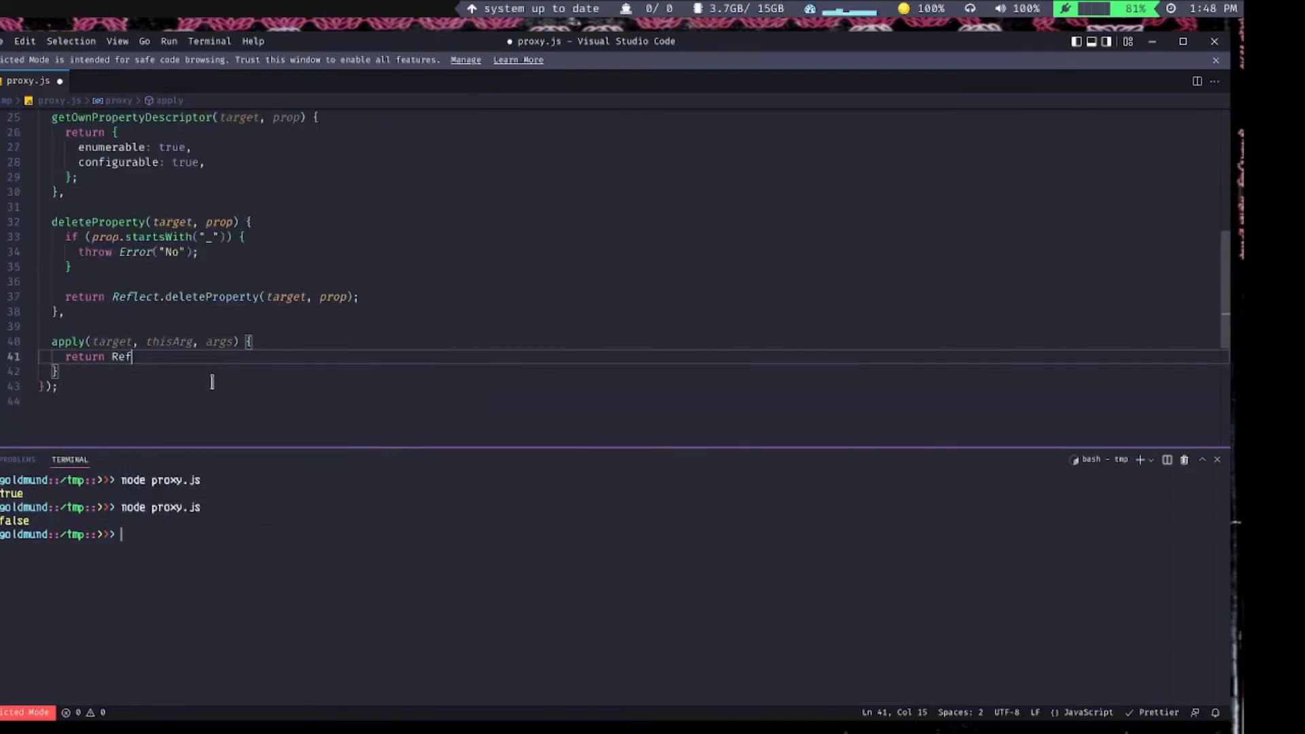
type("lect.apply(")
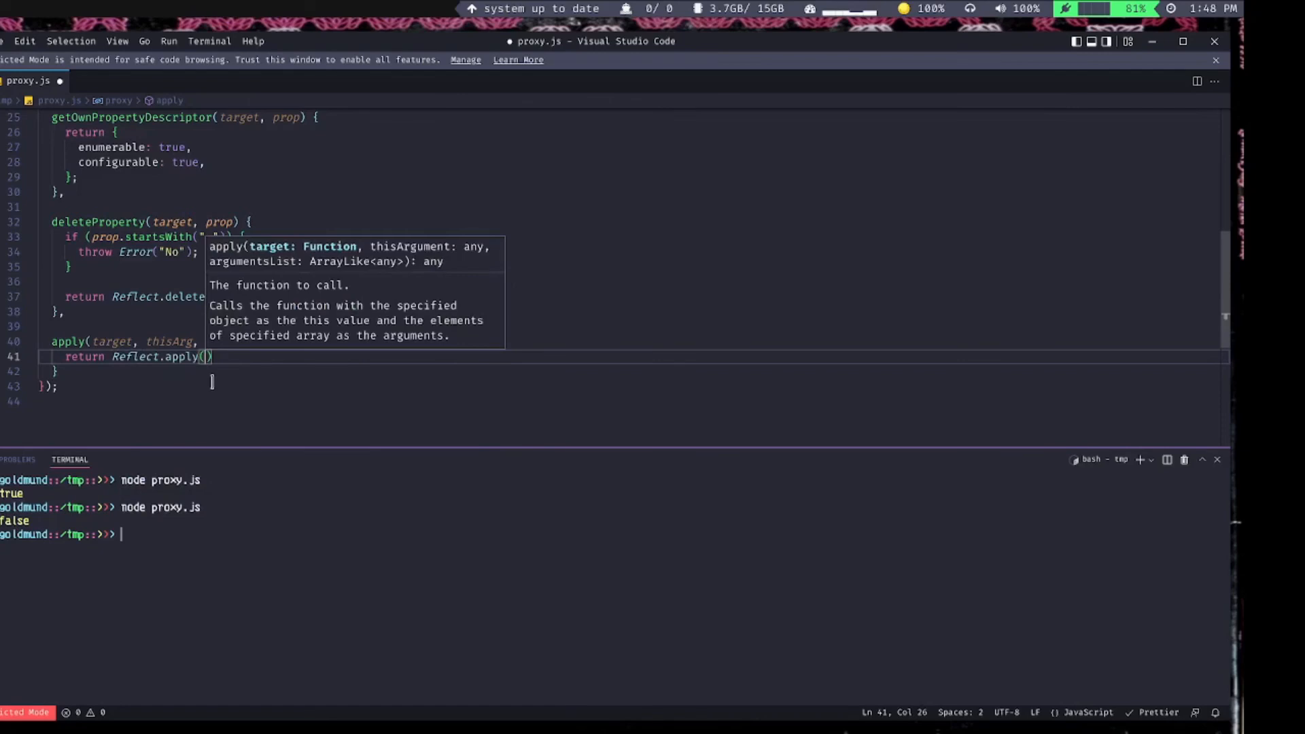
type("target,")
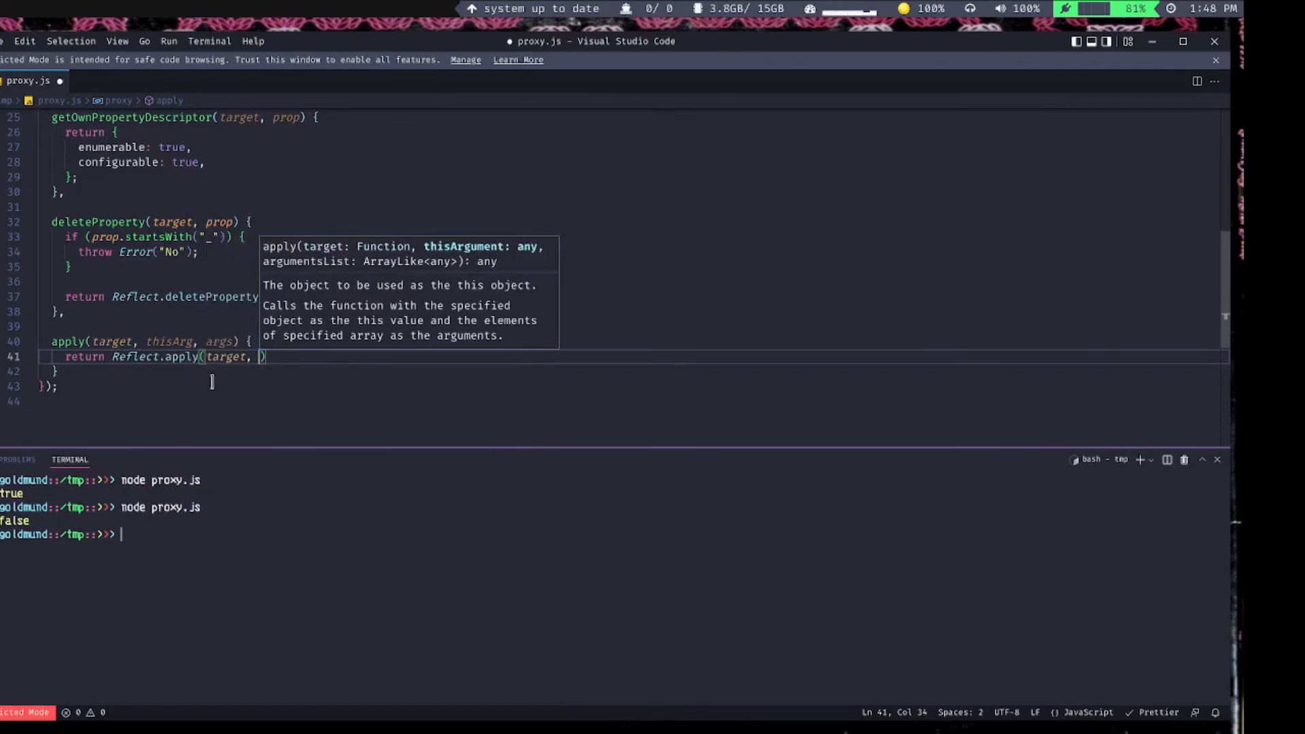
type("thisArg, an")
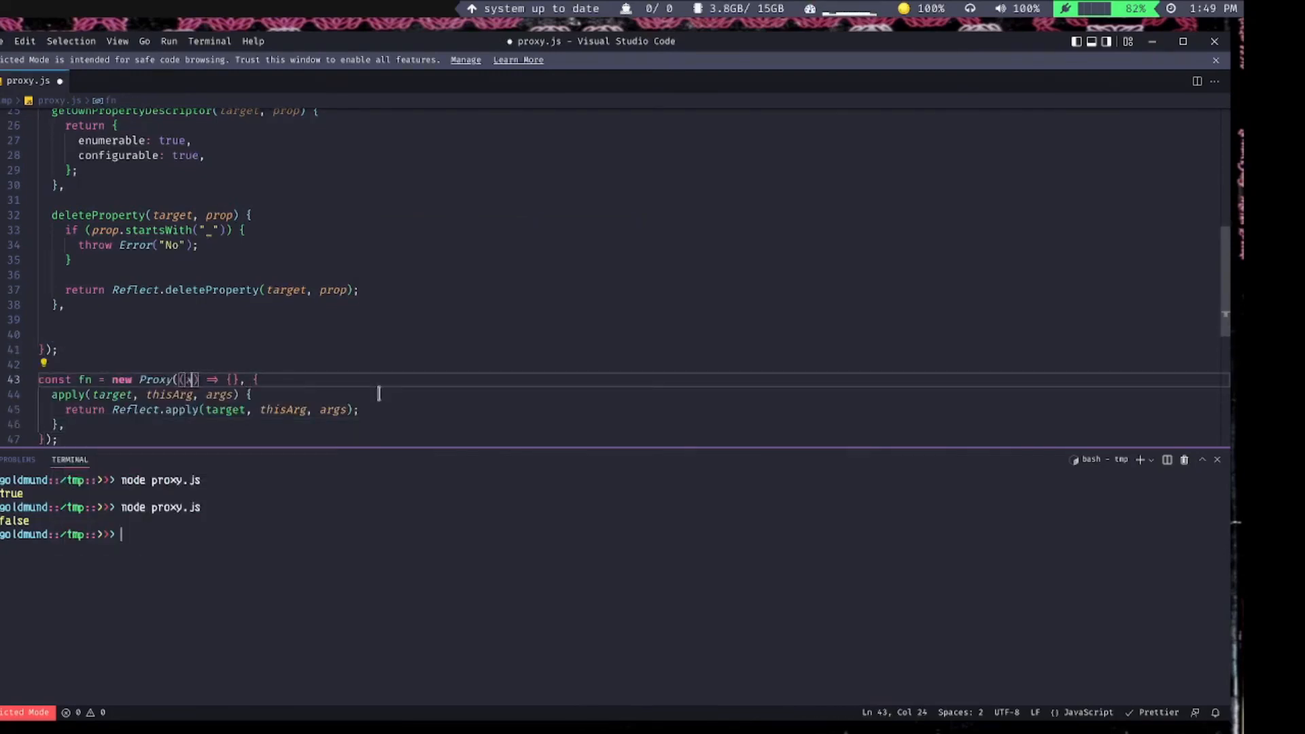
type("x, y")
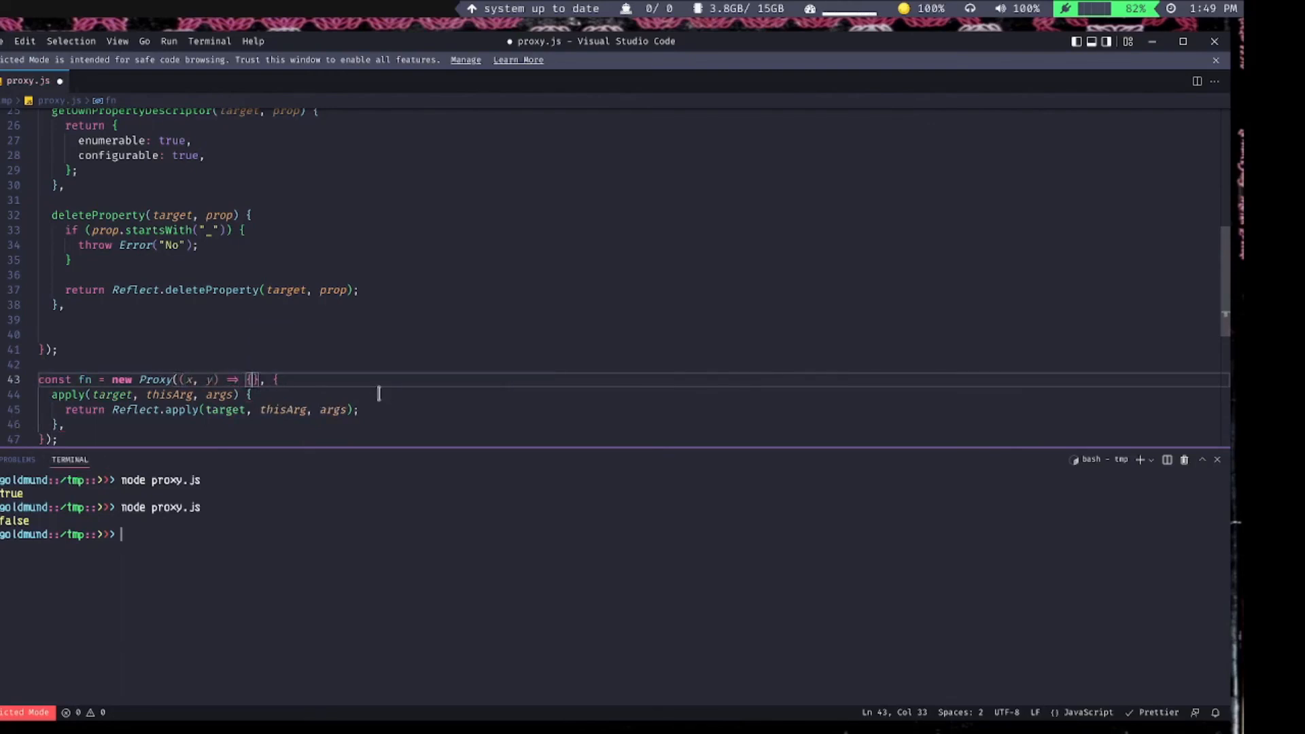
type("x+")
type("f")
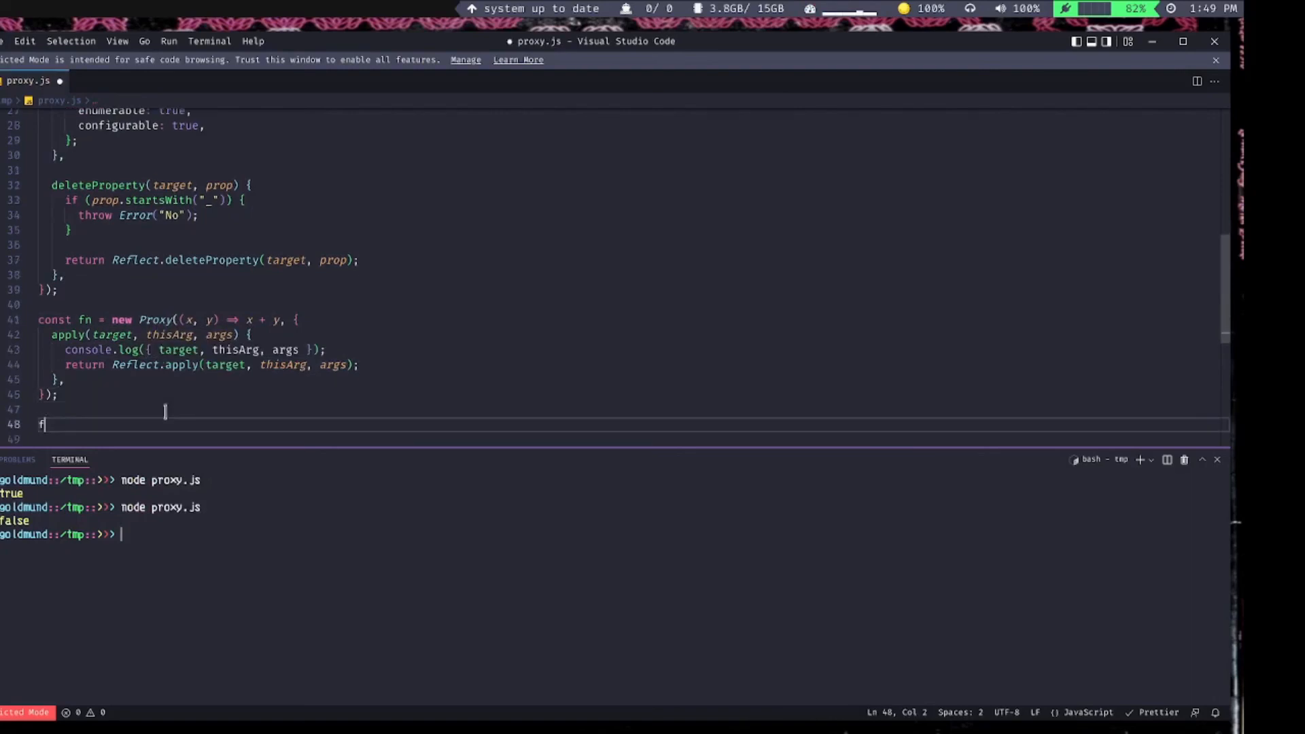
- Call fn() and run it, then switch to fn.apply({ theThis: 'this is this' })
type("n();")
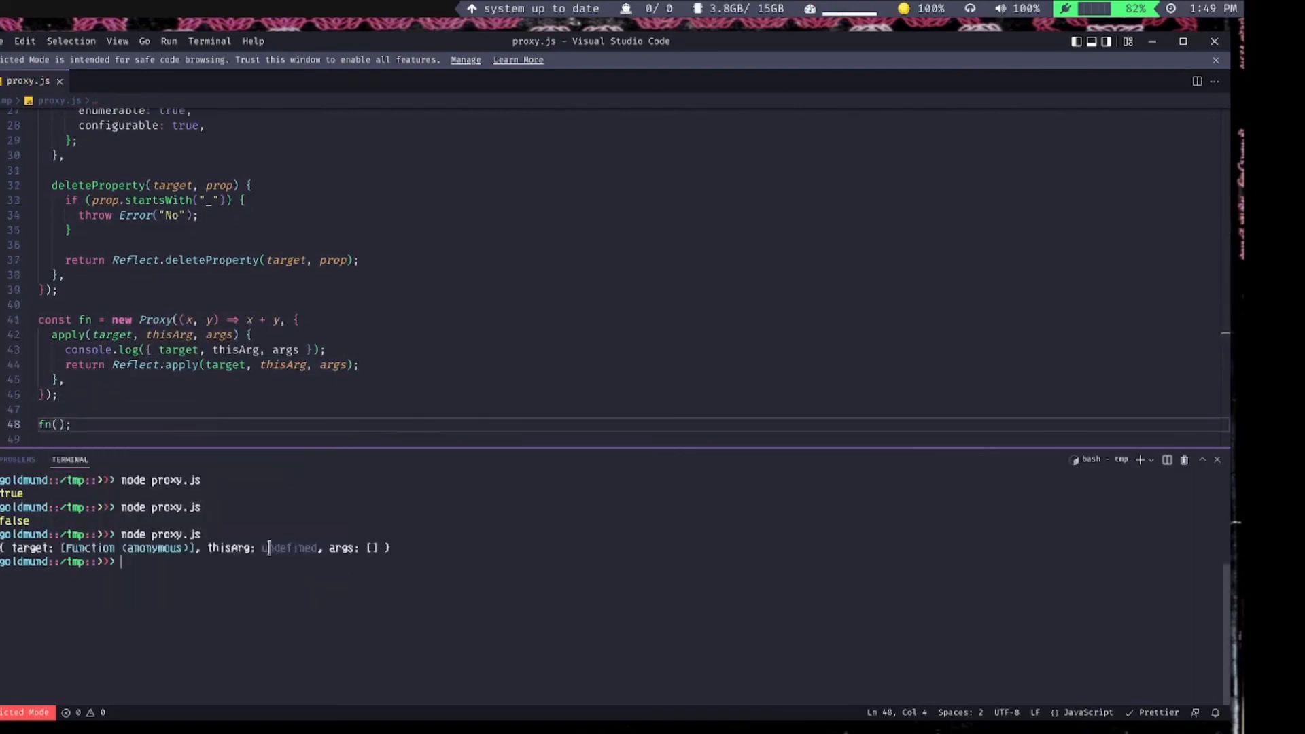
type(".apply")
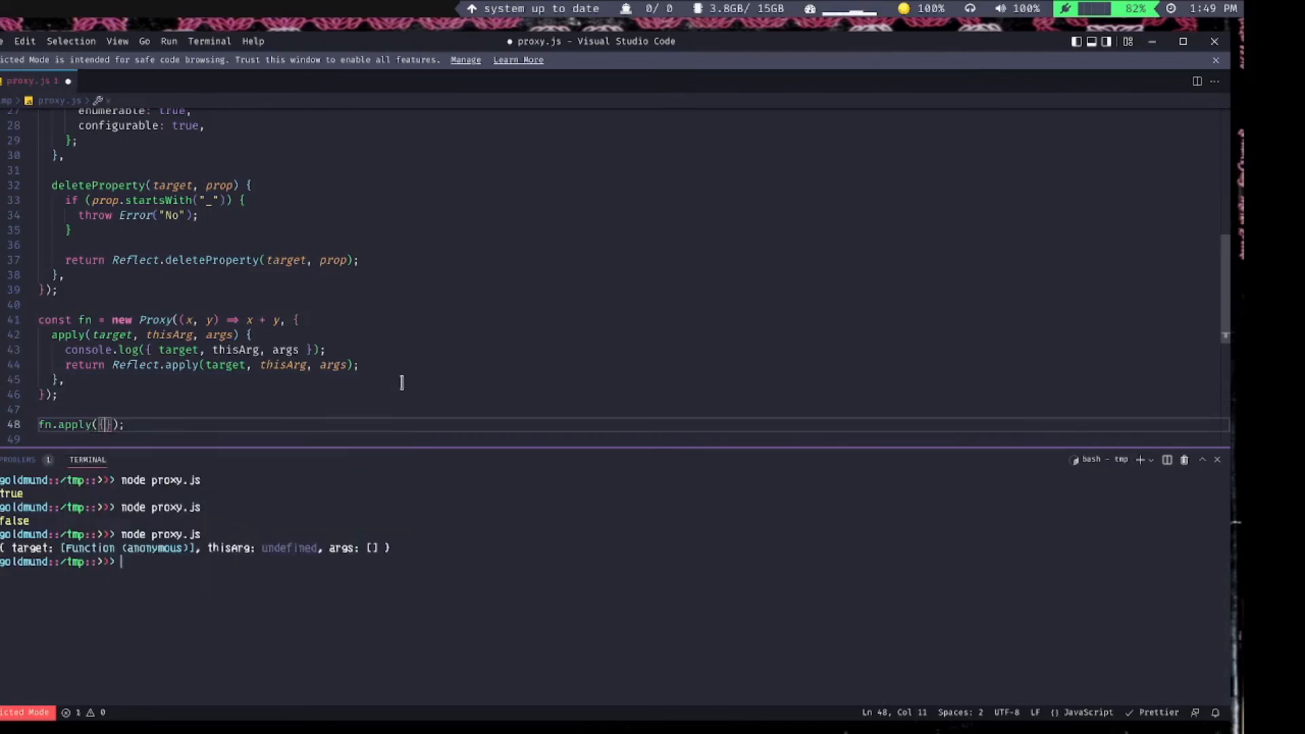
type("theThis:")
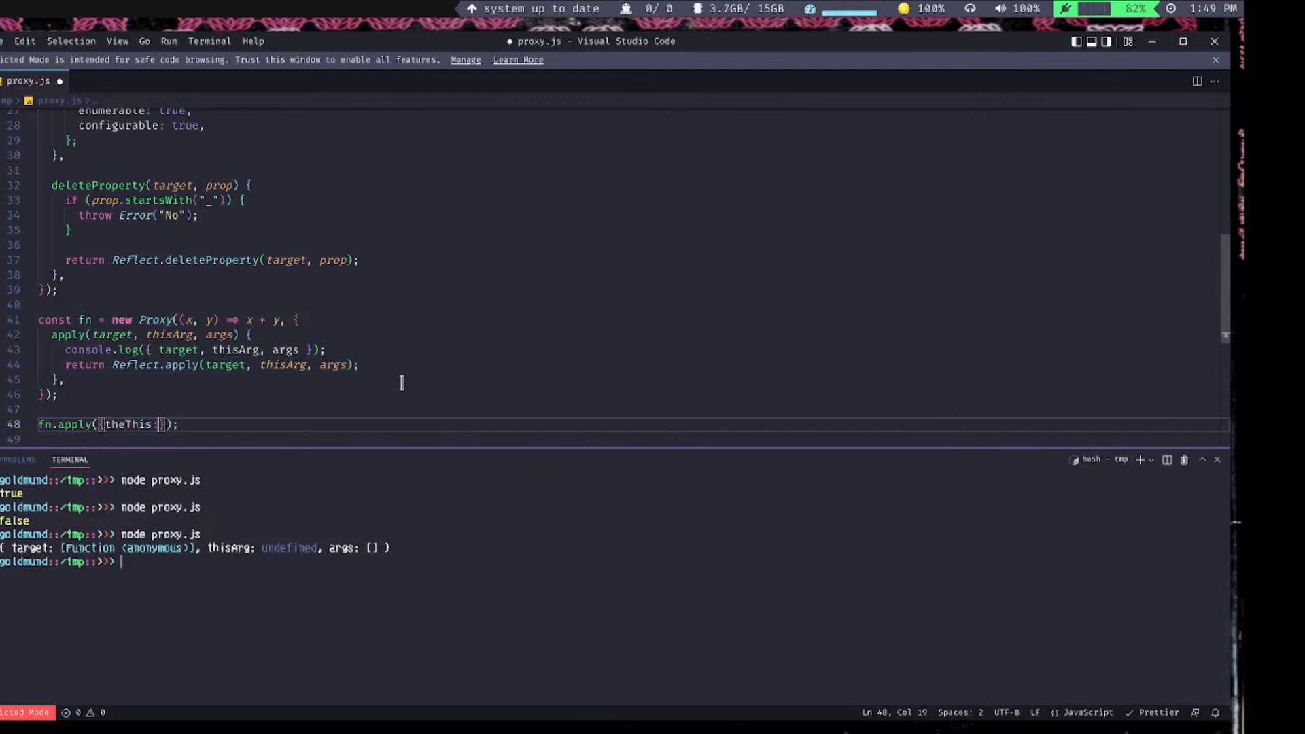
type("'this is this'")
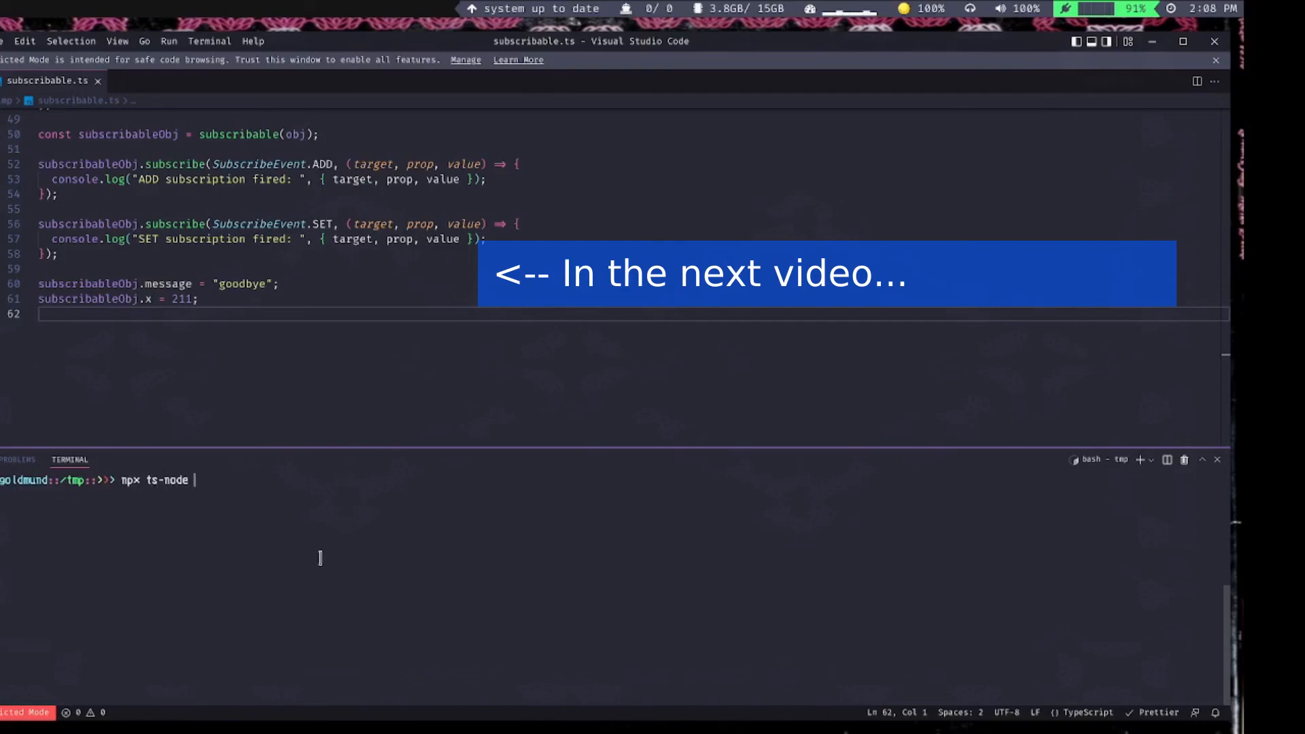
- Type npx ts-node subscribable.ts in the terminal
type("subscribable.ts")
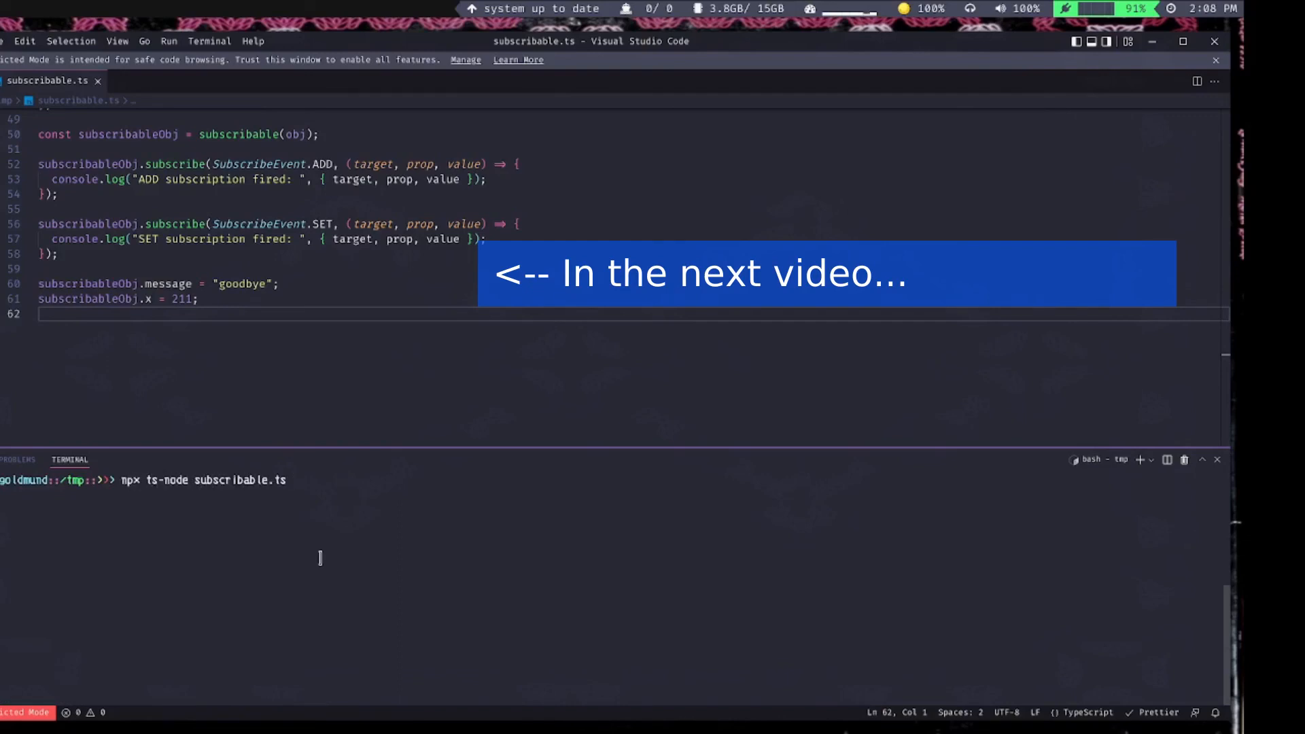